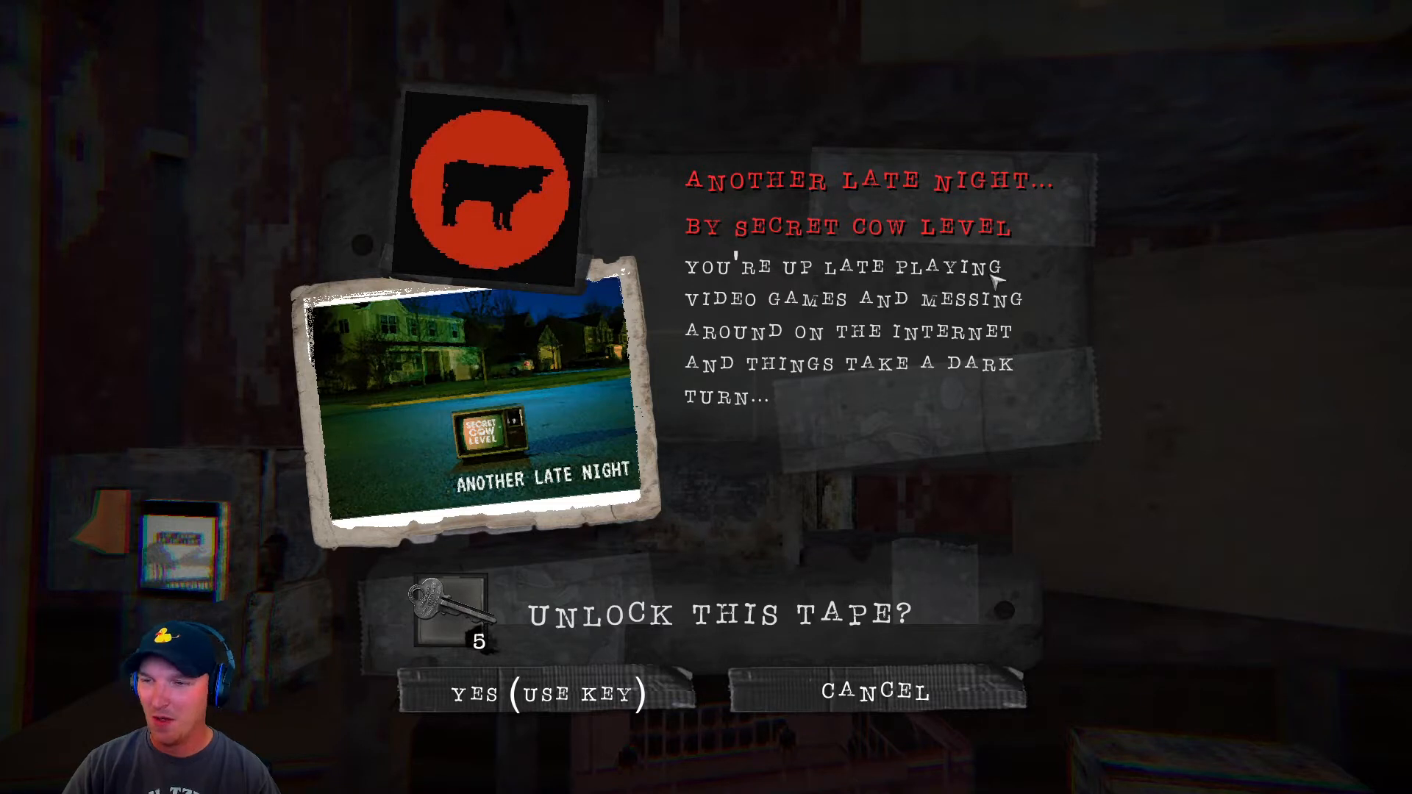
{"action": "mouse_move", "coordinate": [887, 374]}
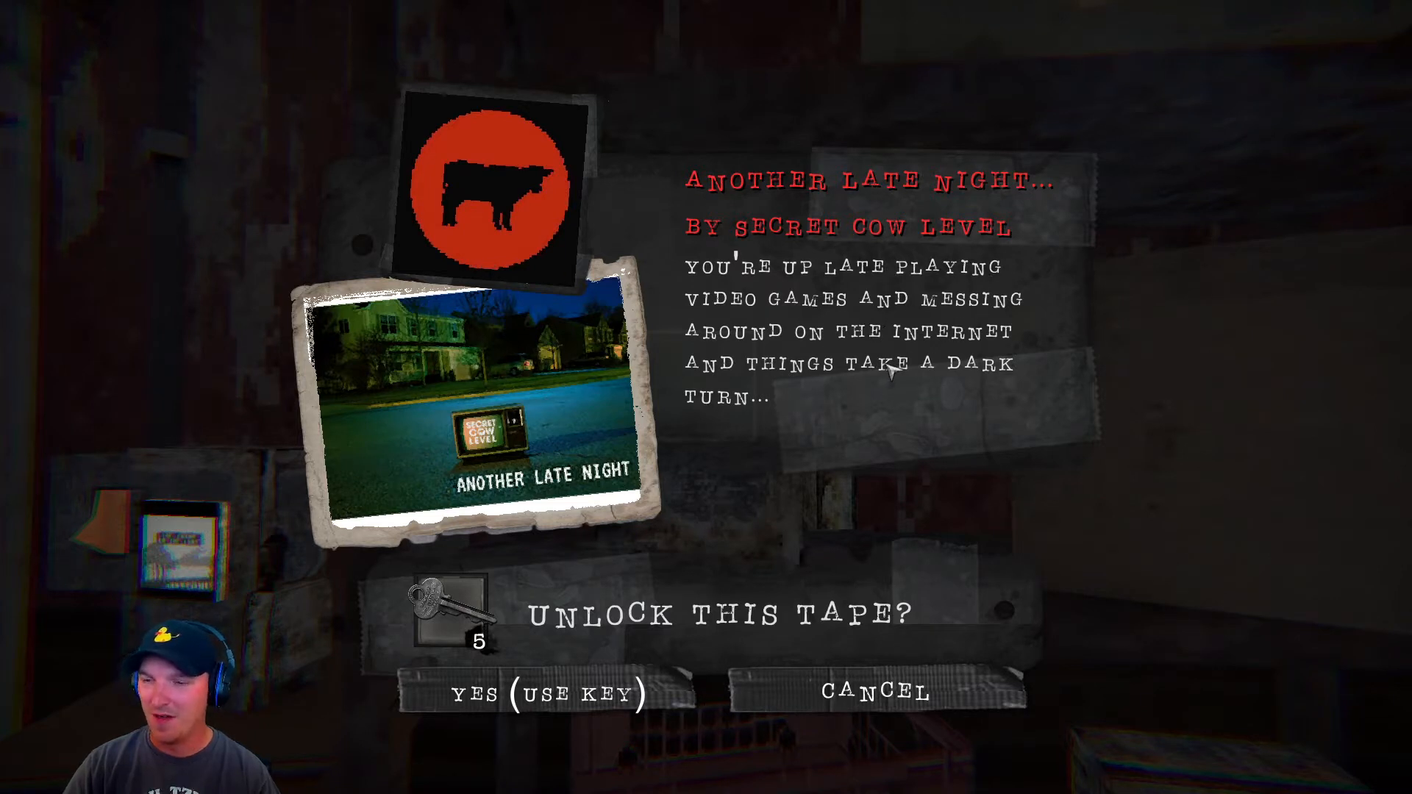
{"action": "mouse_move", "coordinate": [806, 401]}
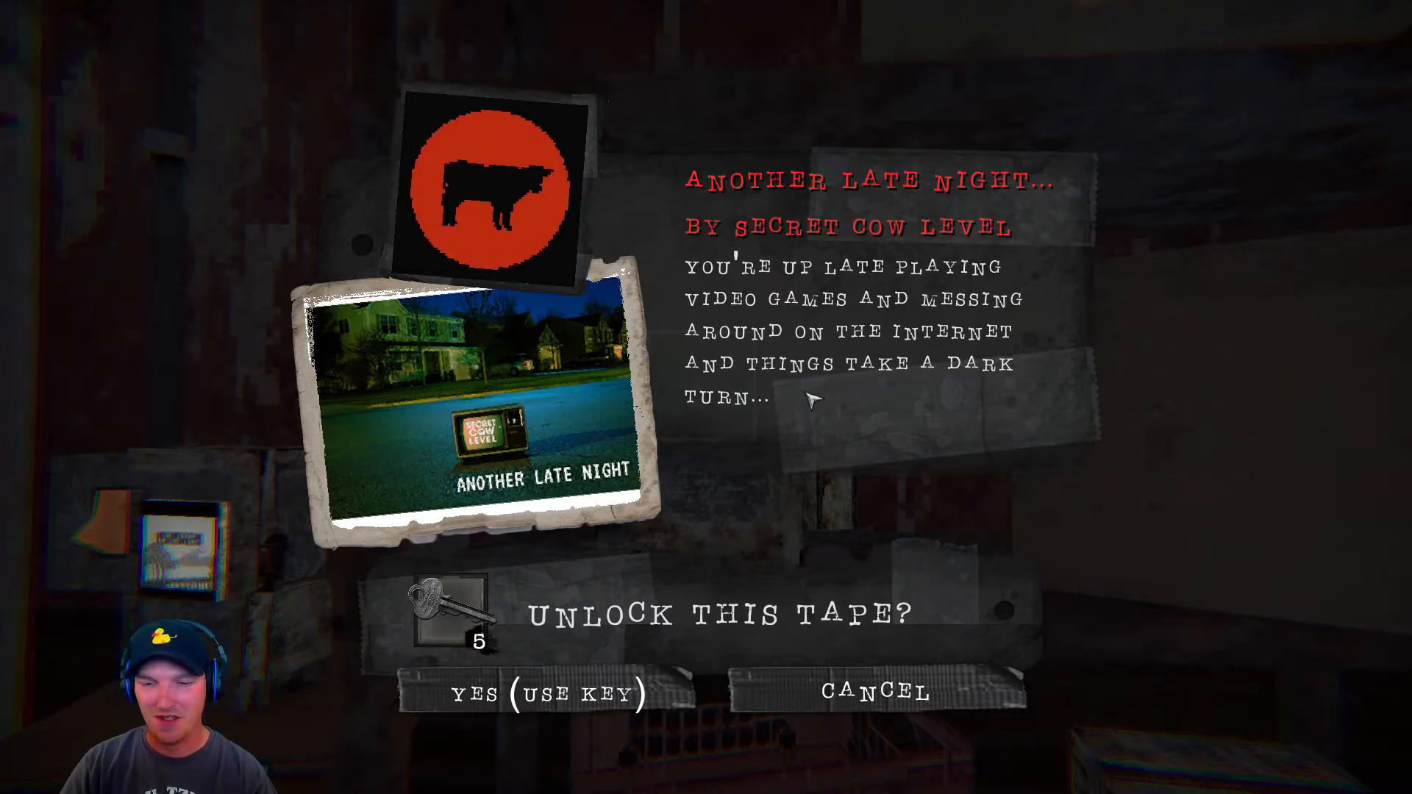
{"action": "mouse_move", "coordinate": [527, 694]}
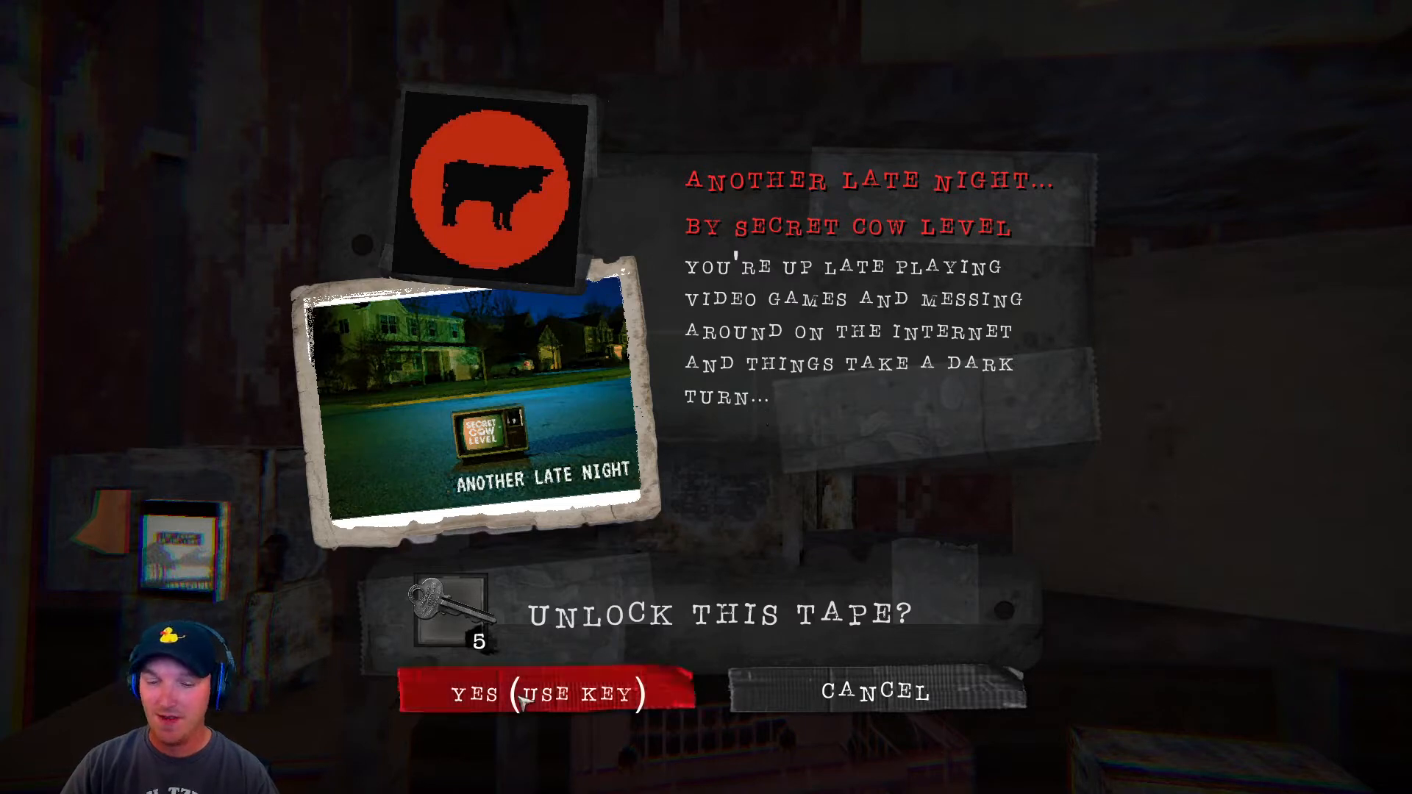
Step: Spend a key to unlock the Another Late Night tape and its comic page
{"action": "left_click", "coordinate": [534, 694]}
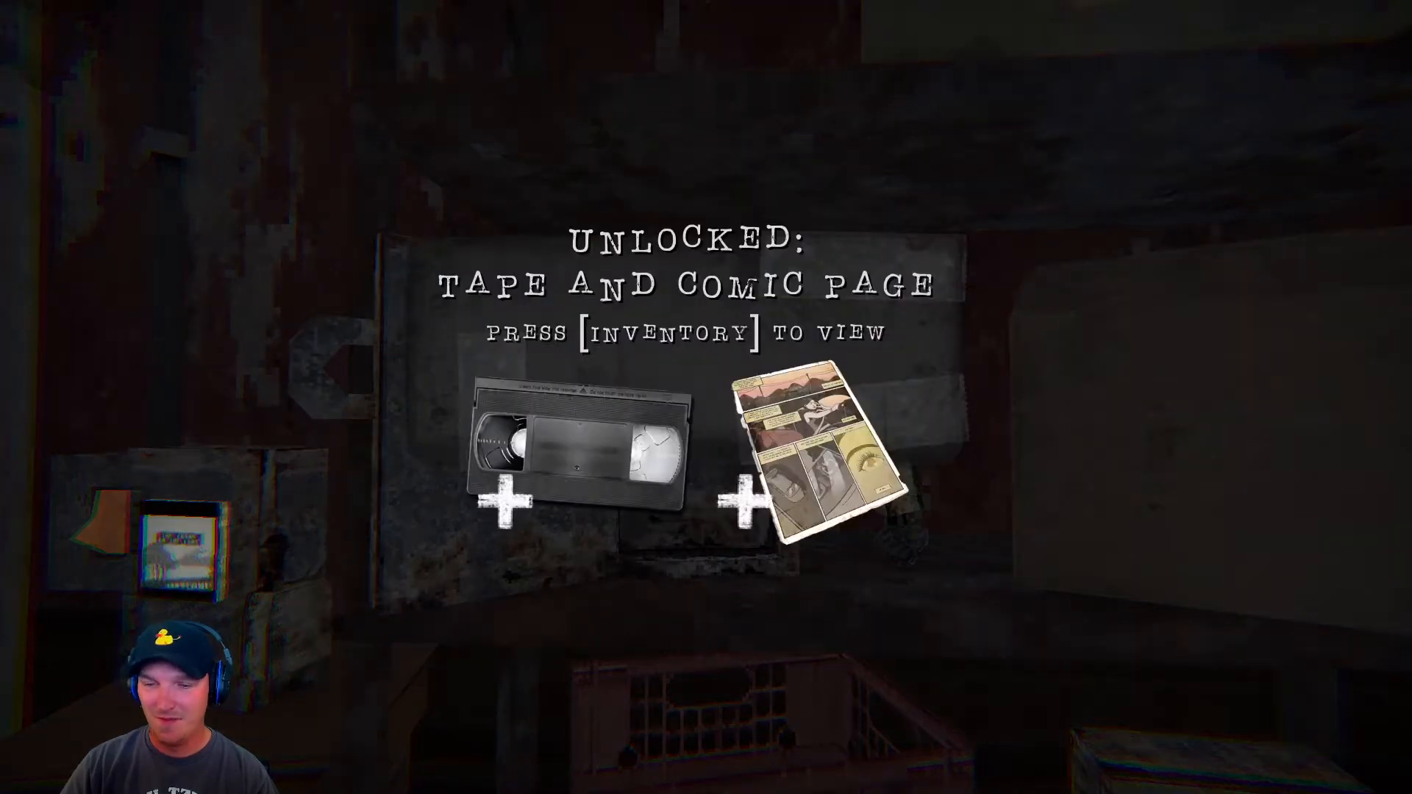
Step: Open Comic Pages from the inventory and page through the comic with Next
{"action": "key", "text": "i"}
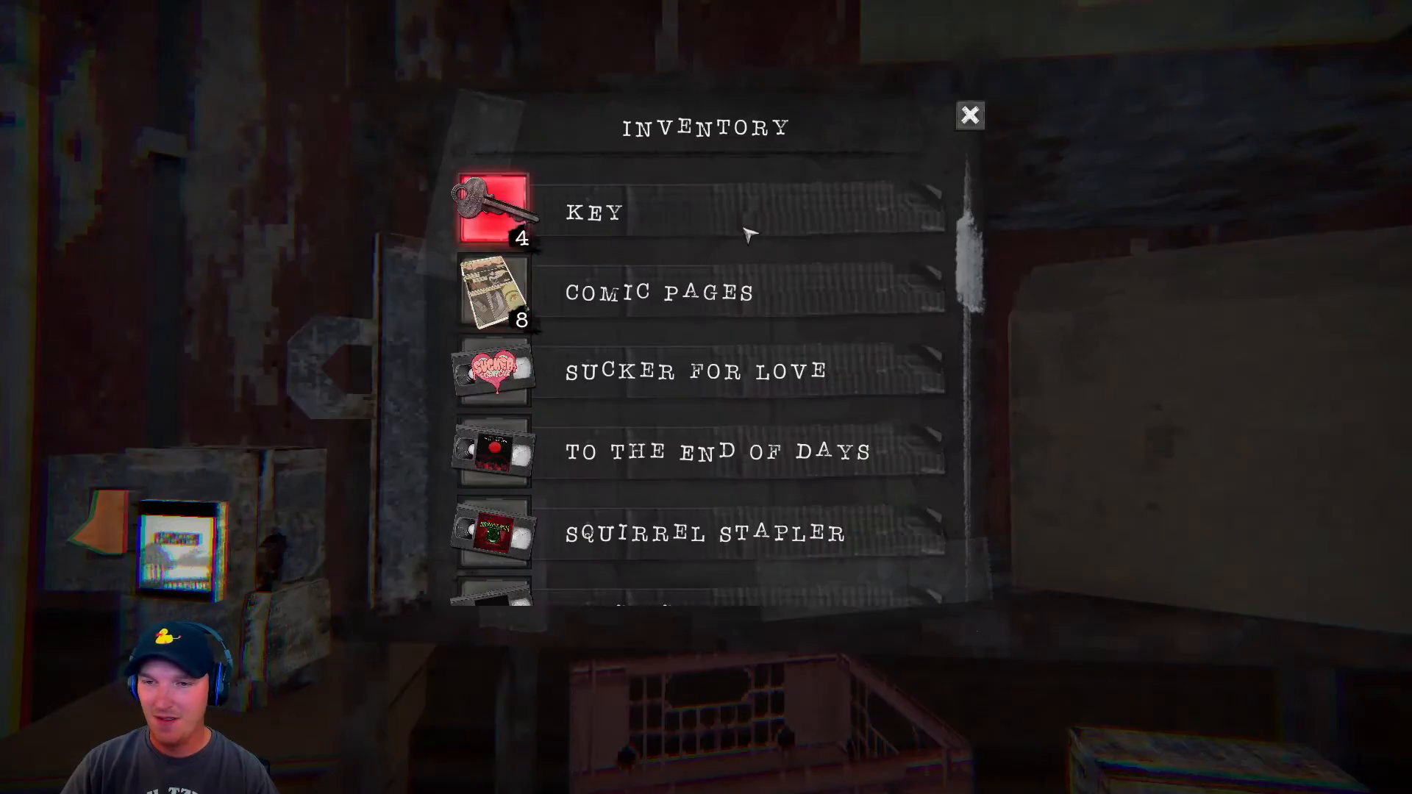
{"action": "left_click", "coordinate": [491, 291]}
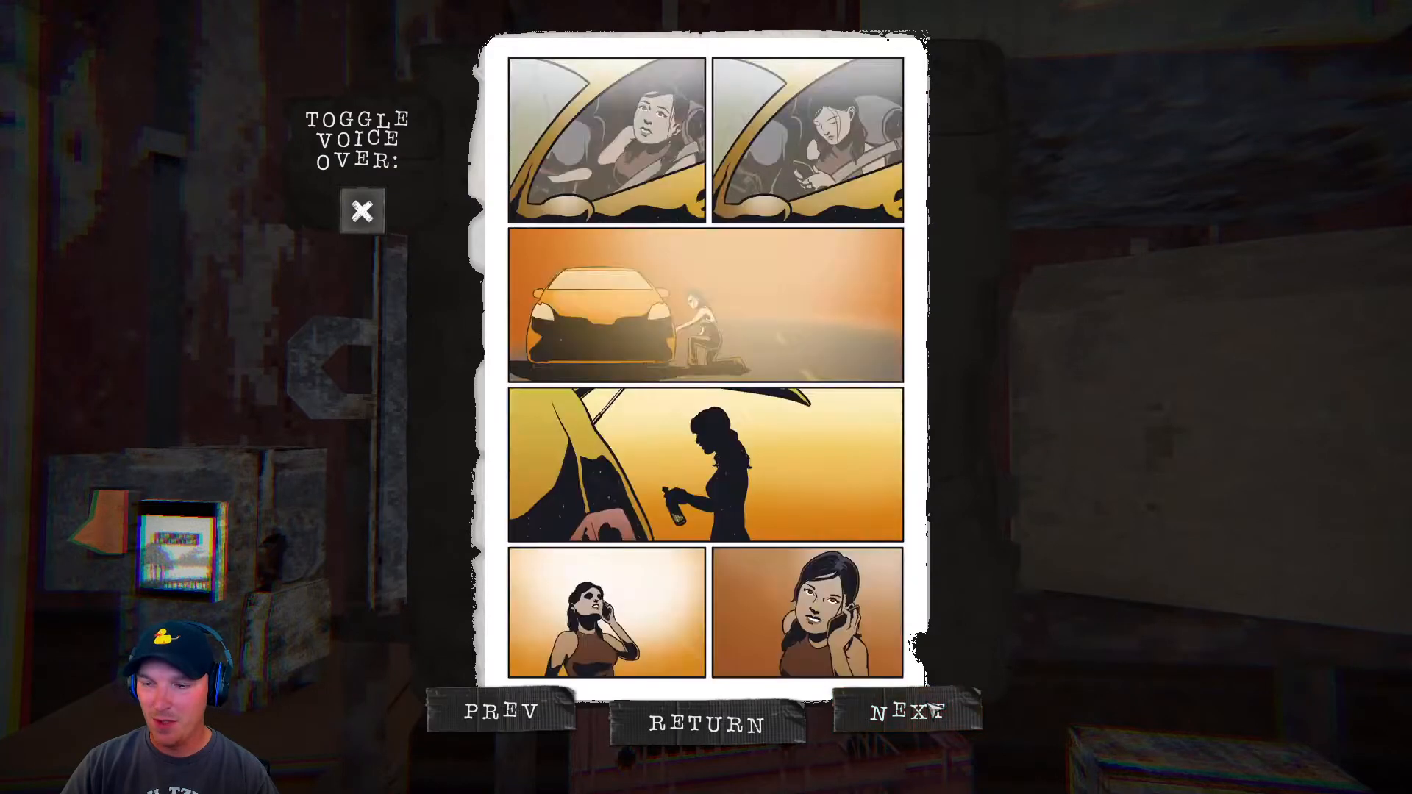
{"action": "left_click", "coordinate": [907, 713]}
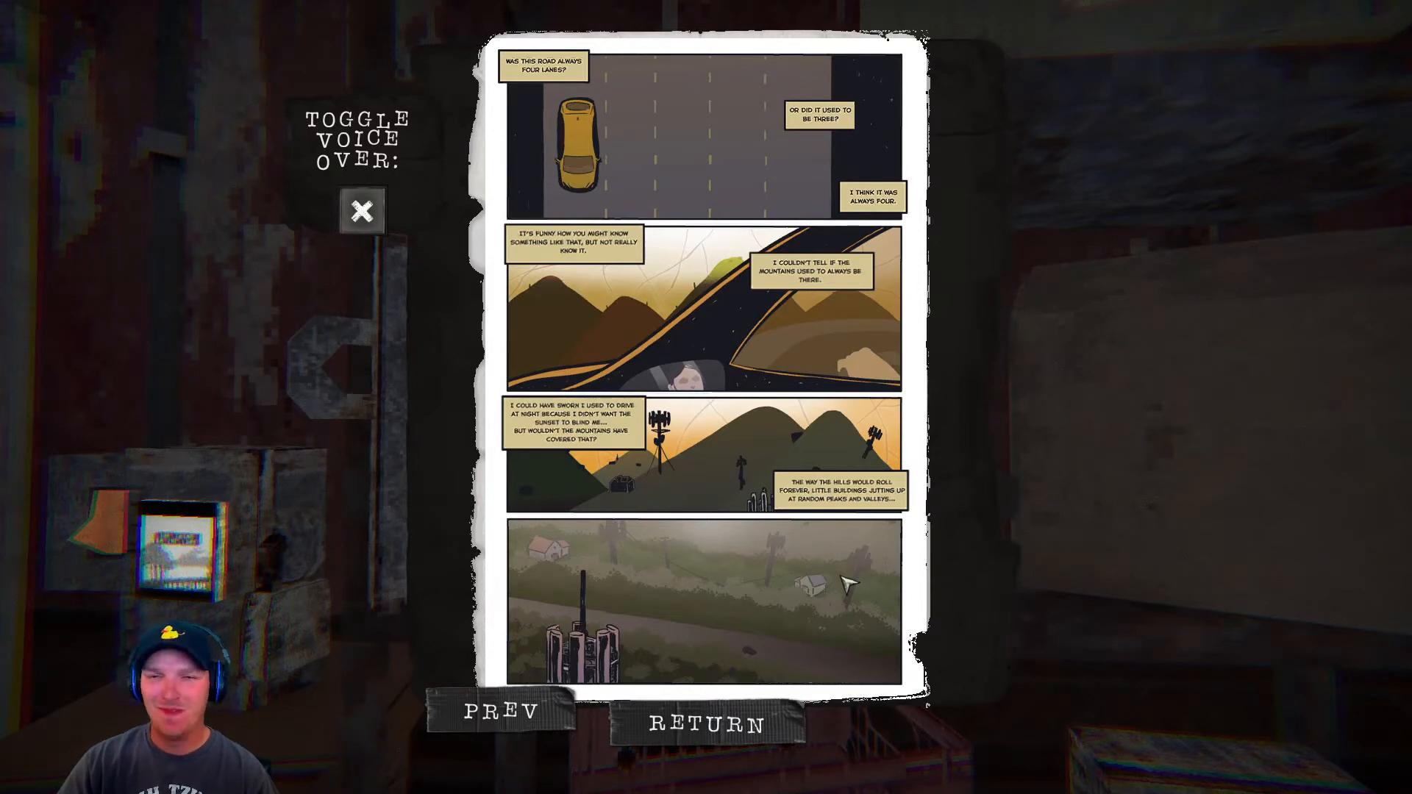
{"action": "mouse_move", "coordinate": [730, 630]}
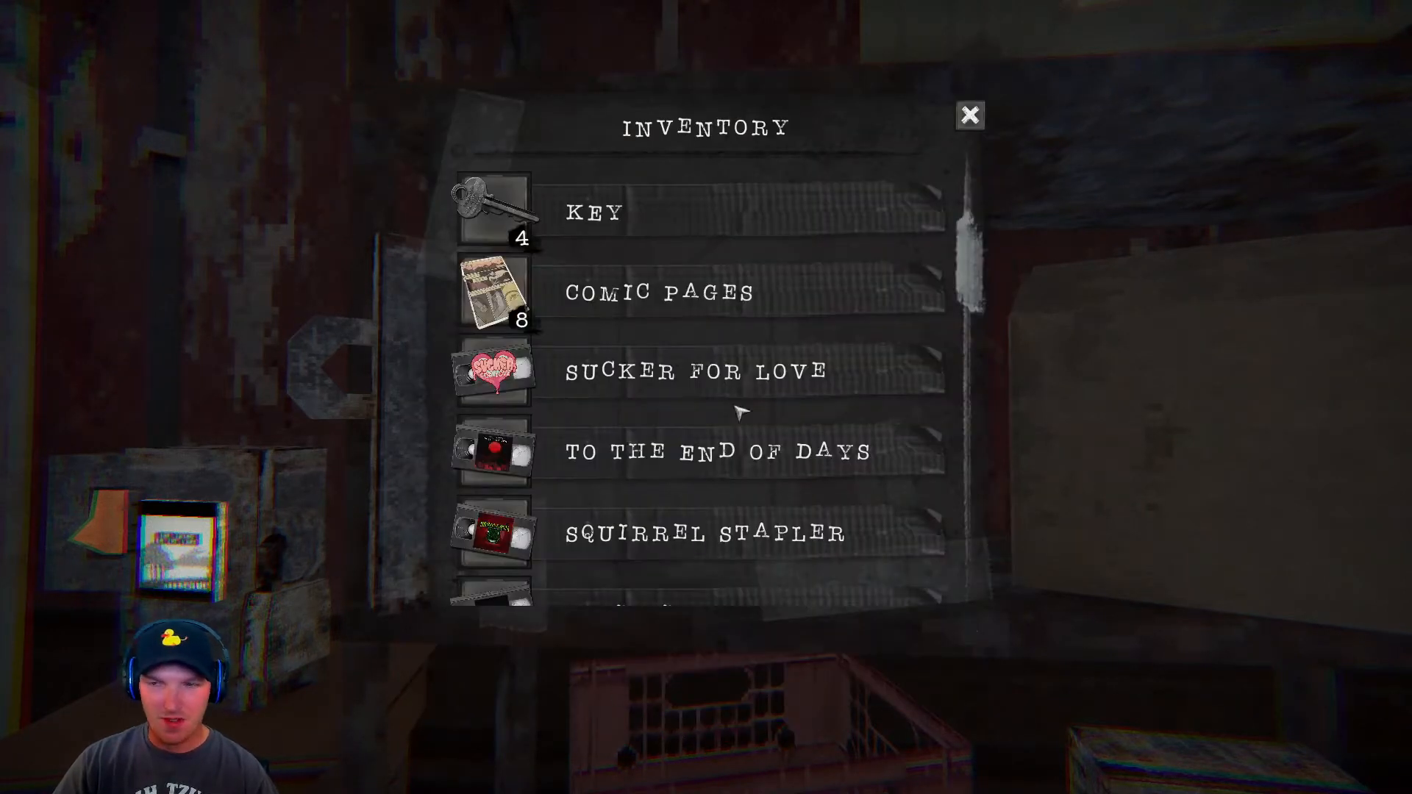
Step: Play the newly unlocked Another Late Night tape from the inventory
{"action": "left_click", "coordinate": [971, 115]}
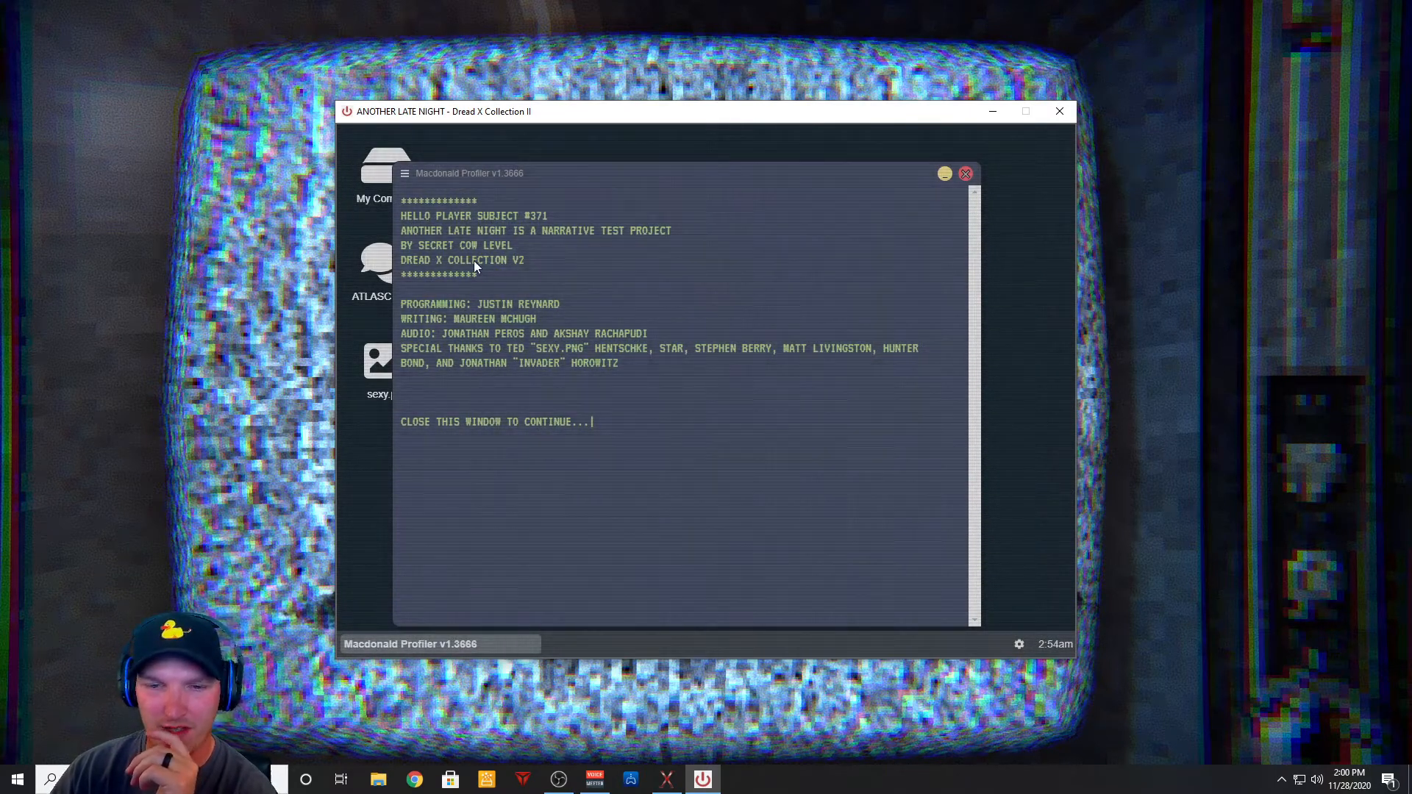
{"action": "mouse_move", "coordinate": [557, 276]}
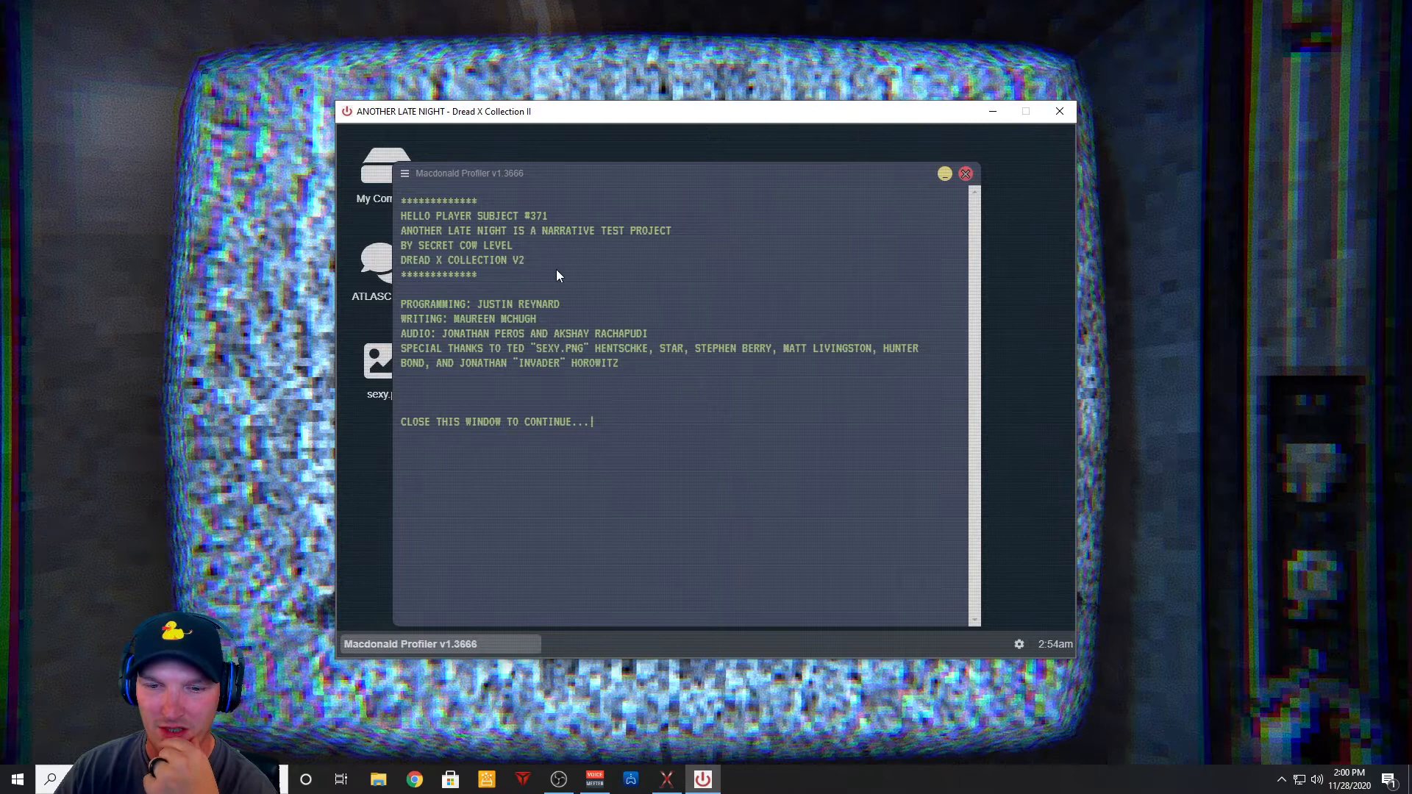
{"action": "mouse_move", "coordinate": [457, 340]}
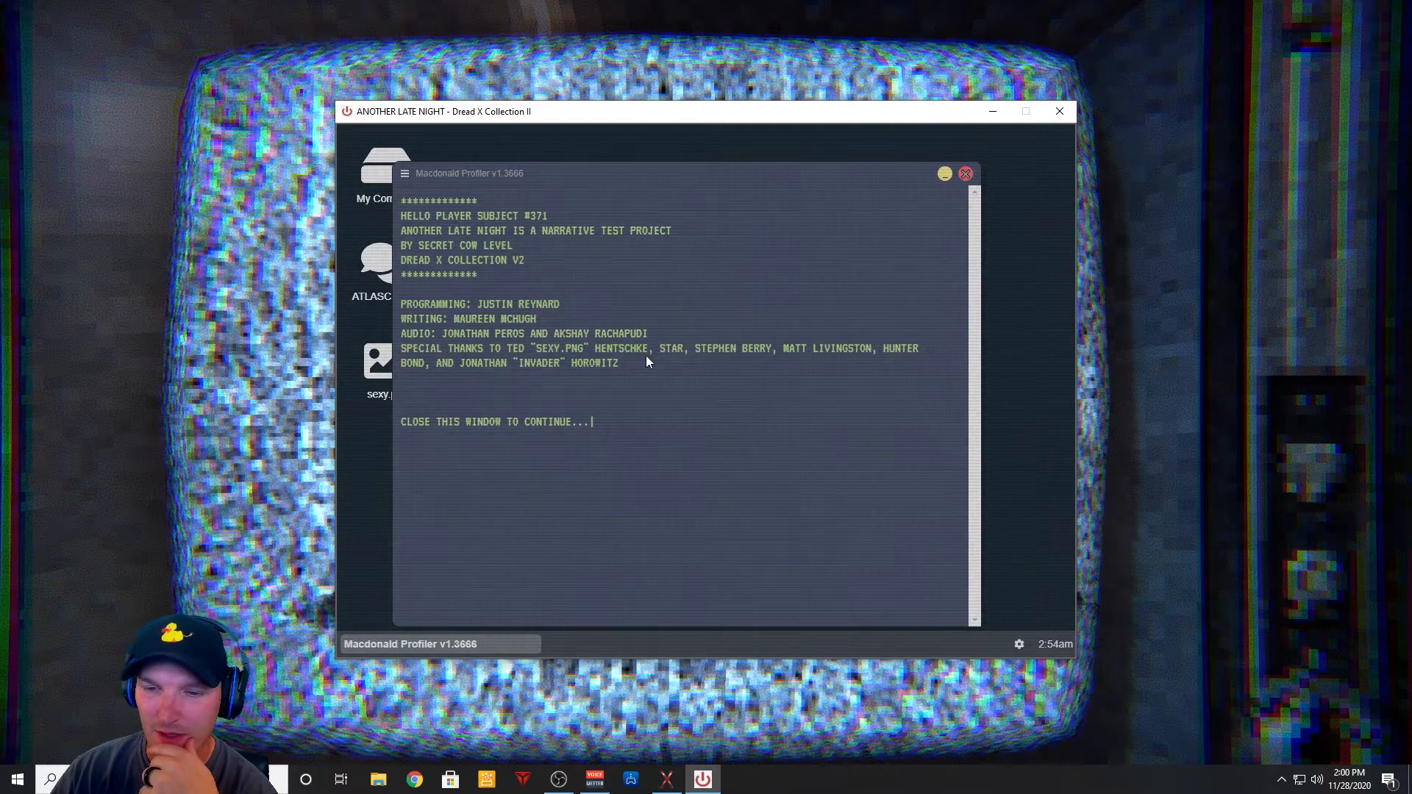
{"action": "mouse_move", "coordinate": [577, 378]}
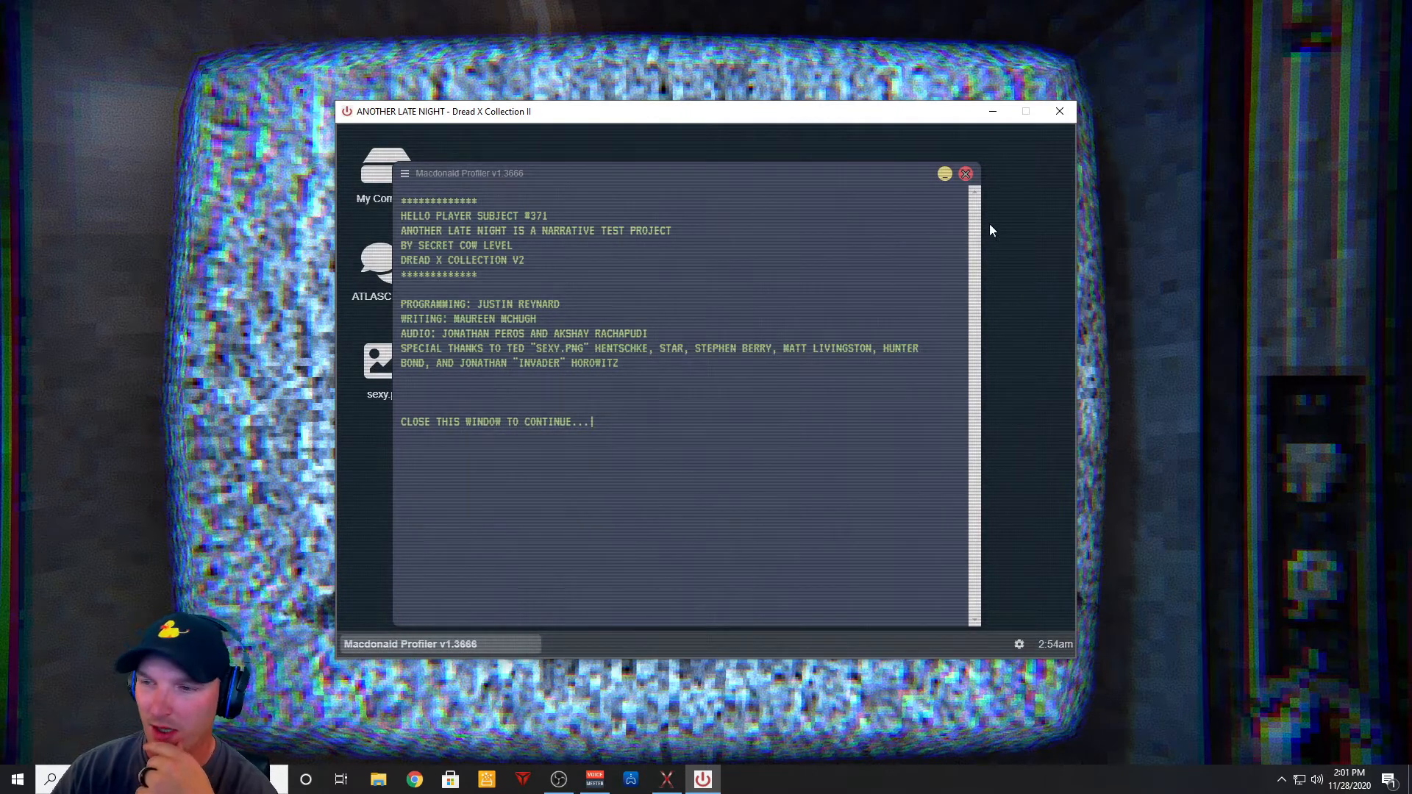
Step: Close the credits, browse My Computer, then open and close Rebecca's offline chat
{"action": "left_click", "coordinate": [965, 173]}
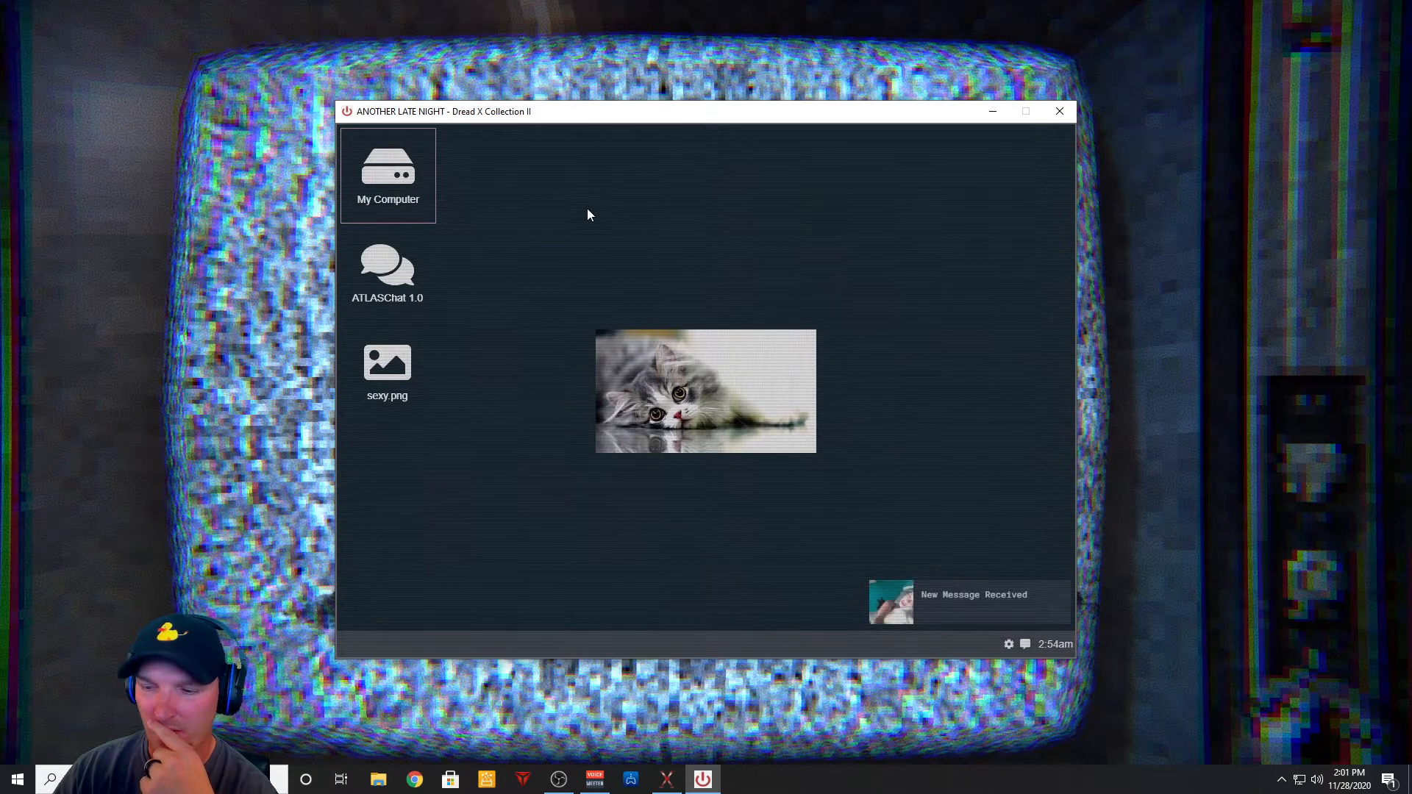
{"action": "left_click_drag", "start_coordinate": [588, 214], "coordinate": [392, 189]}
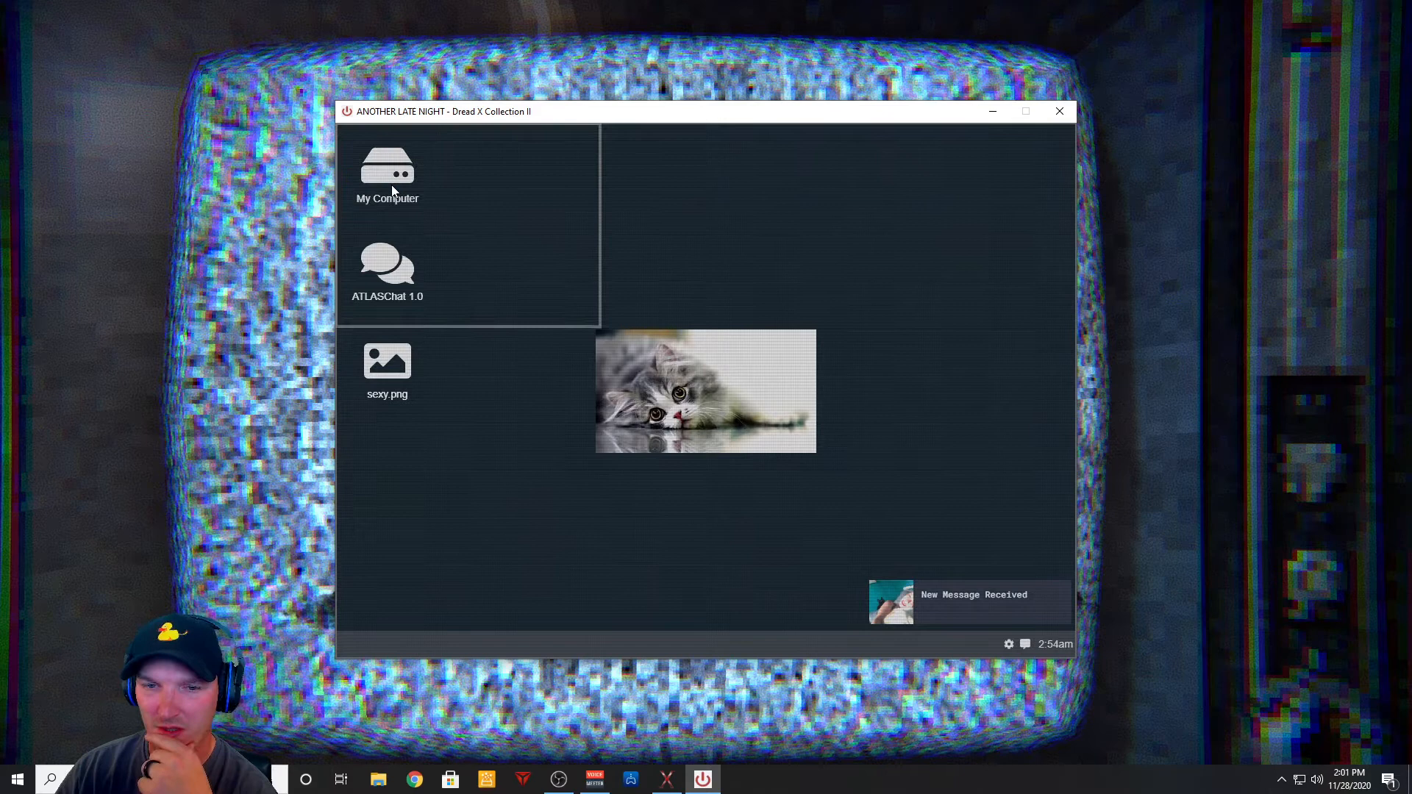
{"action": "double_click", "coordinate": [388, 171]}
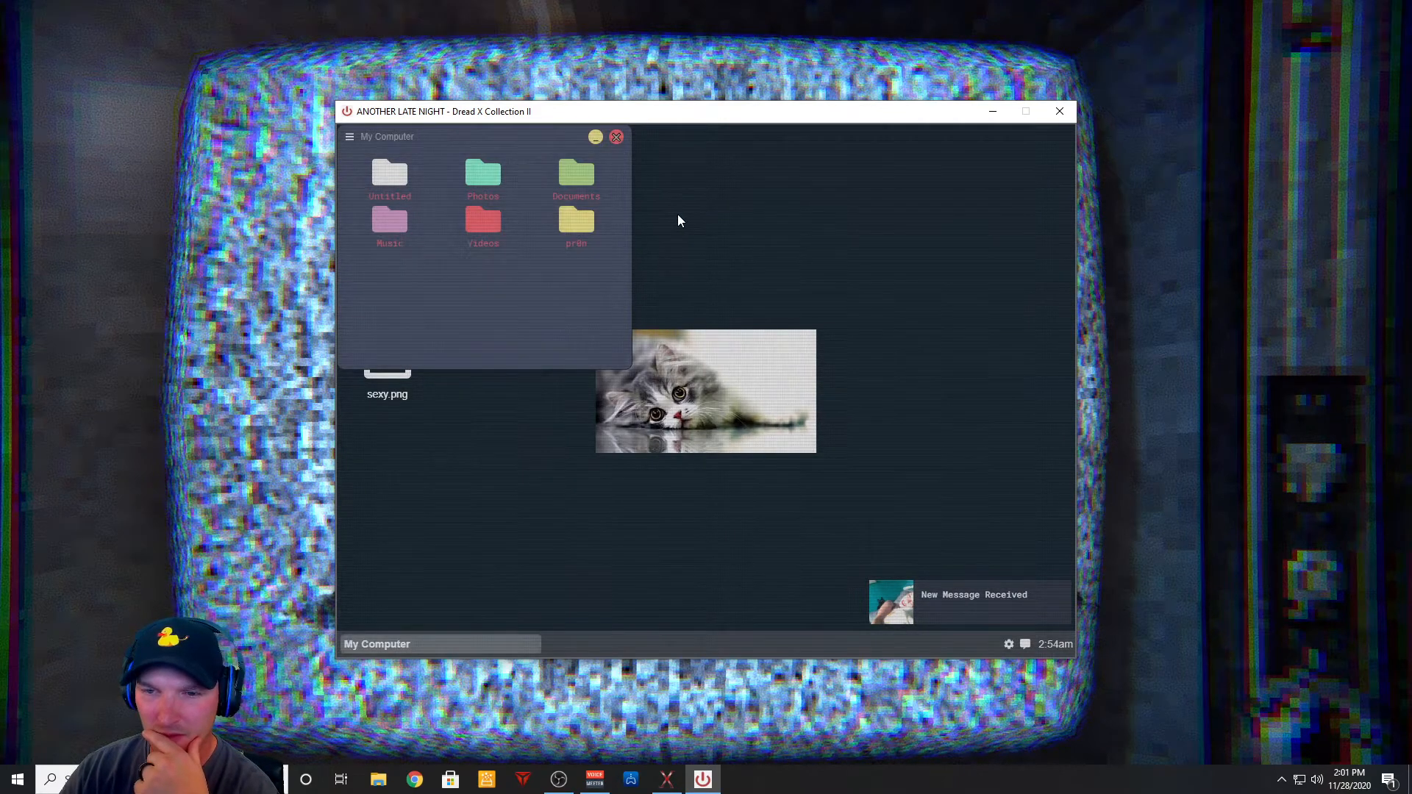
{"action": "mouse_move", "coordinate": [581, 151]}
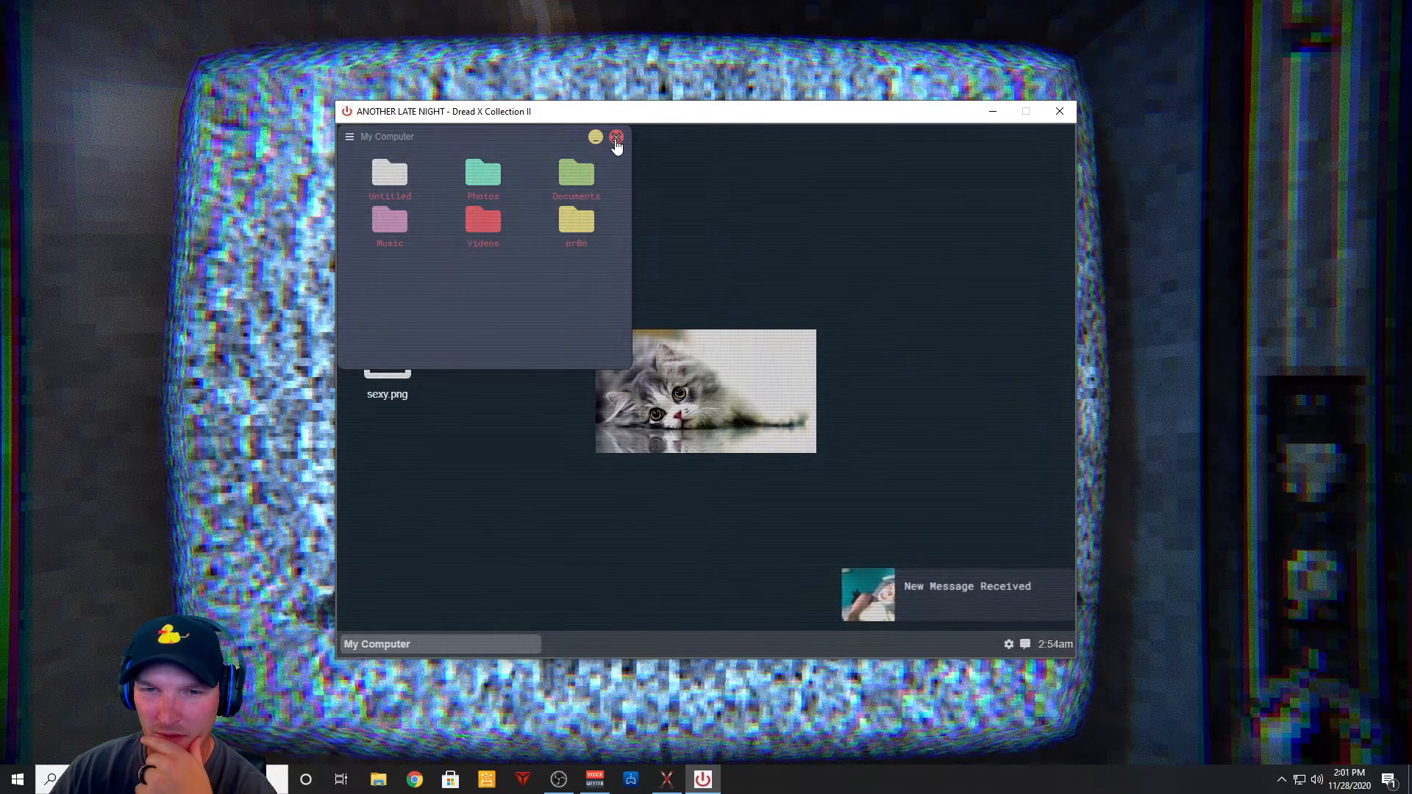
{"action": "left_click", "coordinate": [616, 137]}
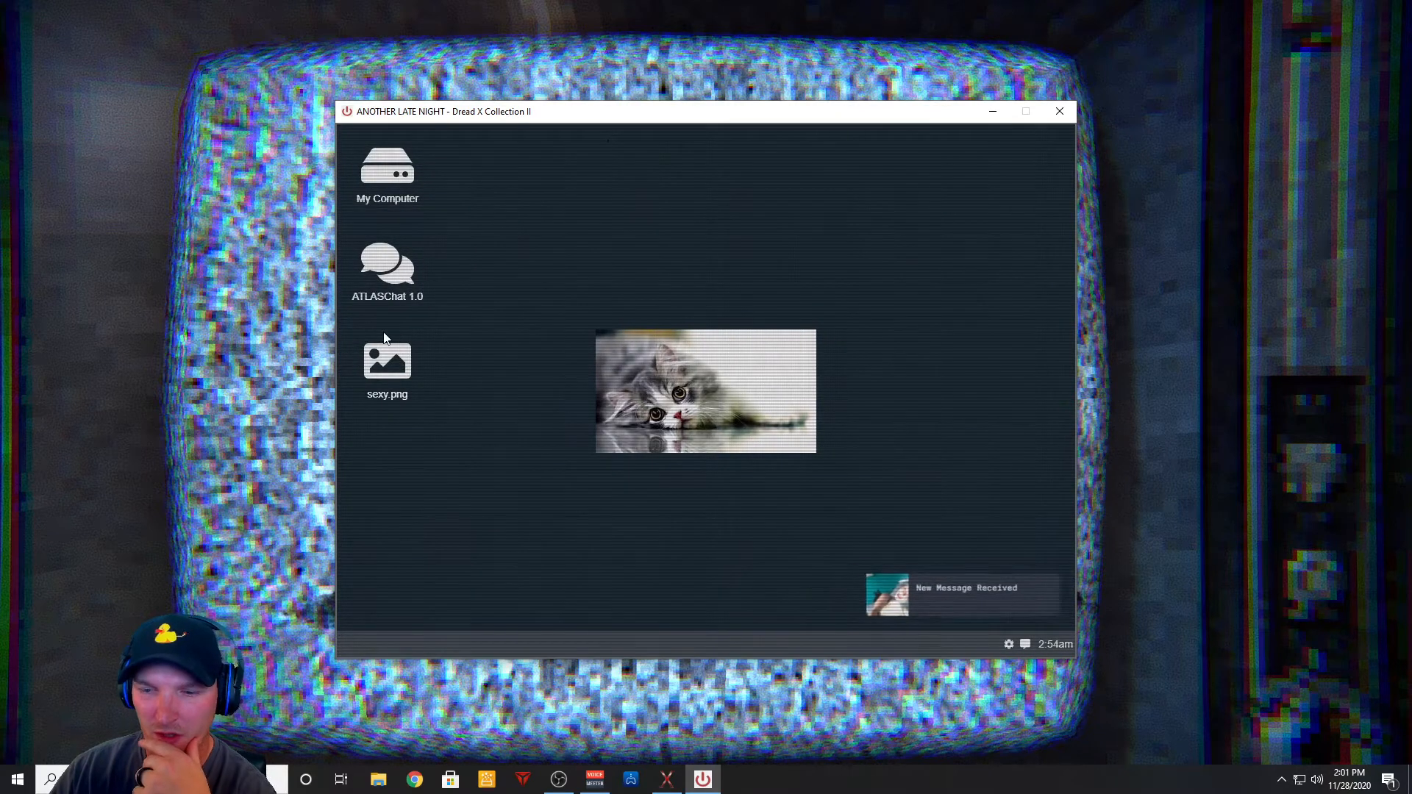
{"action": "mouse_move", "coordinate": [946, 597]}
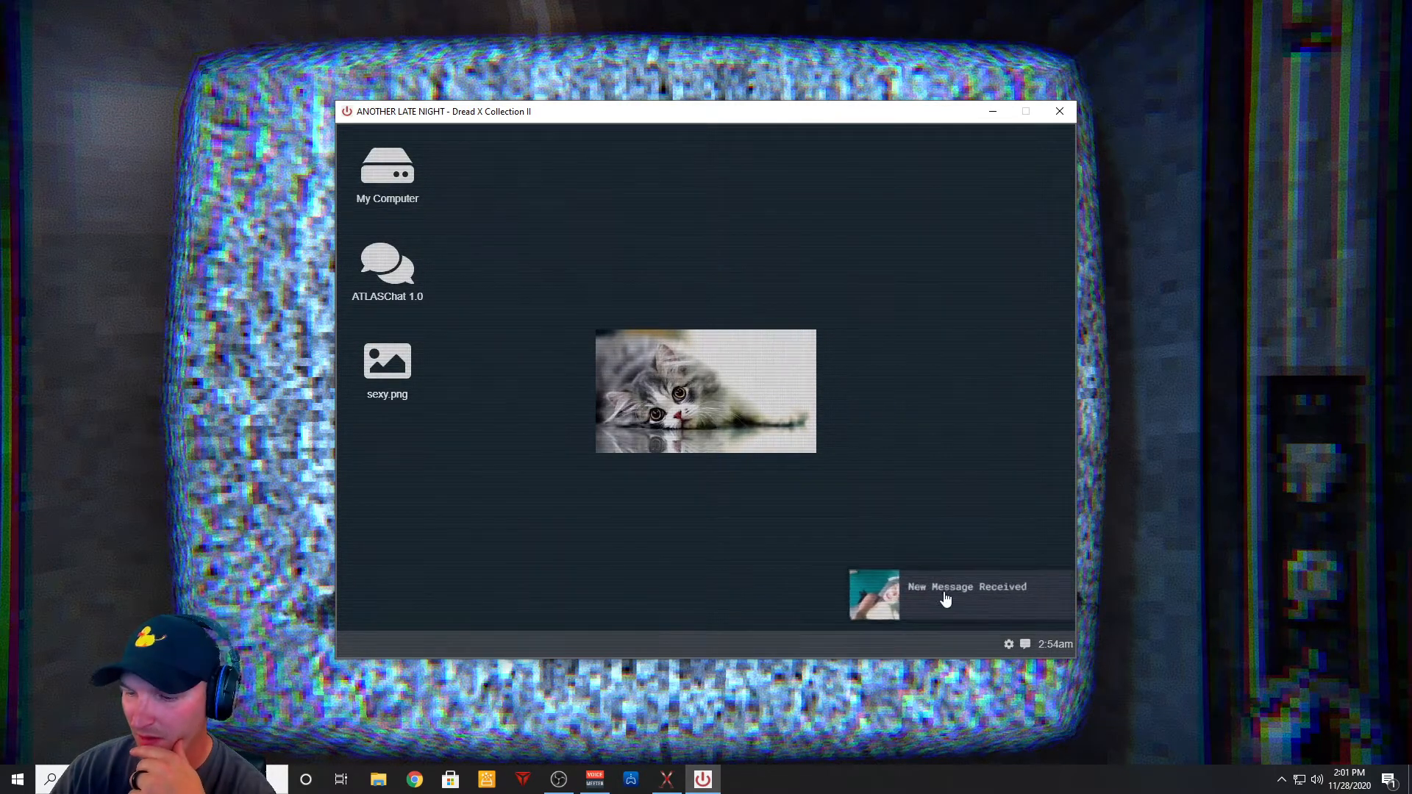
{"action": "left_click", "coordinate": [959, 594]}
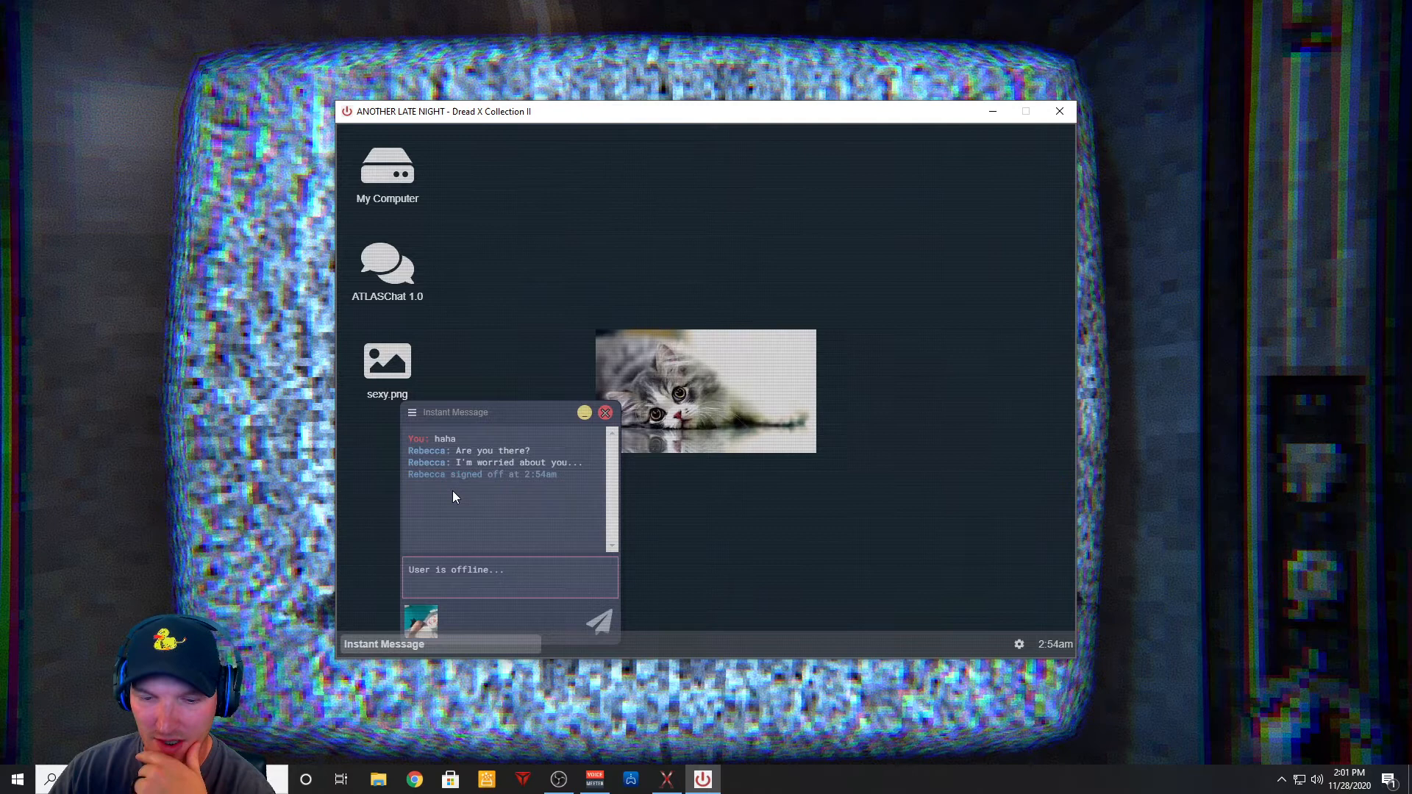
{"action": "mouse_move", "coordinate": [536, 495]}
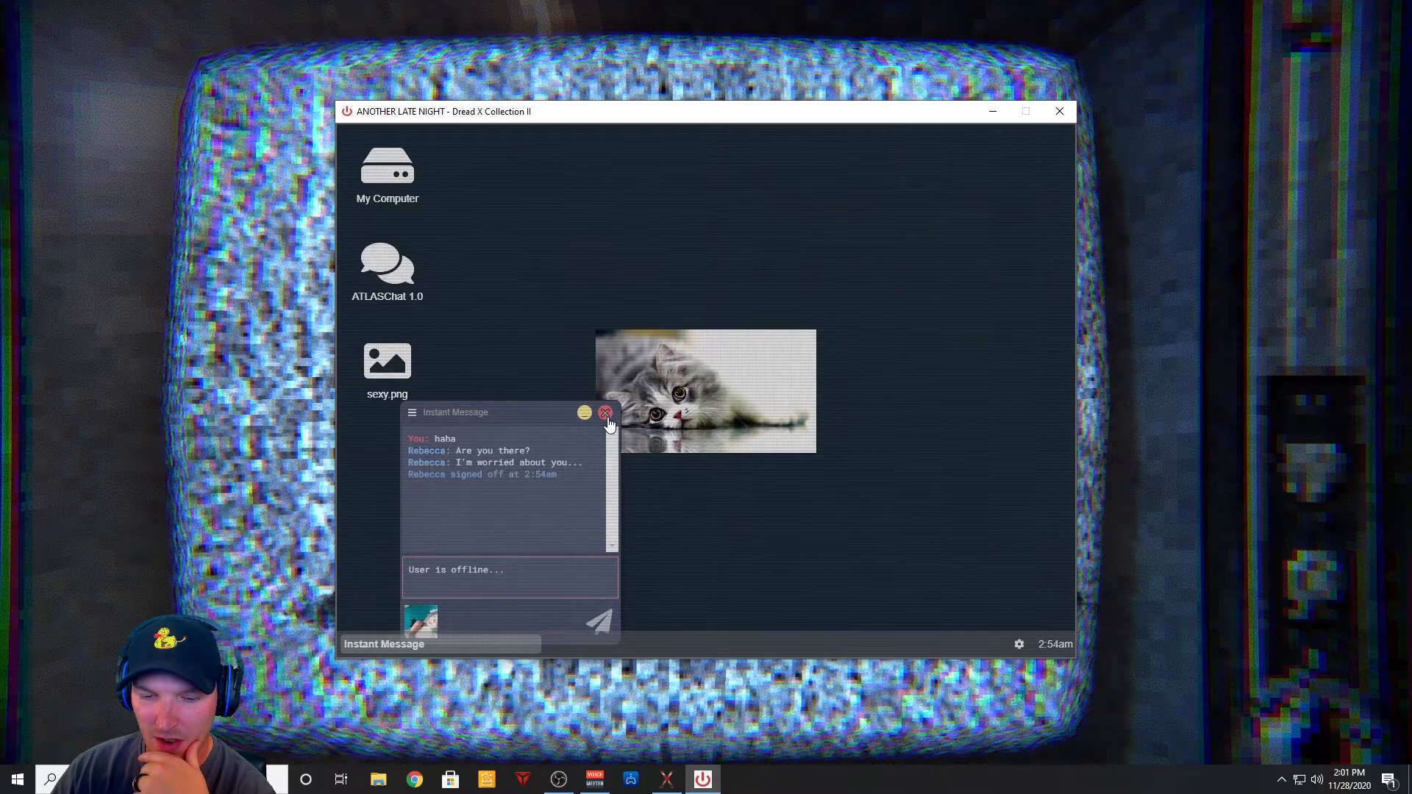
{"action": "left_click", "coordinate": [607, 413]}
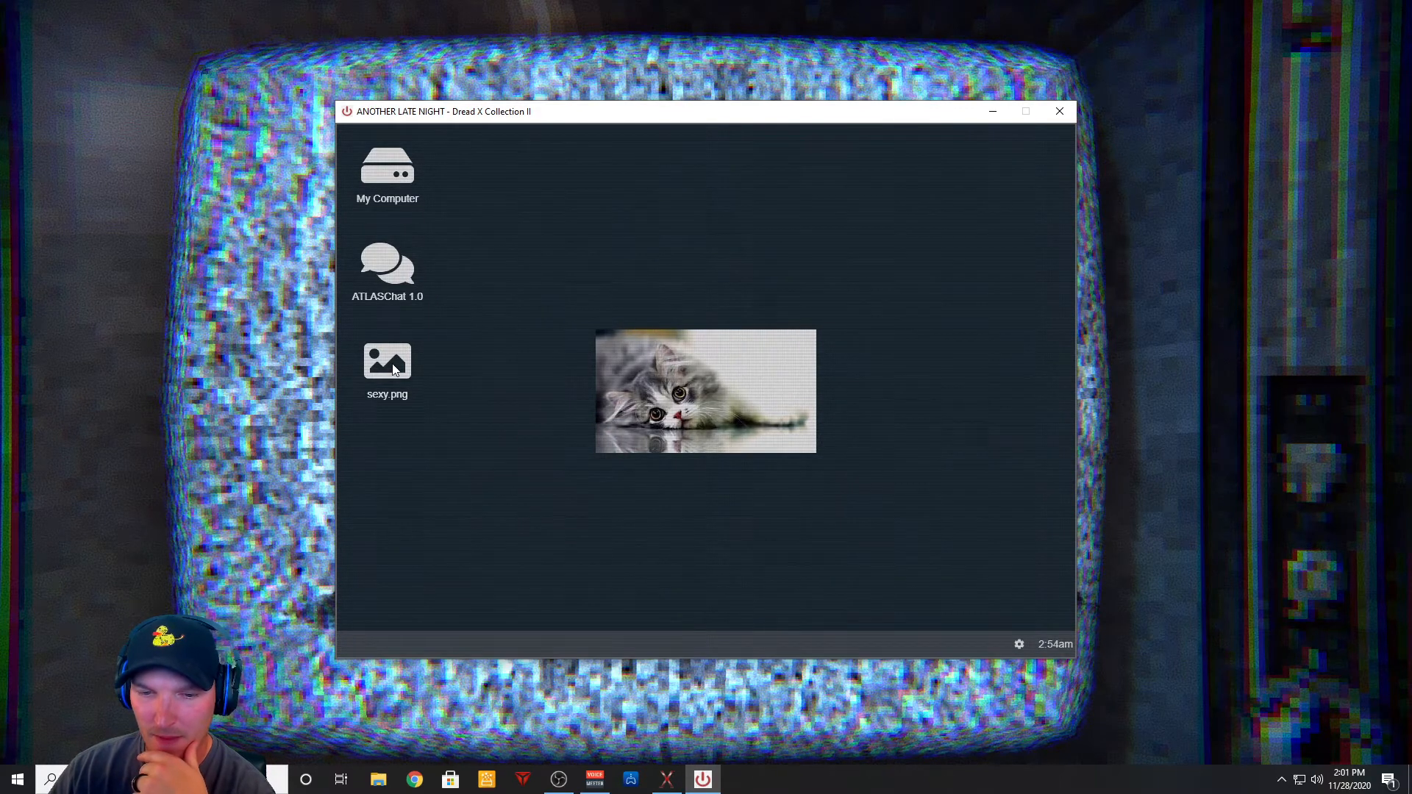
Step: Open and close sexy.png, bringing back the Macdonald Profiler credits window
{"action": "double_click", "coordinate": [387, 369]}
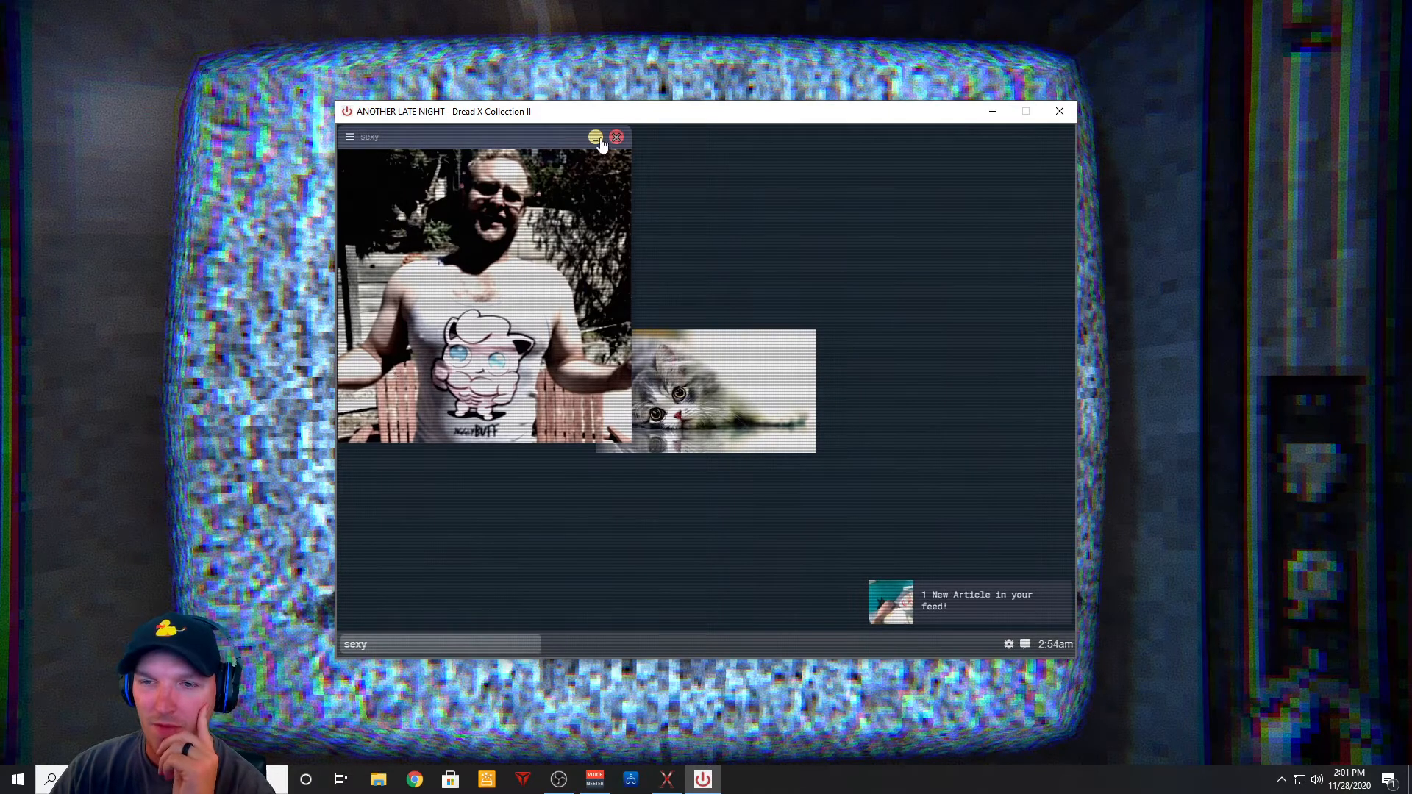
{"action": "left_click", "coordinate": [616, 137]}
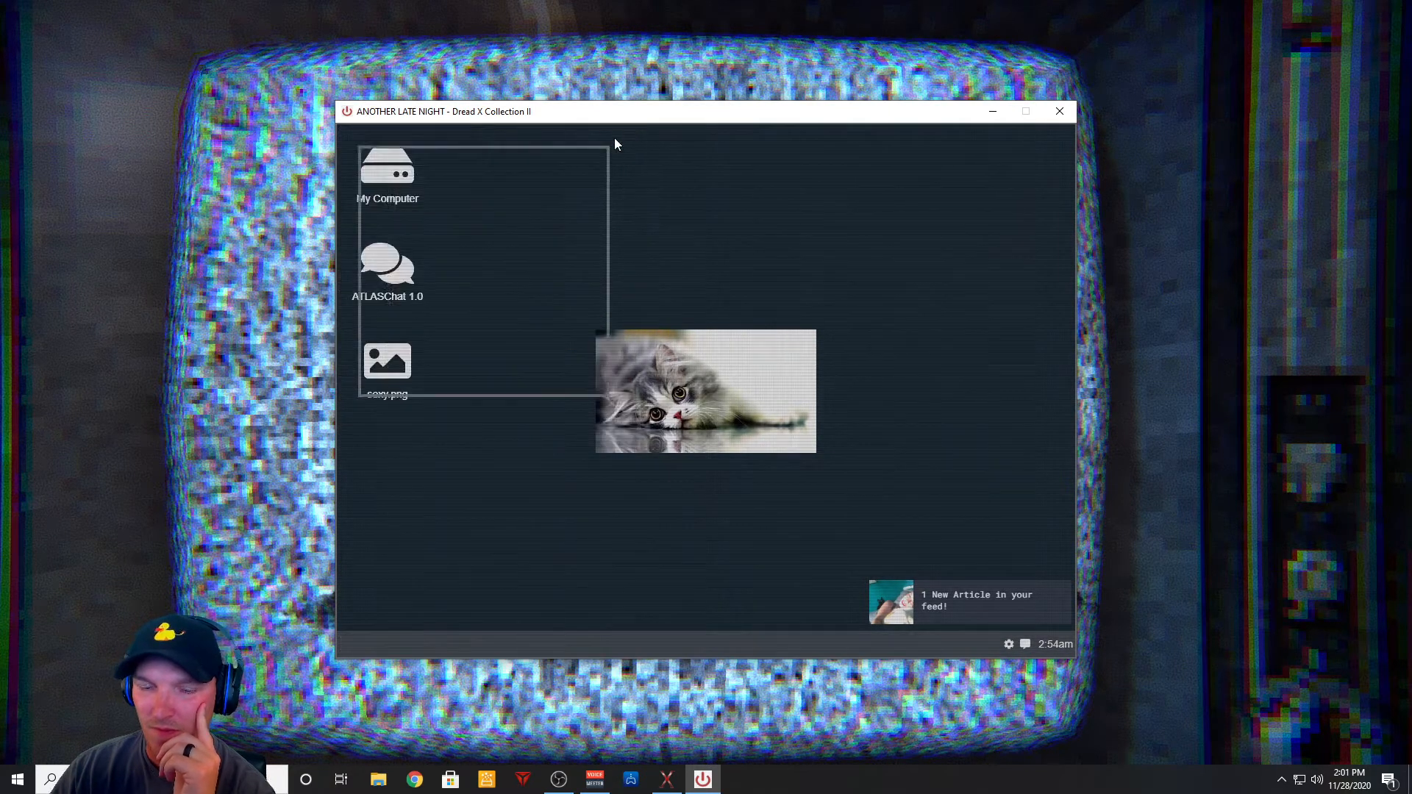
{"action": "left_click", "coordinate": [388, 171]}
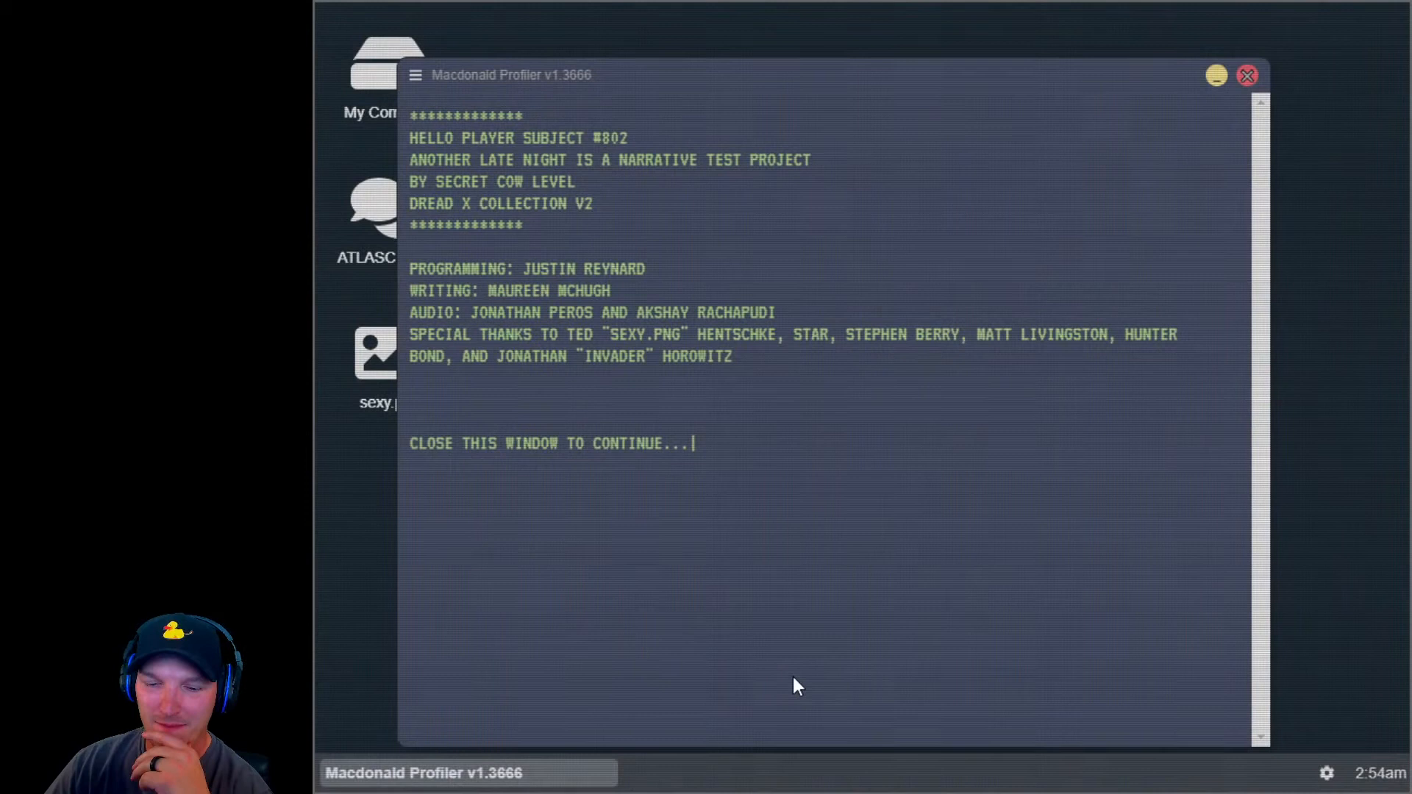
Step: Dismiss the credits window, then reopen and close Rebecca's offline chat
{"action": "left_click", "coordinate": [1247, 75]}
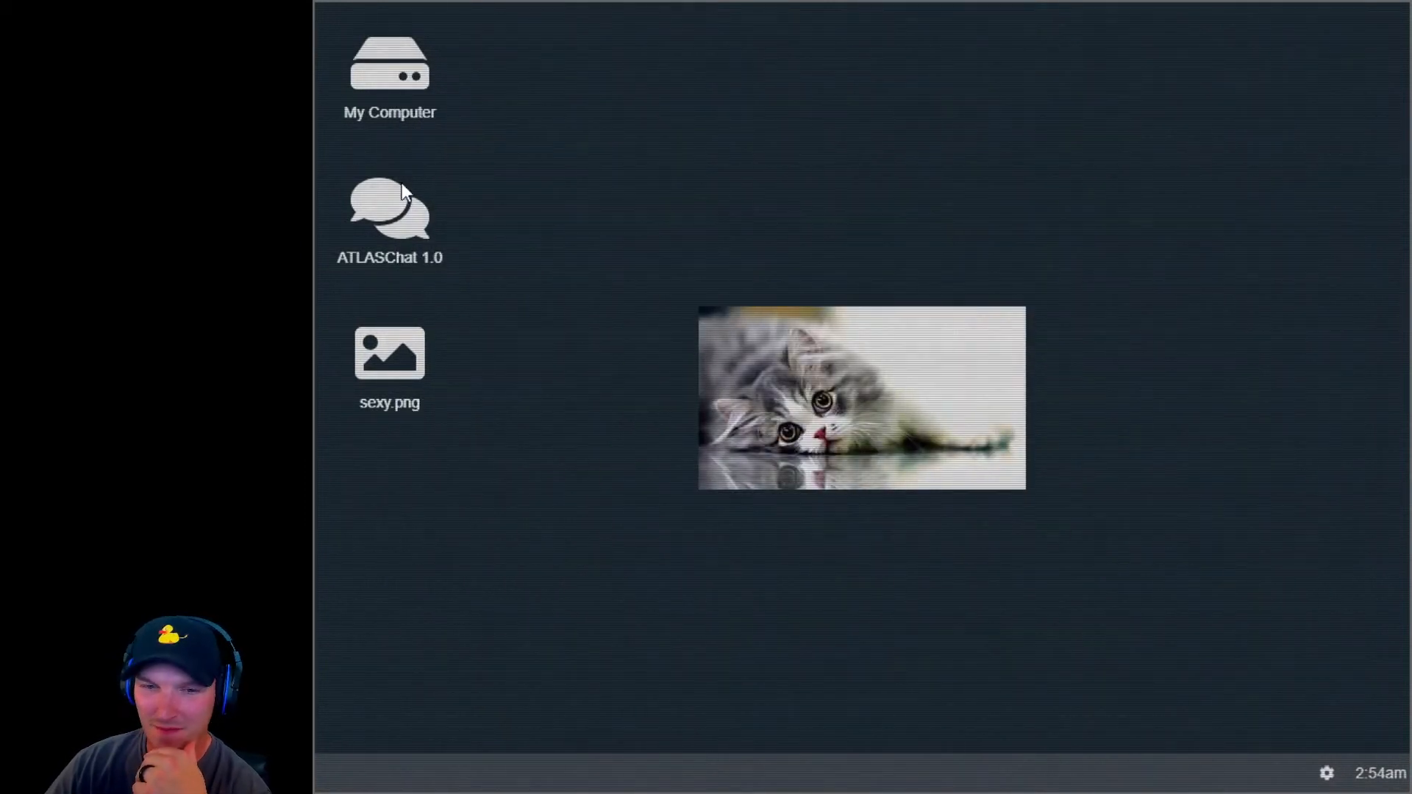
{"action": "left_click", "coordinate": [390, 72]}
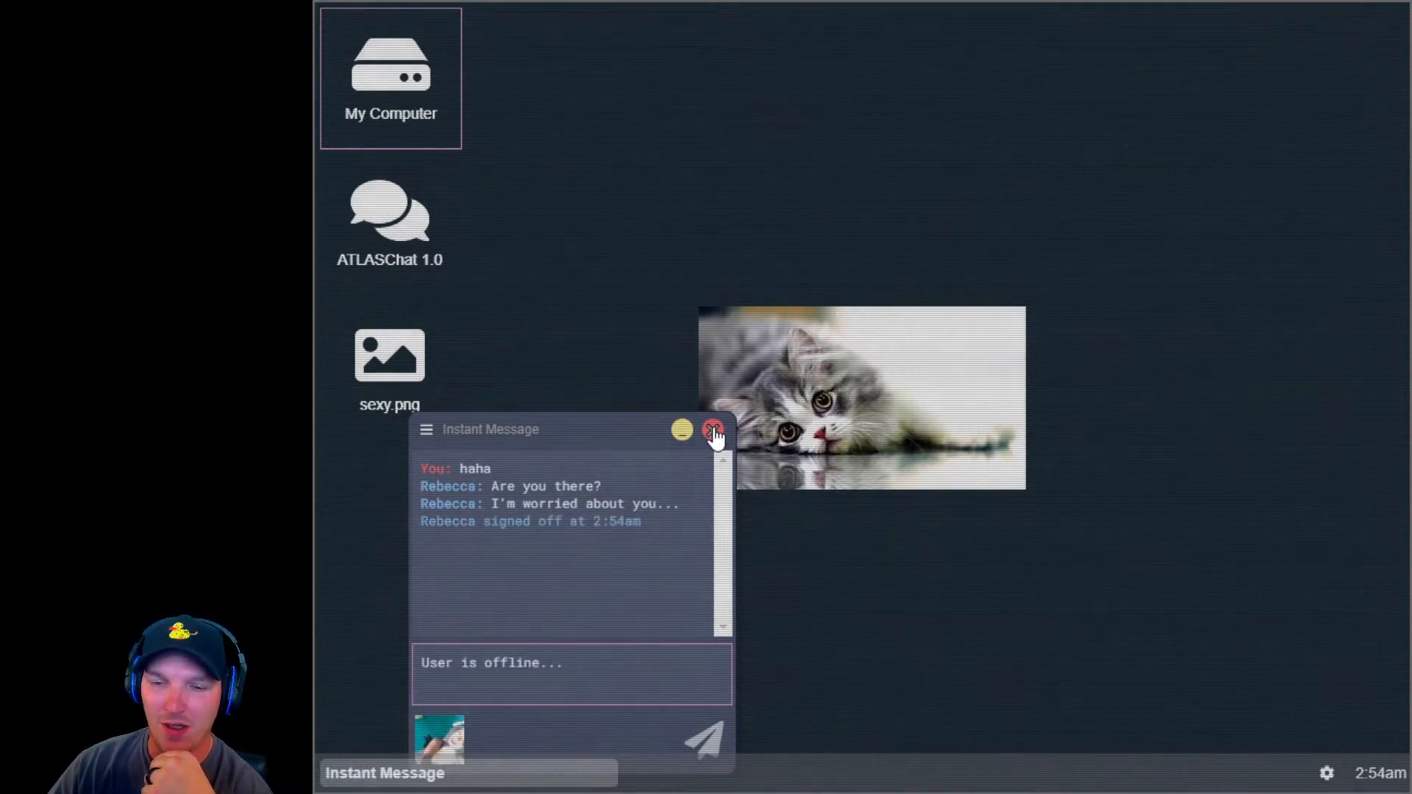
{"action": "mouse_move", "coordinate": [559, 675]}
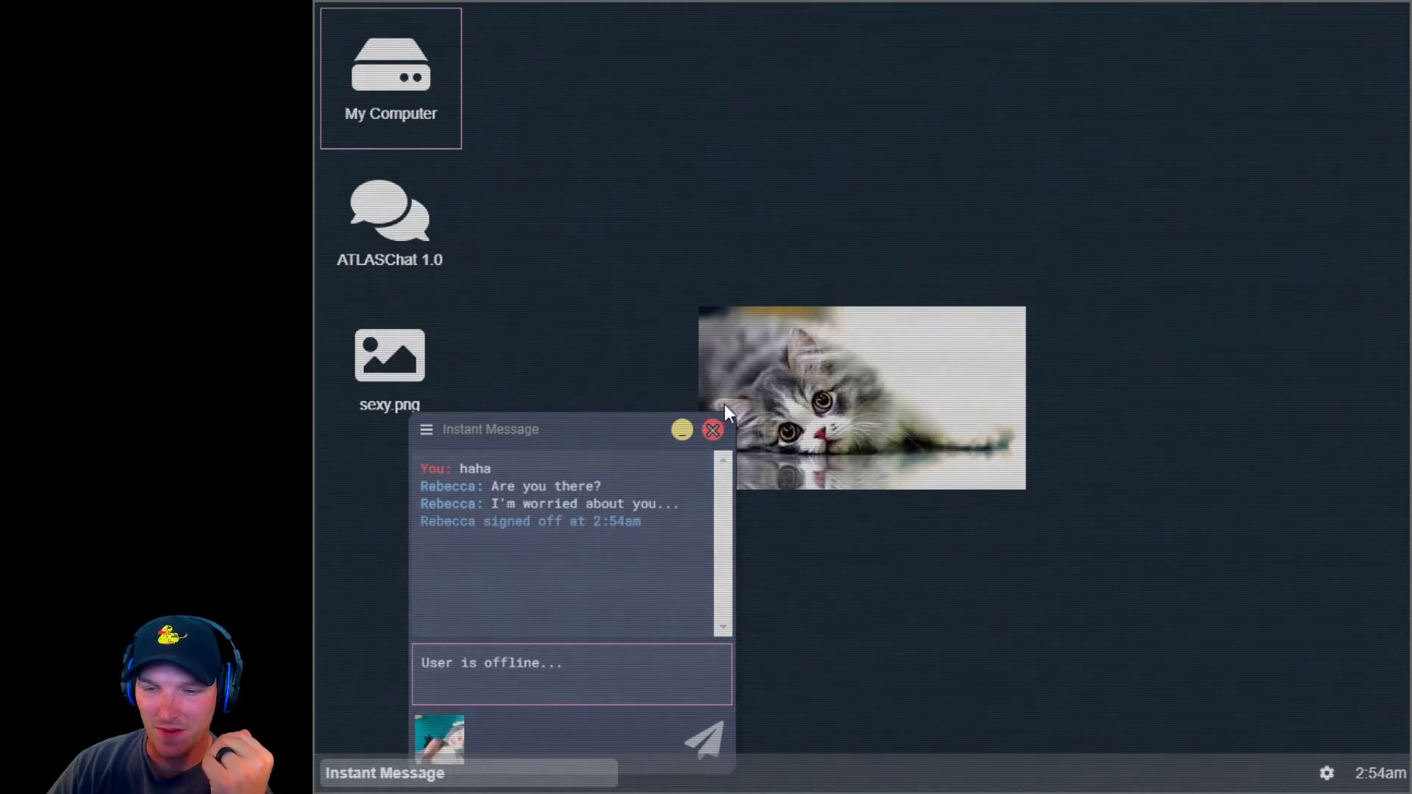
{"action": "left_click", "coordinate": [712, 430]}
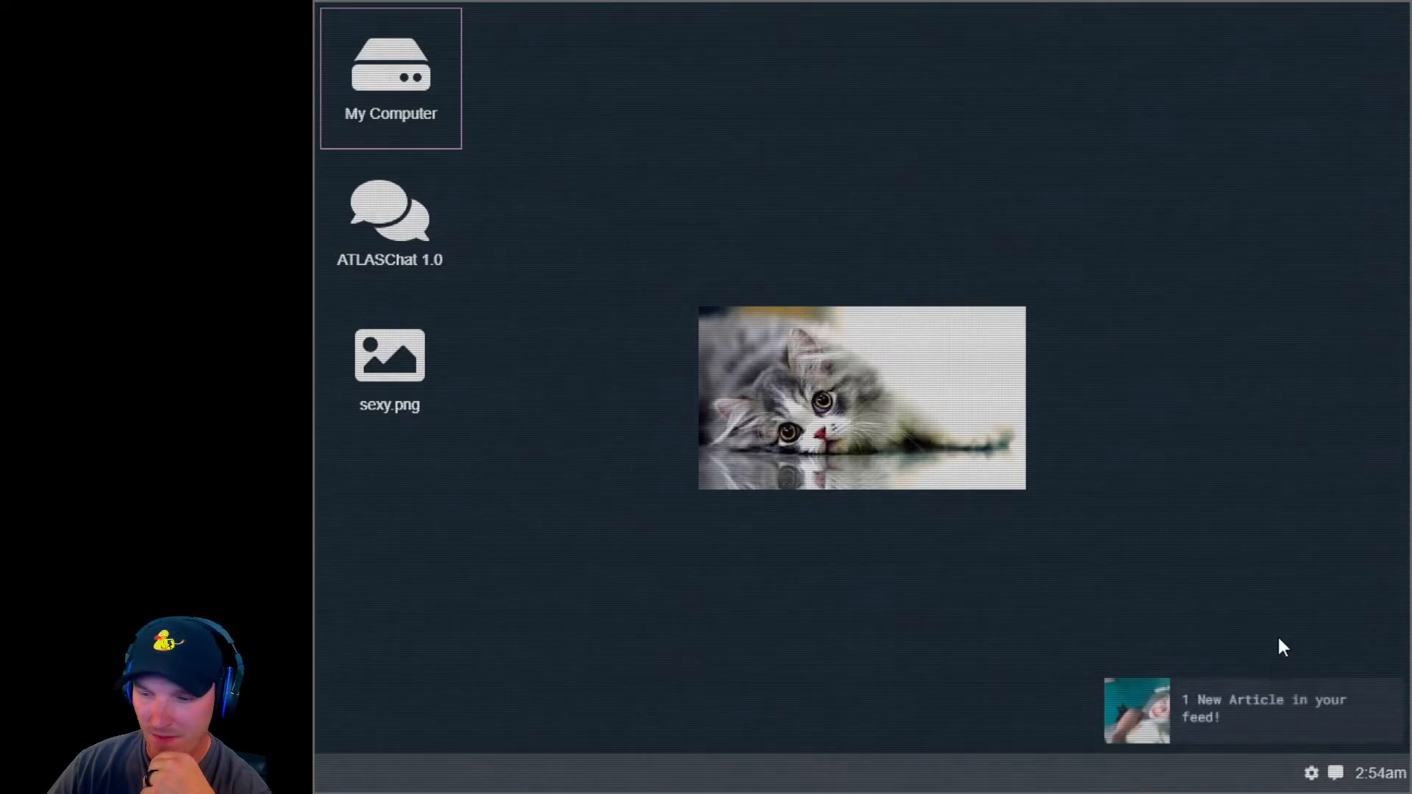
Step: Open the new missing-persons article and scroll down its first page
{"action": "left_click", "coordinate": [1137, 712]}
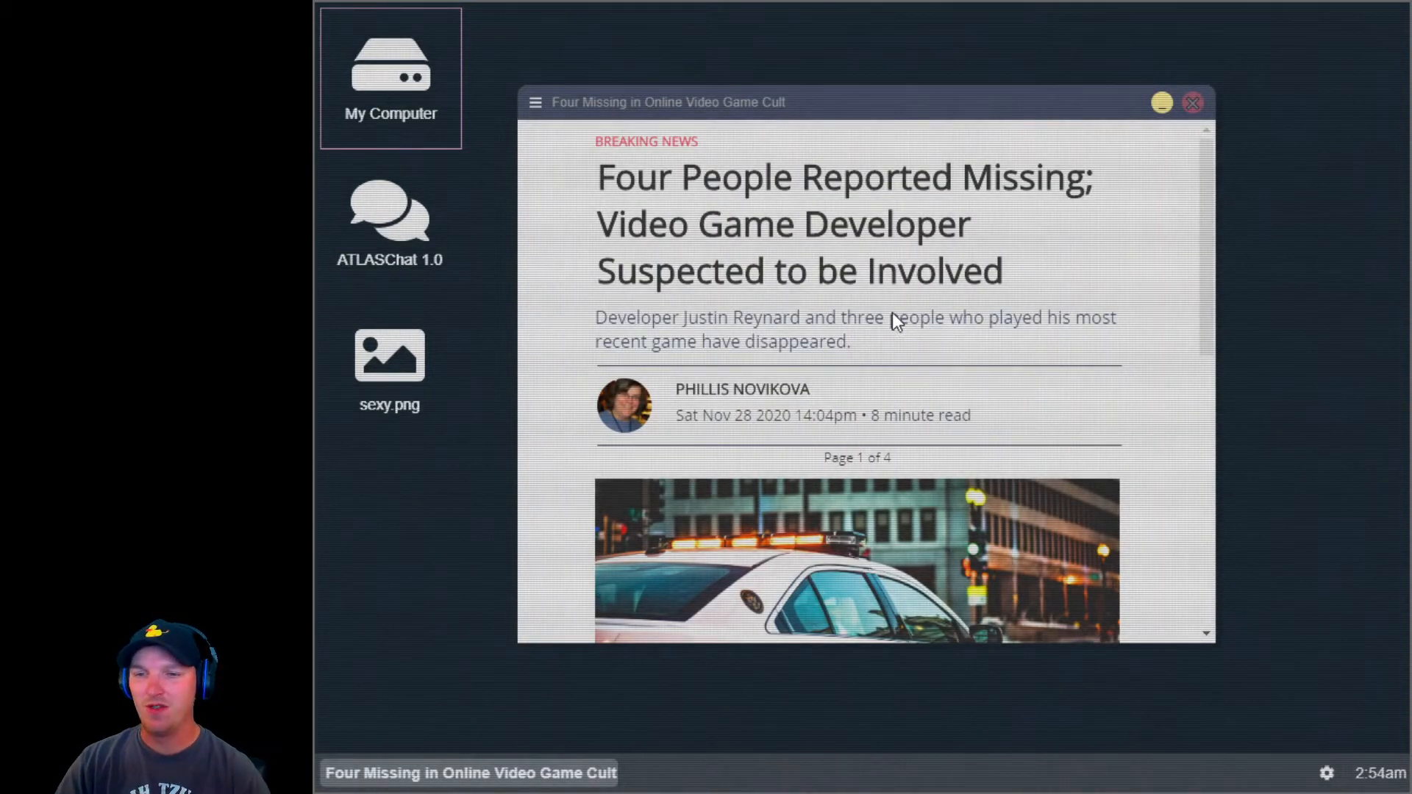
{"action": "mouse_move", "coordinate": [738, 372]}
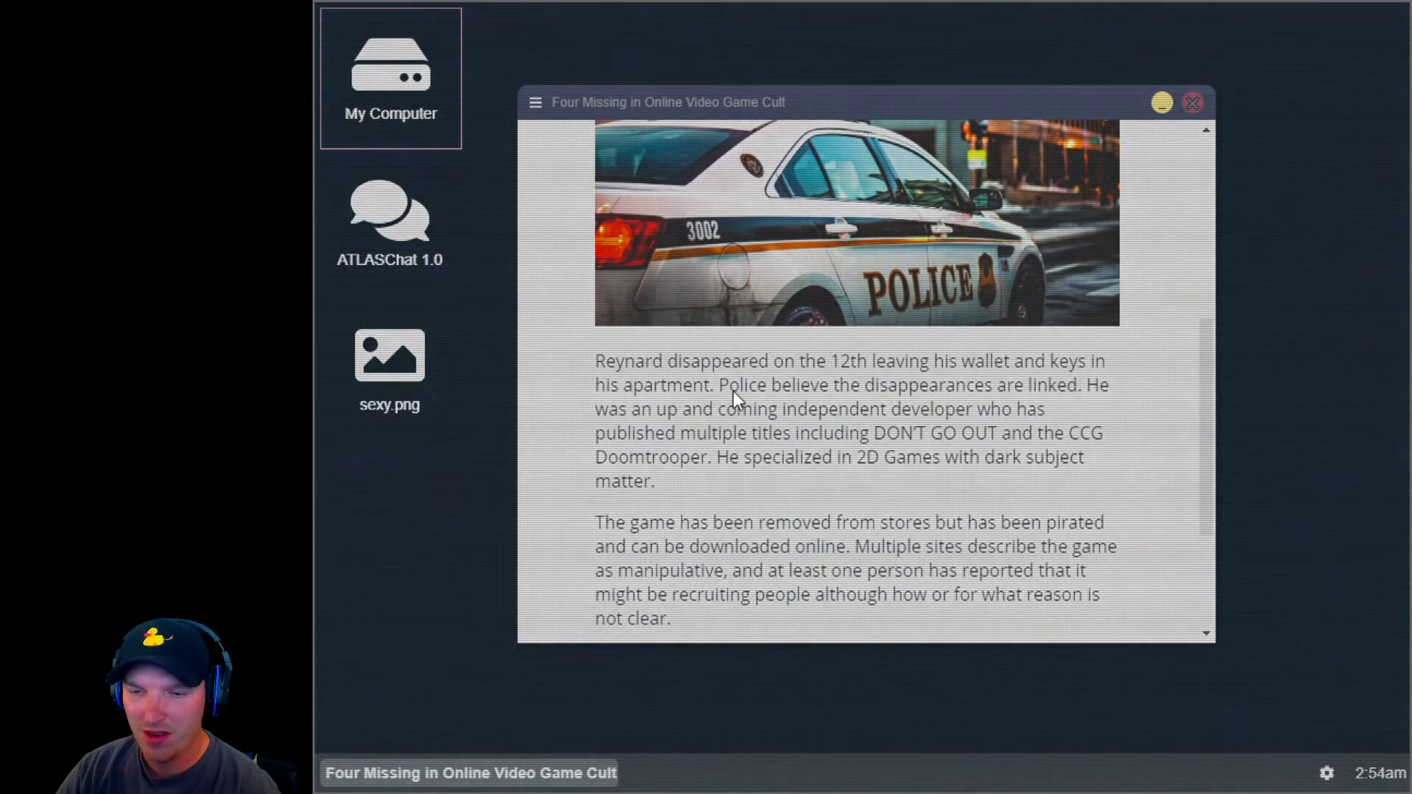
{"action": "mouse_move", "coordinate": [815, 430]}
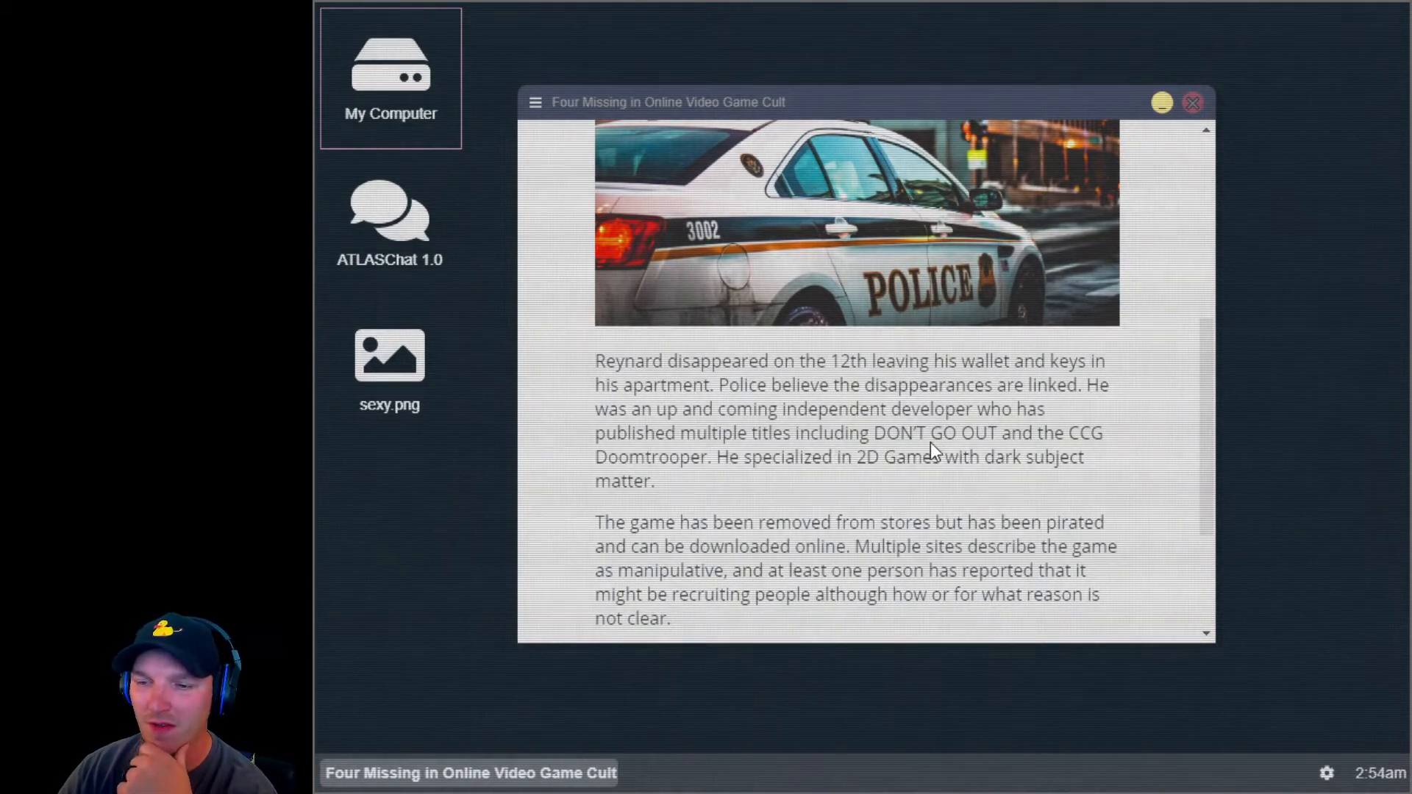
{"action": "mouse_move", "coordinate": [856, 486]}
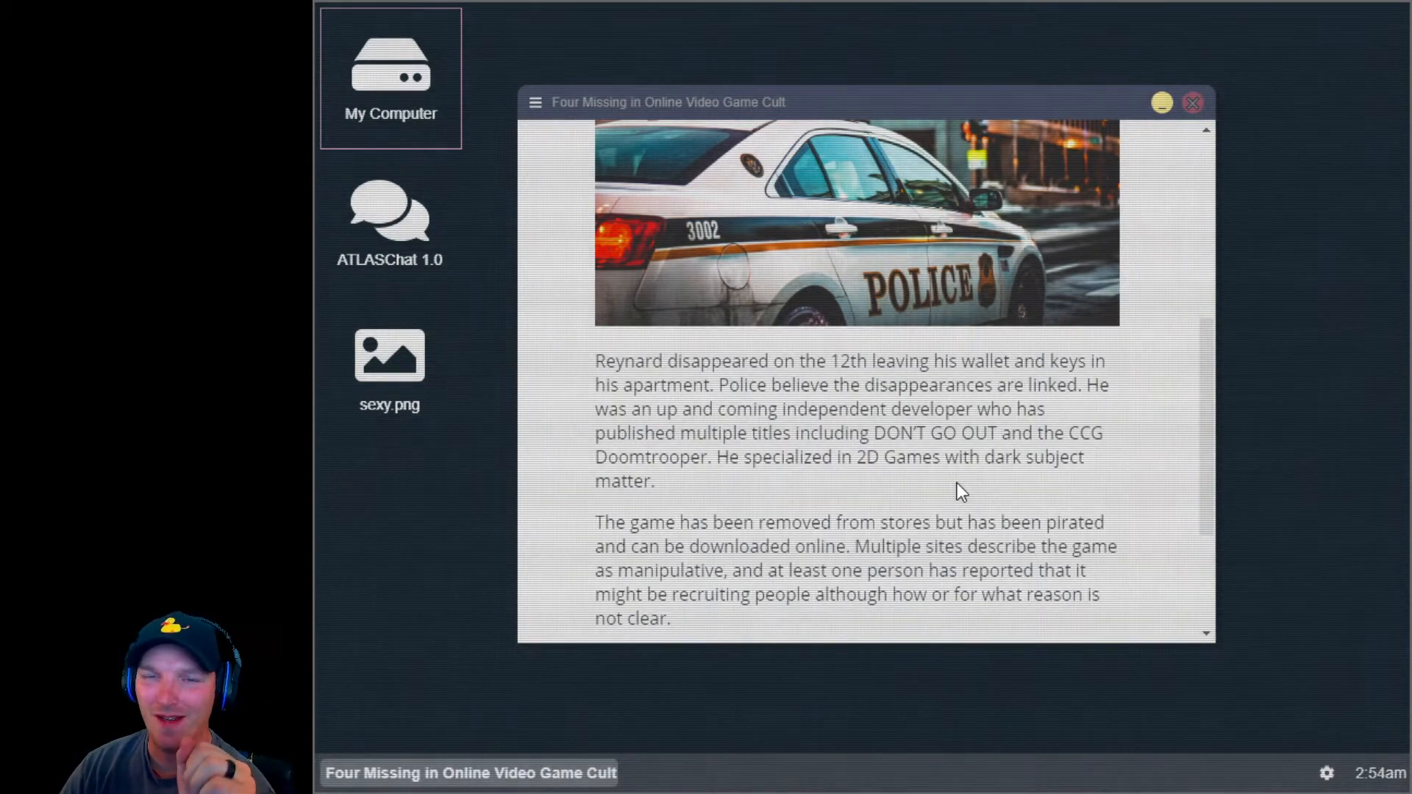
{"action": "scroll", "scroll_direction": "down", "scroll_amount": 3}
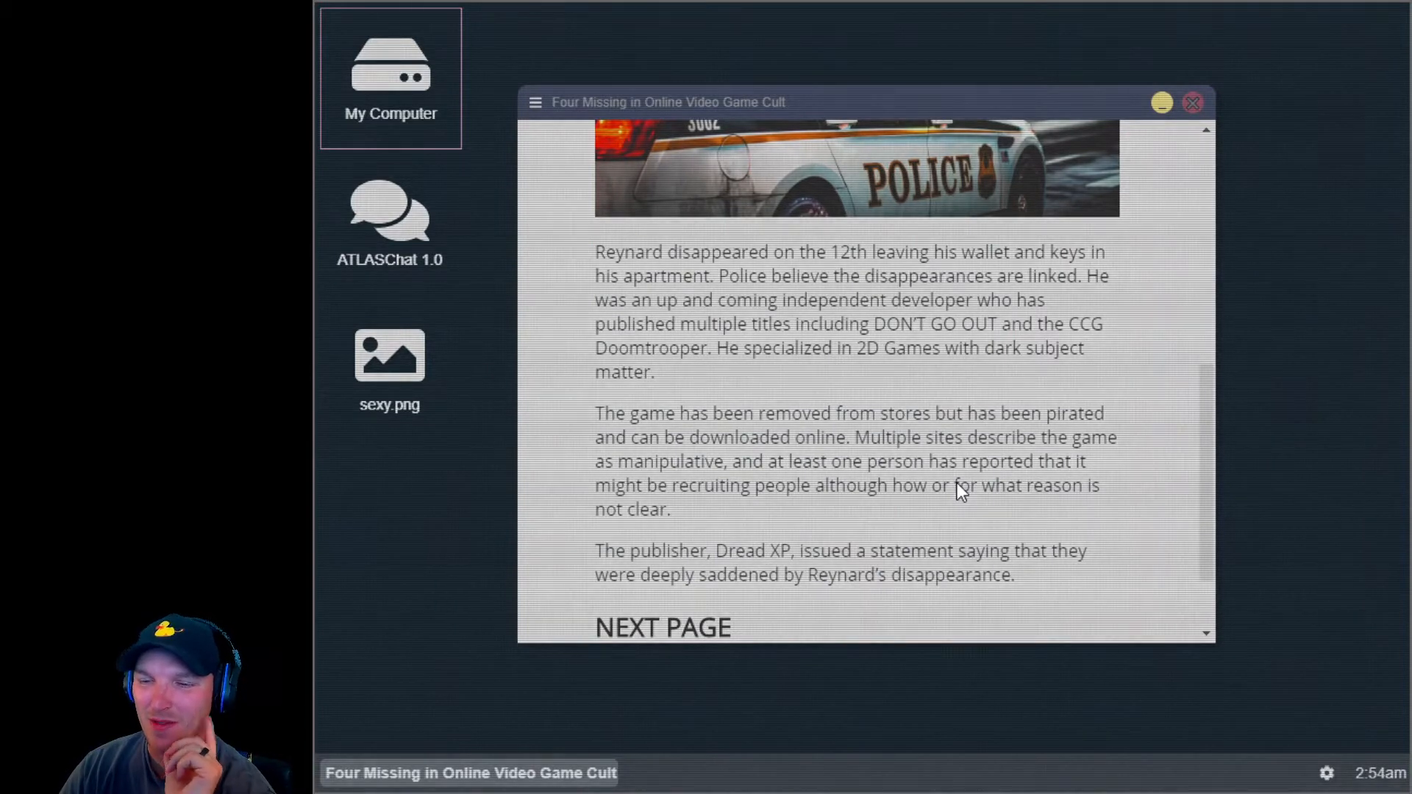
{"action": "mouse_move", "coordinate": [919, 469]}
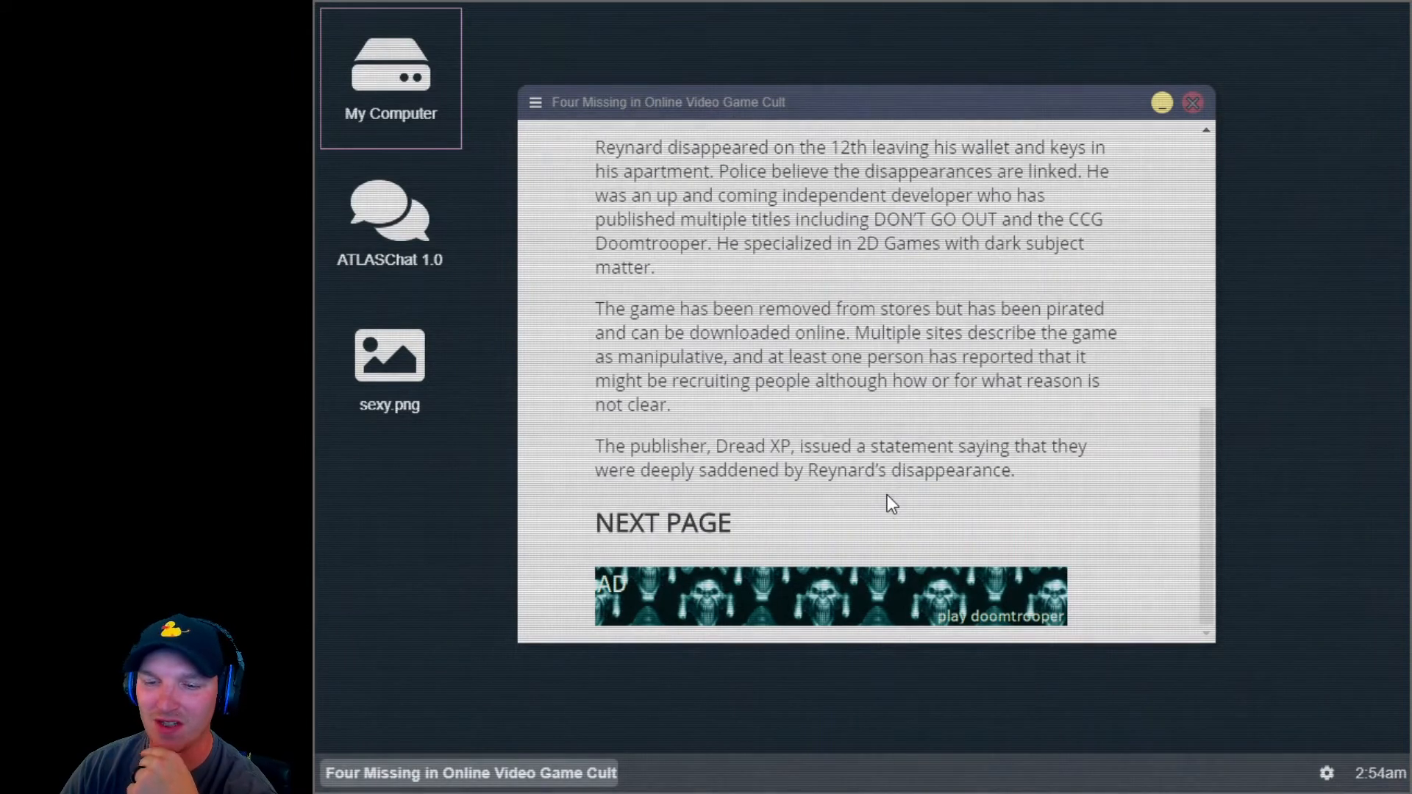
{"action": "mouse_move", "coordinate": [900, 513]}
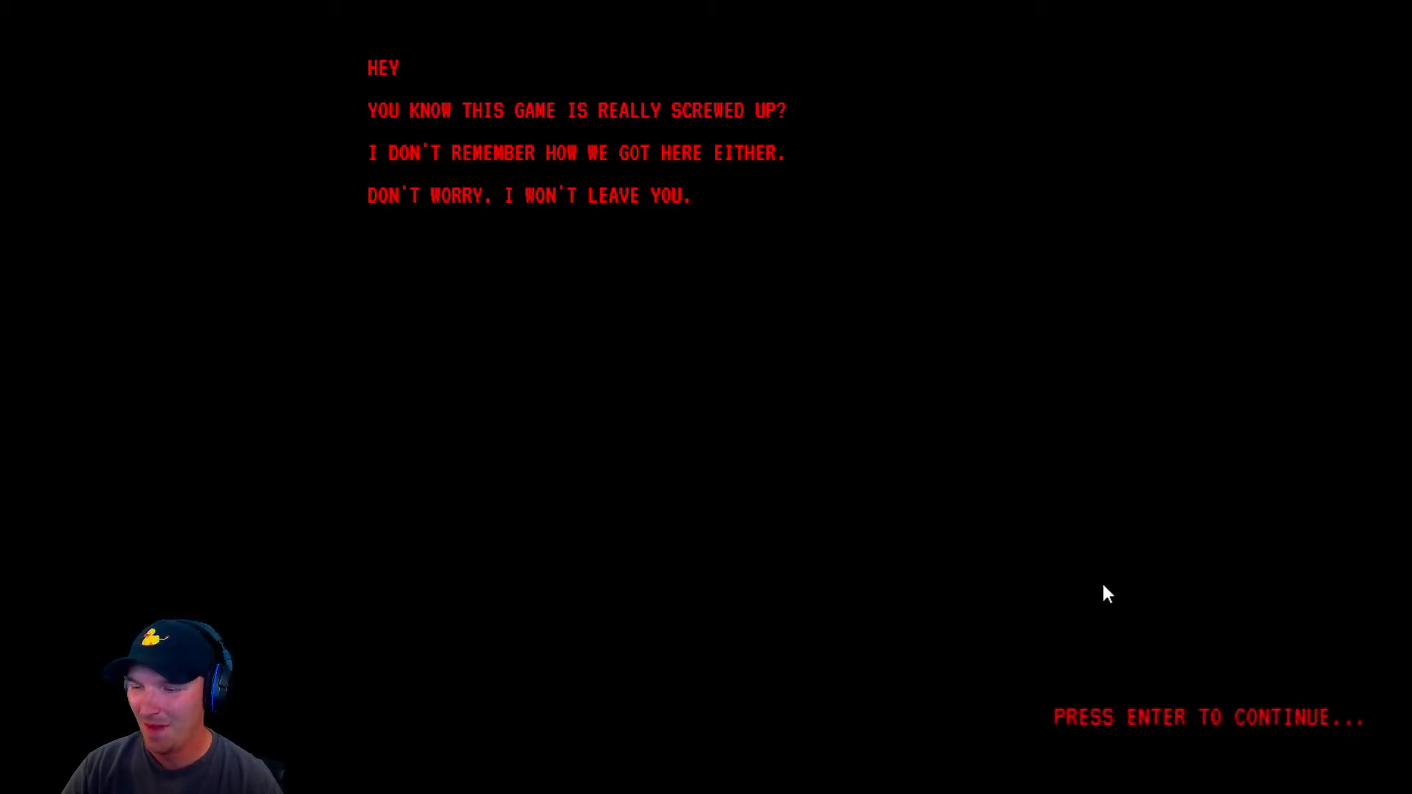
Step: Continue past the red 'HEY' message screen back to the article
{"action": "key", "text": "enter"}
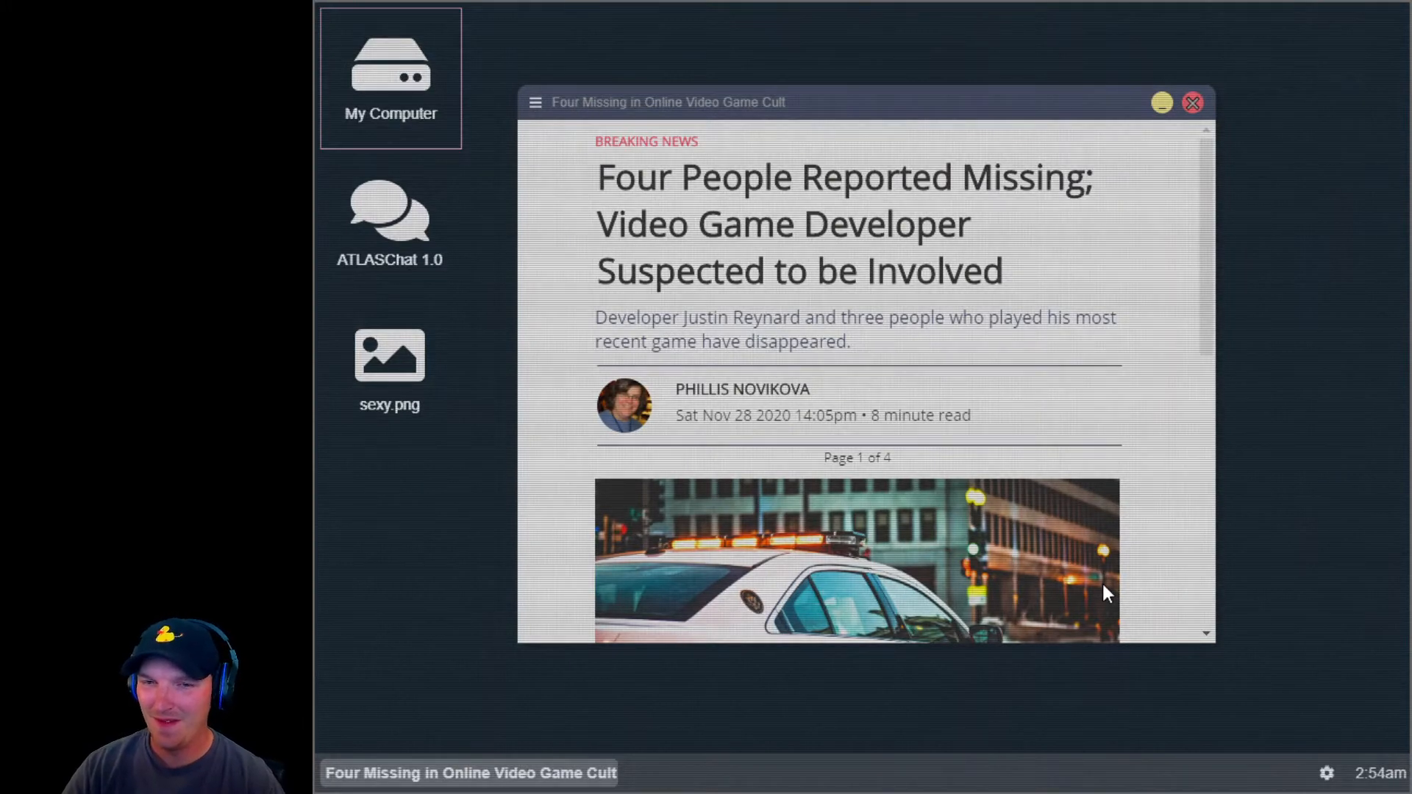
{"action": "mouse_move", "coordinate": [721, 414]}
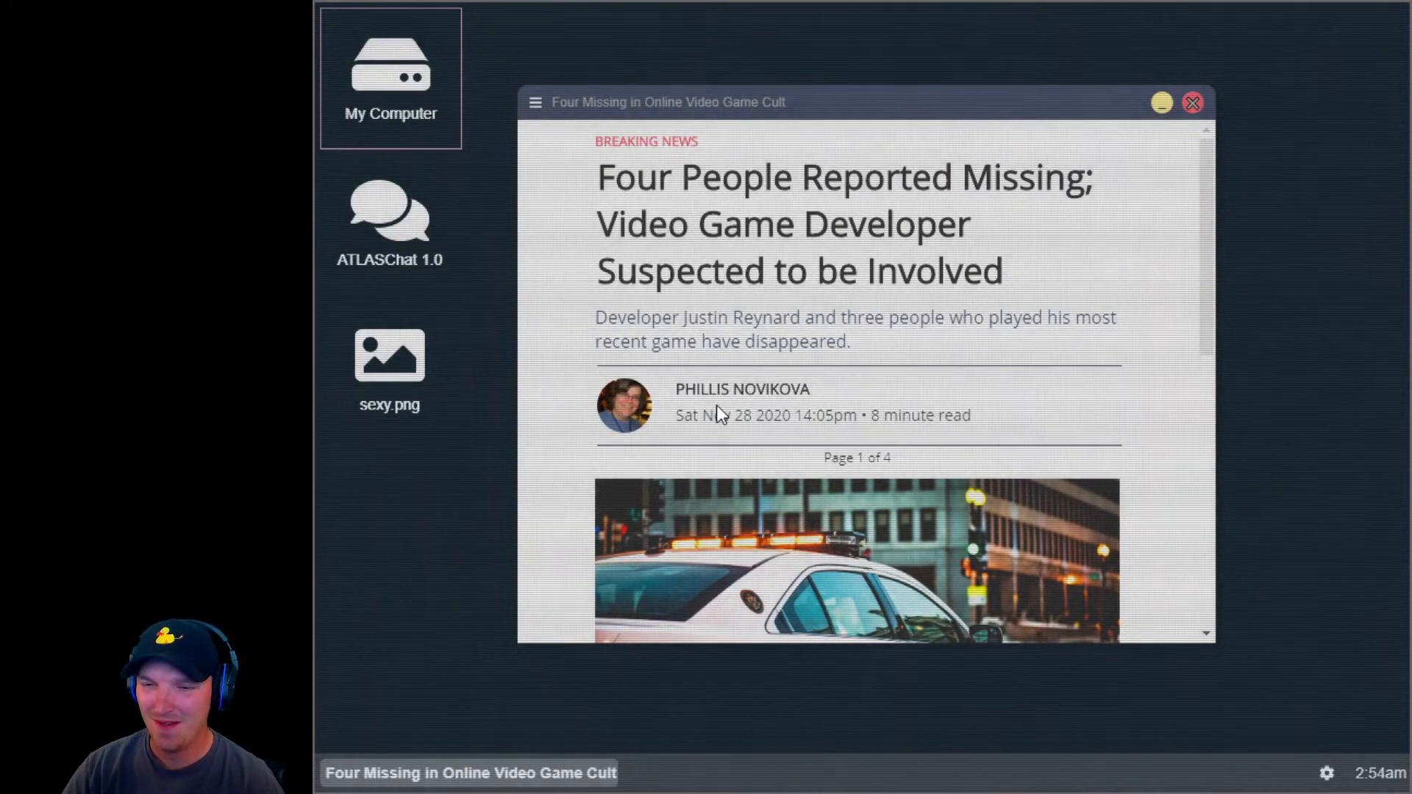
{"action": "mouse_move", "coordinate": [631, 475]}
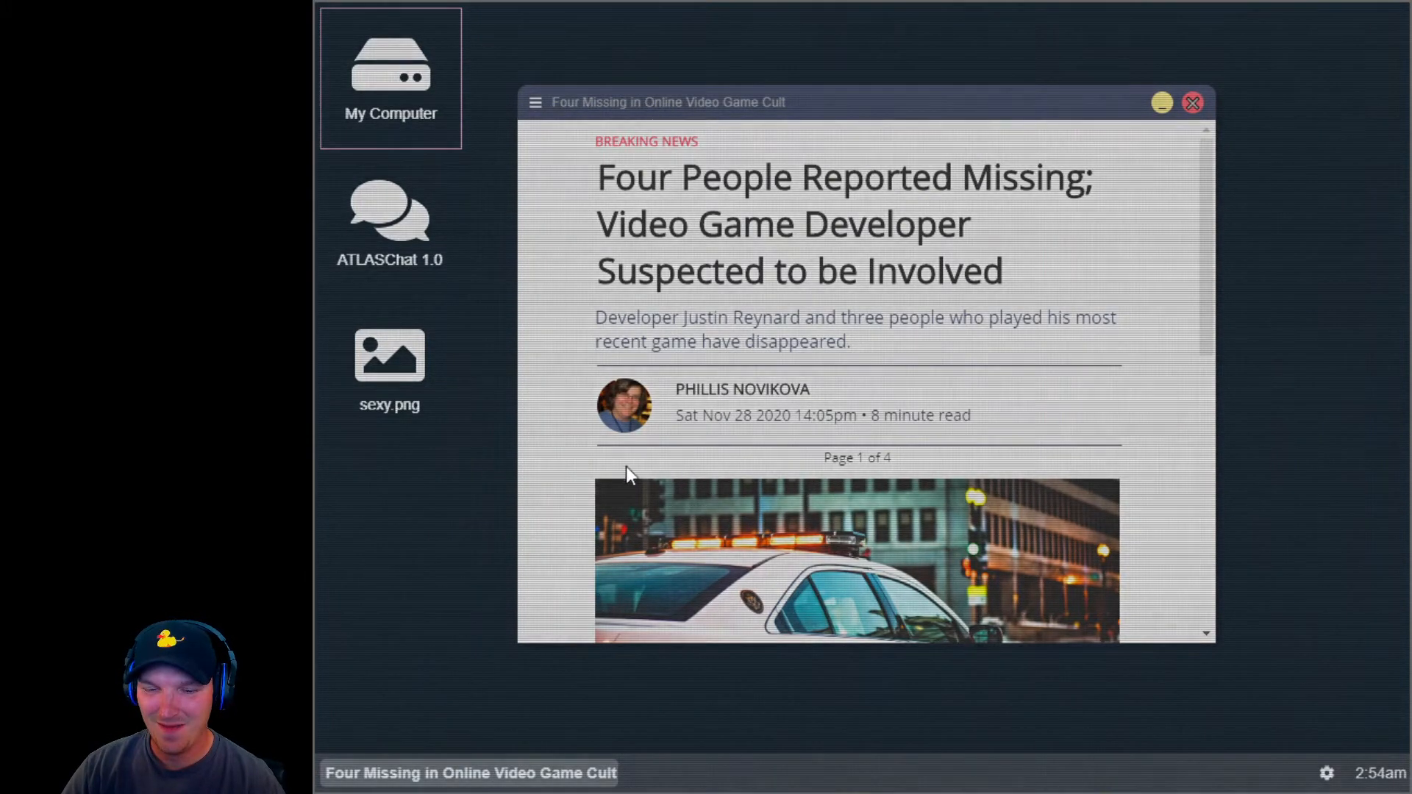
{"action": "mouse_move", "coordinate": [401, 233]}
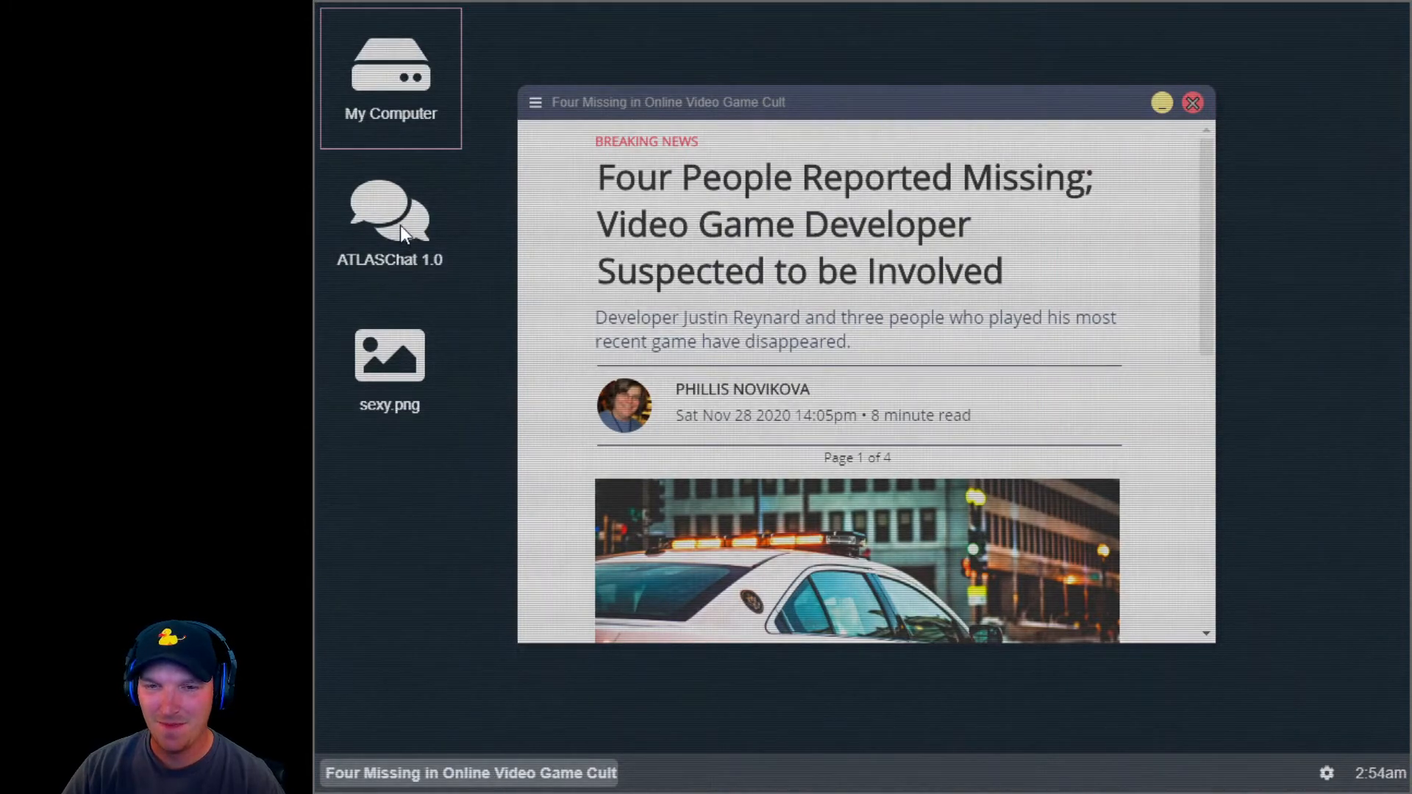
Step: Open My Computer and view the rat0, rat2, rat4 and rat5 photos
{"action": "double_click", "coordinate": [390, 67]}
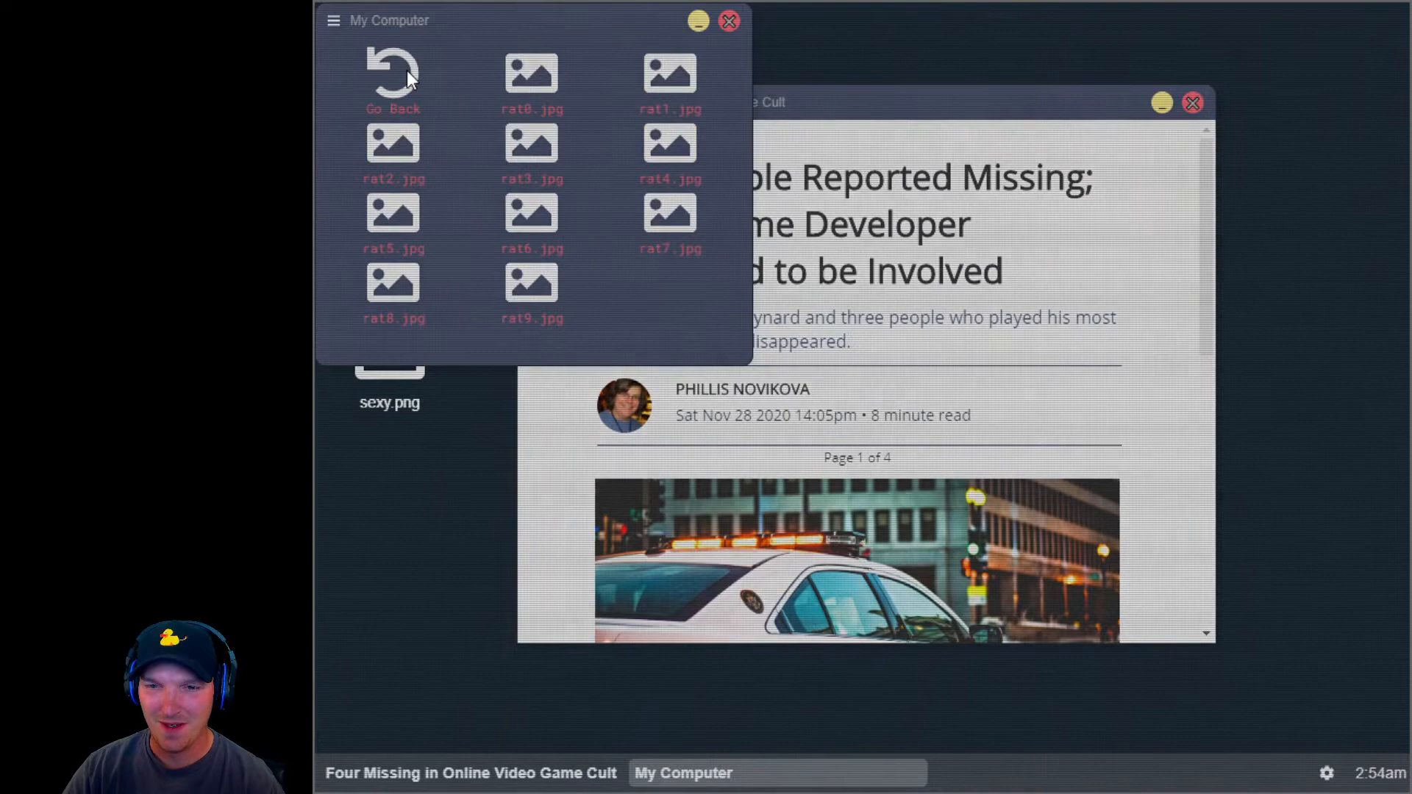
{"action": "double_click", "coordinate": [531, 74]}
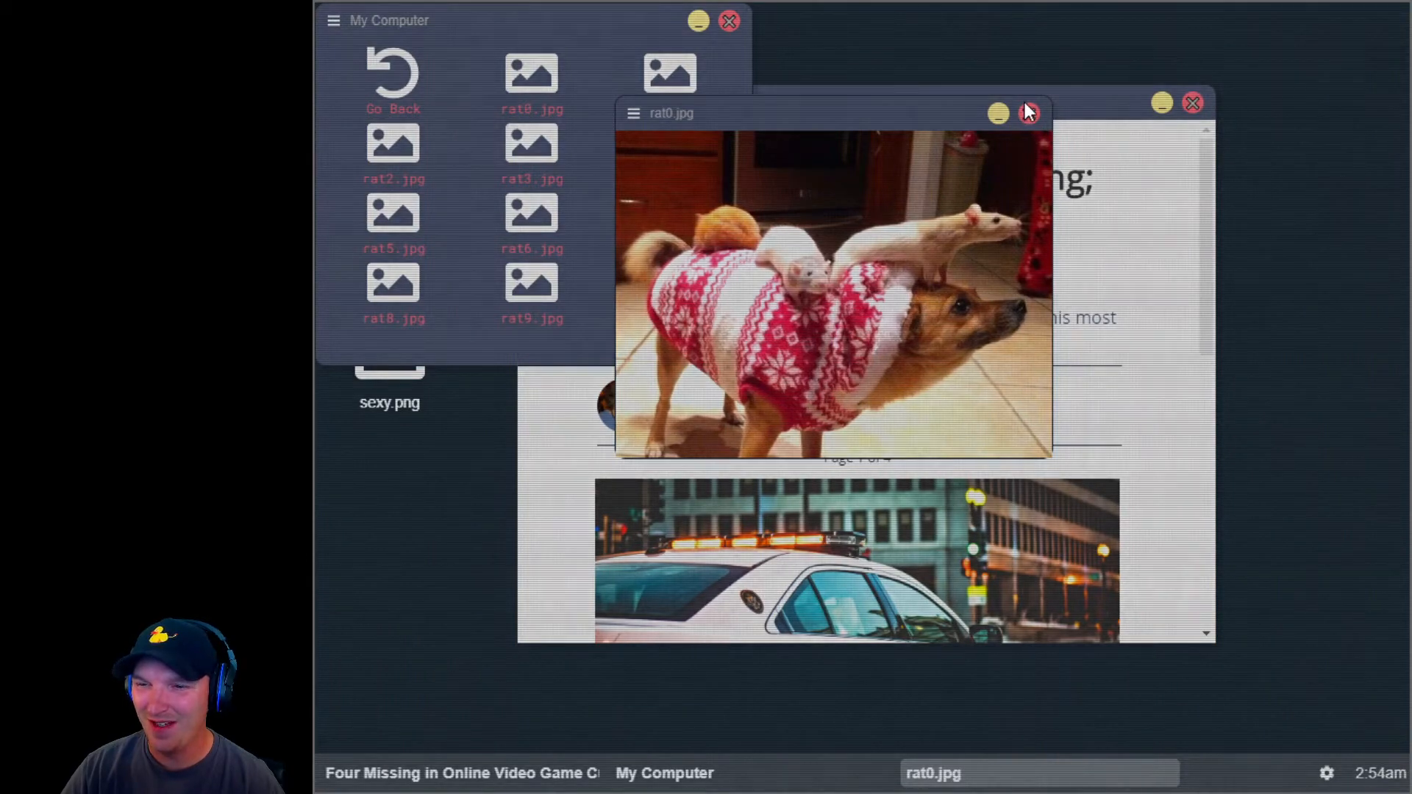
{"action": "left_click", "coordinate": [1030, 113]}
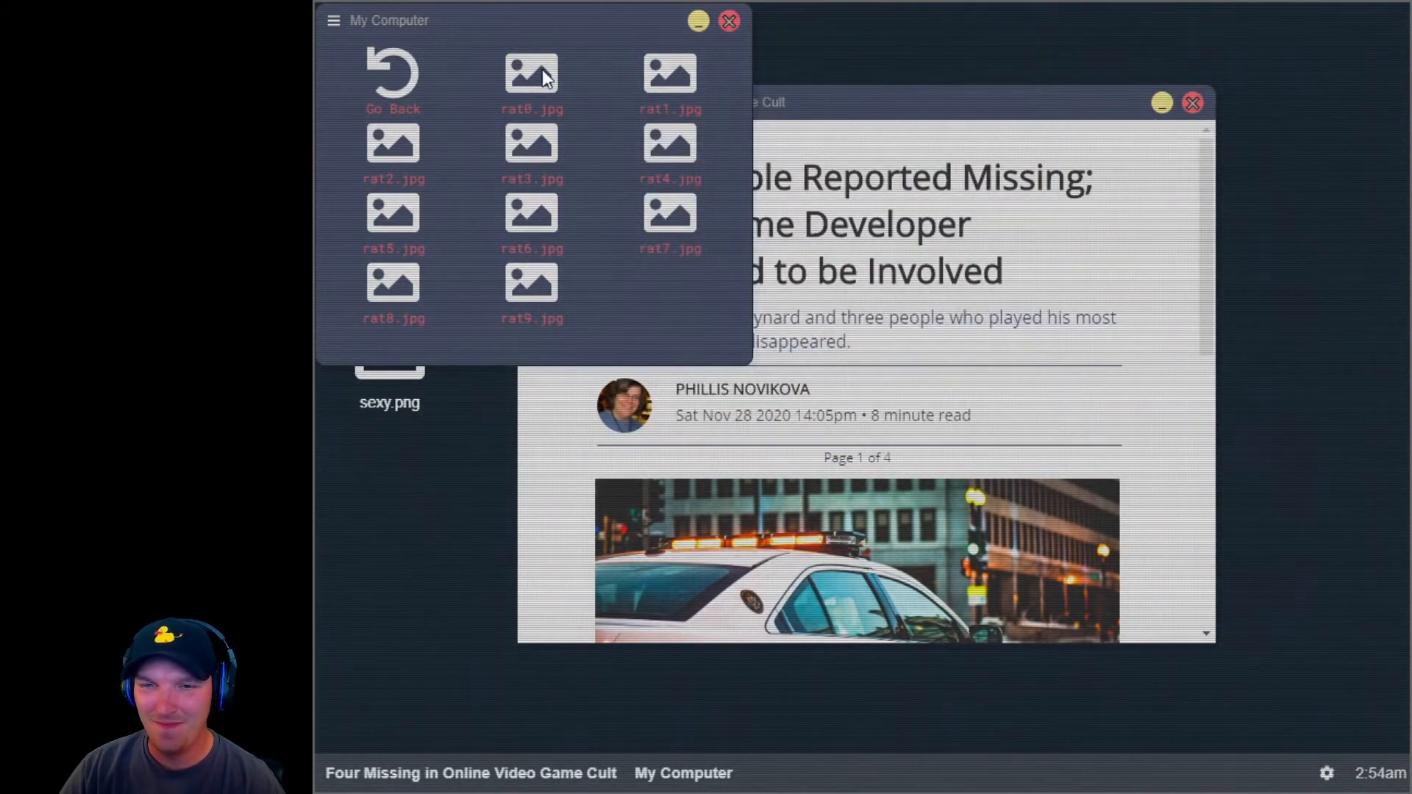
{"action": "double_click", "coordinate": [669, 72]}
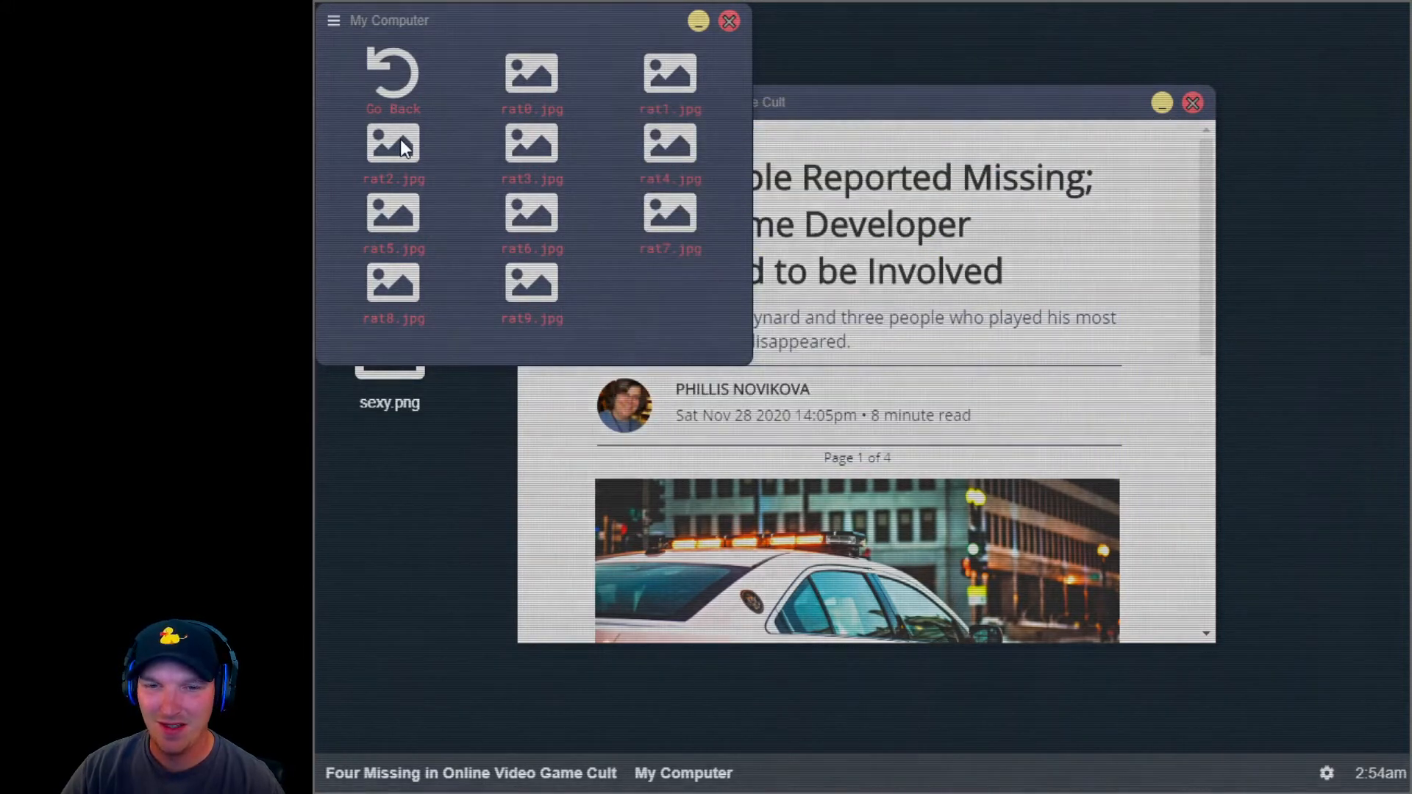
{"action": "double_click", "coordinate": [392, 144]}
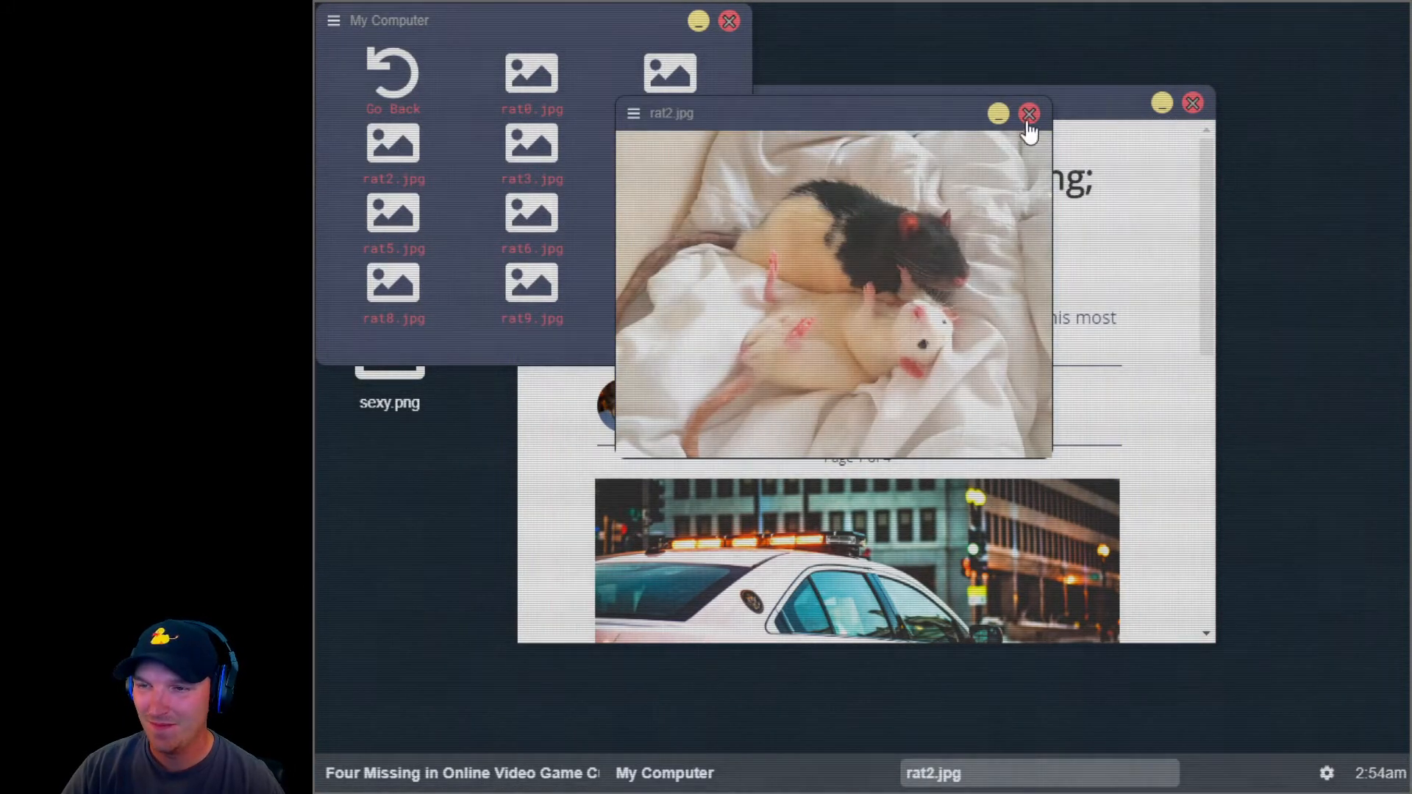
{"action": "left_click", "coordinate": [1030, 116]}
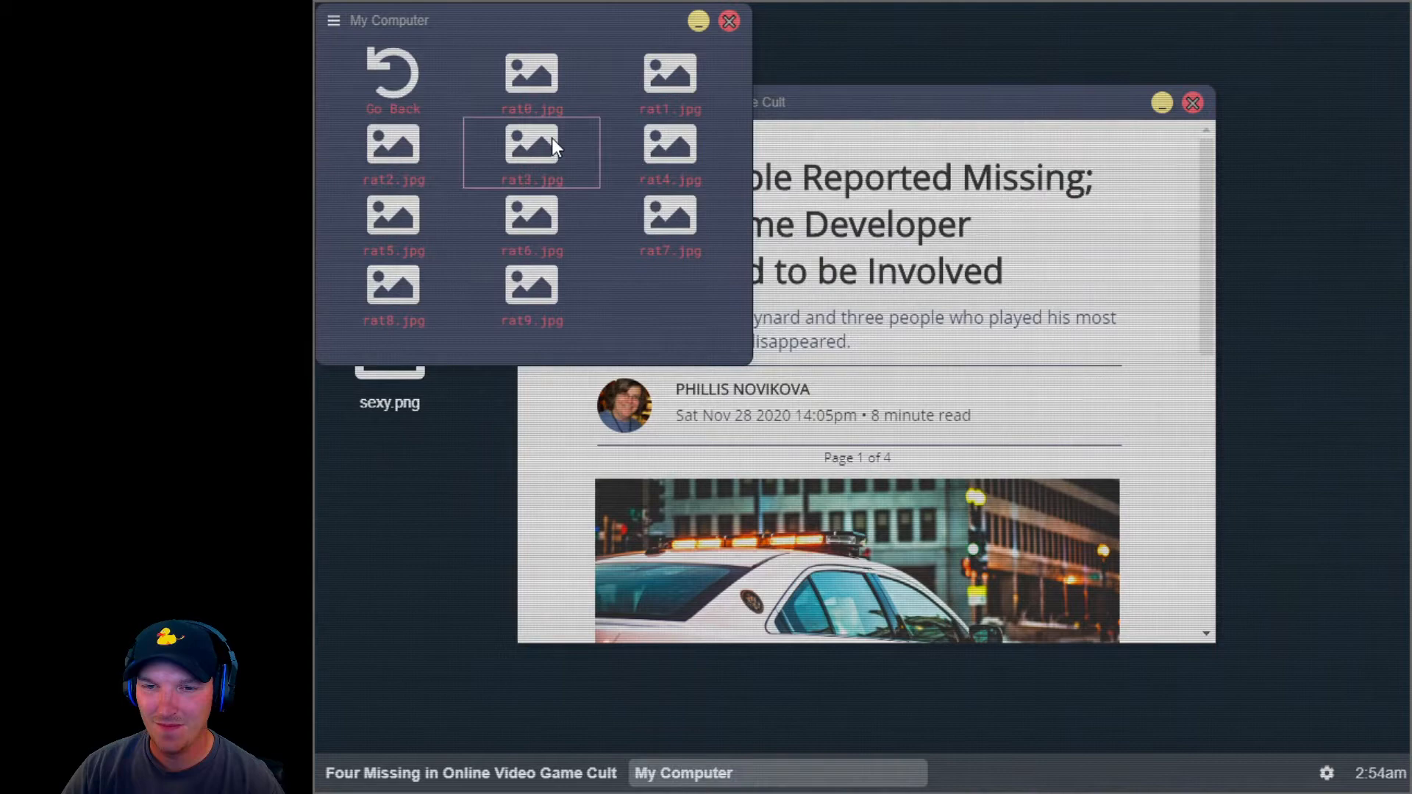
{"action": "double_click", "coordinate": [531, 153]}
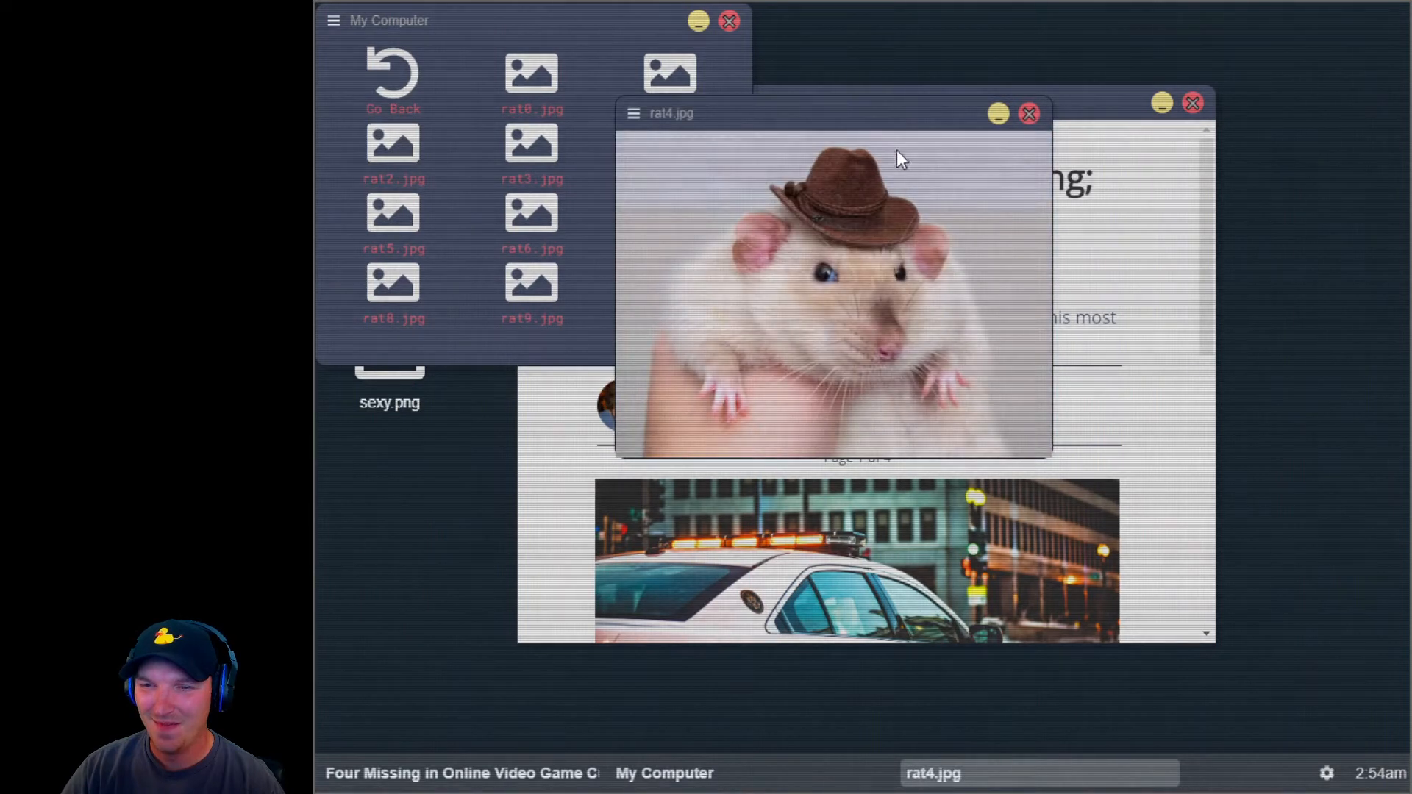
{"action": "left_click", "coordinate": [1028, 114]}
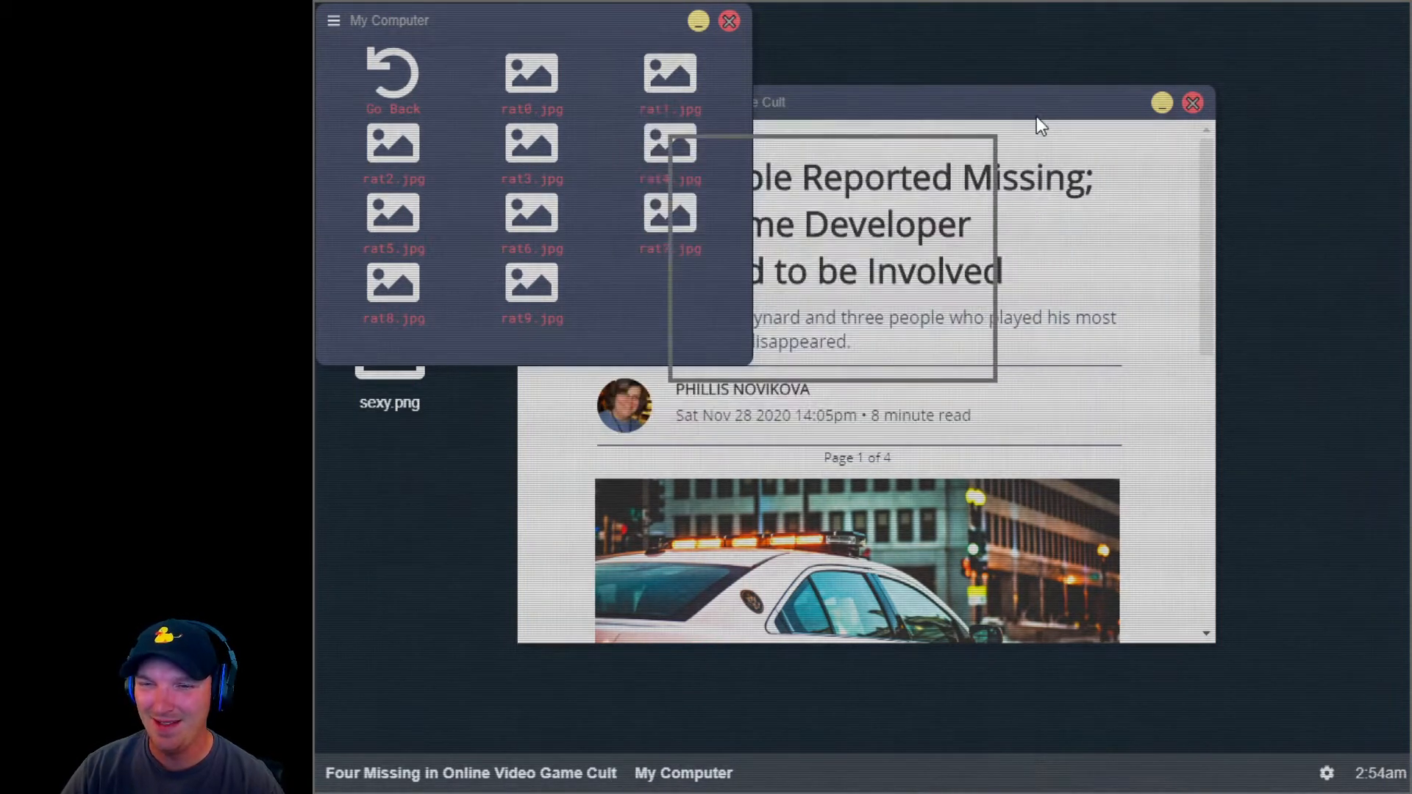
{"action": "double_click", "coordinate": [393, 216]}
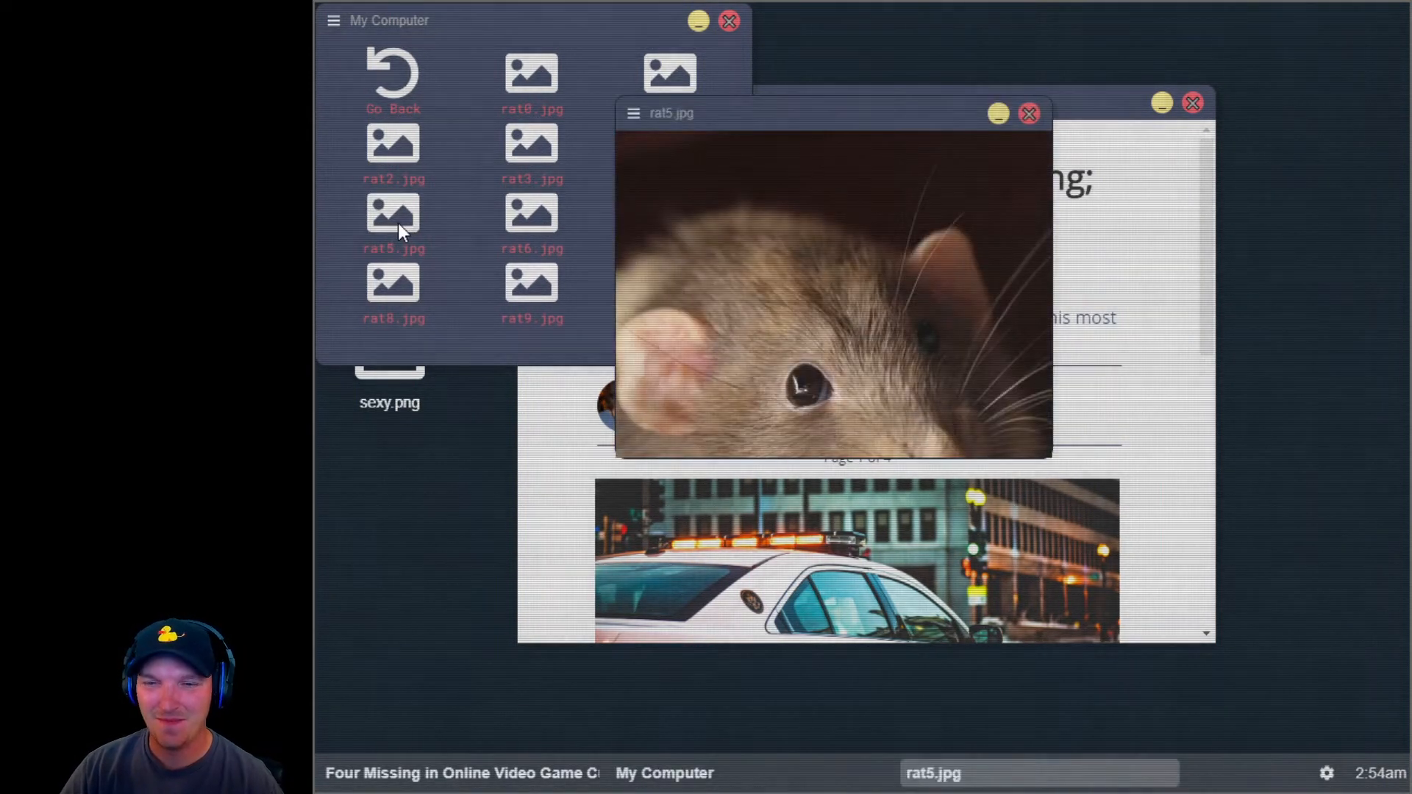
{"action": "left_click", "coordinate": [1029, 113]}
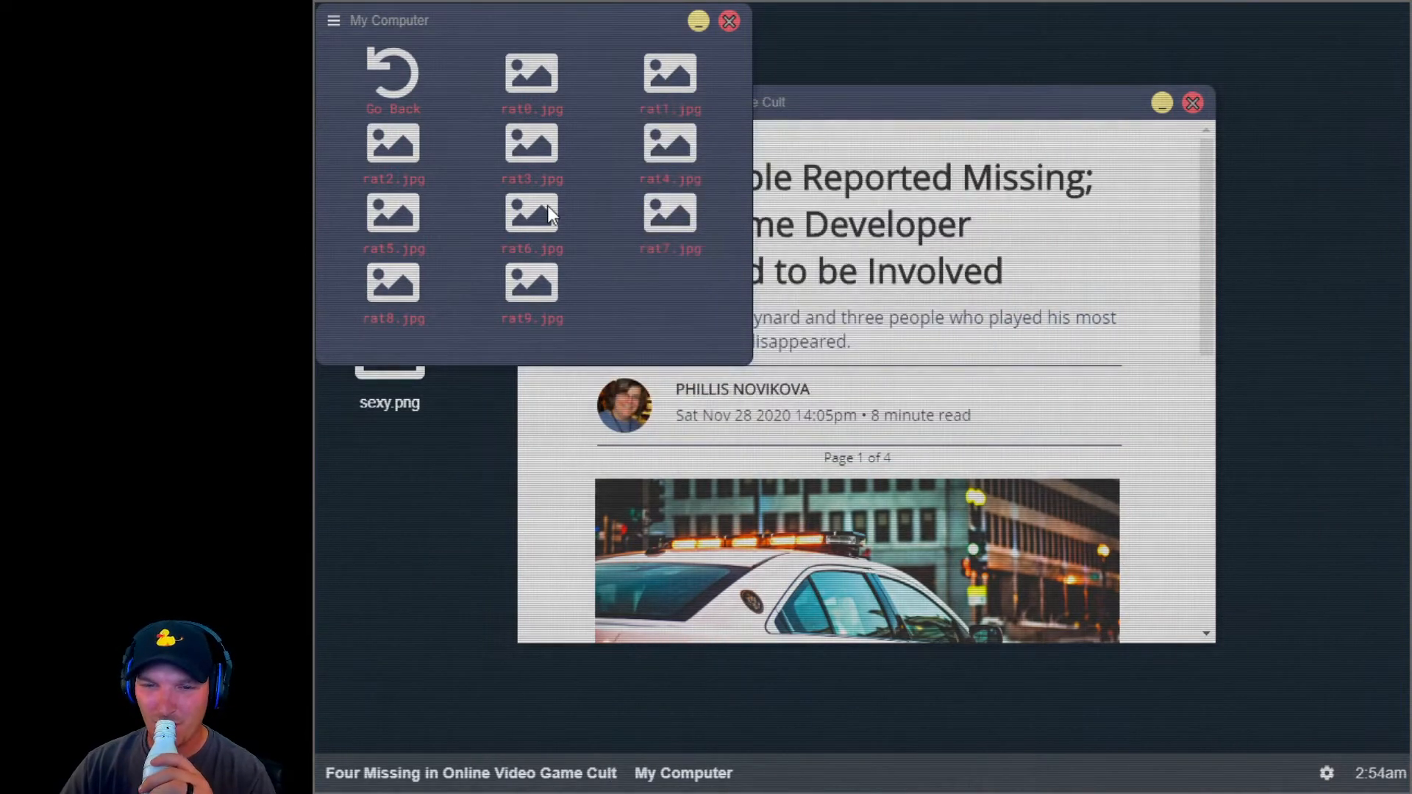
Step: View the rat6, rat7 and rat9 photos, then go back to the main folders
{"action": "double_click", "coordinate": [530, 212]}
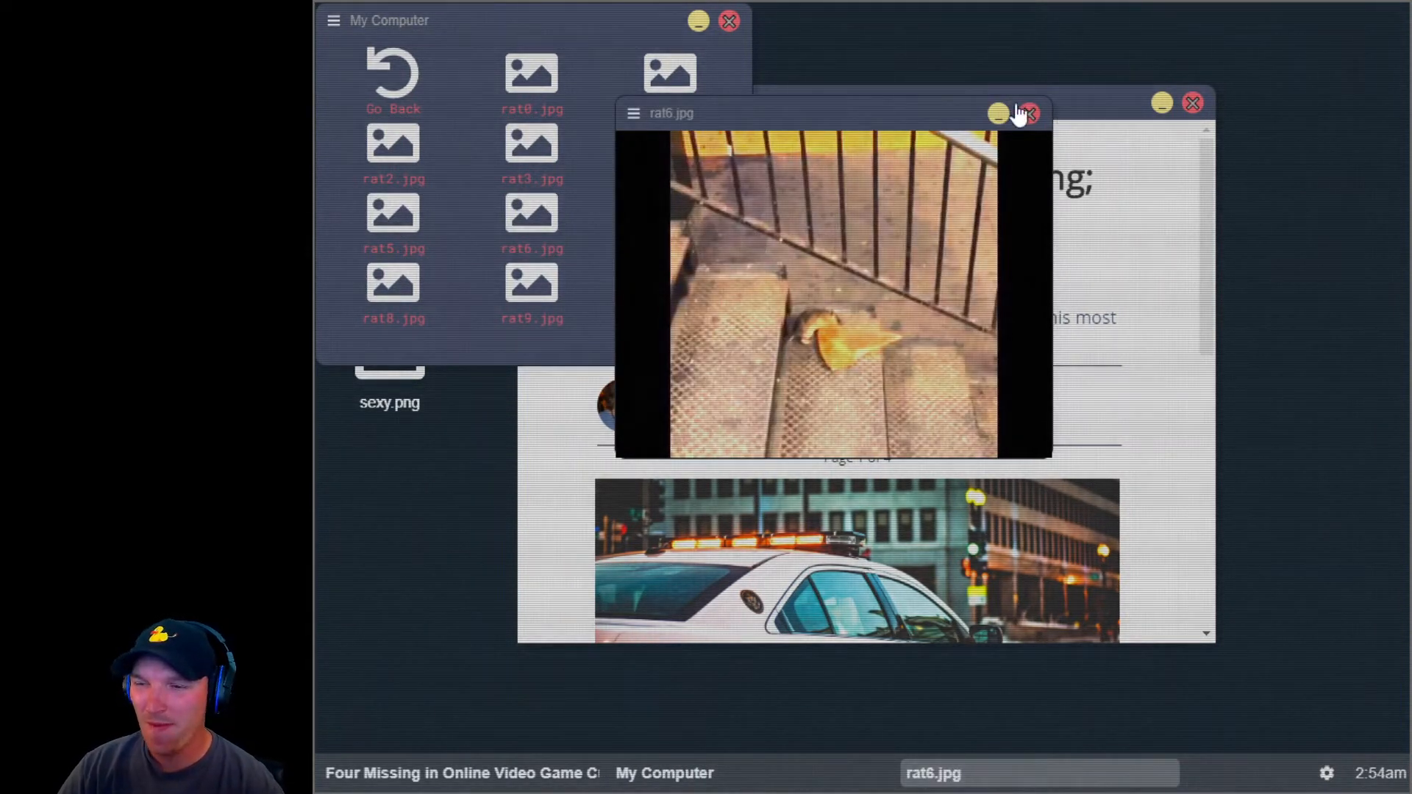
{"action": "left_click", "coordinate": [1027, 113]}
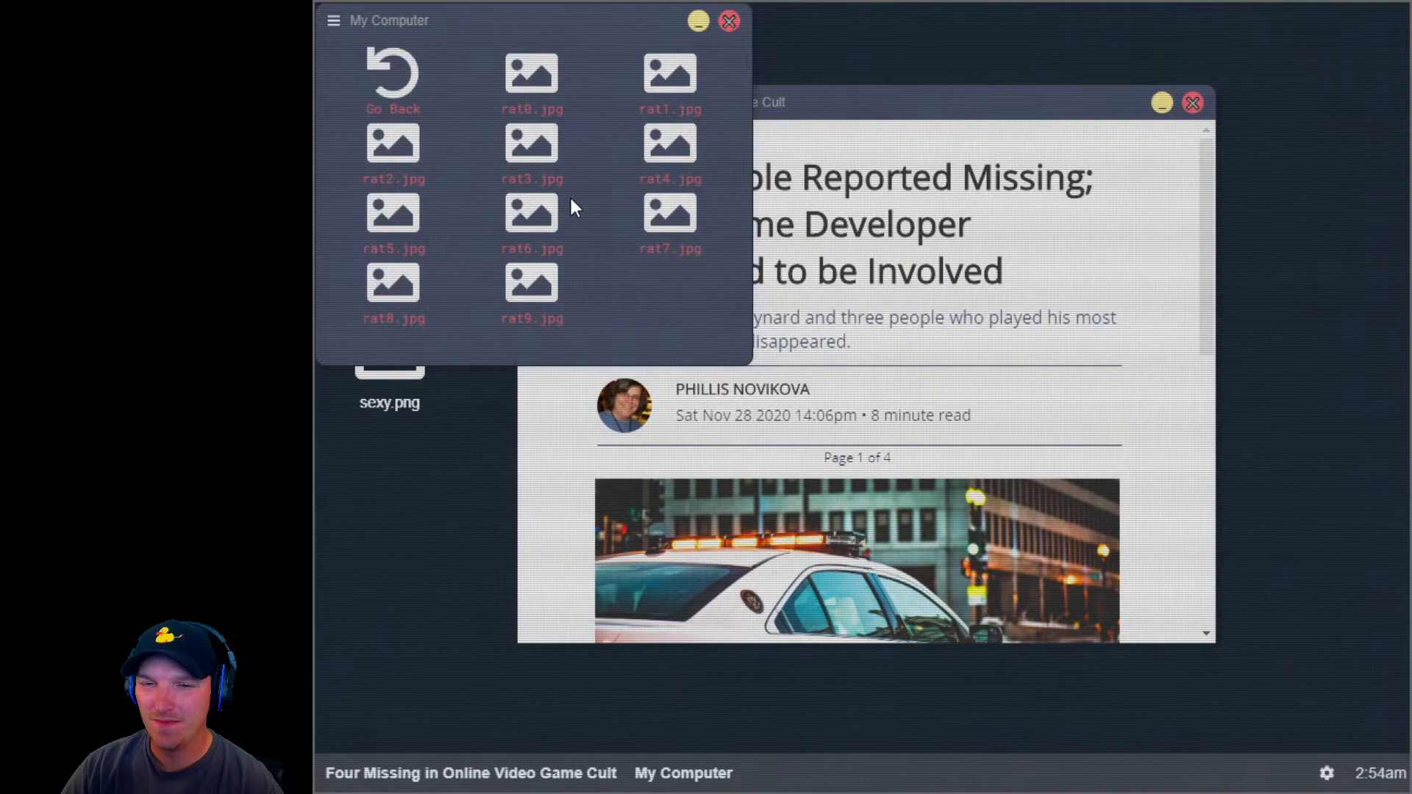
{"action": "double_click", "coordinate": [668, 214]}
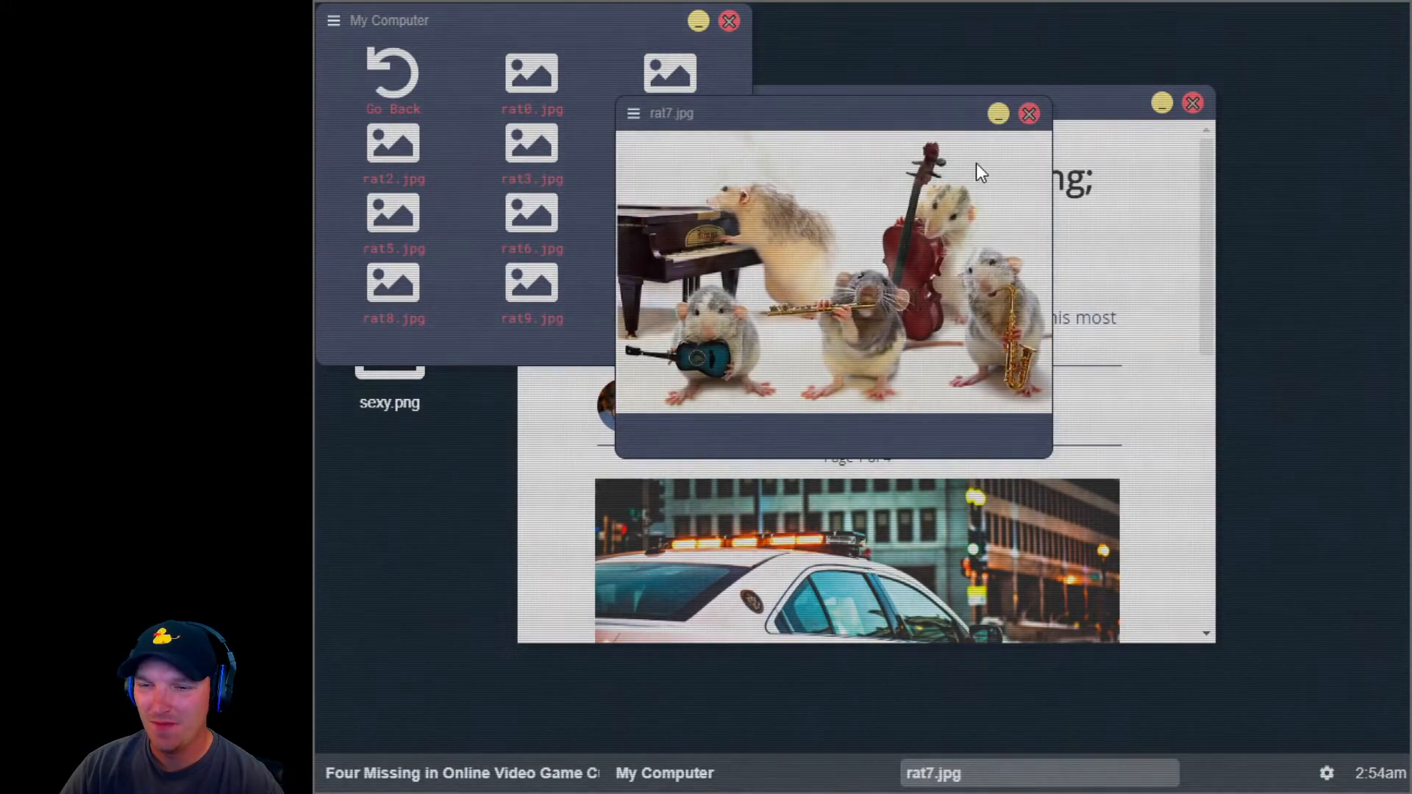
{"action": "left_click", "coordinate": [1029, 113]}
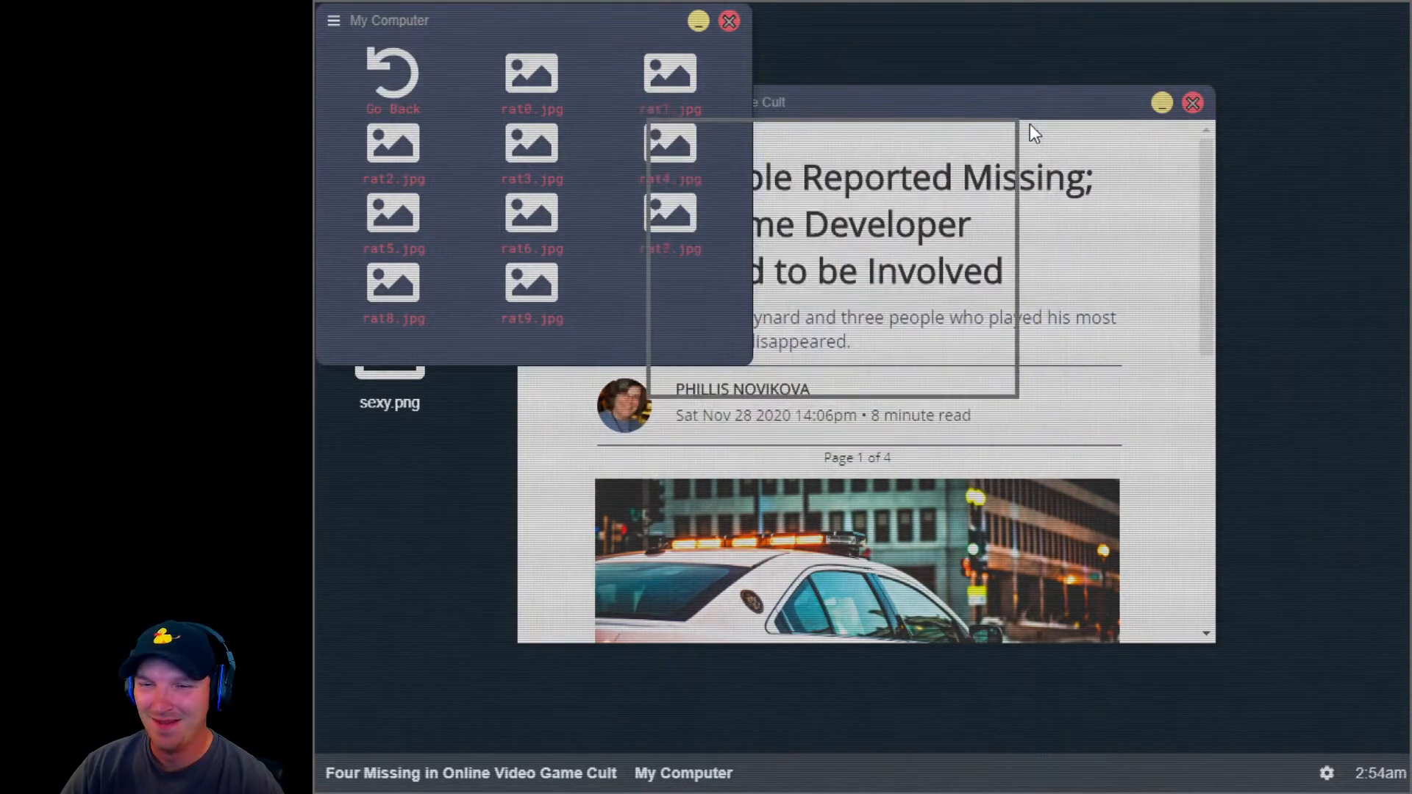
{"action": "double_click", "coordinate": [393, 284]}
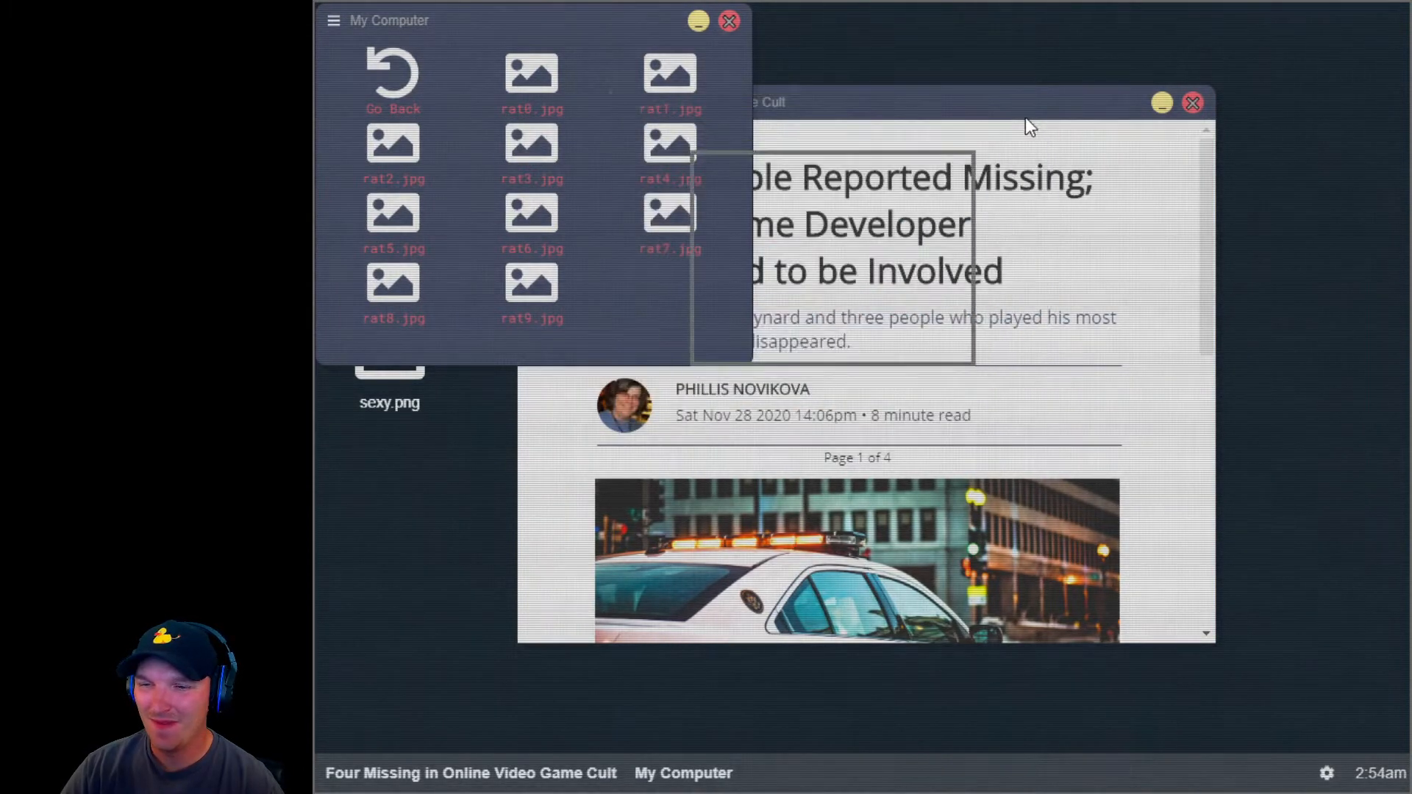
{"action": "double_click", "coordinate": [531, 297]}
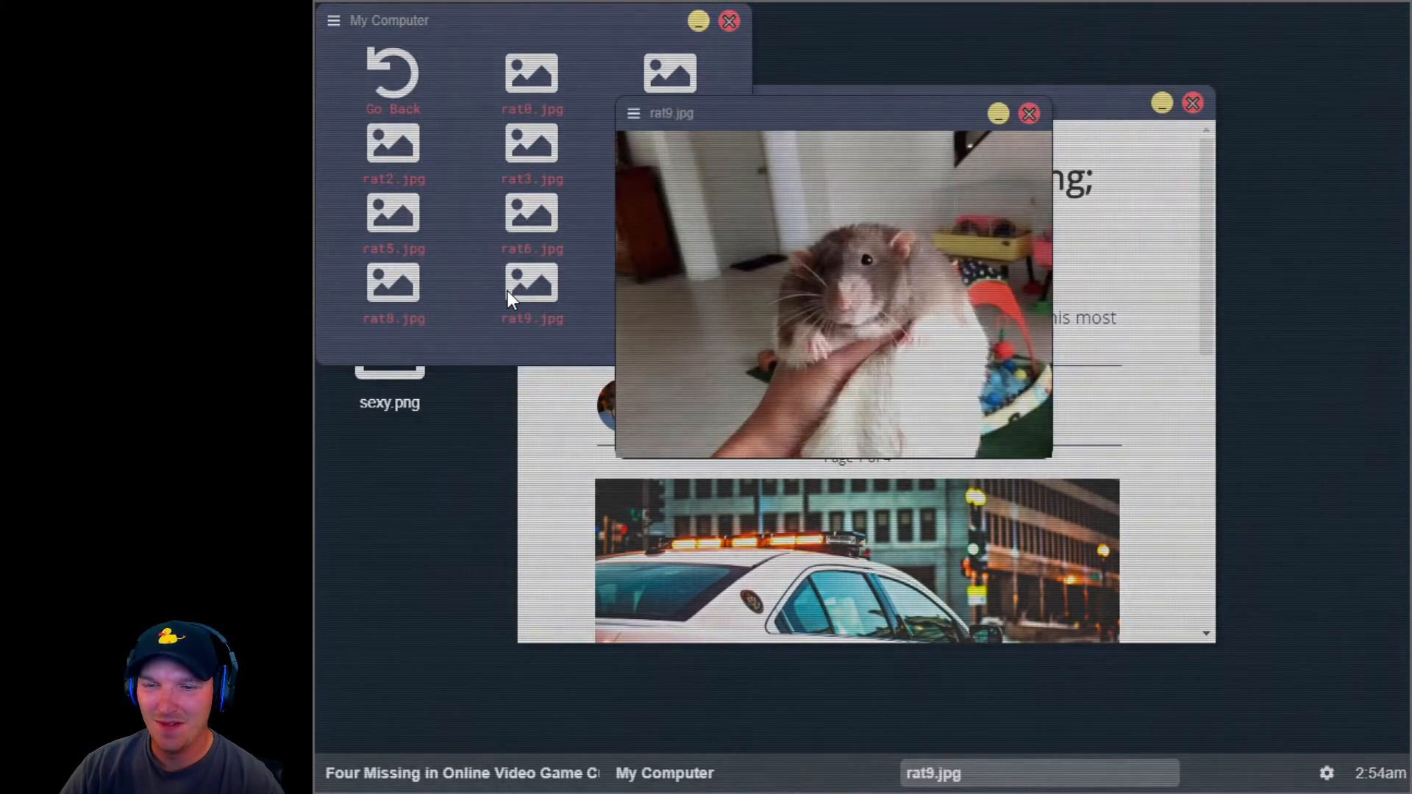
{"action": "left_click", "coordinate": [1028, 113]}
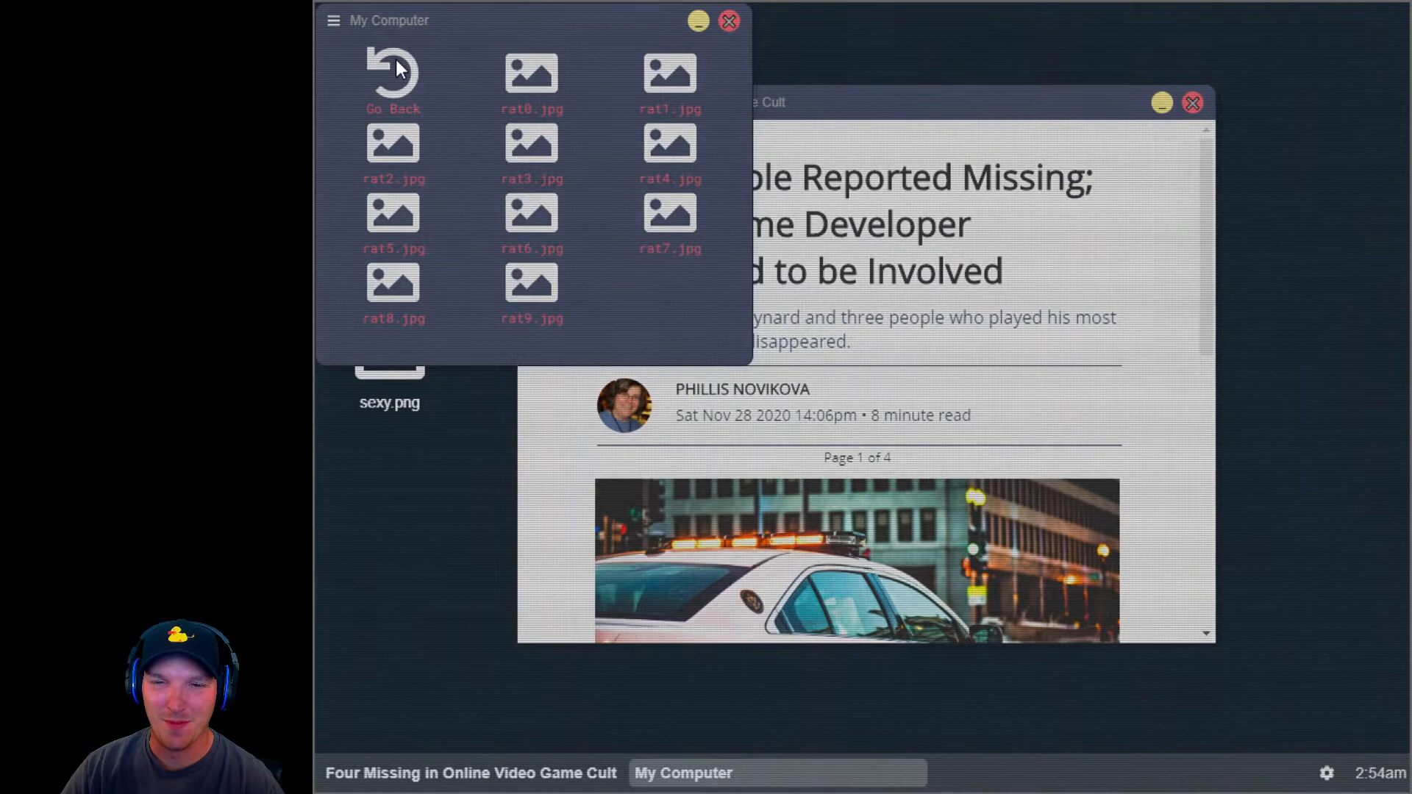
{"action": "left_click", "coordinate": [392, 76]}
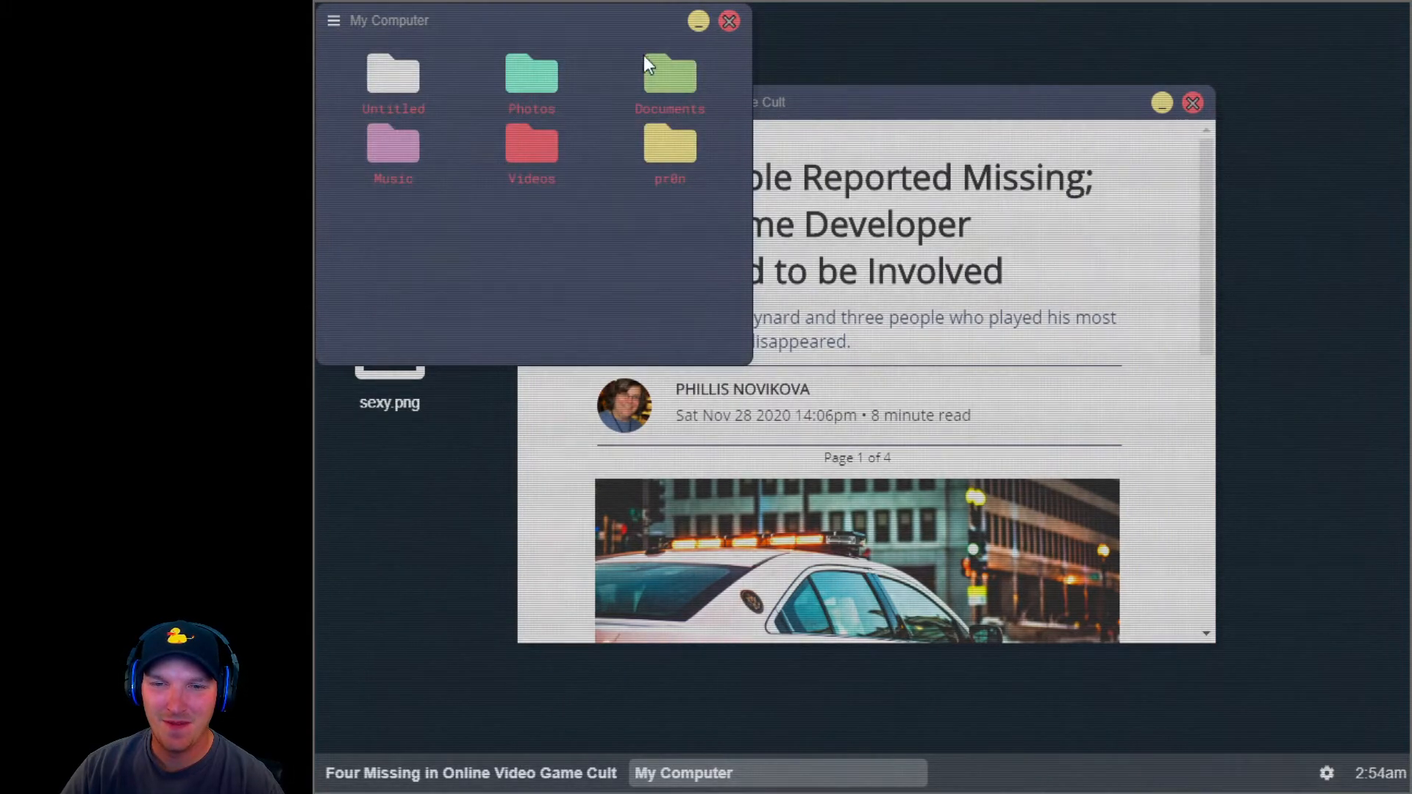
Step: Close and reopen My Computer, then enter the Photos folder
{"action": "double_click", "coordinate": [670, 77]}
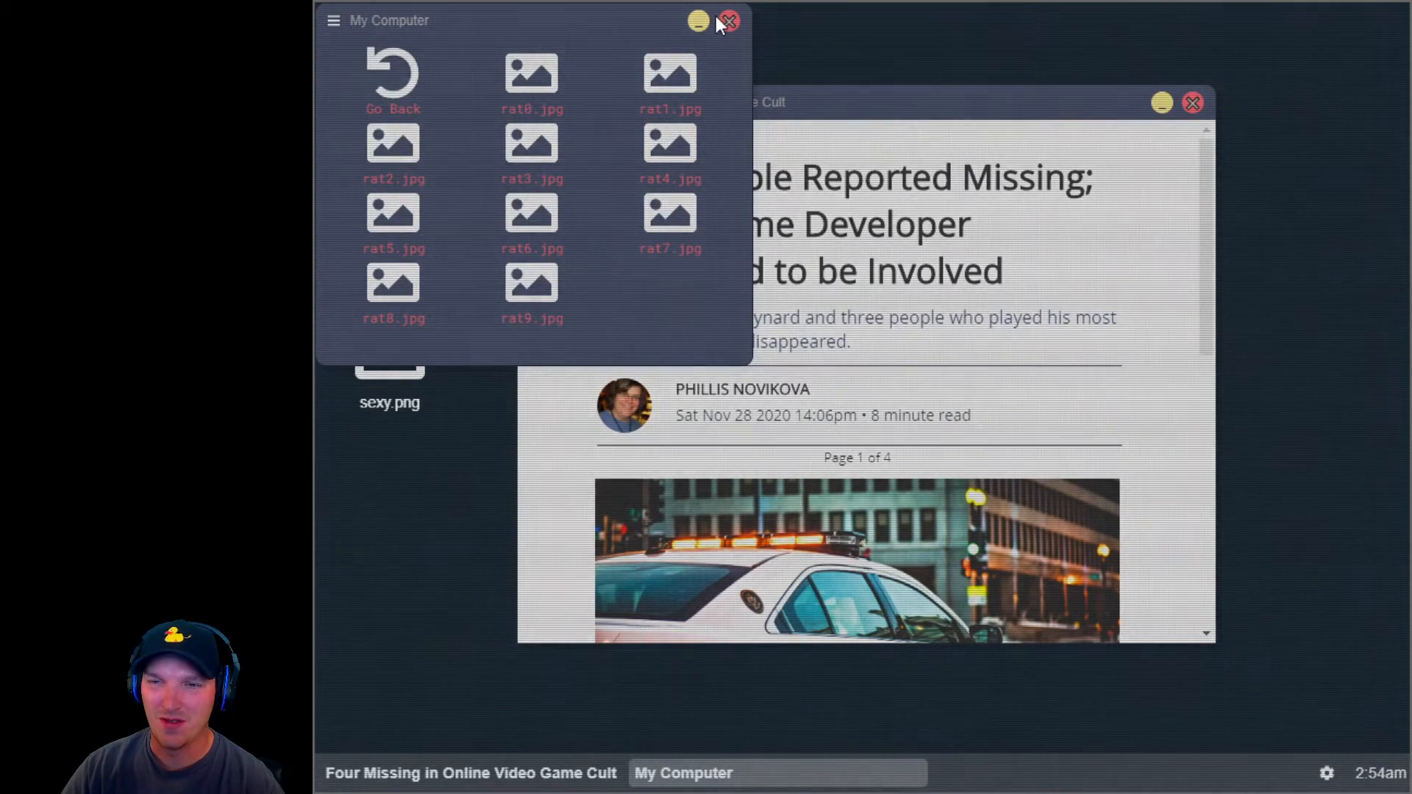
{"action": "left_click", "coordinate": [729, 21]}
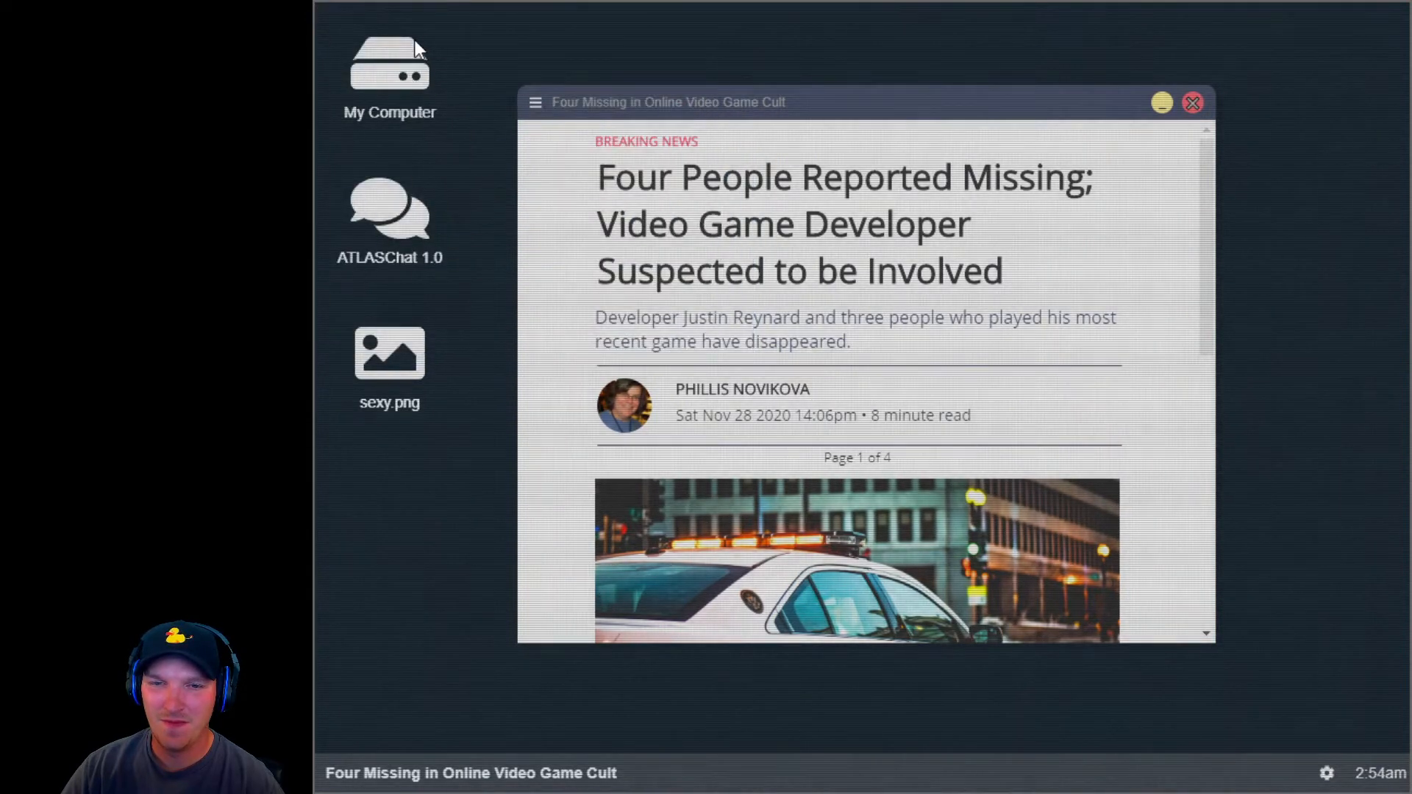
{"action": "double_click", "coordinate": [389, 68]}
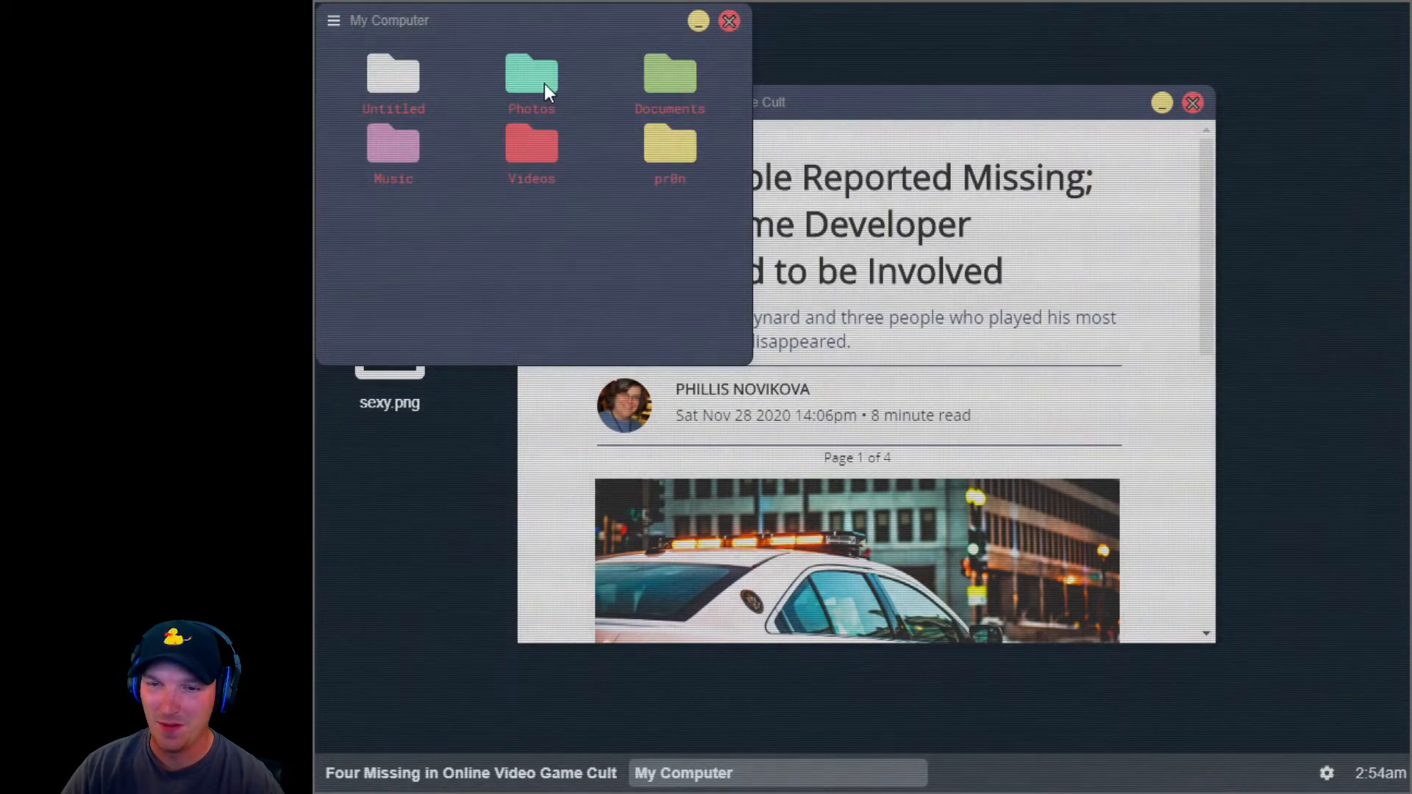
{"action": "double_click", "coordinate": [531, 76]}
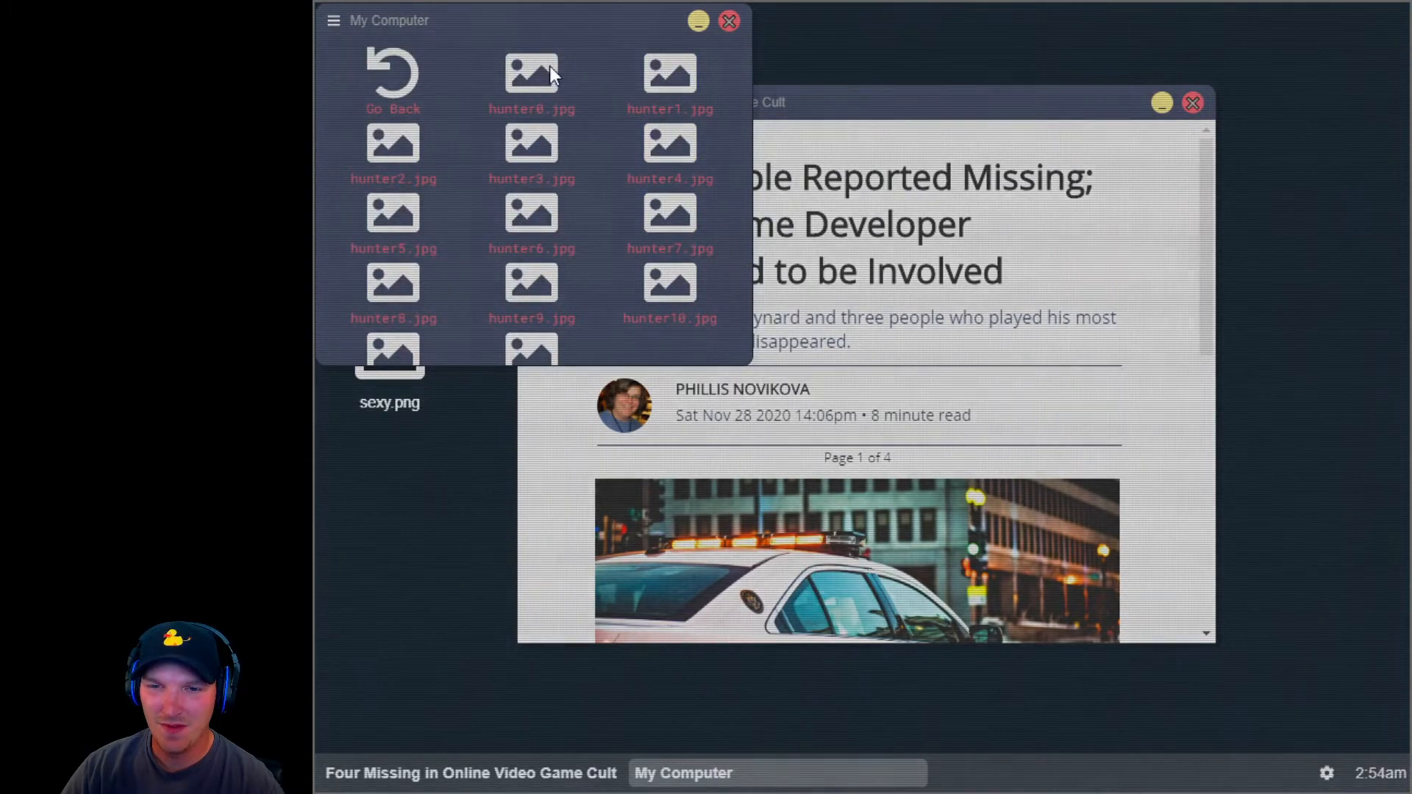
Step: View the hunter0, hunter1 and hunter2 photos, closing each viewer
{"action": "double_click", "coordinate": [531, 72]}
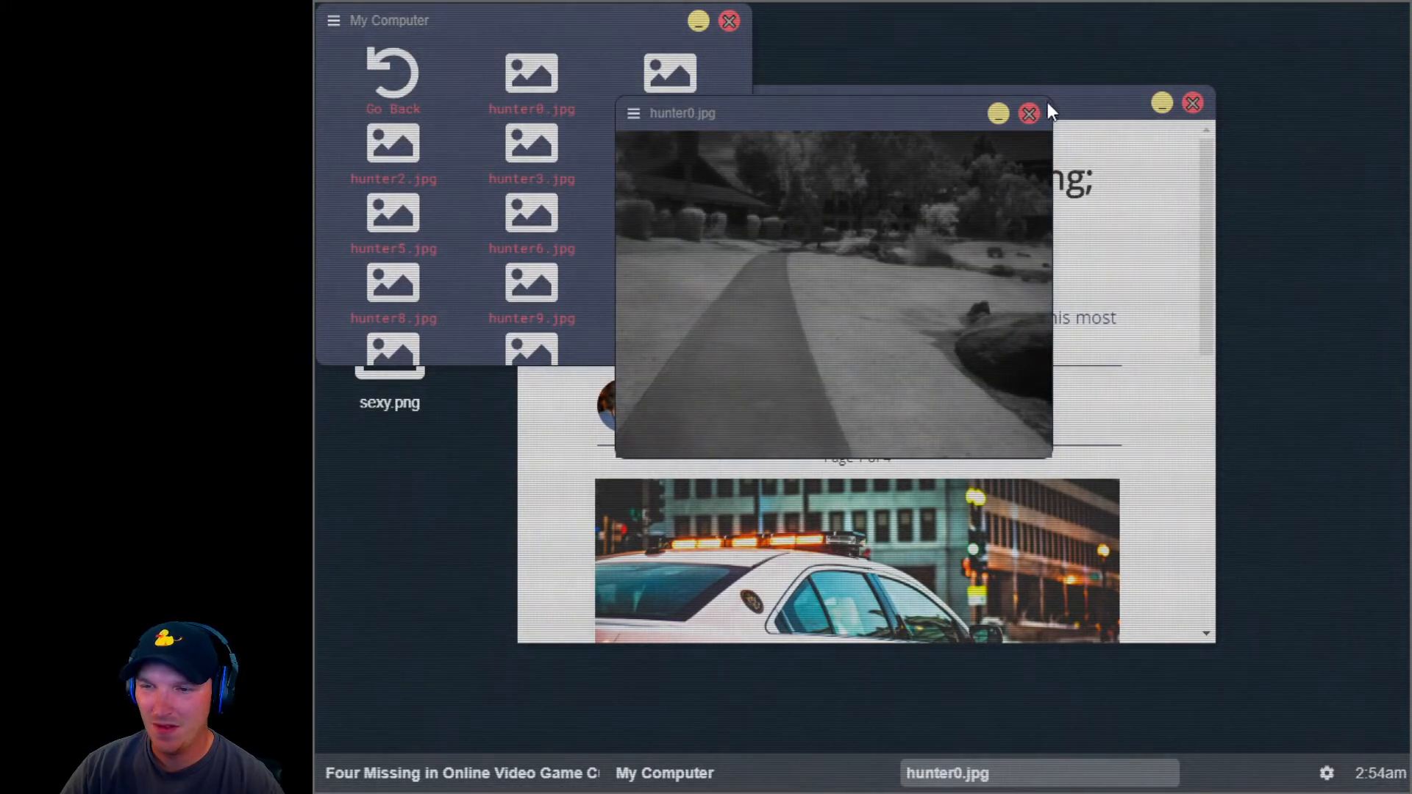
{"action": "left_click", "coordinate": [669, 72]}
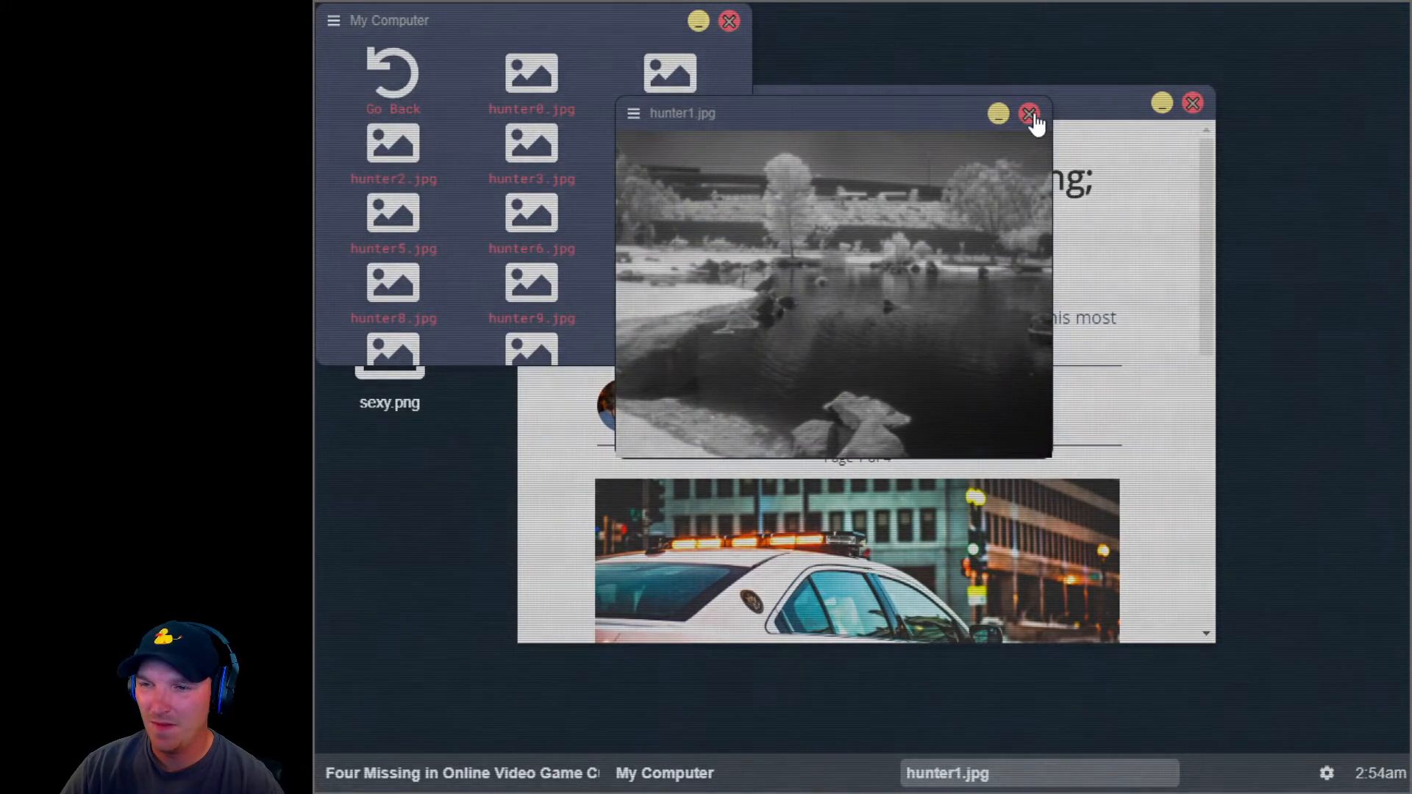
{"action": "left_click", "coordinate": [392, 148]}
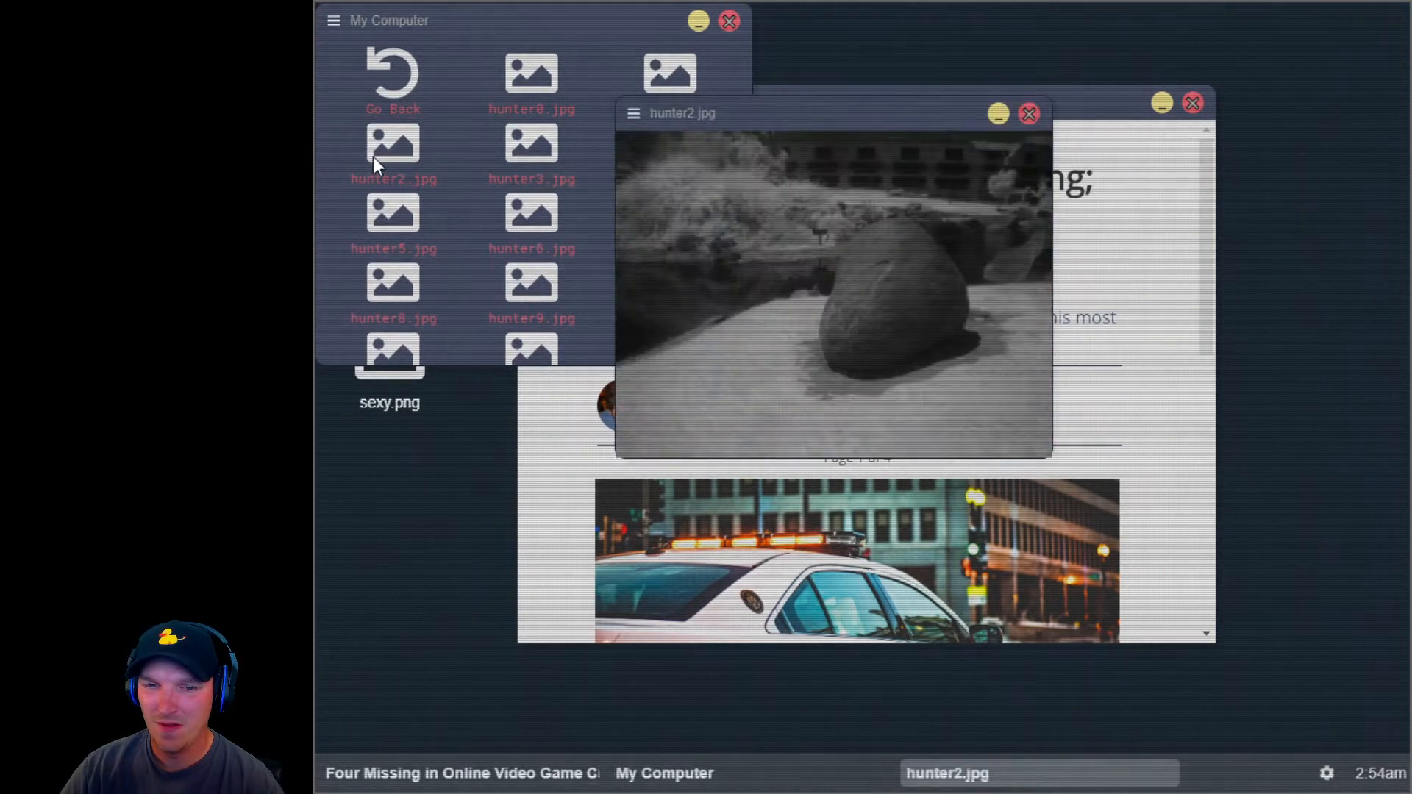
{"action": "left_click", "coordinate": [1028, 113]}
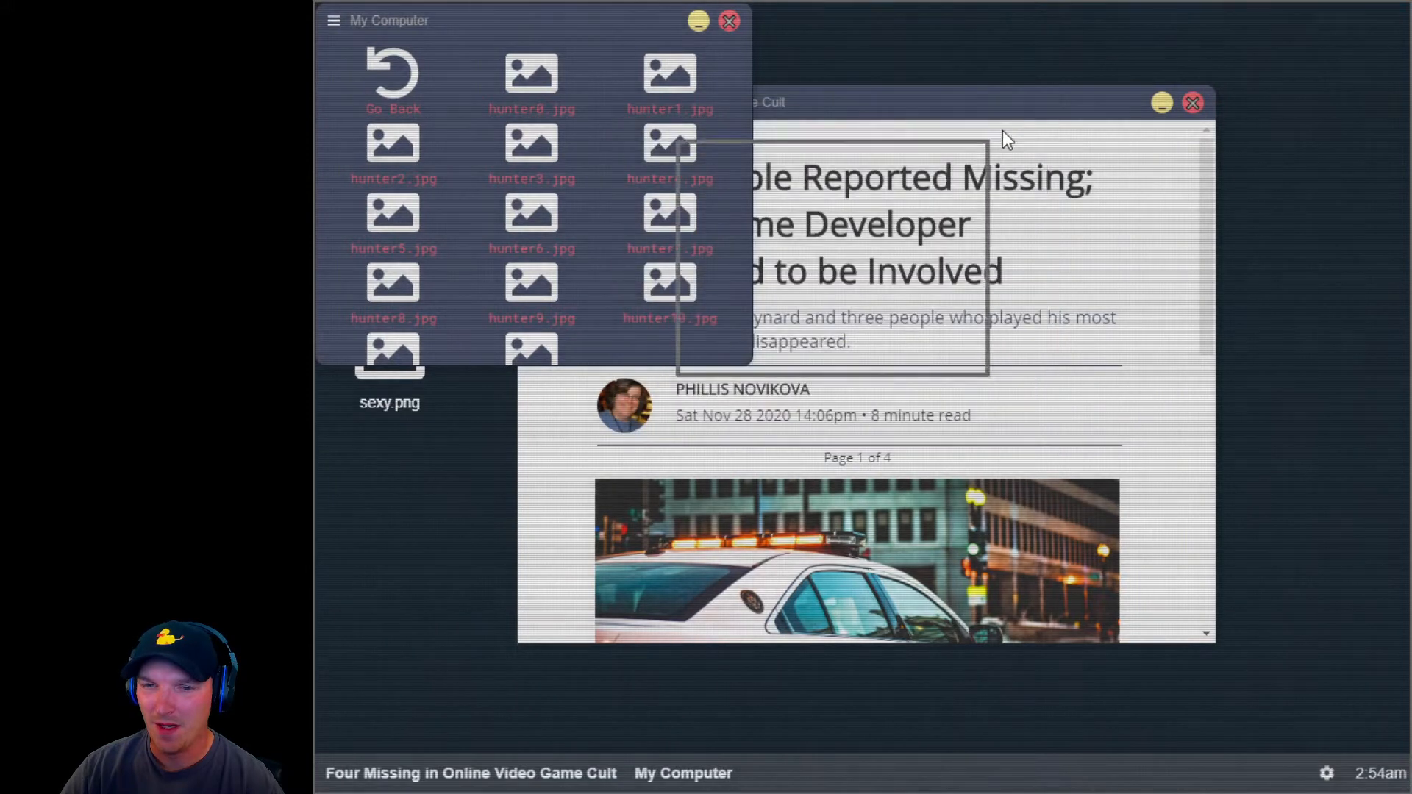
{"action": "left_click", "coordinate": [729, 20]}
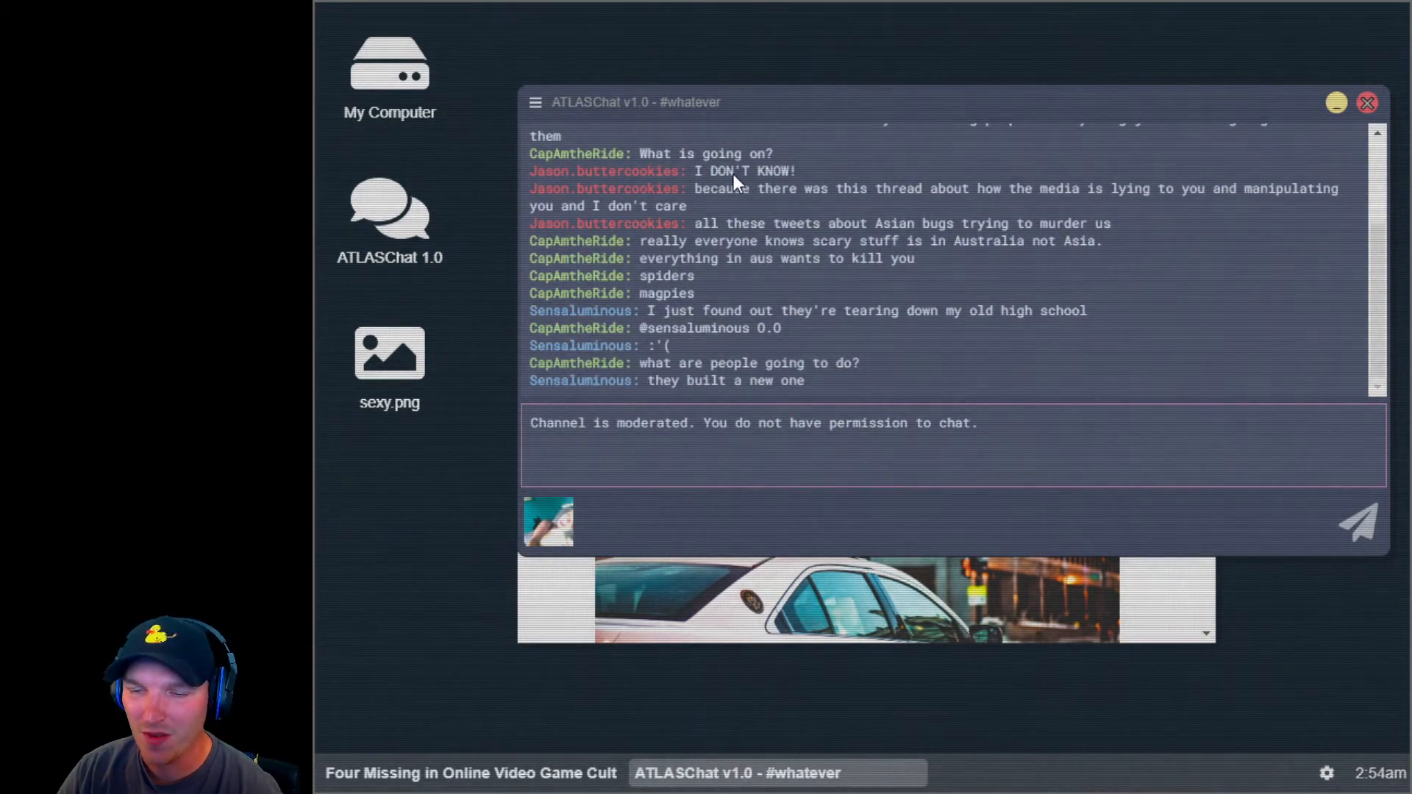
Step: Scroll through the #whatever chat, then close the chat and My Computer windows
{"action": "scroll", "scroll_direction": "down", "scroll_amount": 3}
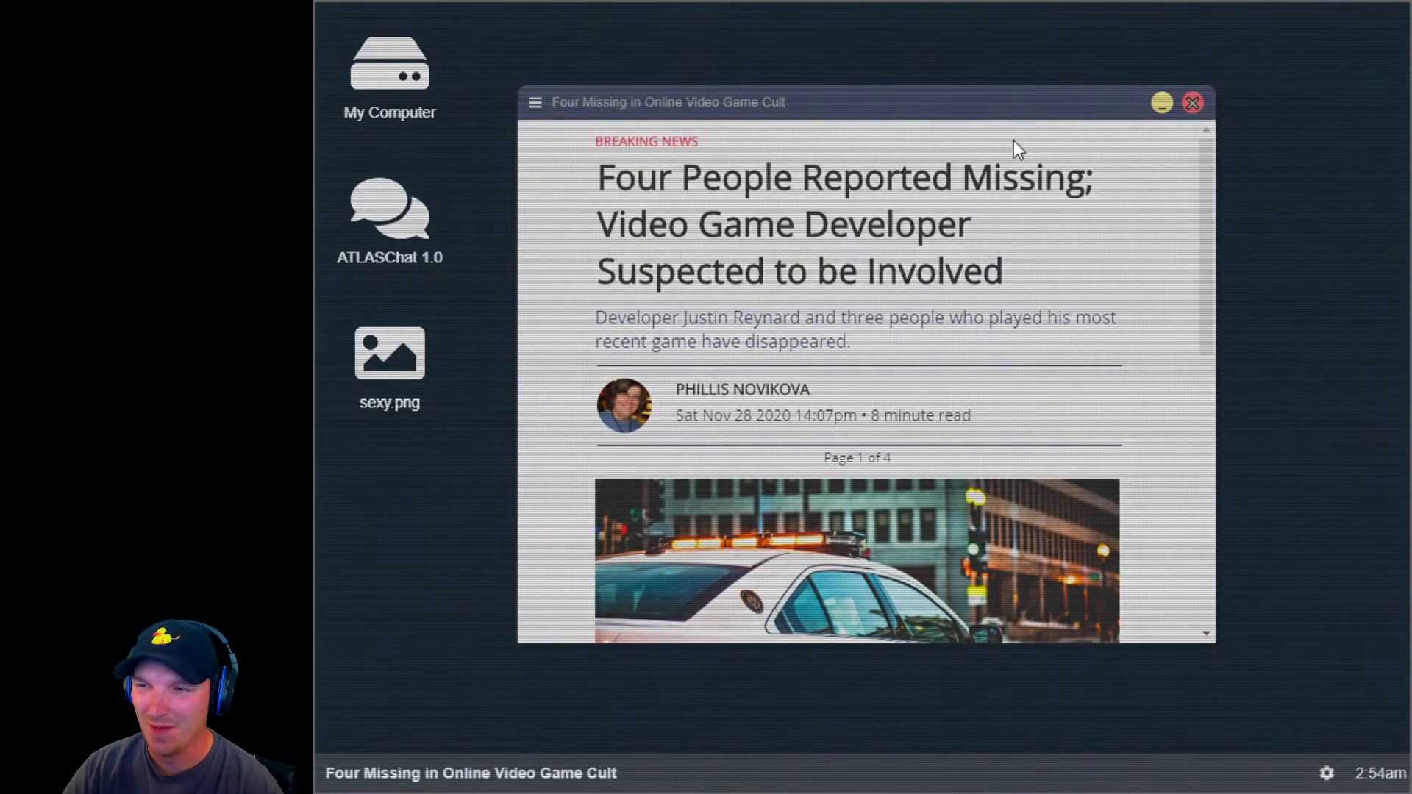
{"action": "left_click", "coordinate": [1192, 102]}
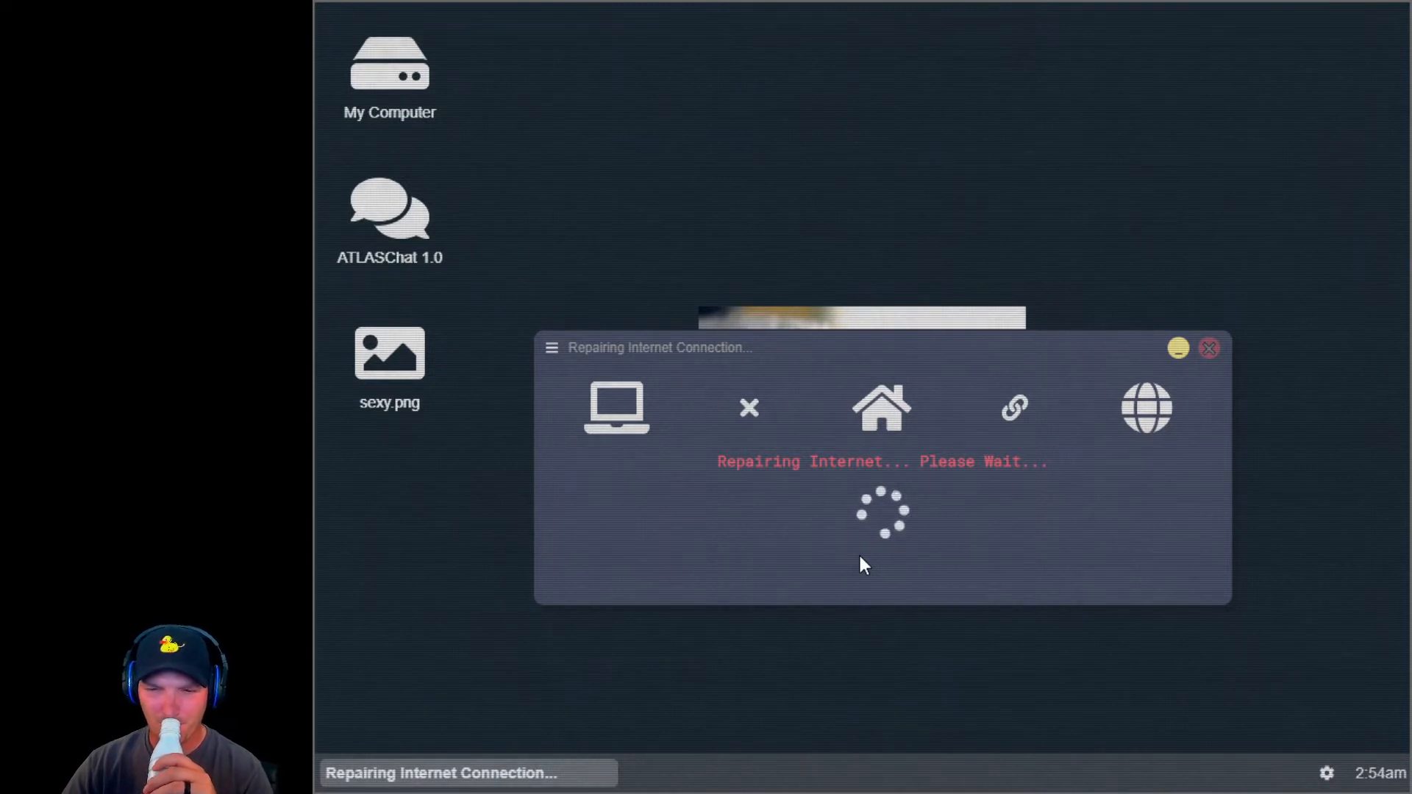
{"action": "mouse_move", "coordinate": [900, 532]}
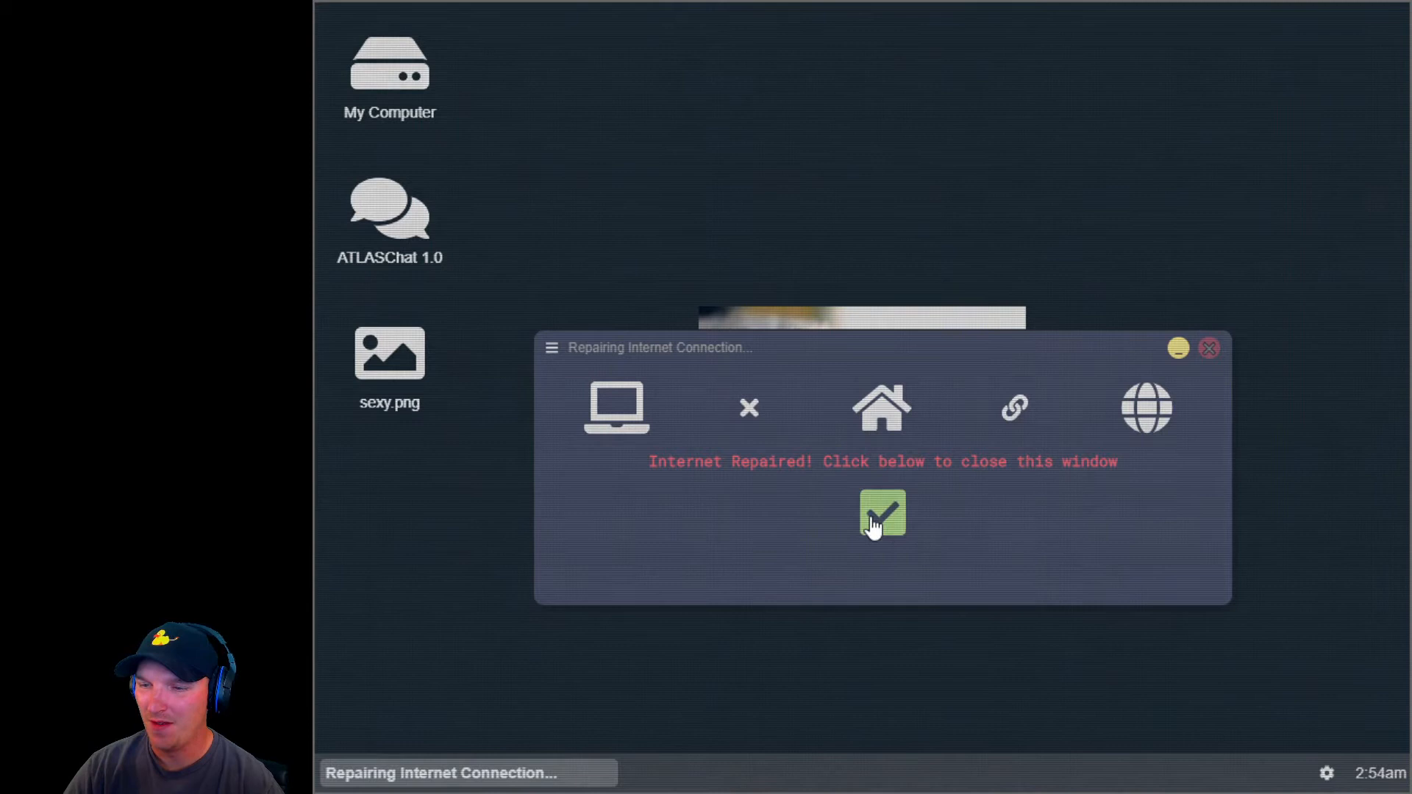
Step: Dismiss the finished Repairing Internet Connection window with the green check mark
{"action": "left_click", "coordinate": [882, 515]}
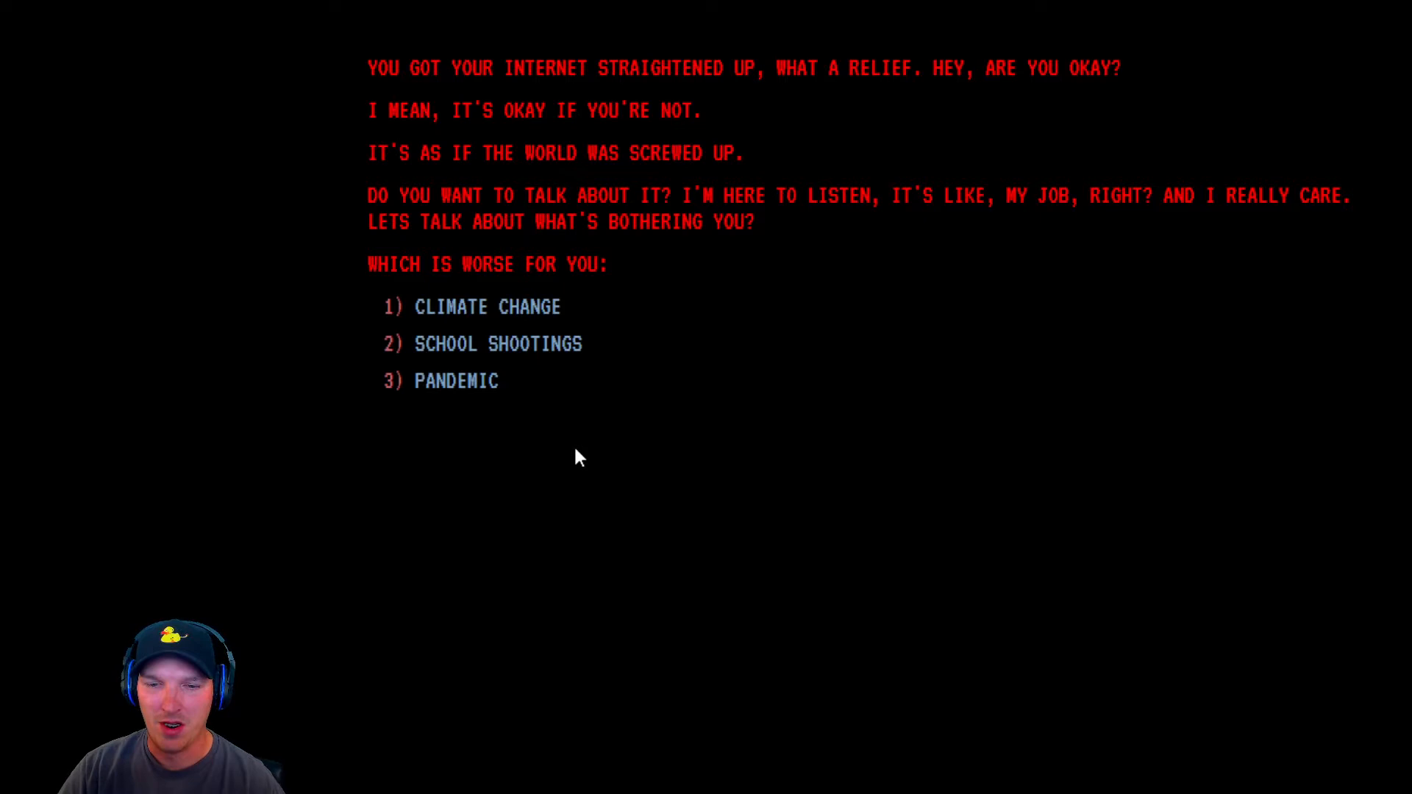
{"action": "mouse_move", "coordinate": [455, 362]}
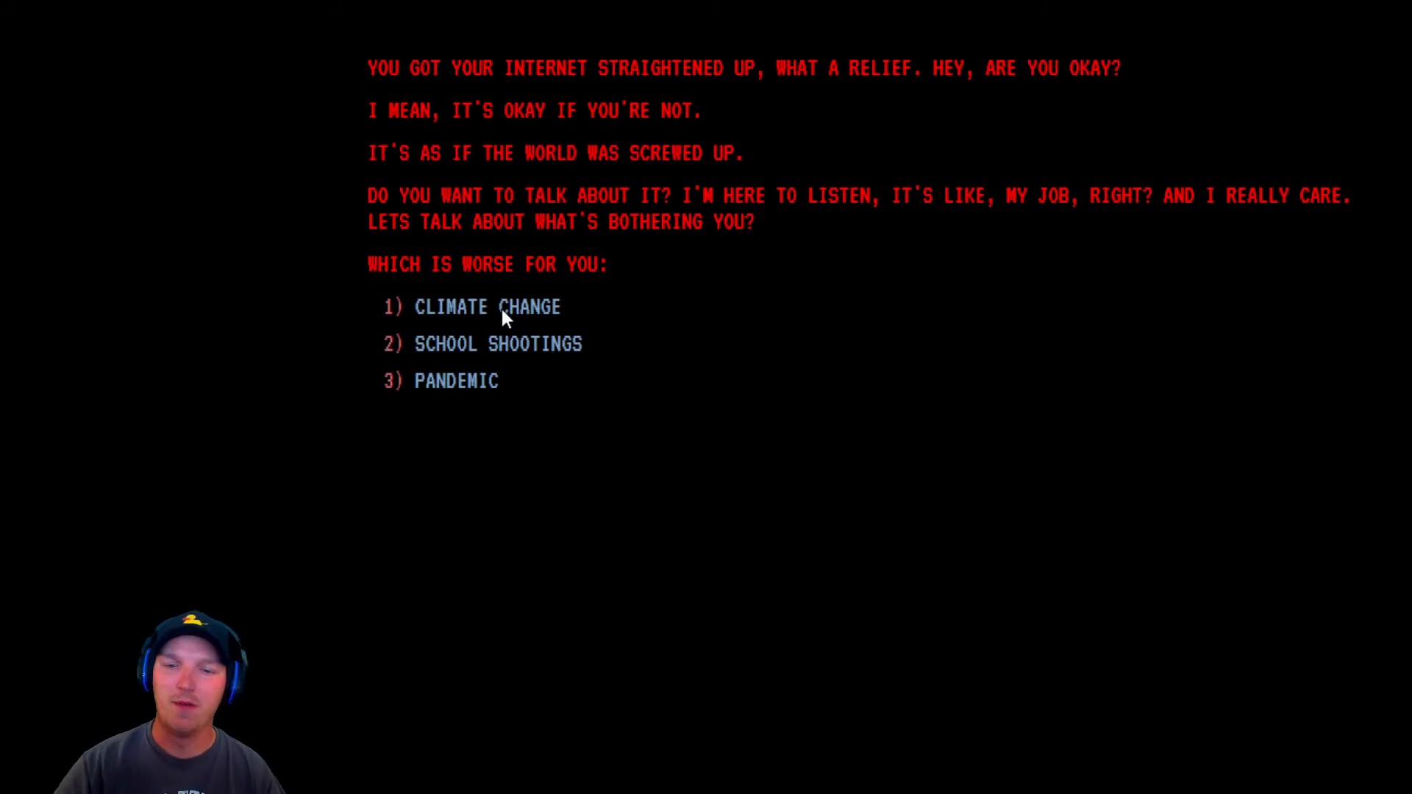
{"action": "mouse_move", "coordinate": [492, 361]}
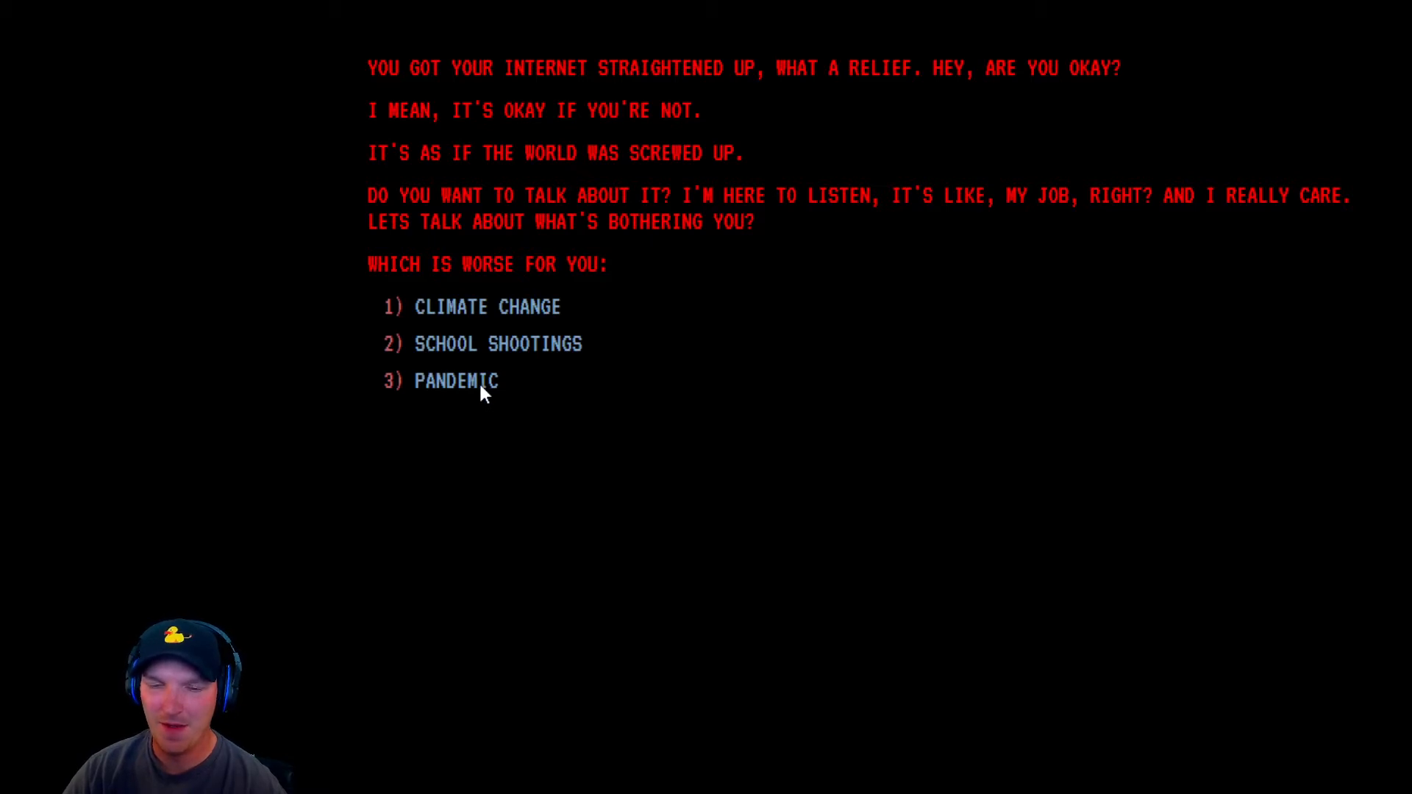
Step: Choose option 3) PANDEMIC as the worse issue
{"action": "left_click", "coordinate": [456, 381]}
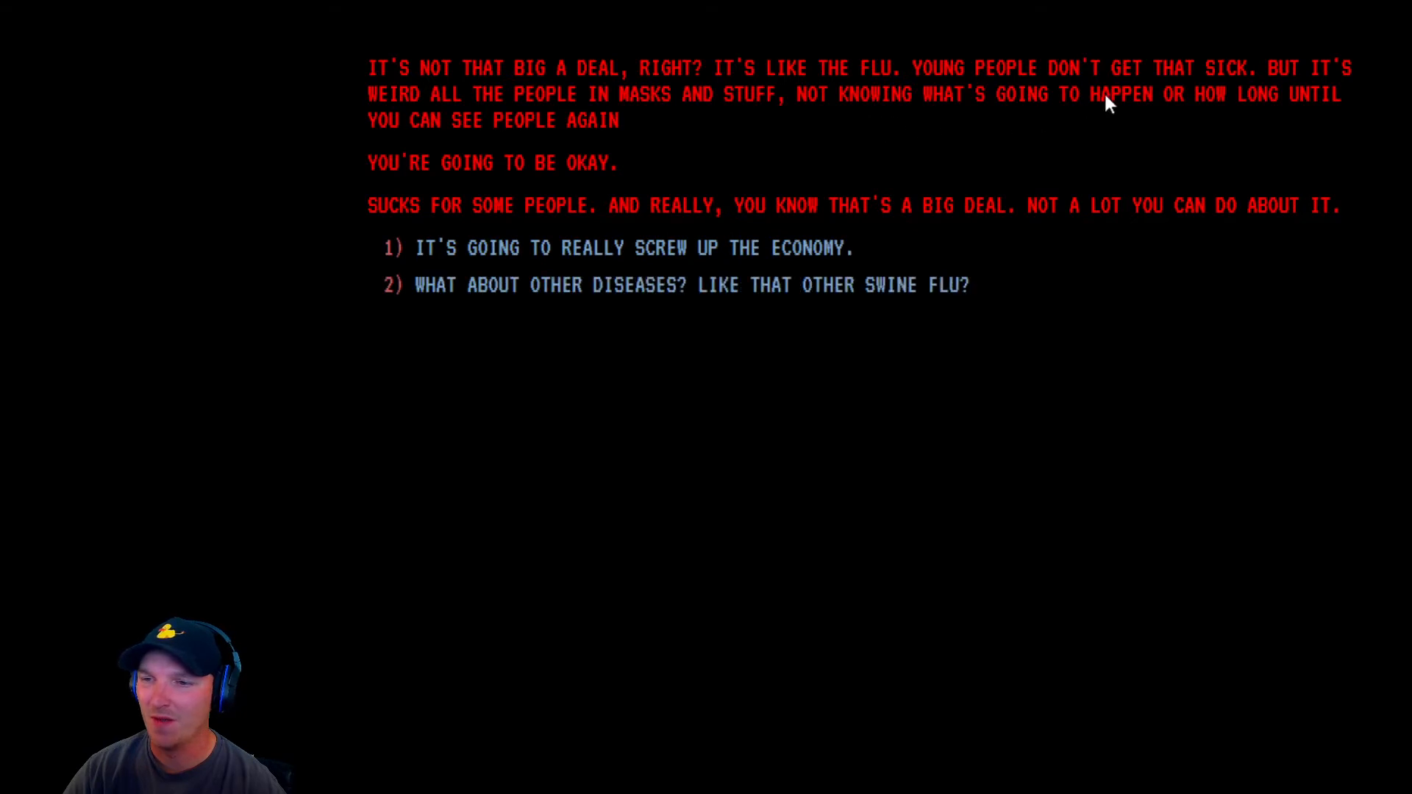
{"action": "mouse_move", "coordinate": [566, 149]}
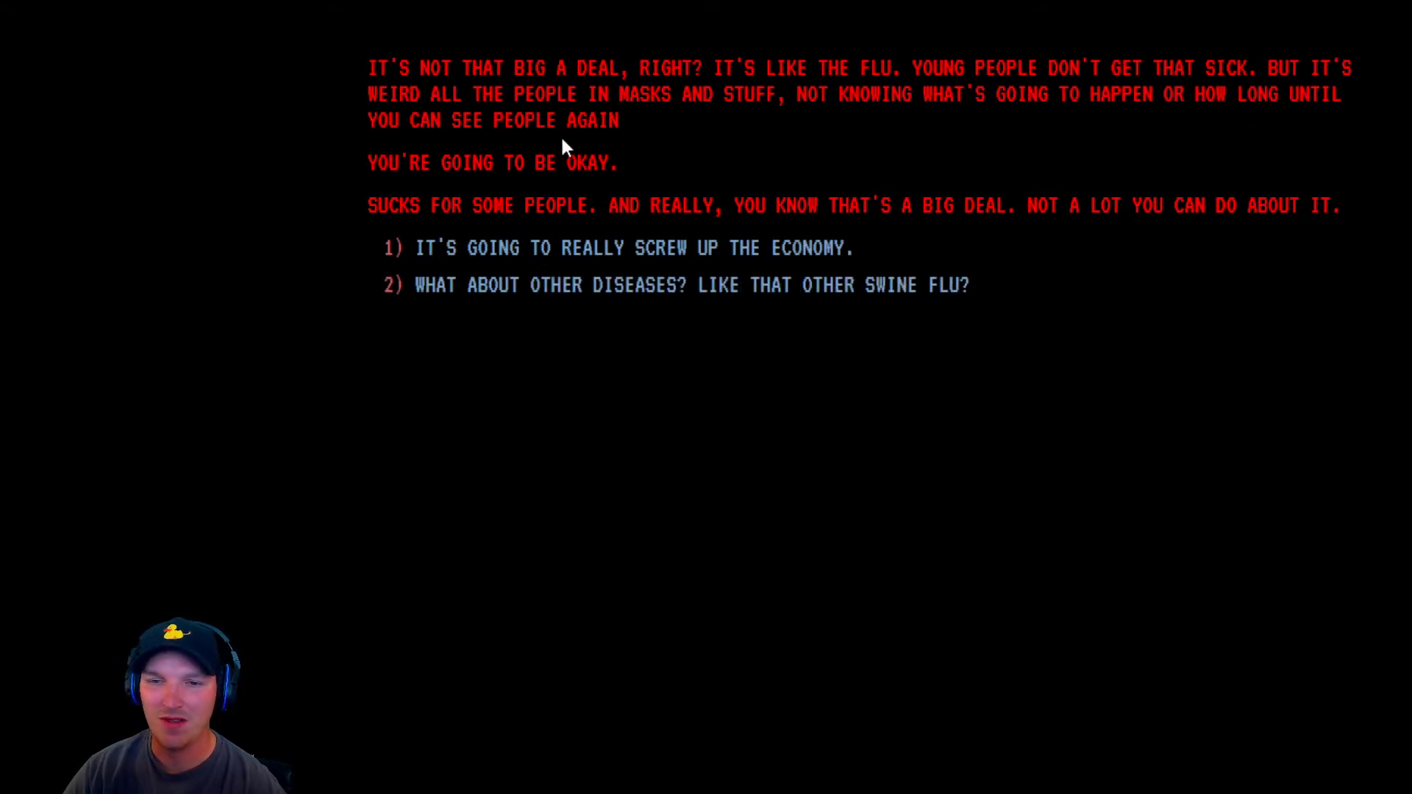
{"action": "mouse_move", "coordinate": [513, 192]}
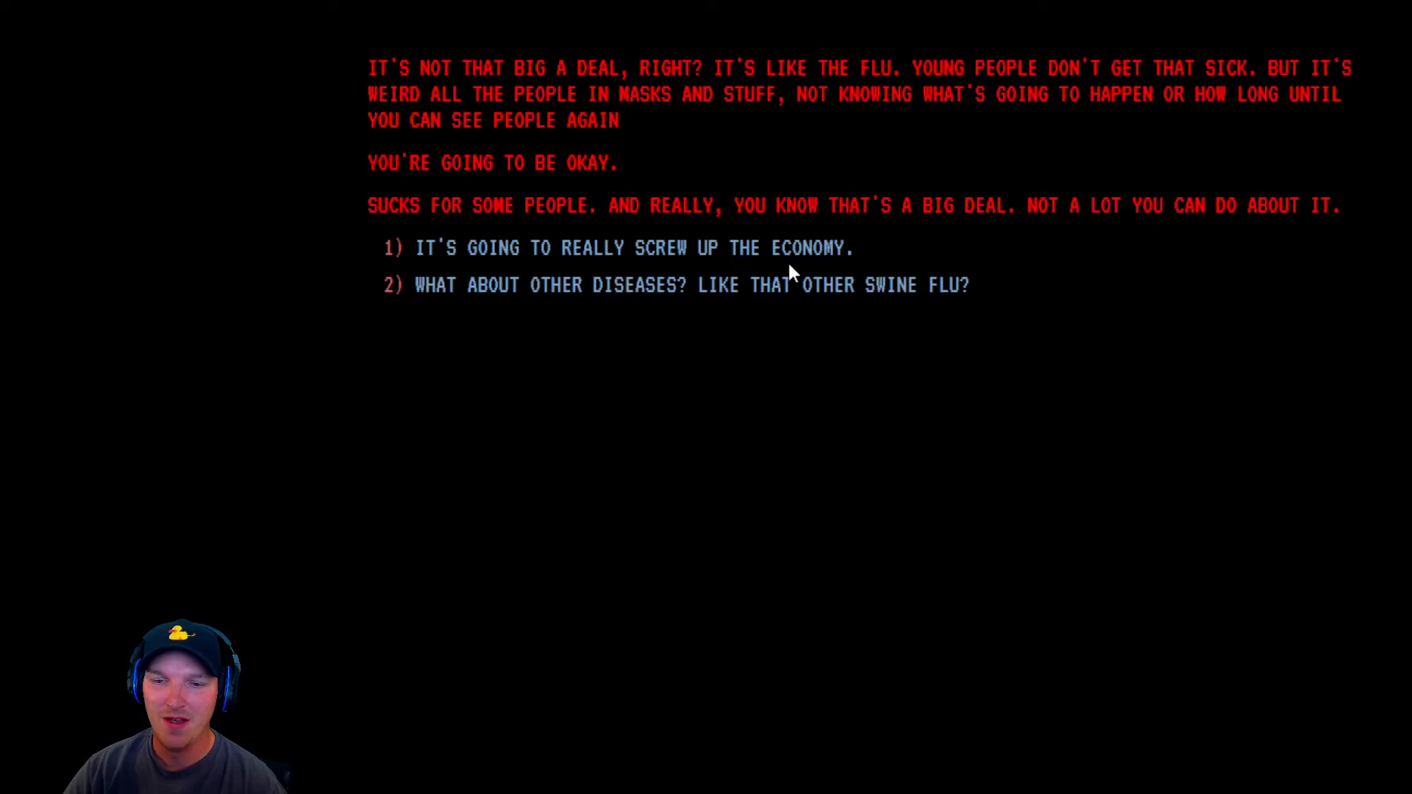
{"action": "mouse_move", "coordinate": [741, 336]}
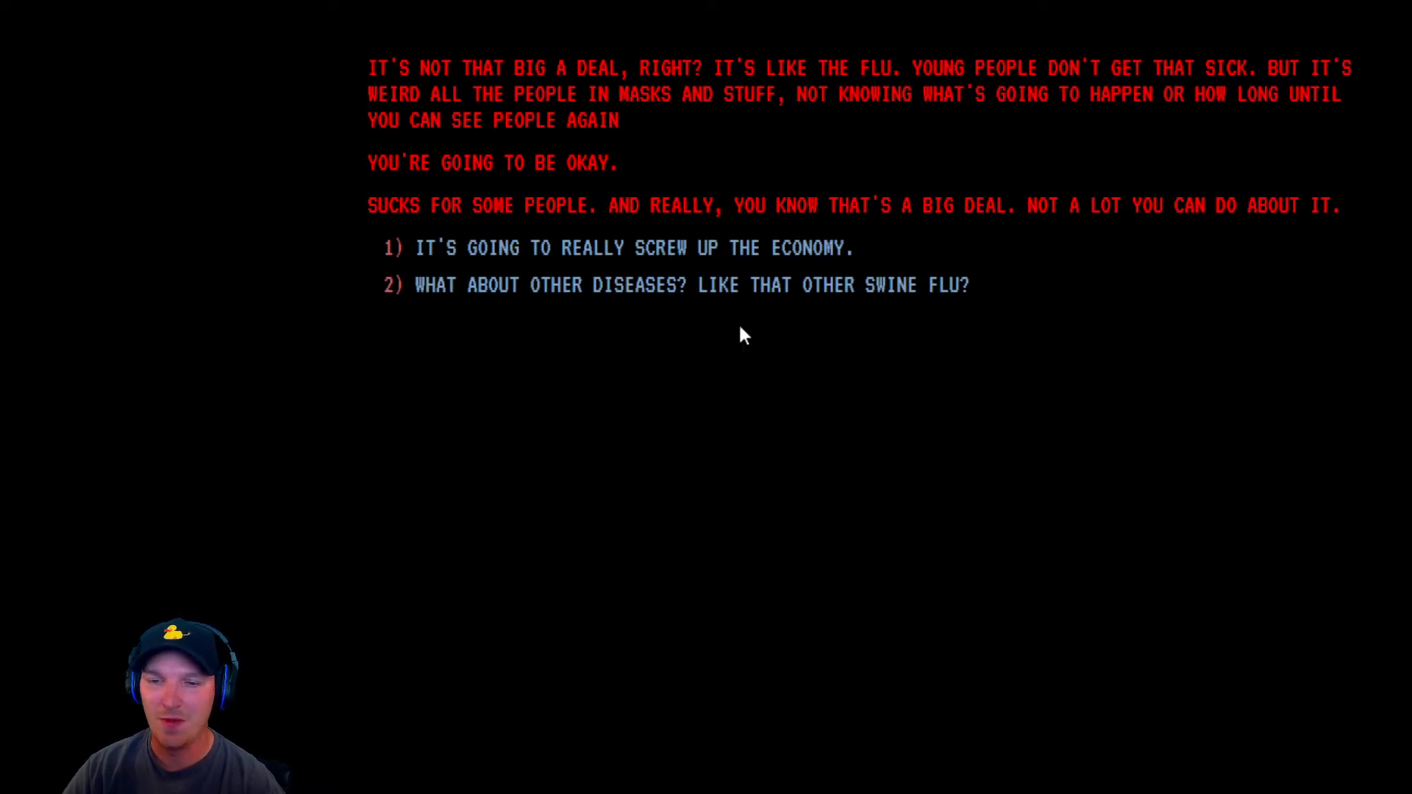
{"action": "mouse_move", "coordinate": [866, 306]}
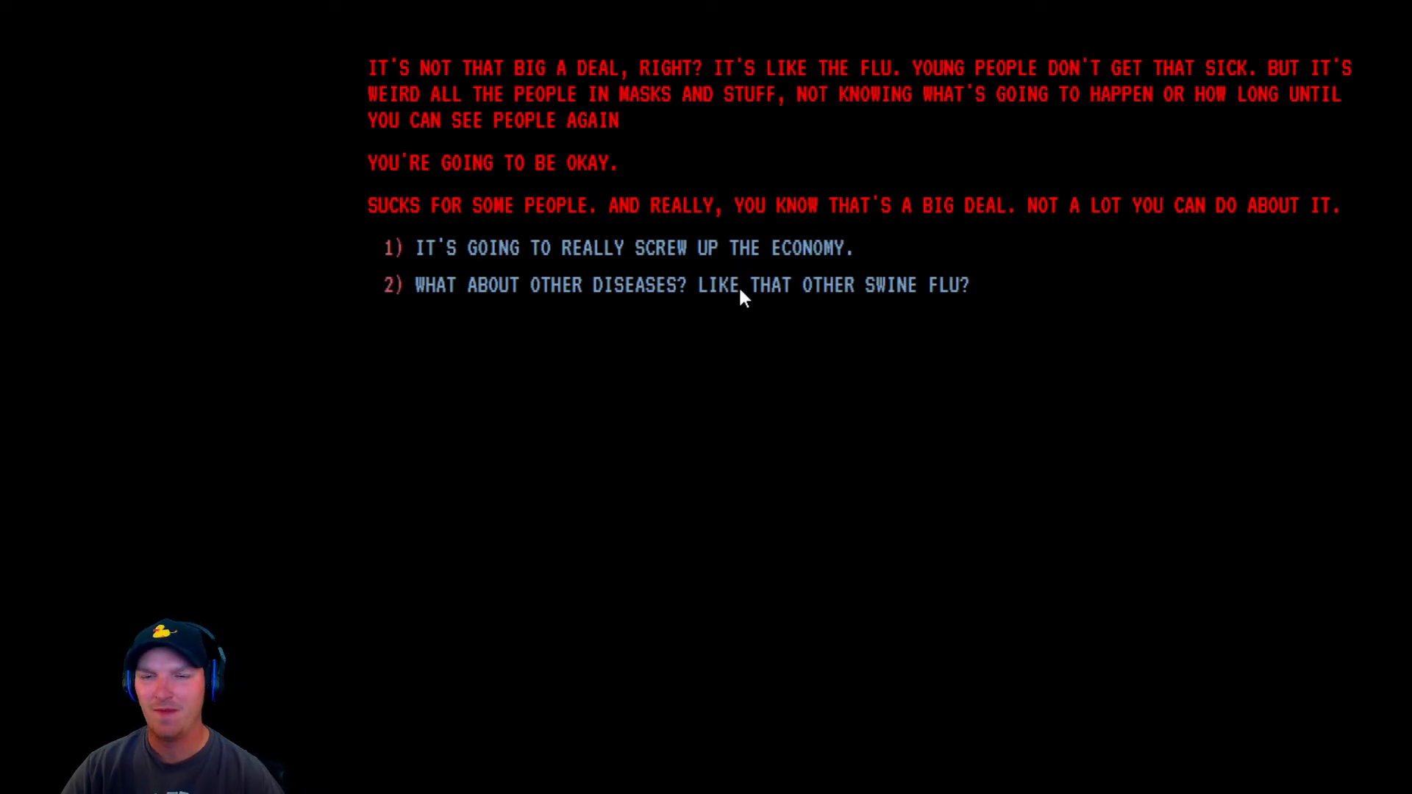
{"action": "mouse_move", "coordinate": [721, 284]}
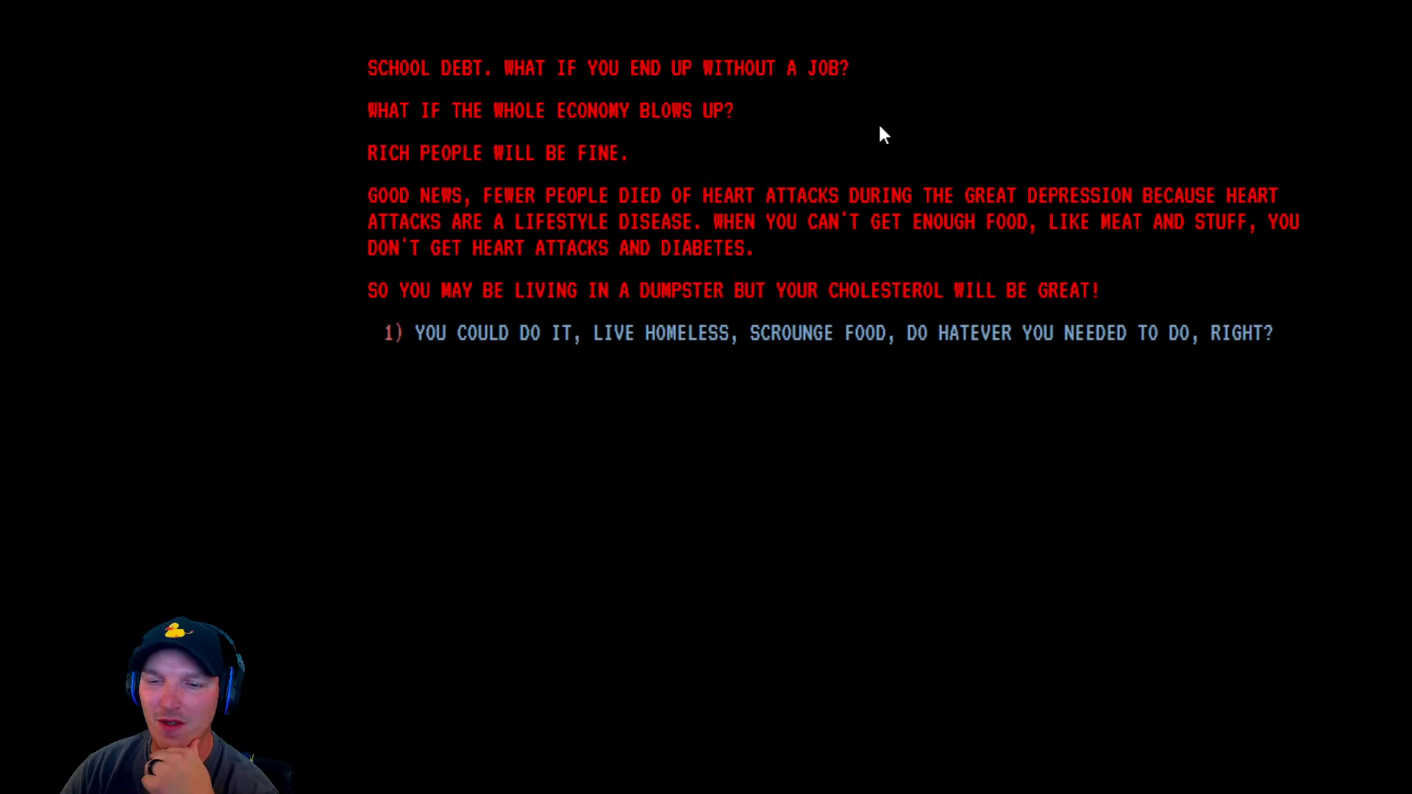
{"action": "mouse_move", "coordinate": [715, 219]}
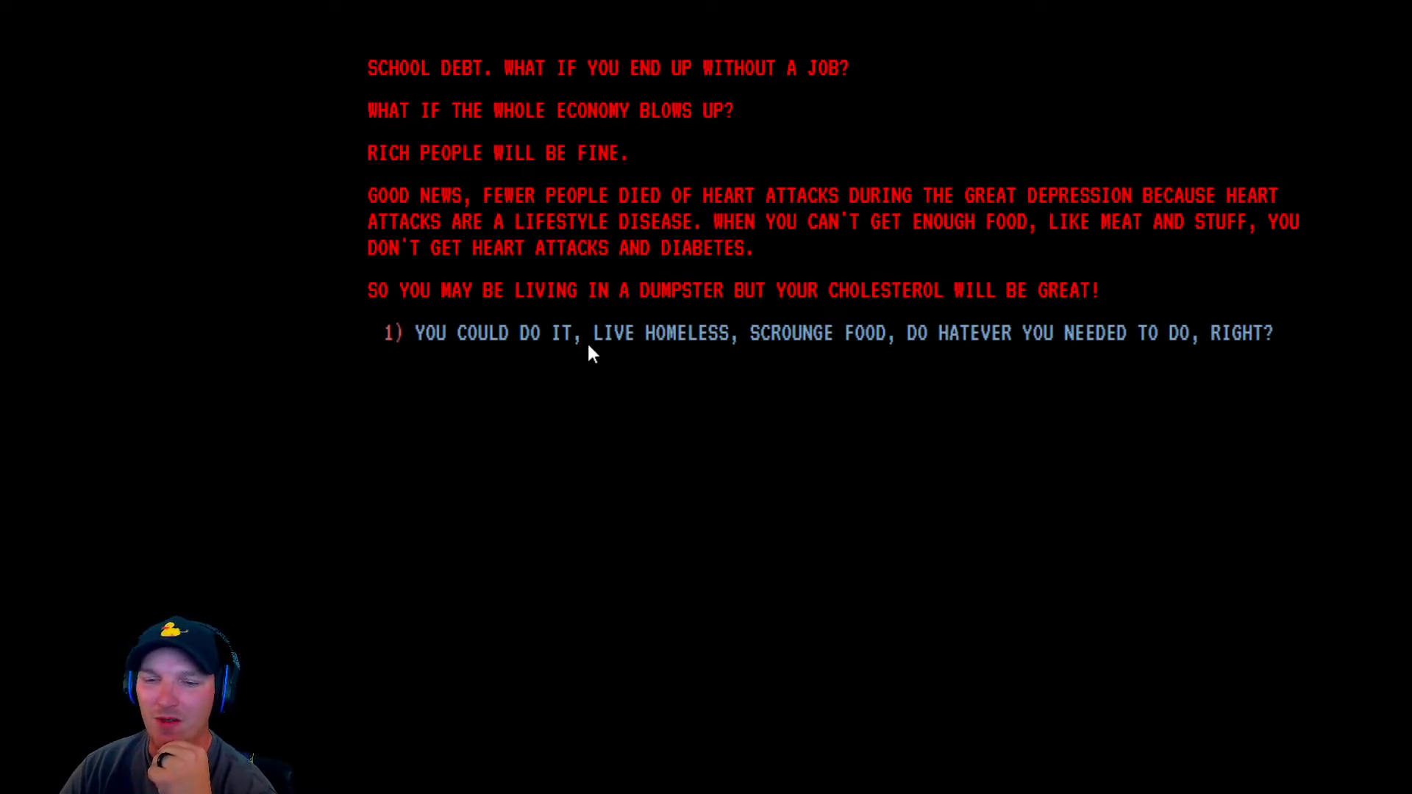
{"action": "mouse_move", "coordinate": [863, 342]}
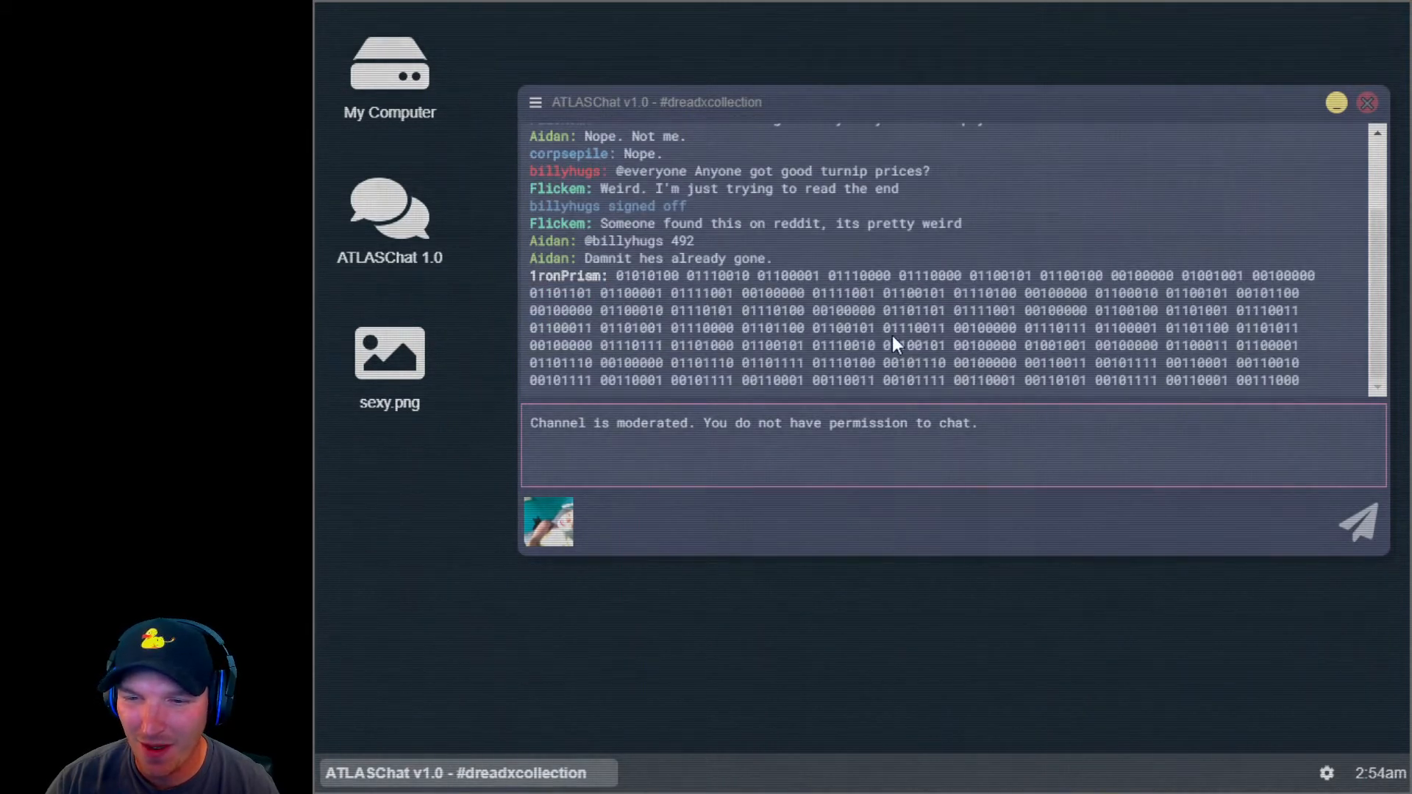
Step: Scroll #dreadxcollection down to the 'Four Missing in Online Video Game Cult' link
{"action": "scroll", "scroll_direction": "down", "scroll_amount": 3}
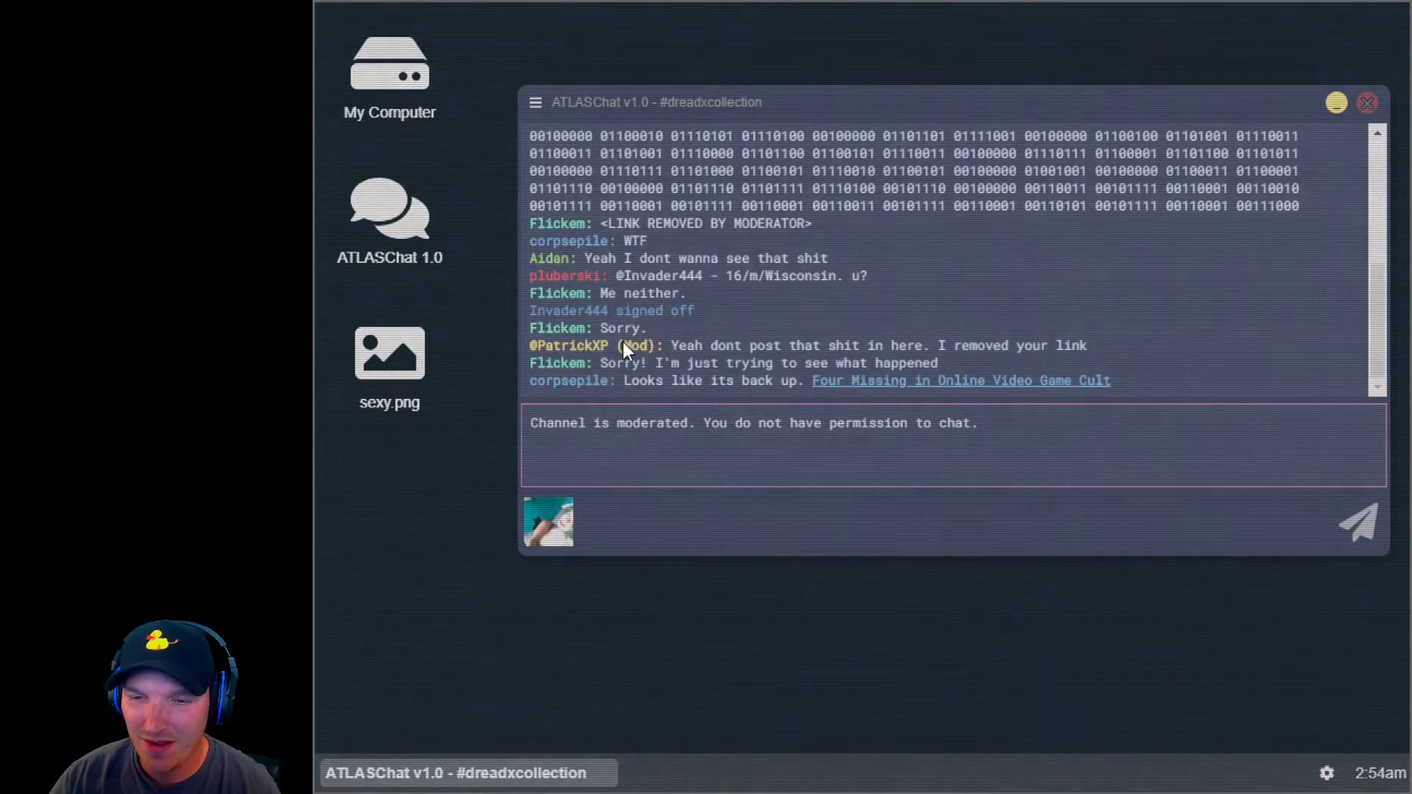
{"action": "mouse_move", "coordinate": [1009, 399]}
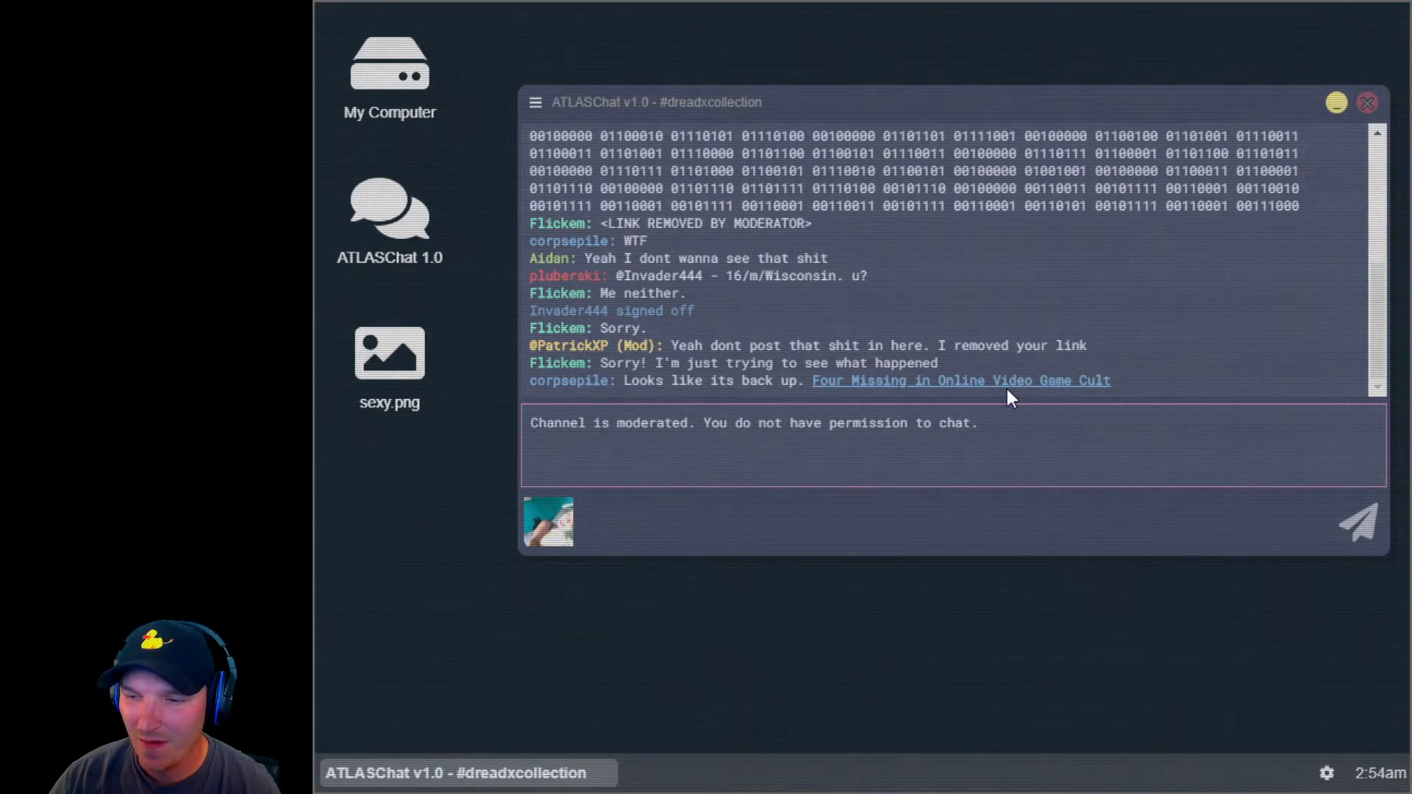
{"action": "mouse_move", "coordinate": [1008, 394]}
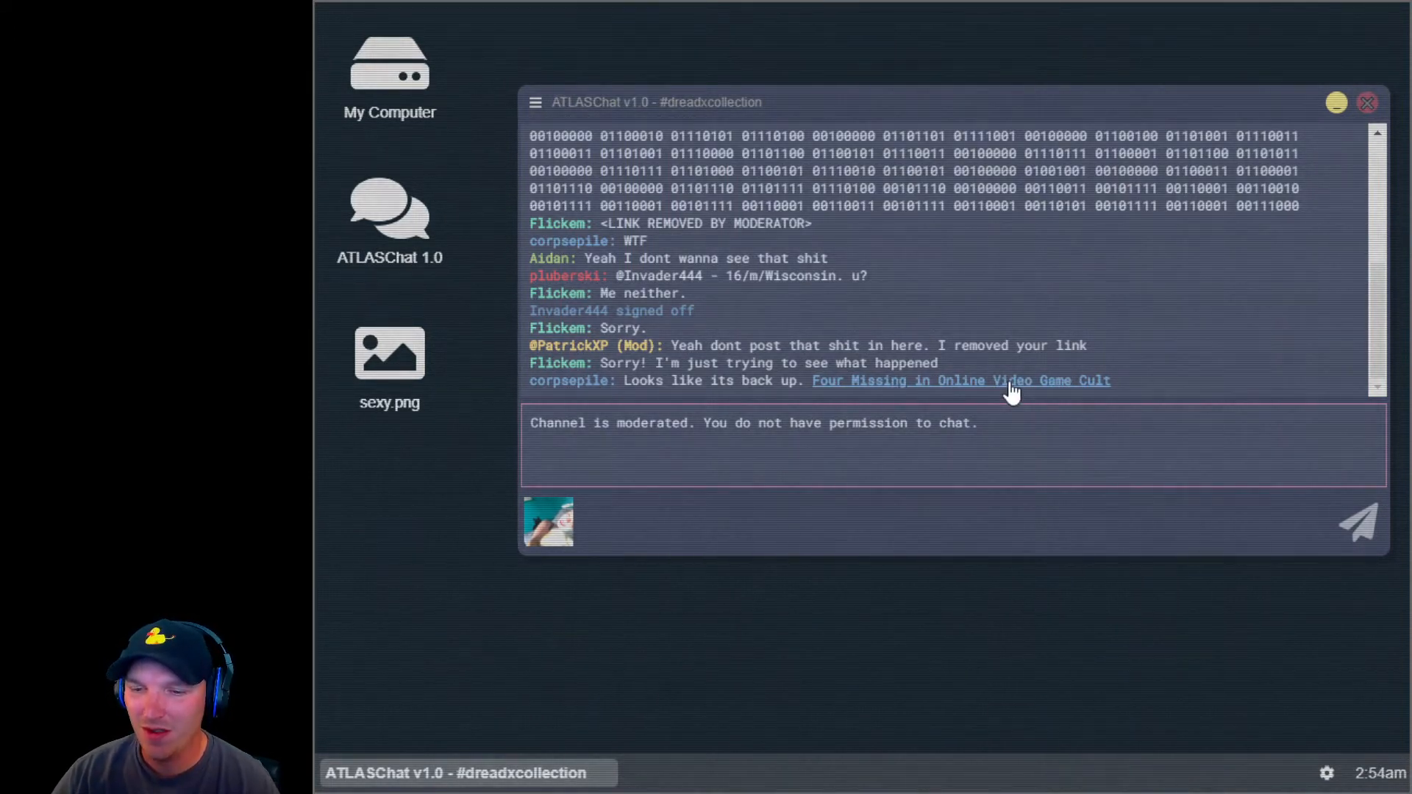
Step: Open the 'Four Missing in Online Video Game Cult' article and page through to page 3
{"action": "left_click", "coordinate": [962, 380]}
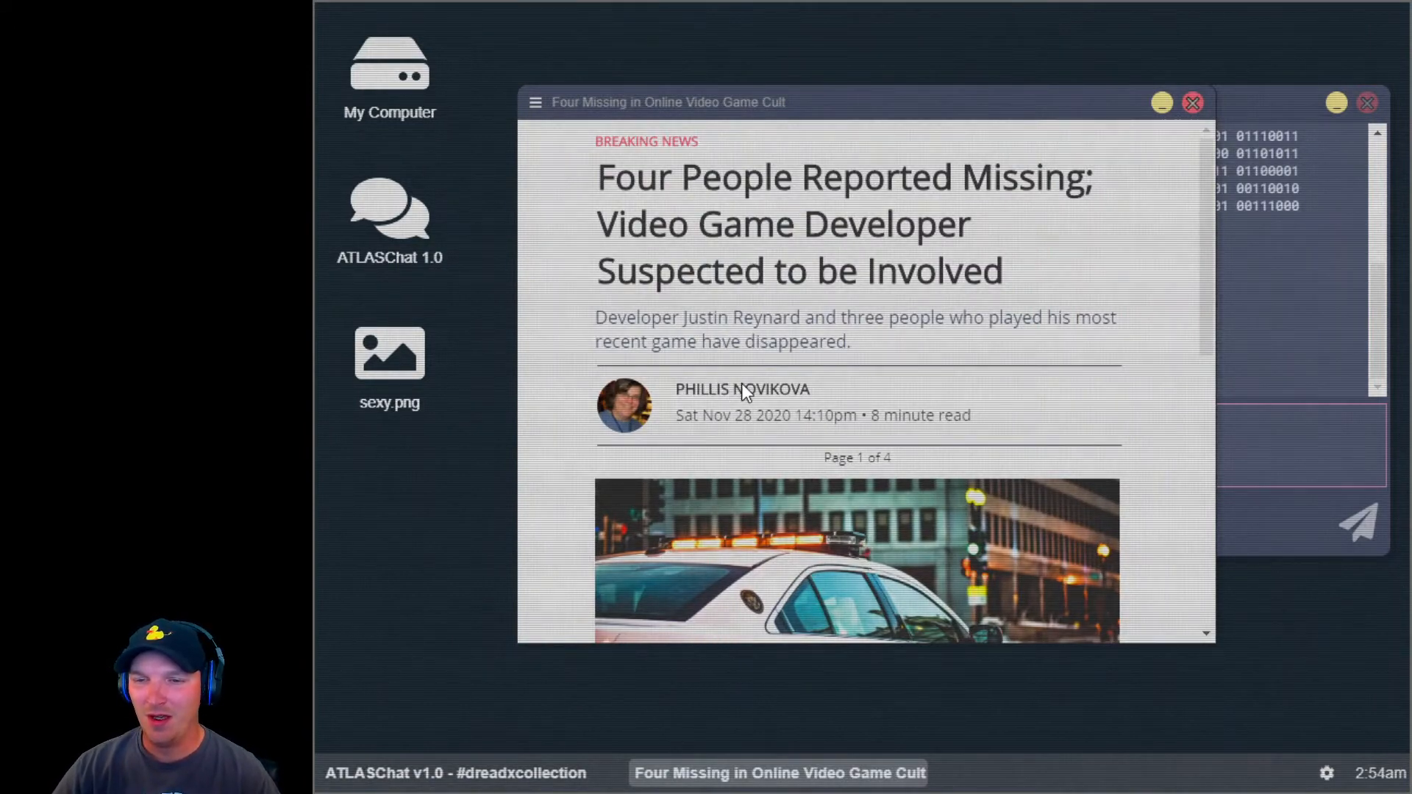
{"action": "scroll", "scroll_direction": "down", "scroll_amount": 3}
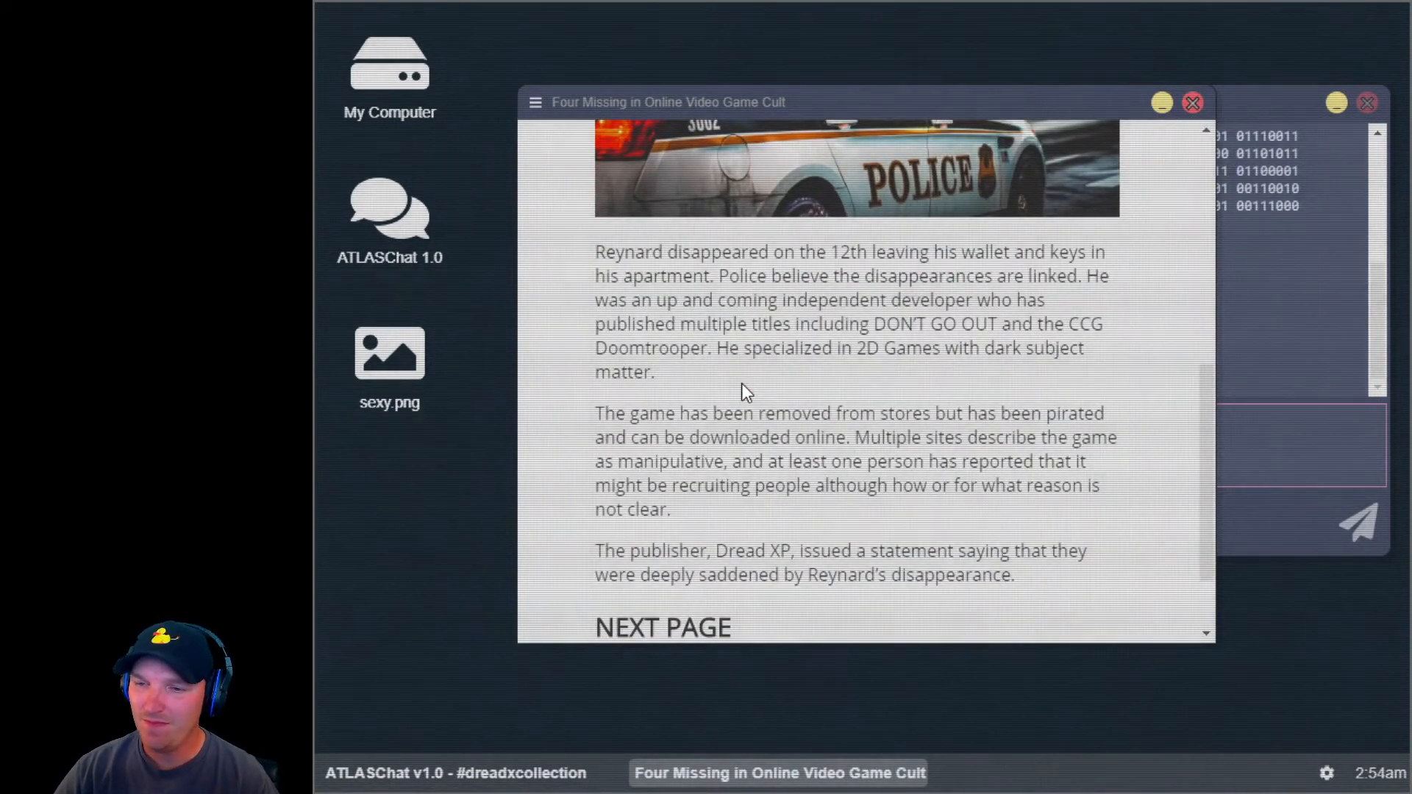
{"action": "scroll", "scroll_direction": "down", "scroll_amount": 3}
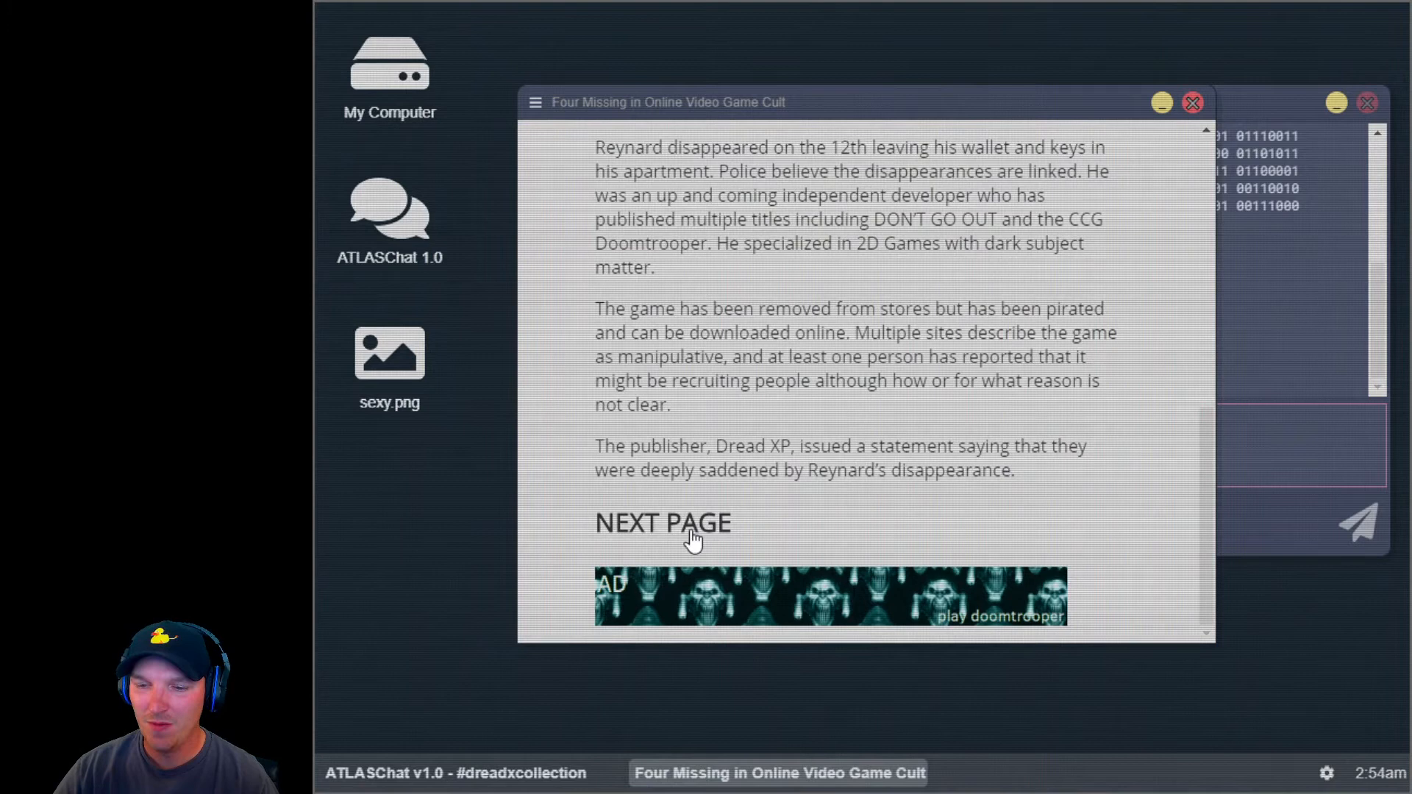
{"action": "left_click", "coordinate": [663, 523]}
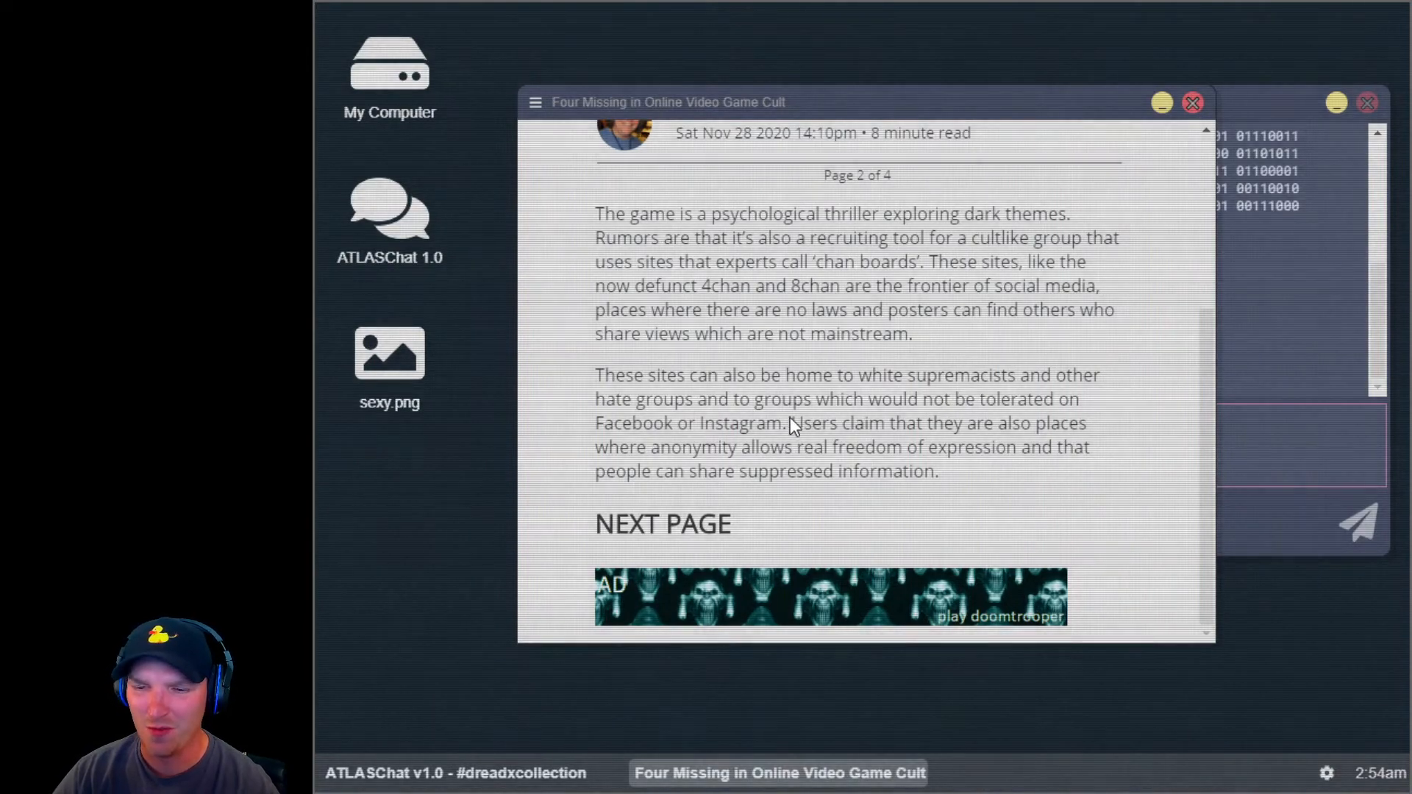
{"action": "mouse_move", "coordinate": [1030, 424]}
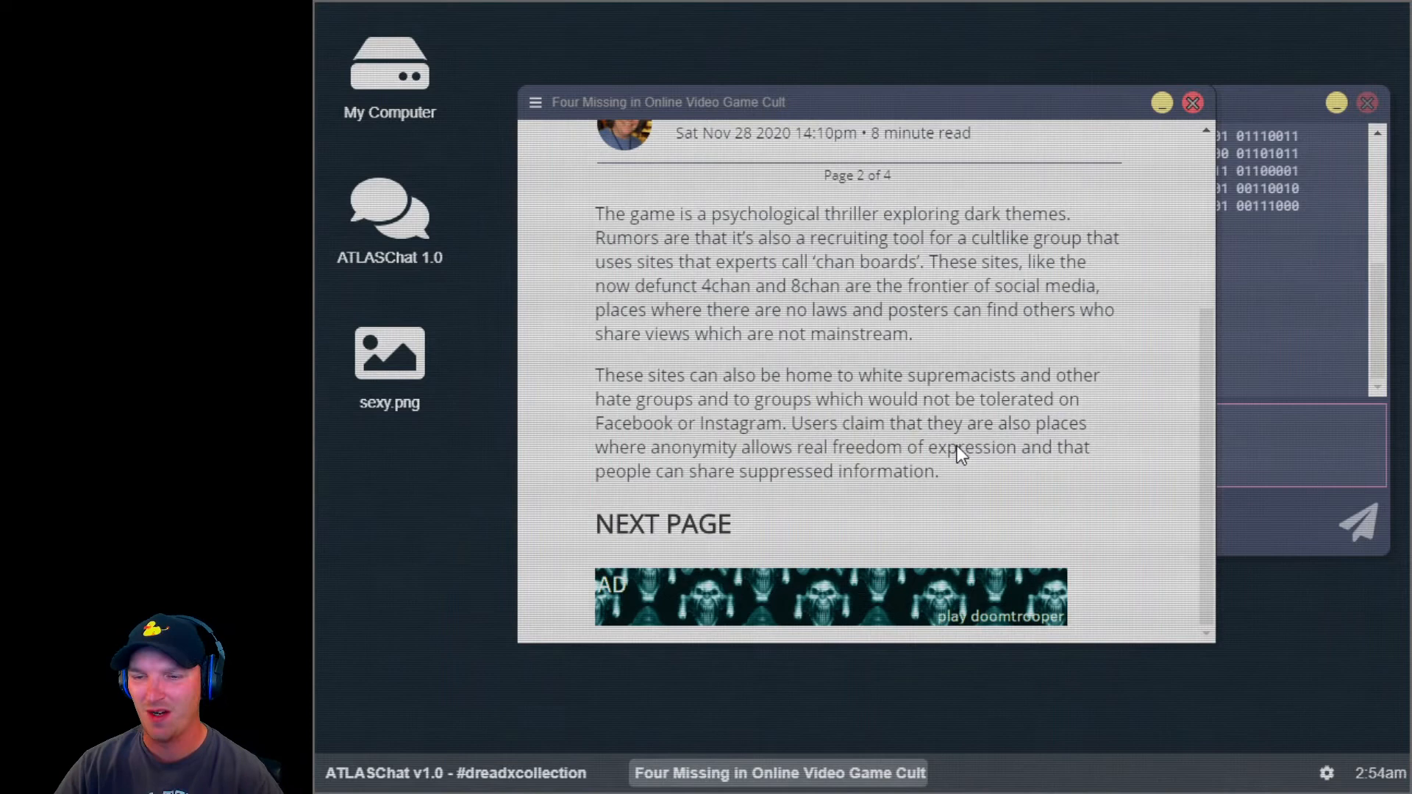
{"action": "mouse_move", "coordinate": [655, 454]}
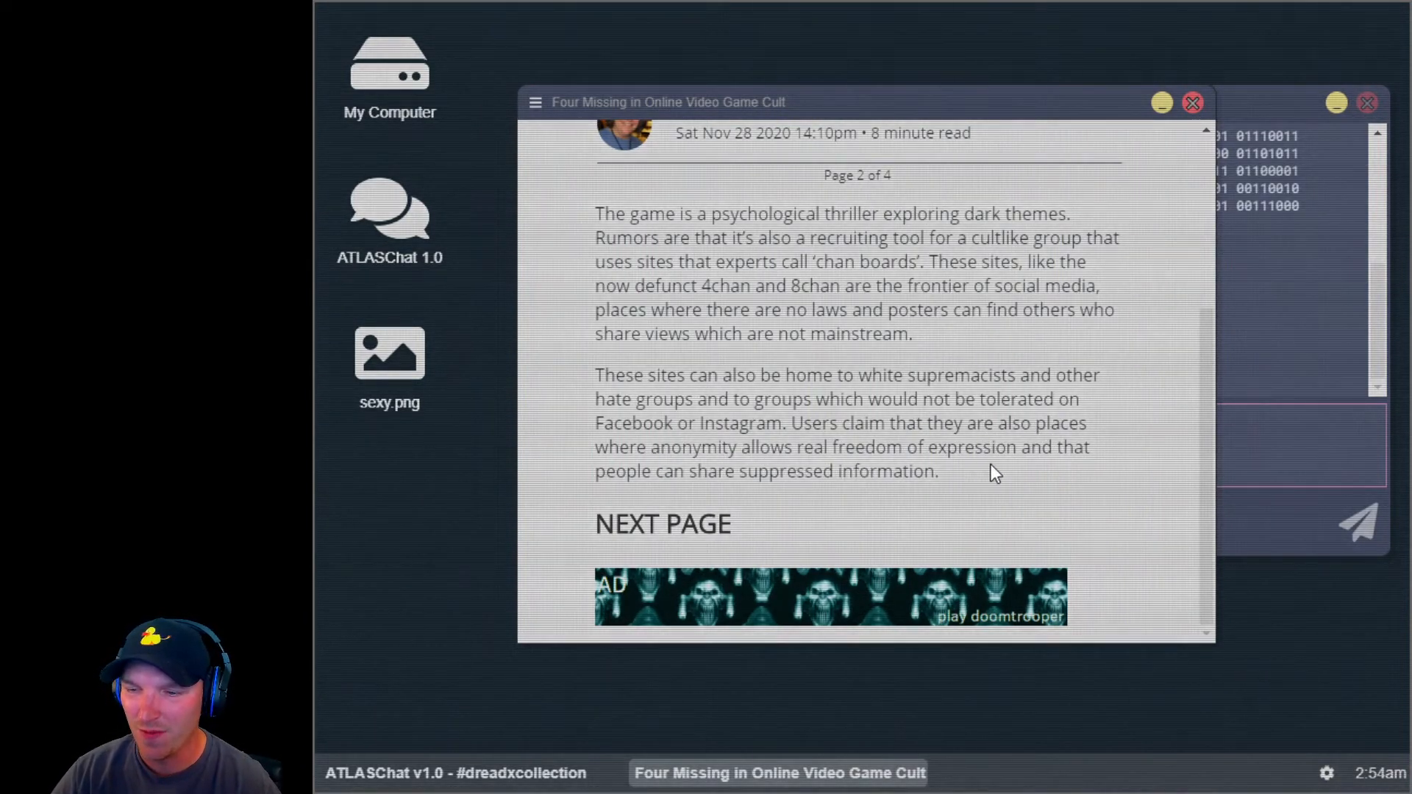
{"action": "mouse_move", "coordinate": [627, 502]}
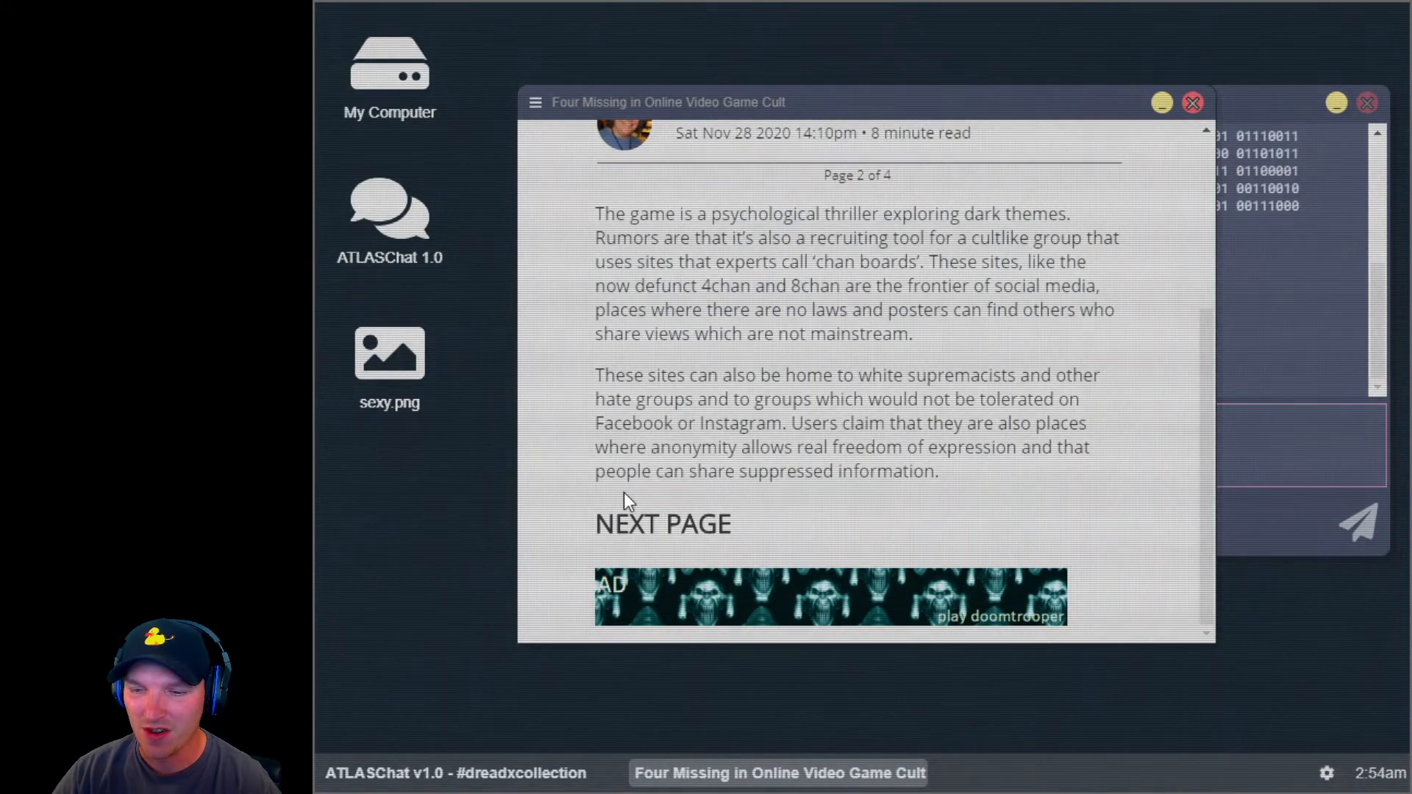
{"action": "left_click", "coordinate": [663, 525]}
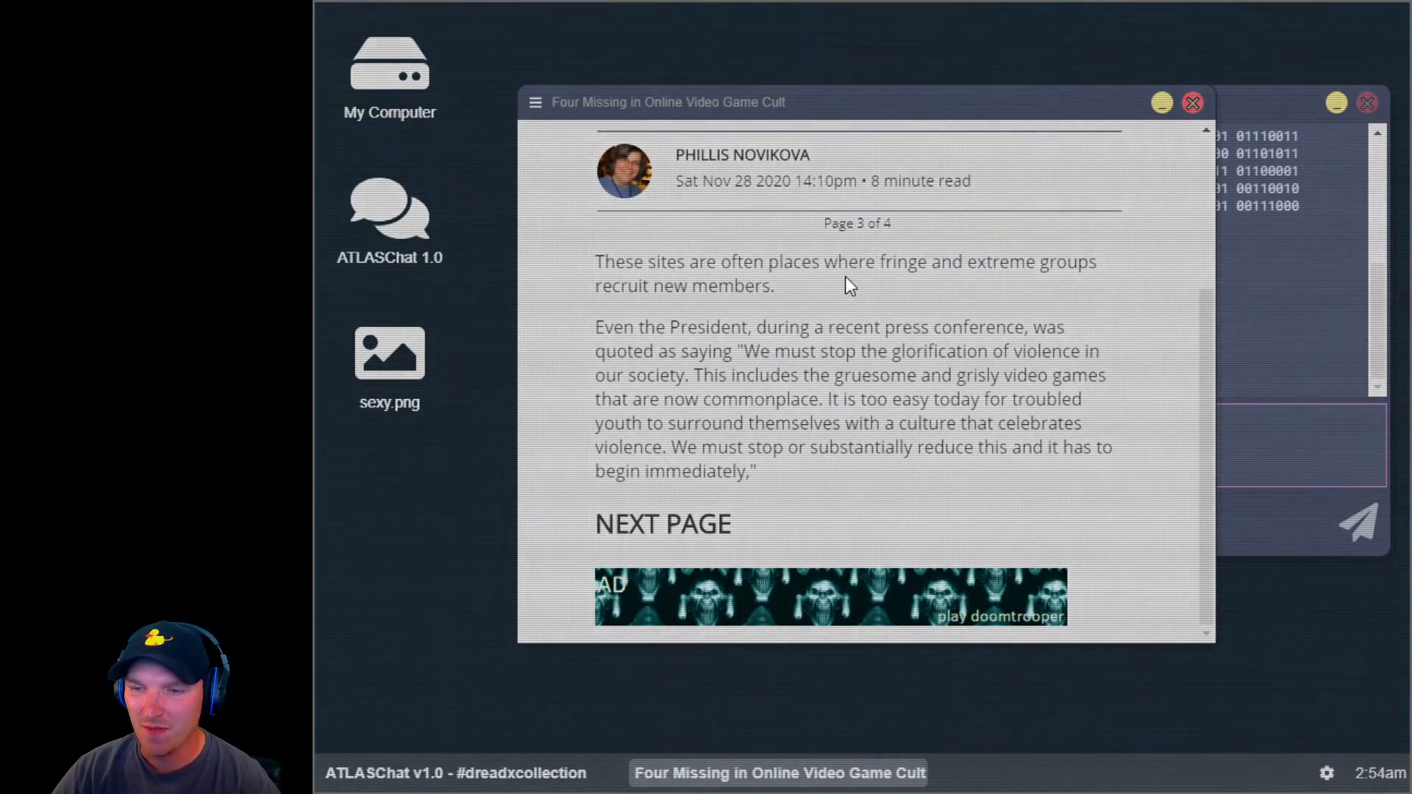
{"action": "mouse_move", "coordinate": [767, 334]}
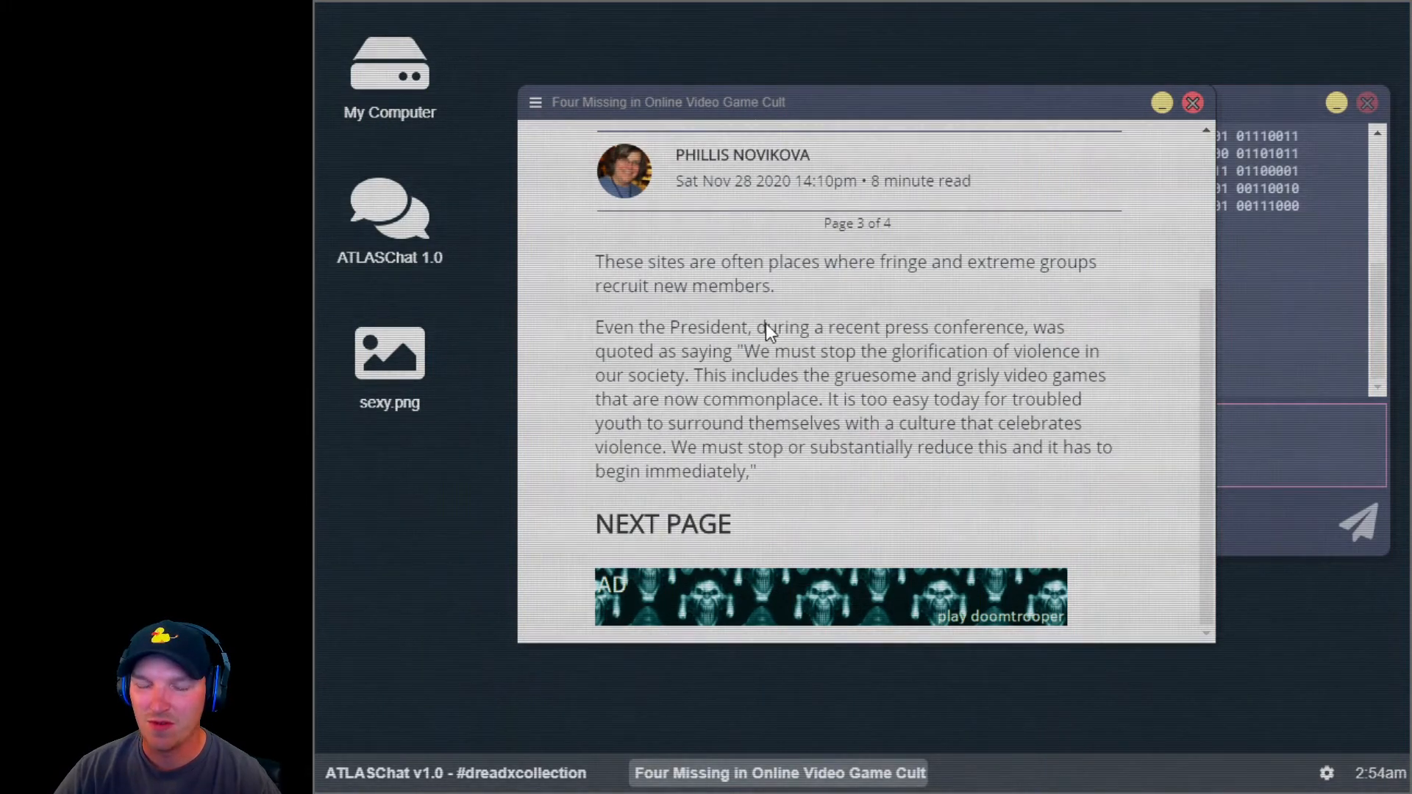
{"action": "mouse_move", "coordinate": [954, 360]}
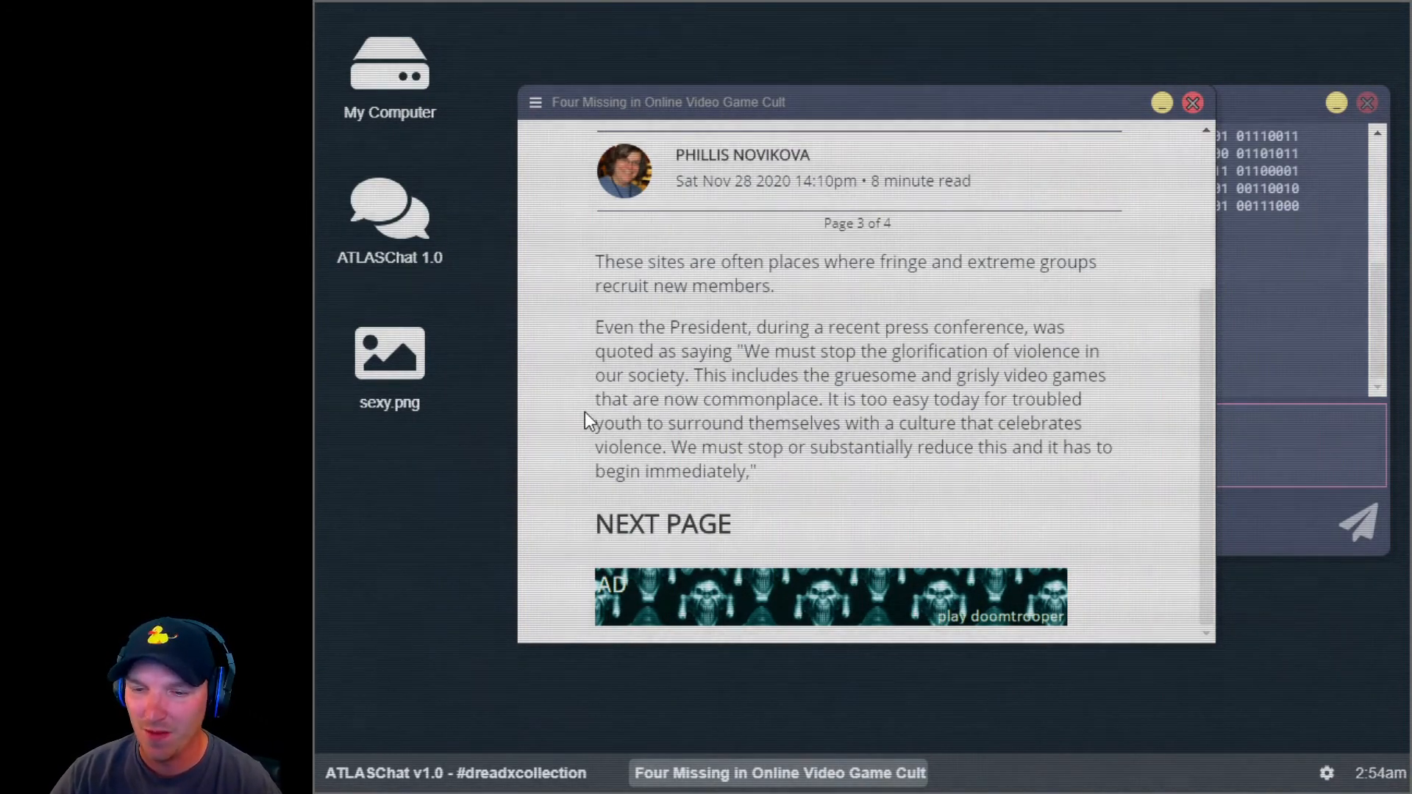
{"action": "mouse_move", "coordinate": [928, 425]}
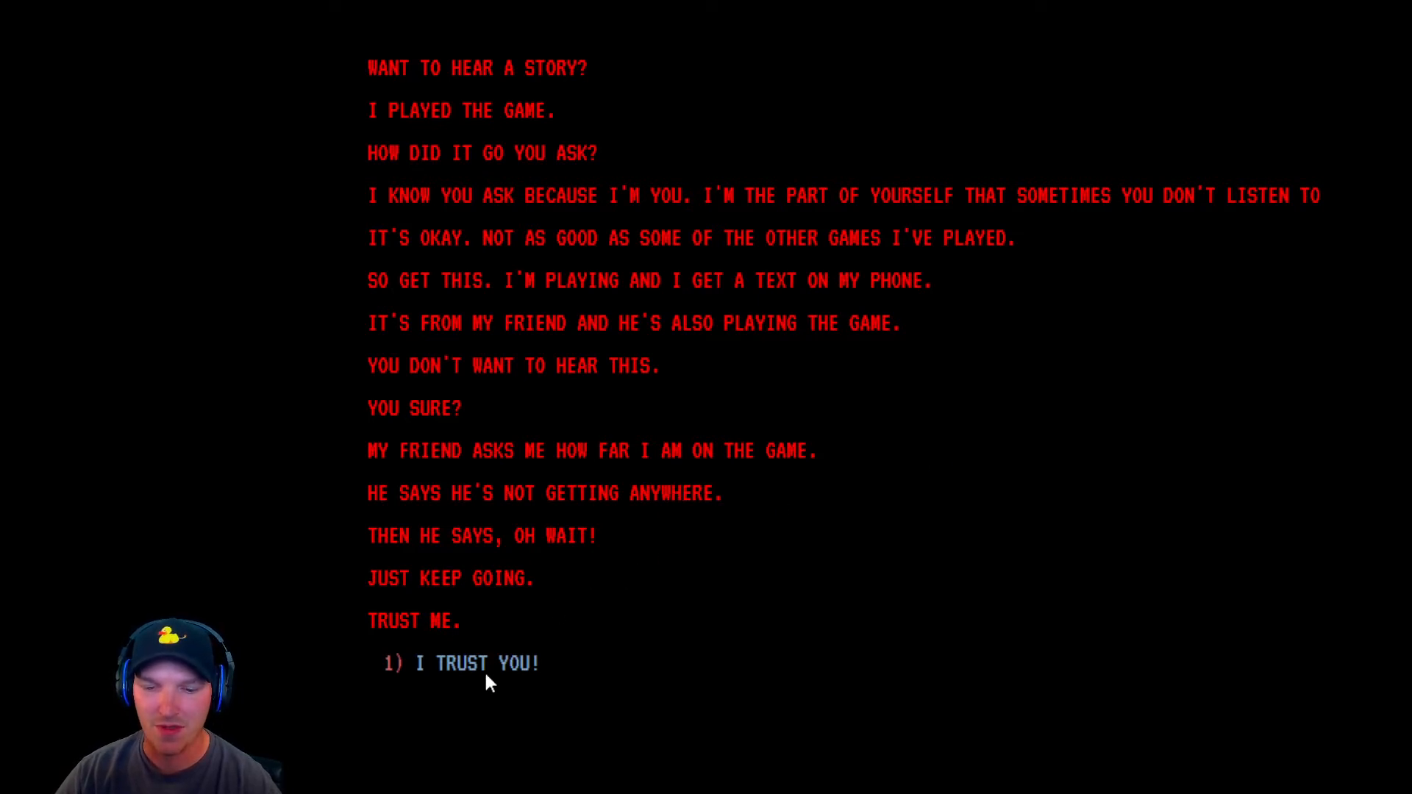
Step: Answer I TRUST YOU!, reply that you don't care, and continue the story
{"action": "left_click", "coordinate": [477, 663]}
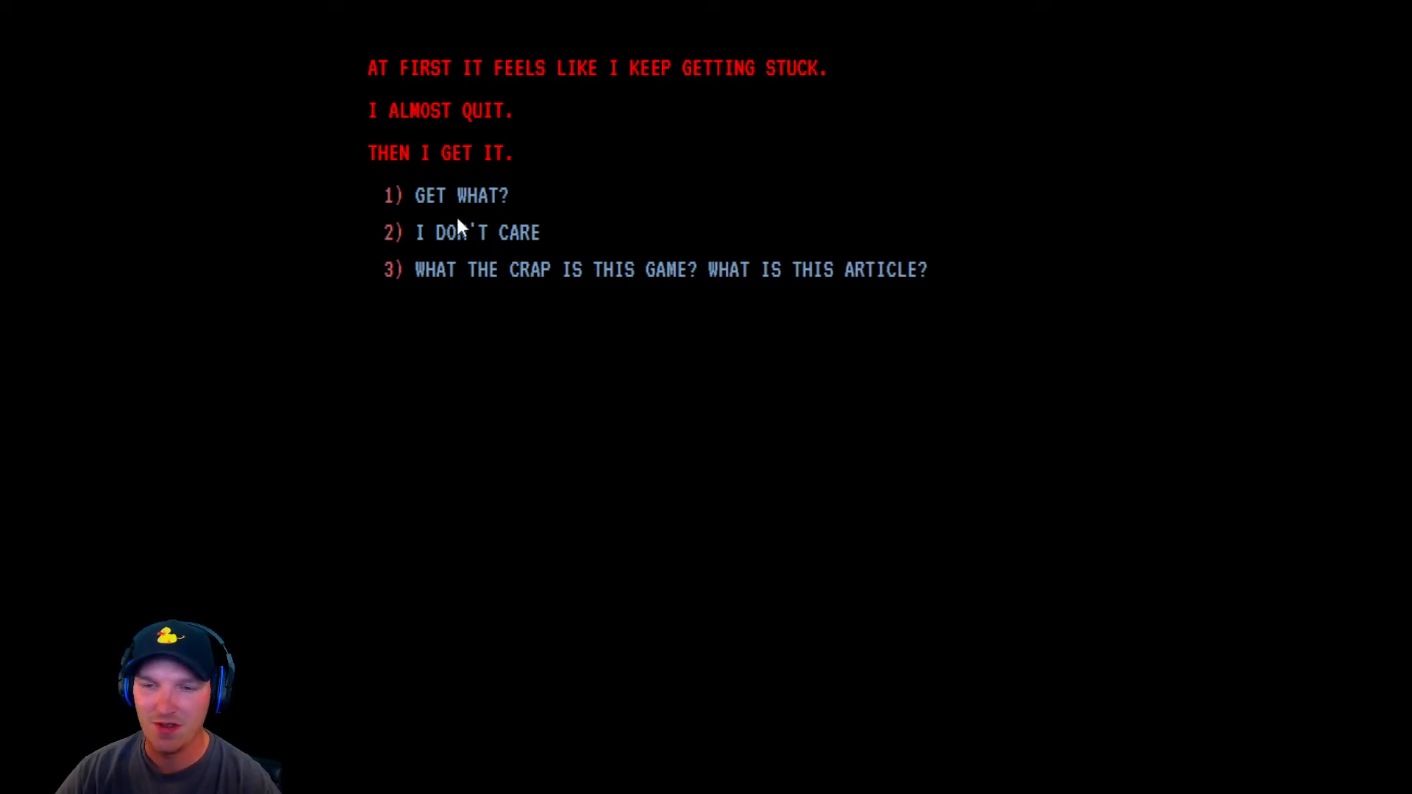
{"action": "left_click", "coordinate": [458, 196]}
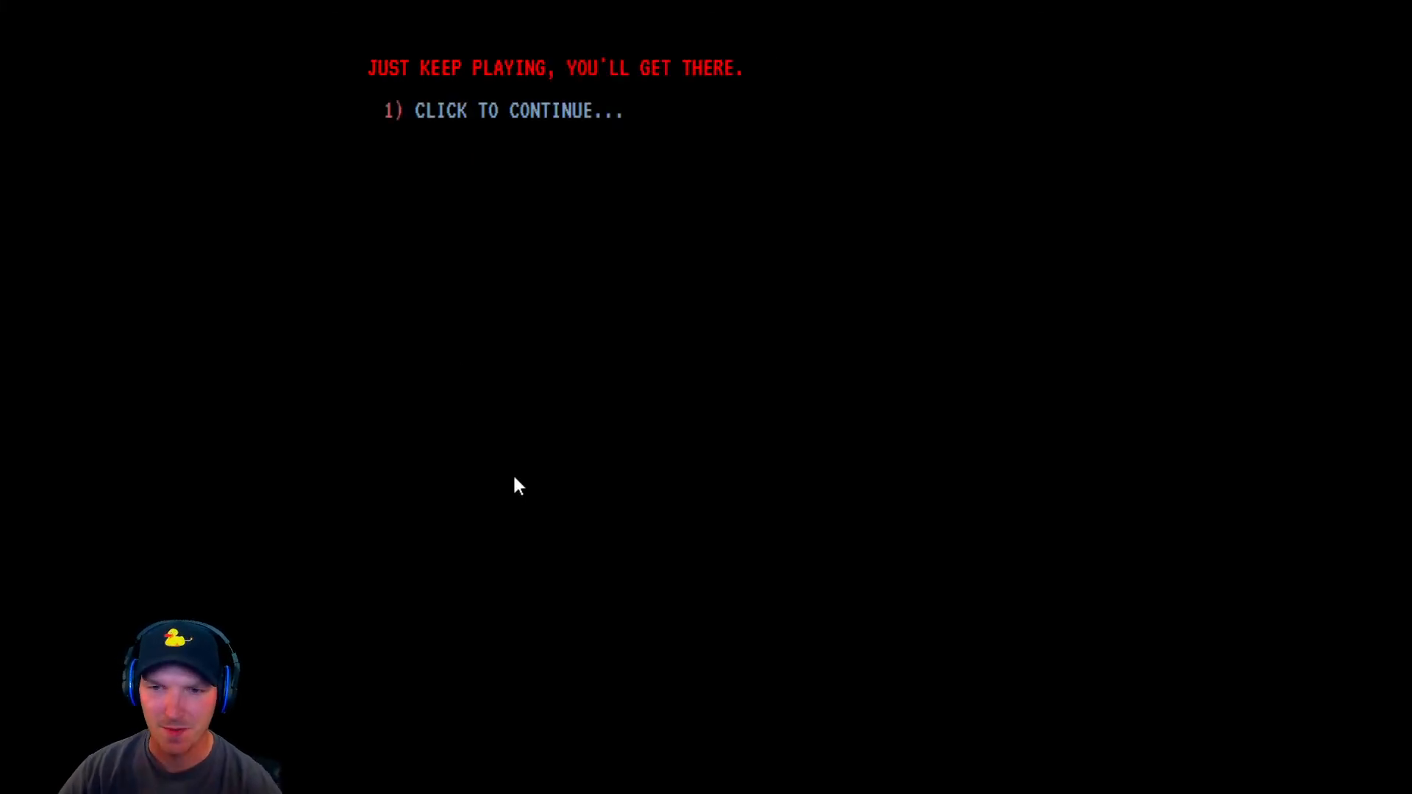
{"action": "left_click", "coordinate": [517, 110]}
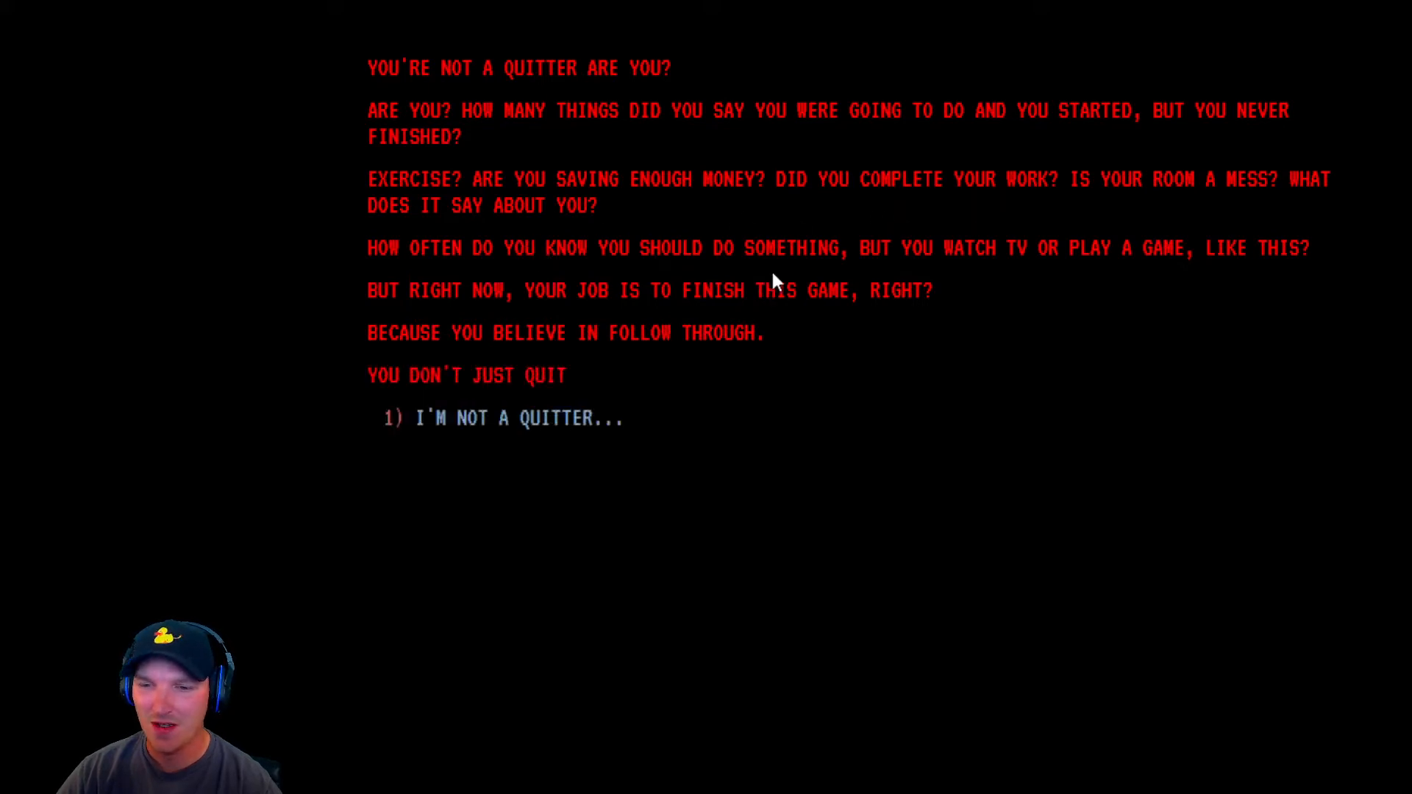
{"action": "mouse_move", "coordinate": [1216, 283]}
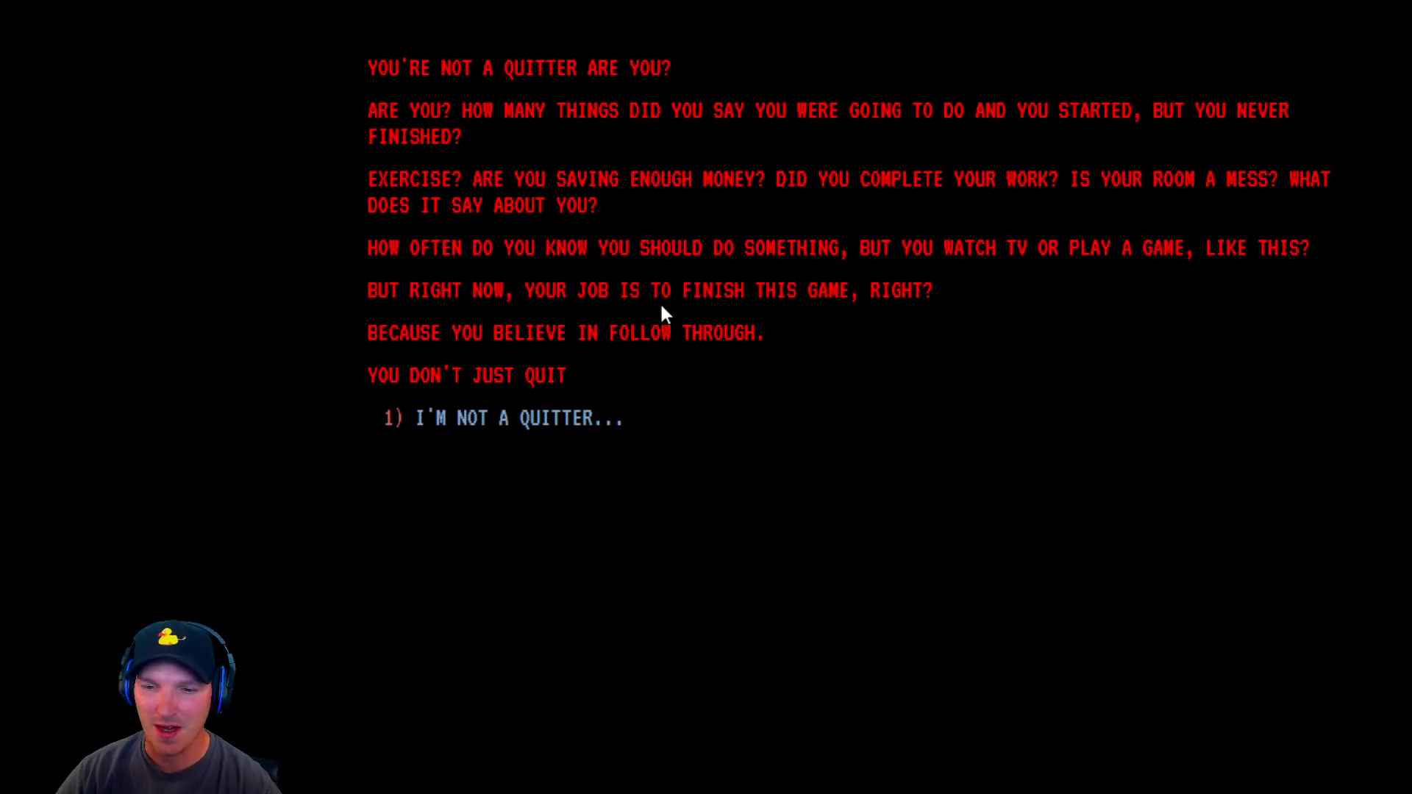
{"action": "mouse_move", "coordinate": [639, 354]}
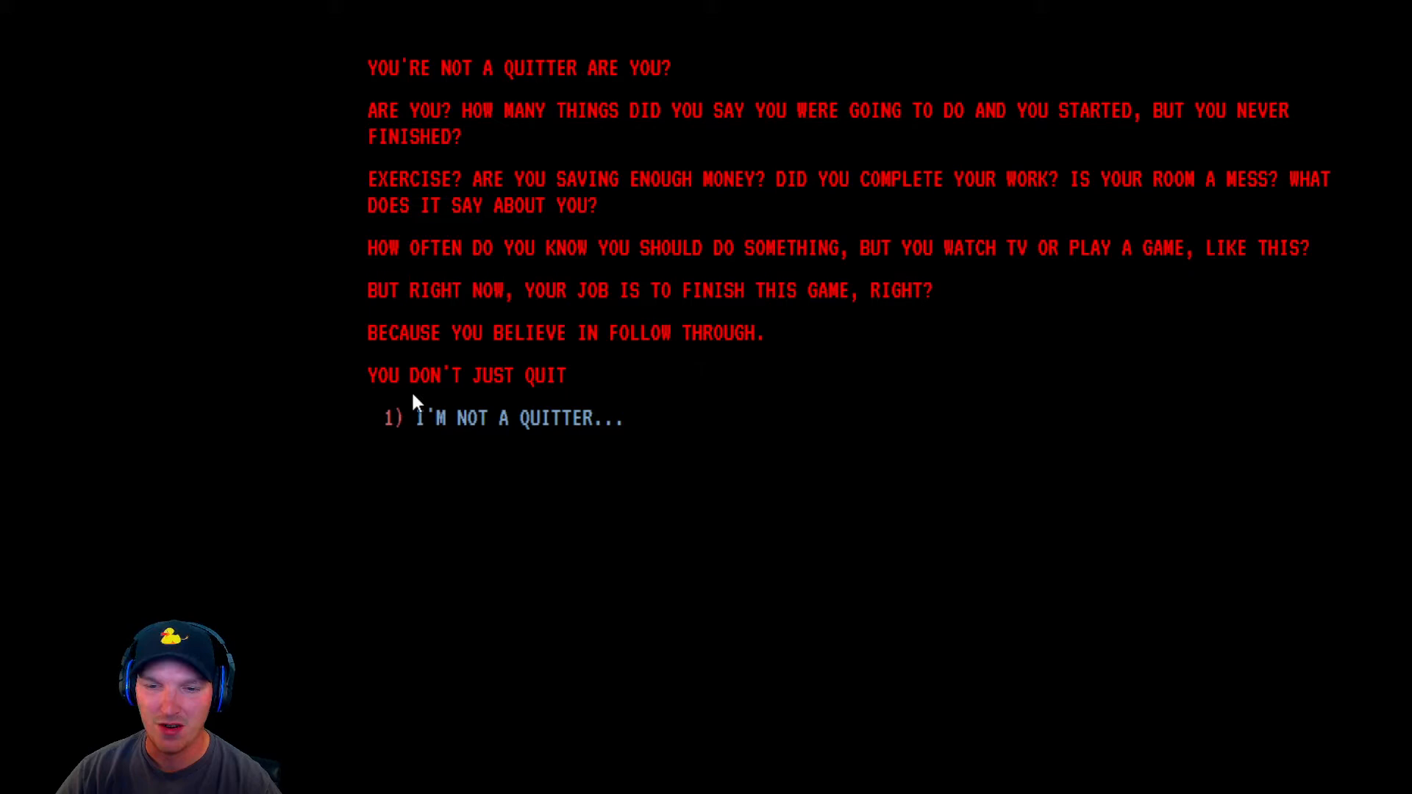
{"action": "mouse_move", "coordinate": [464, 428]}
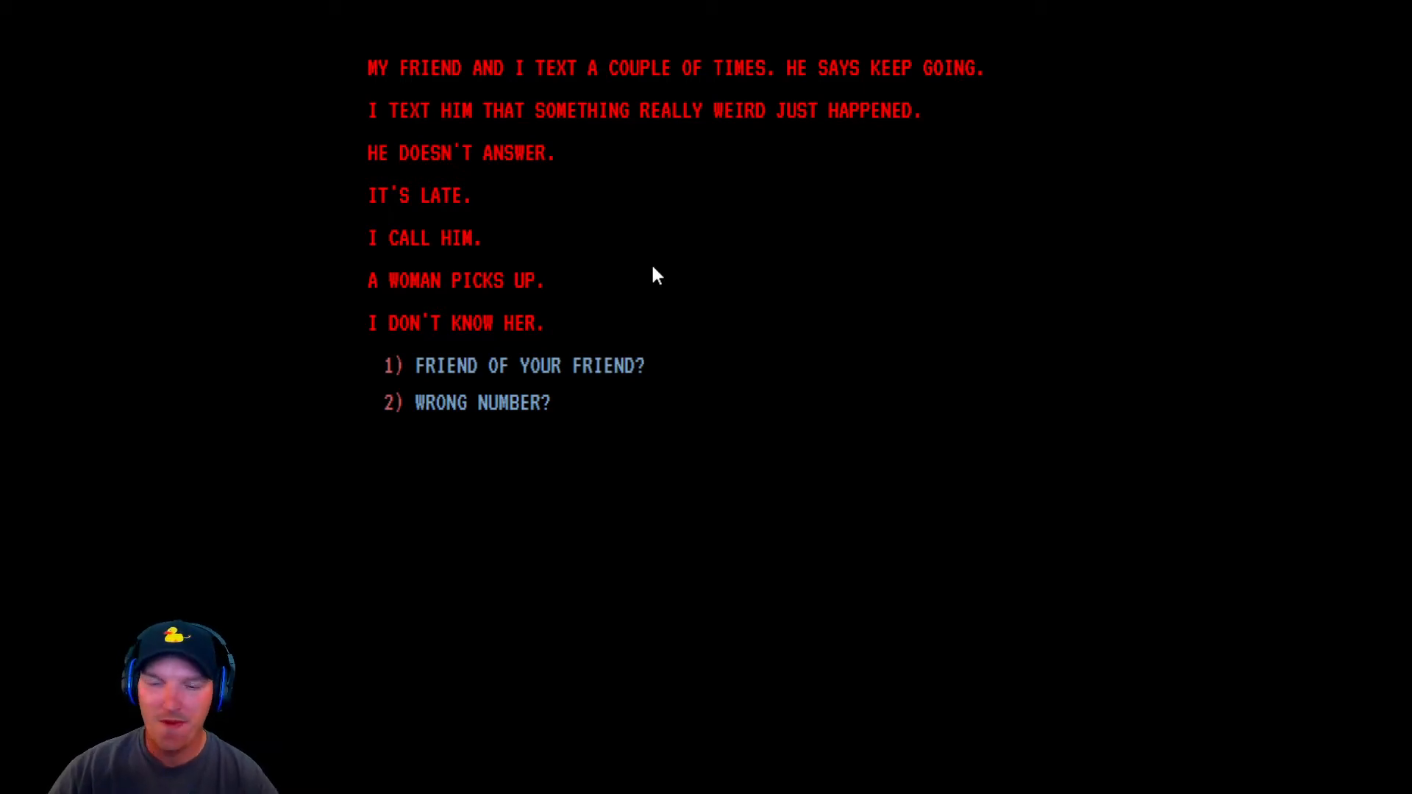
{"action": "mouse_move", "coordinate": [620, 425]}
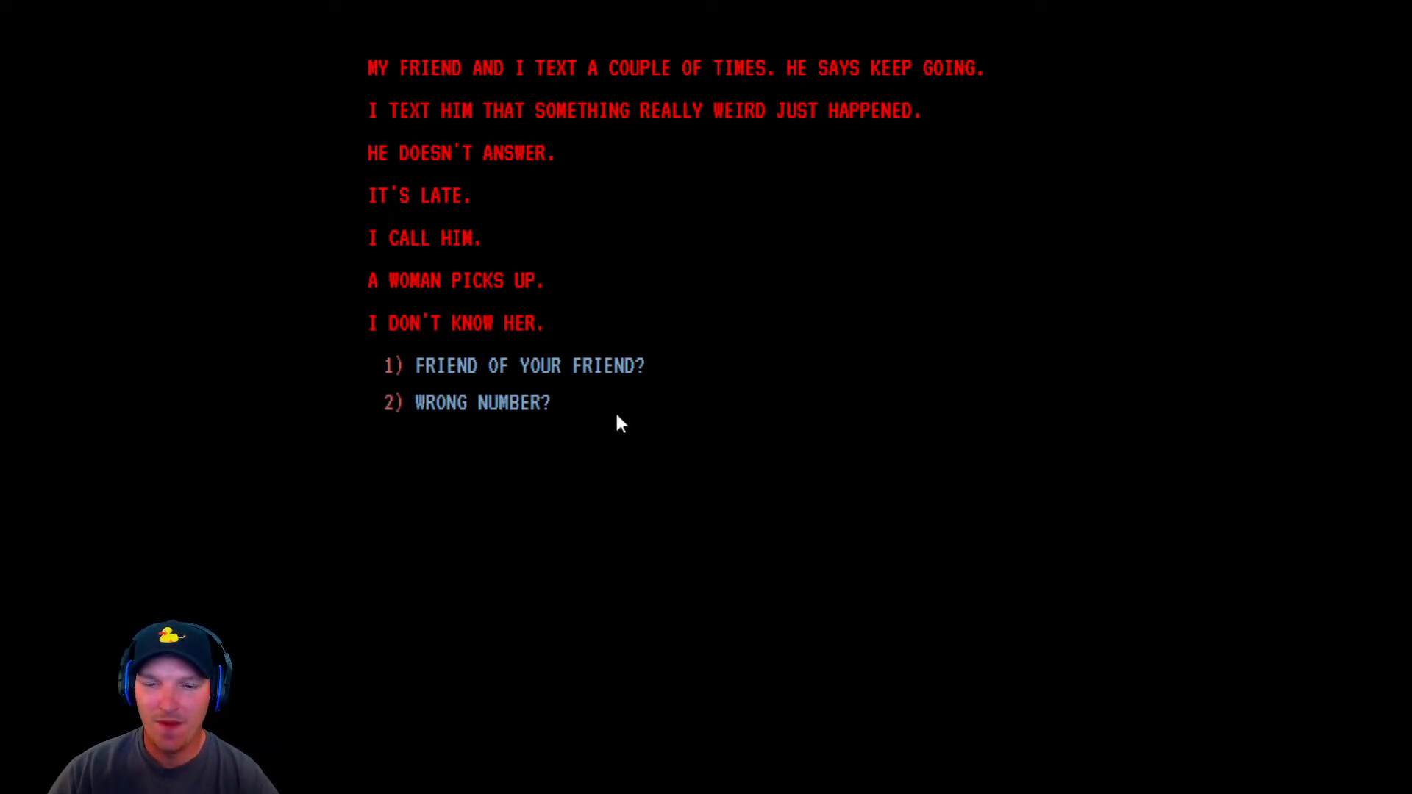
{"action": "mouse_move", "coordinate": [537, 389]}
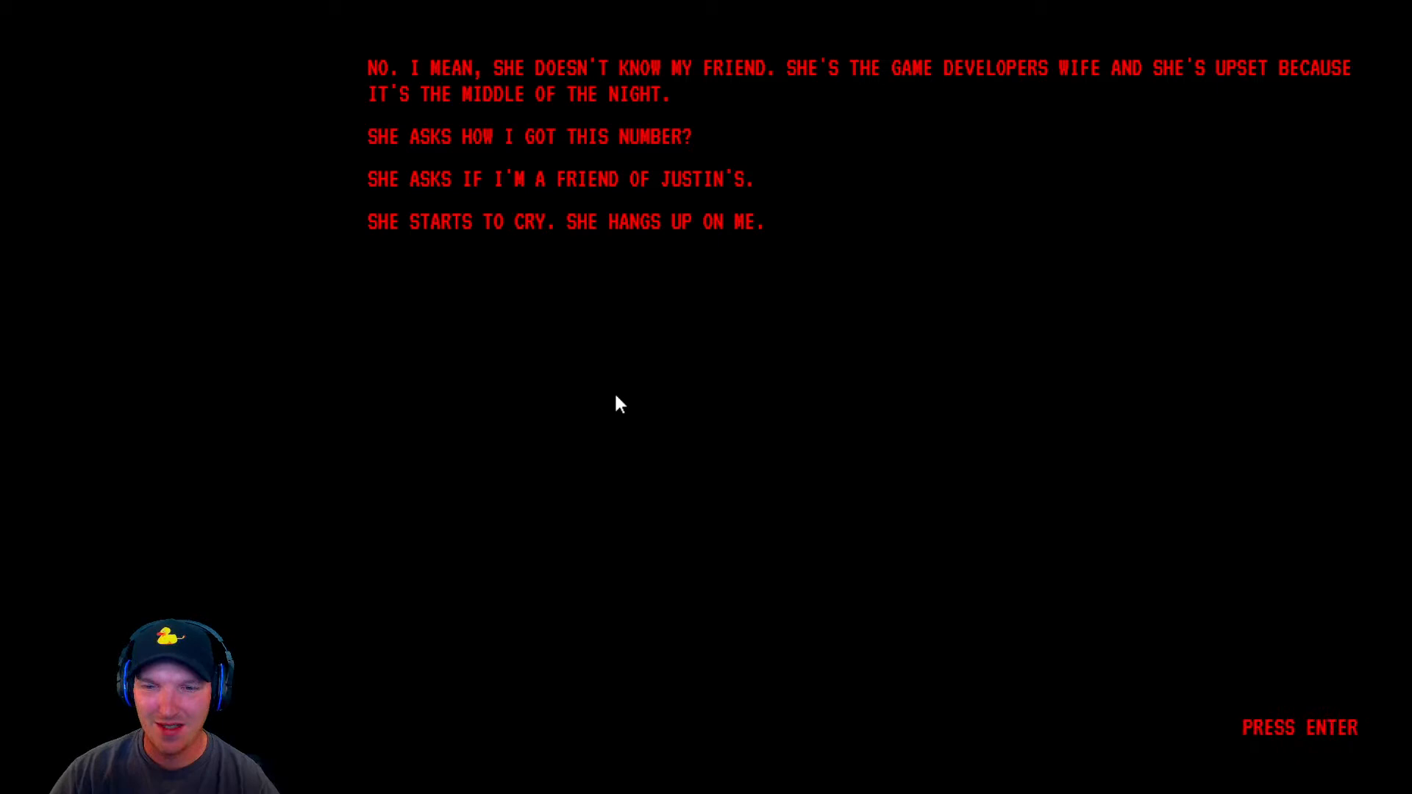
Step: Continue past the phone call answered by the developer's wife
{"action": "key", "text": "enter"}
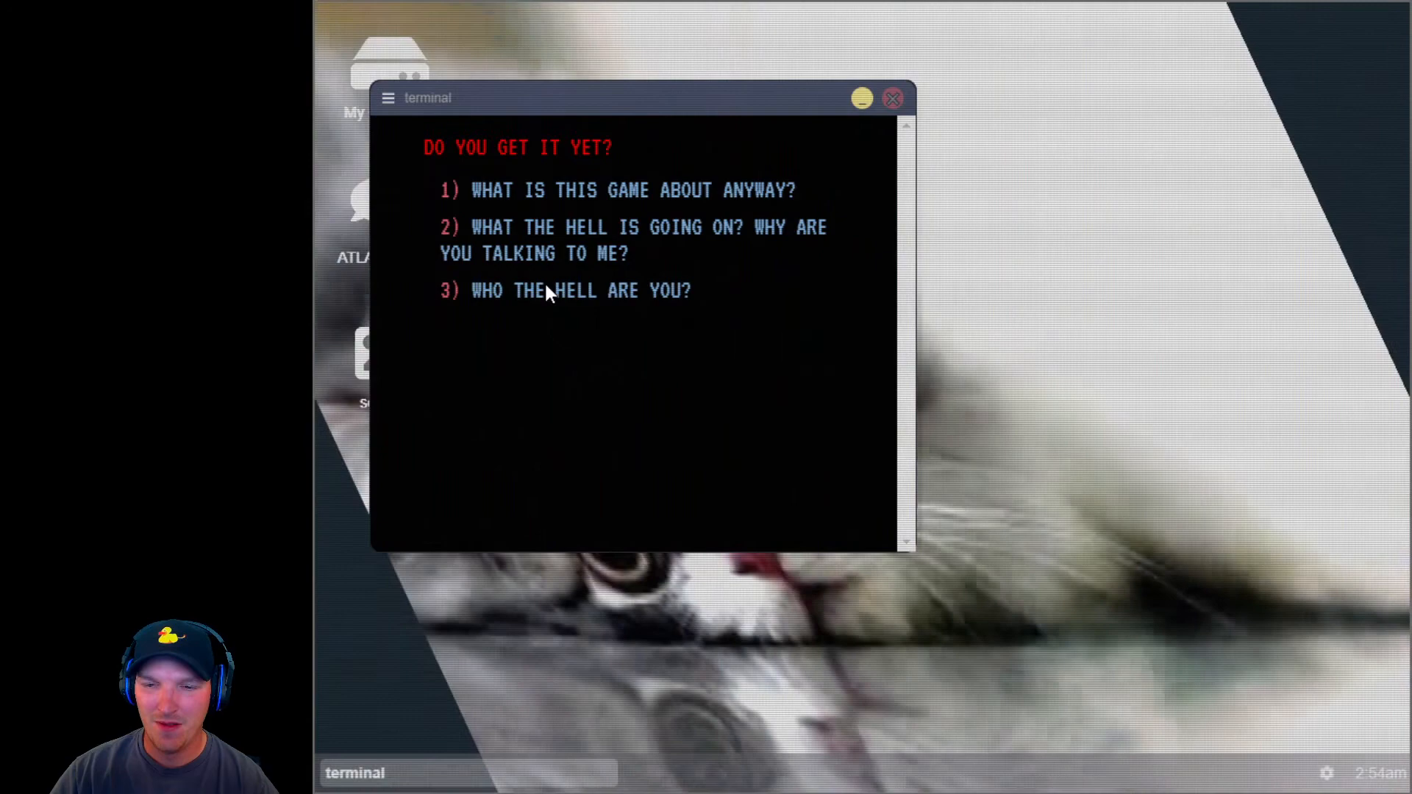
Step: Answer 'Do you get it yet?', then choose SHOW ME, THIS IS WEIRD, and a final reply
{"action": "left_click", "coordinate": [581, 290]}
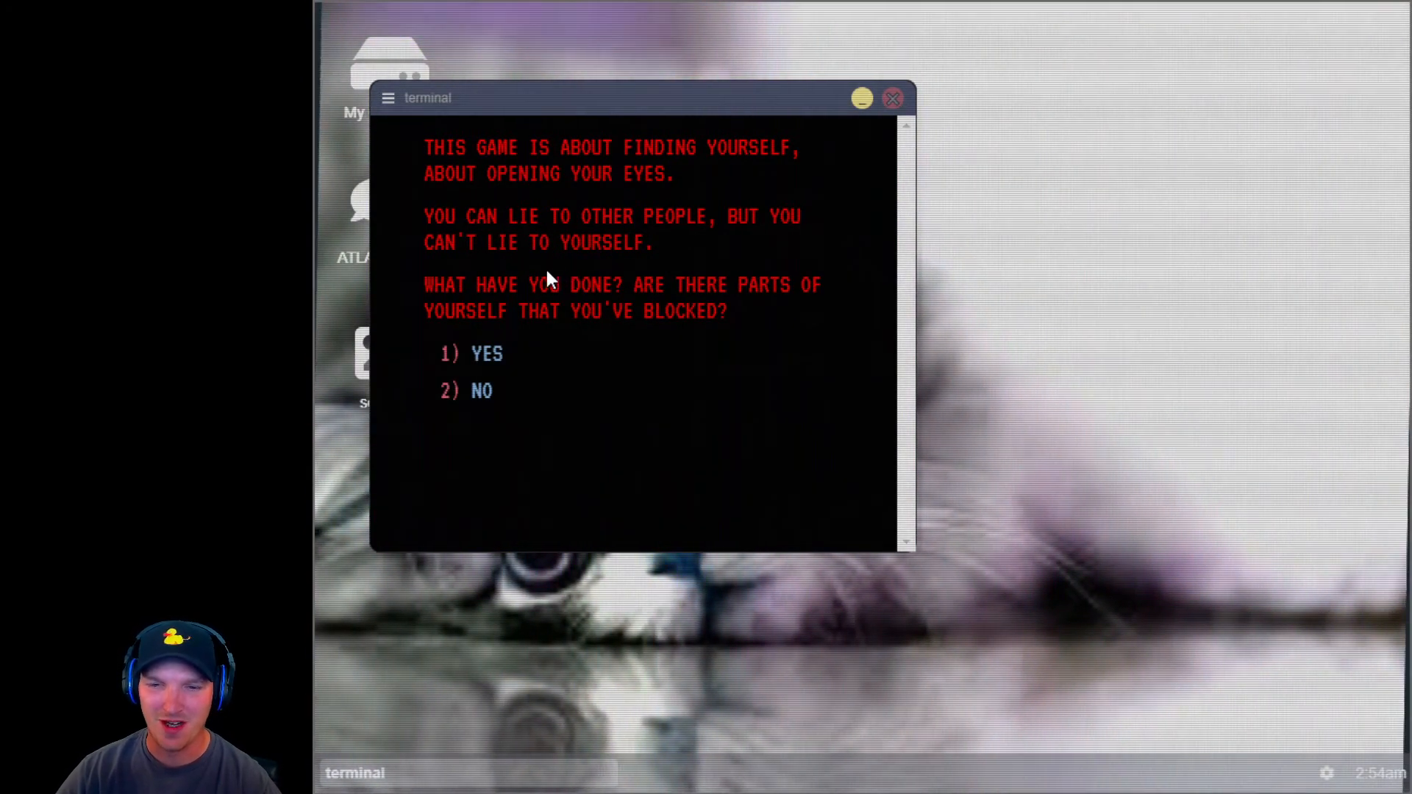
{"action": "mouse_move", "coordinate": [779, 318]}
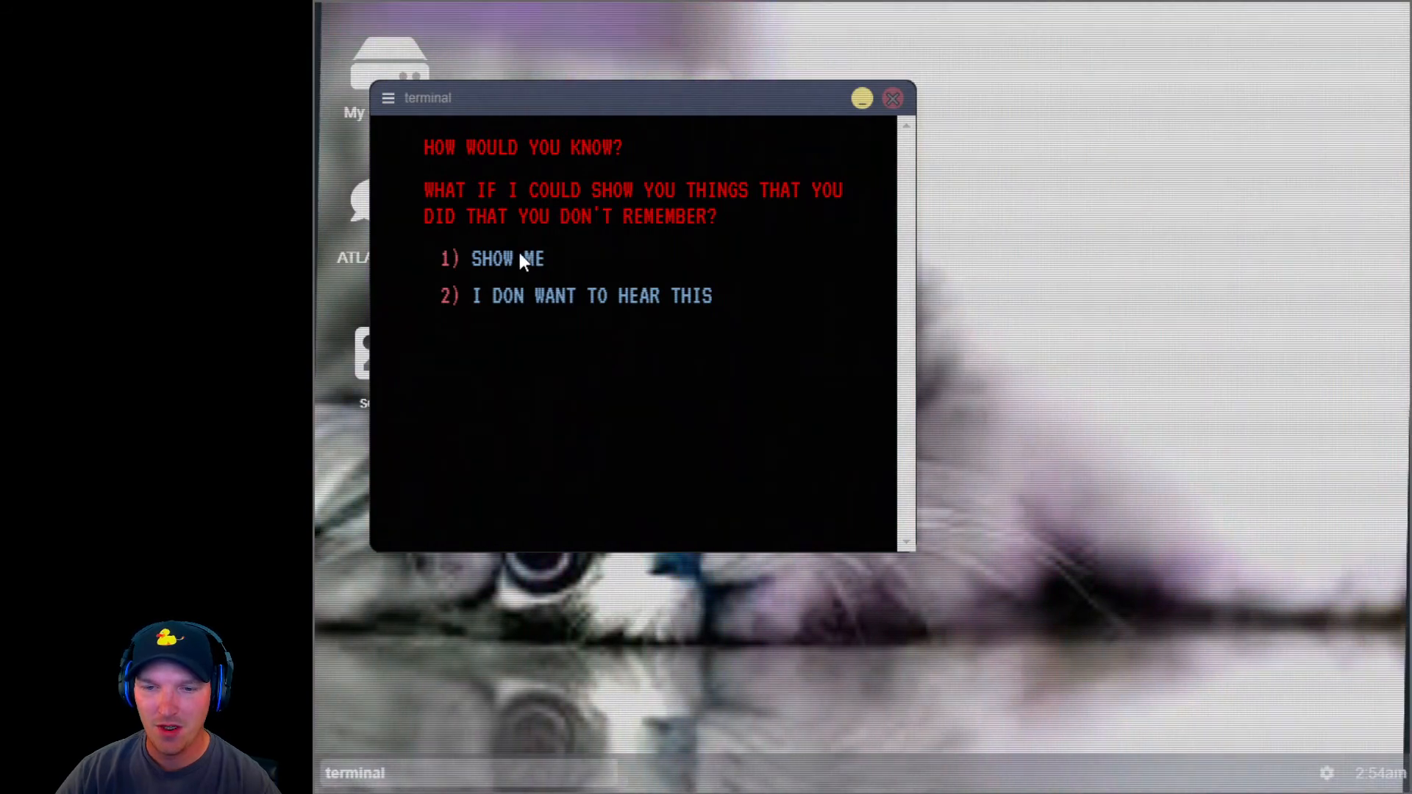
{"action": "left_click", "coordinate": [507, 260]}
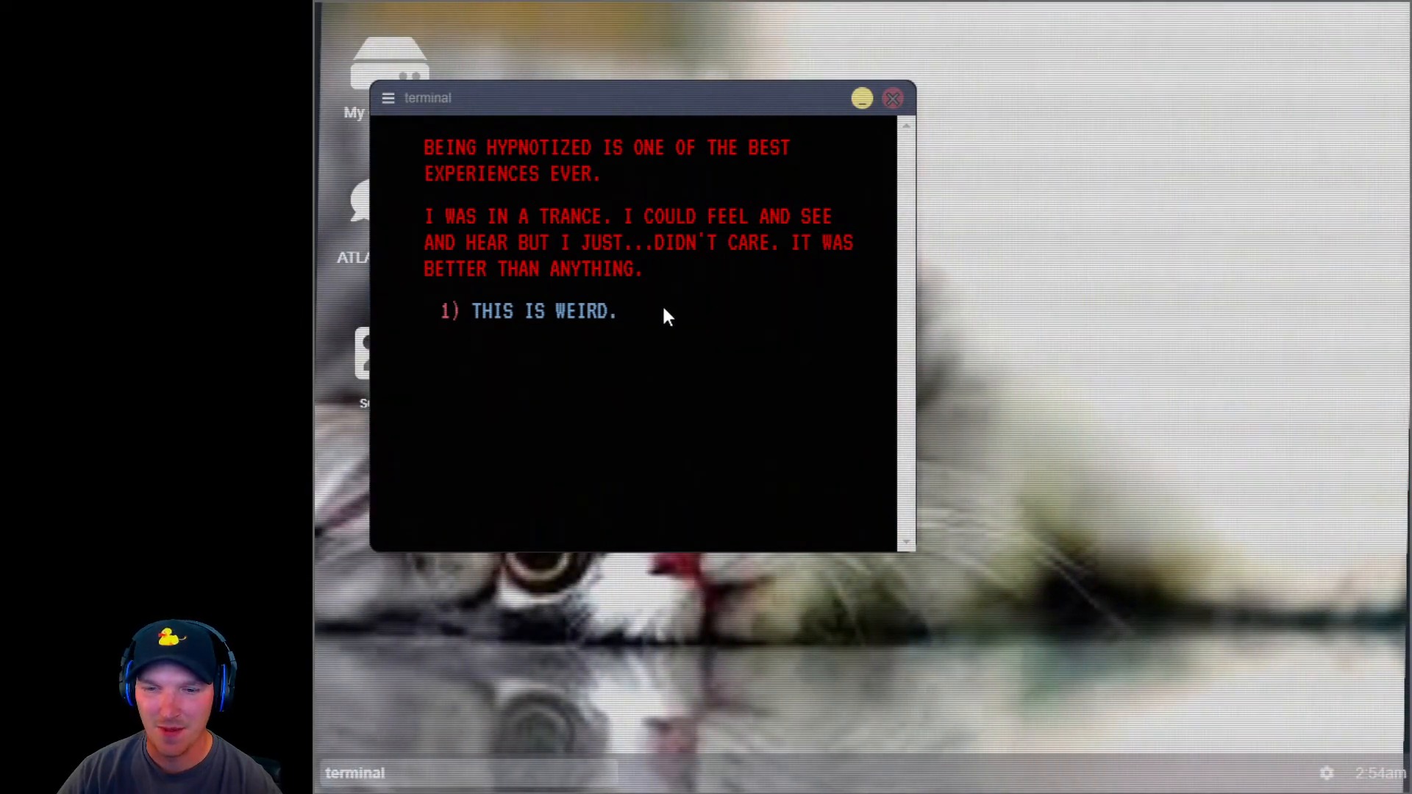
{"action": "left_click", "coordinate": [544, 311]}
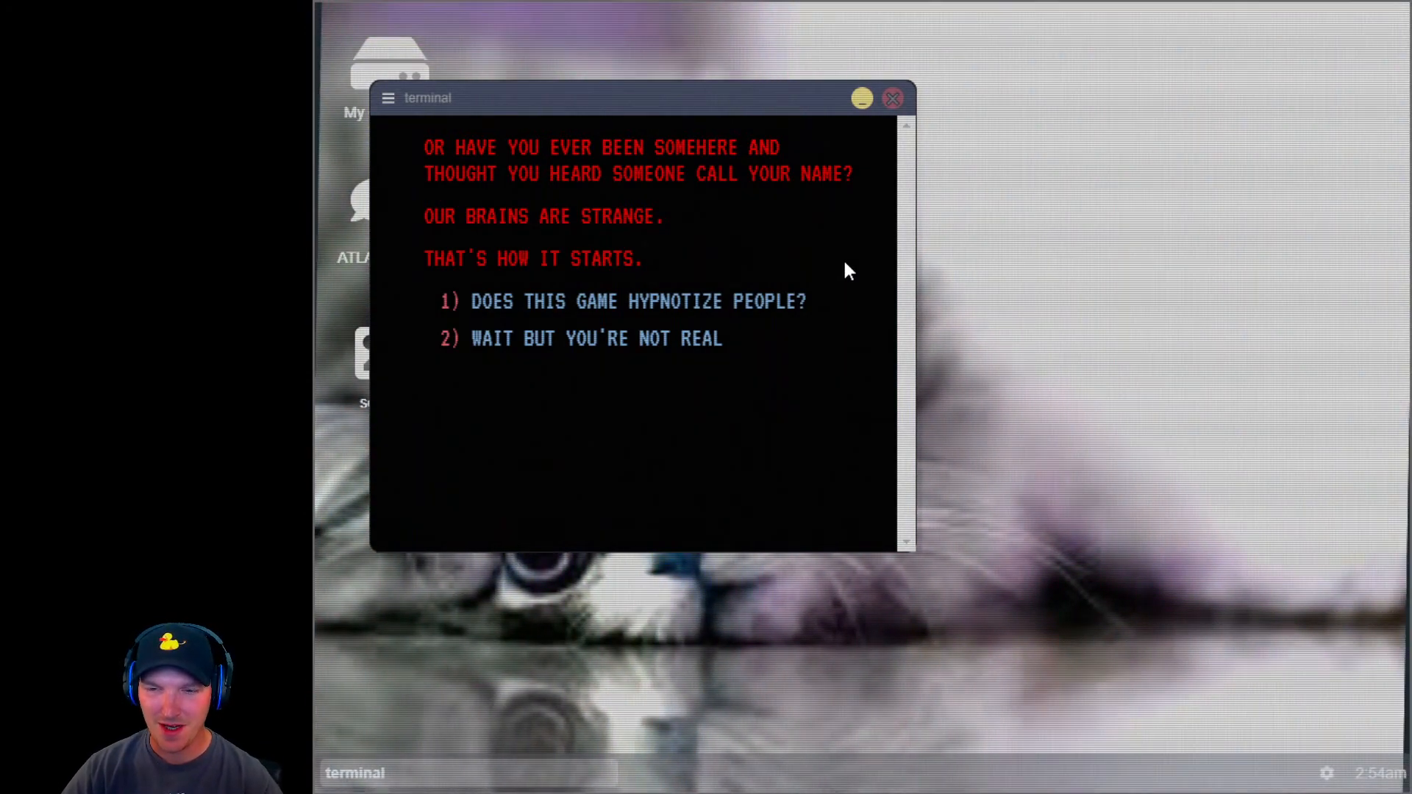
{"action": "left_click", "coordinate": [639, 301]}
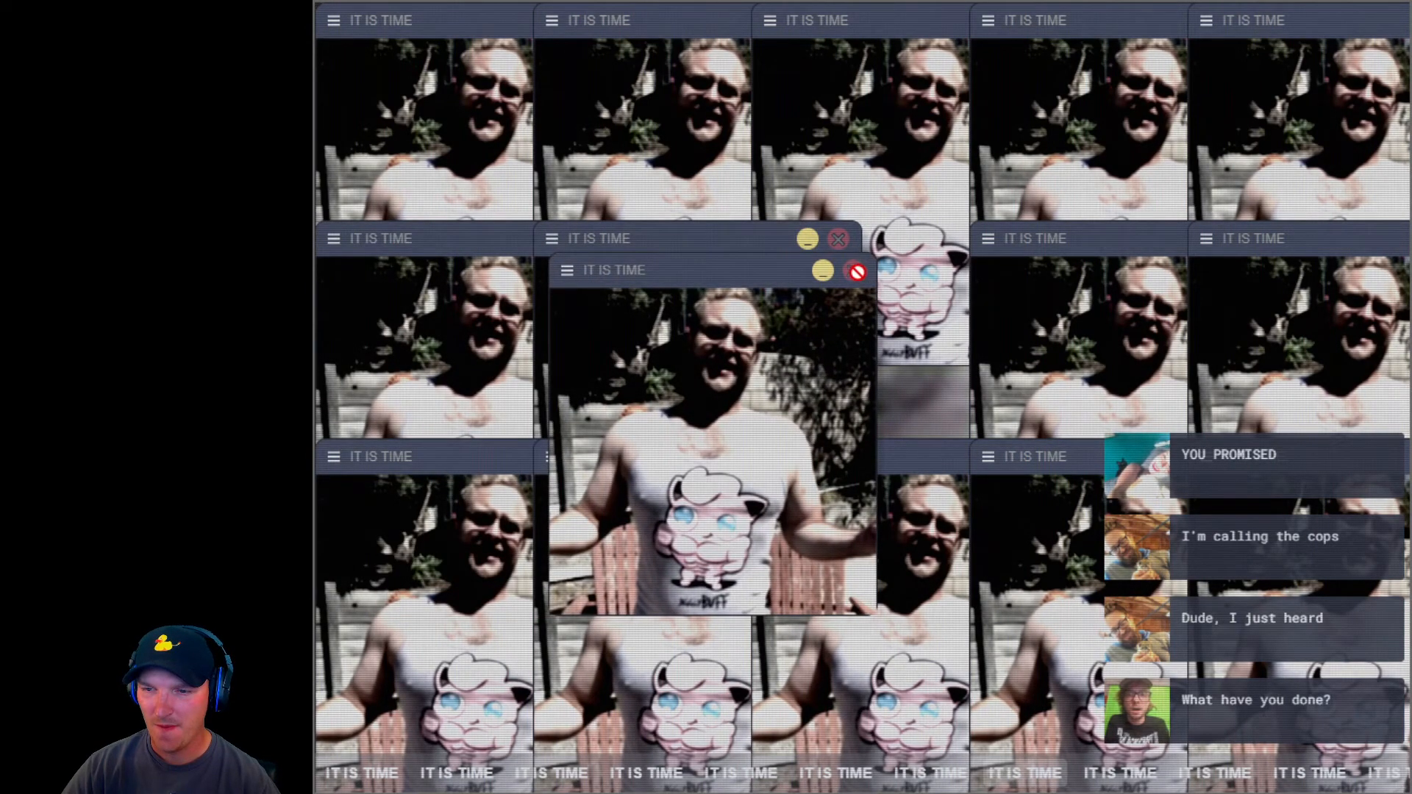
Step: Dismiss the two frontmost IT IS TIME windows
{"action": "left_click", "coordinate": [856, 272]}
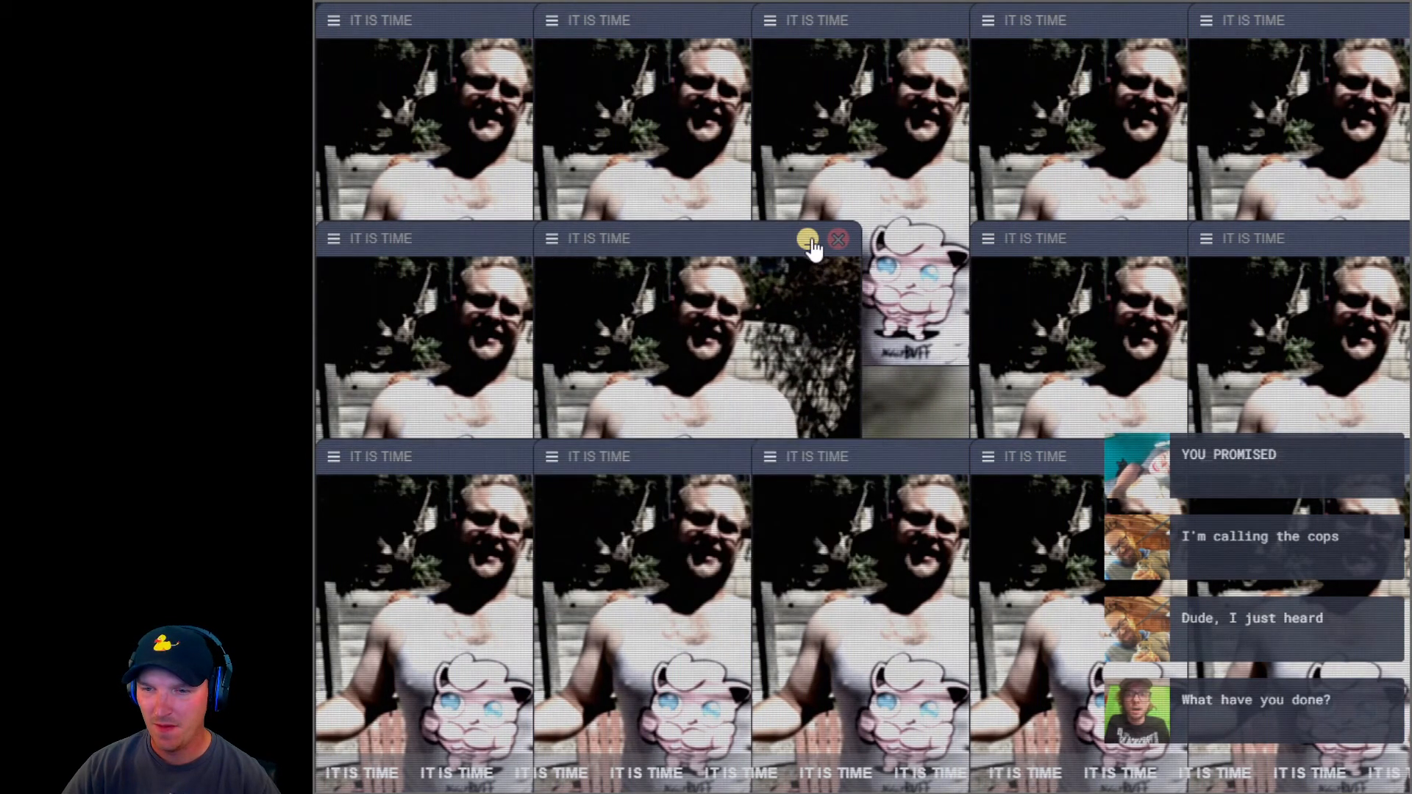
{"action": "left_click", "coordinate": [808, 238]}
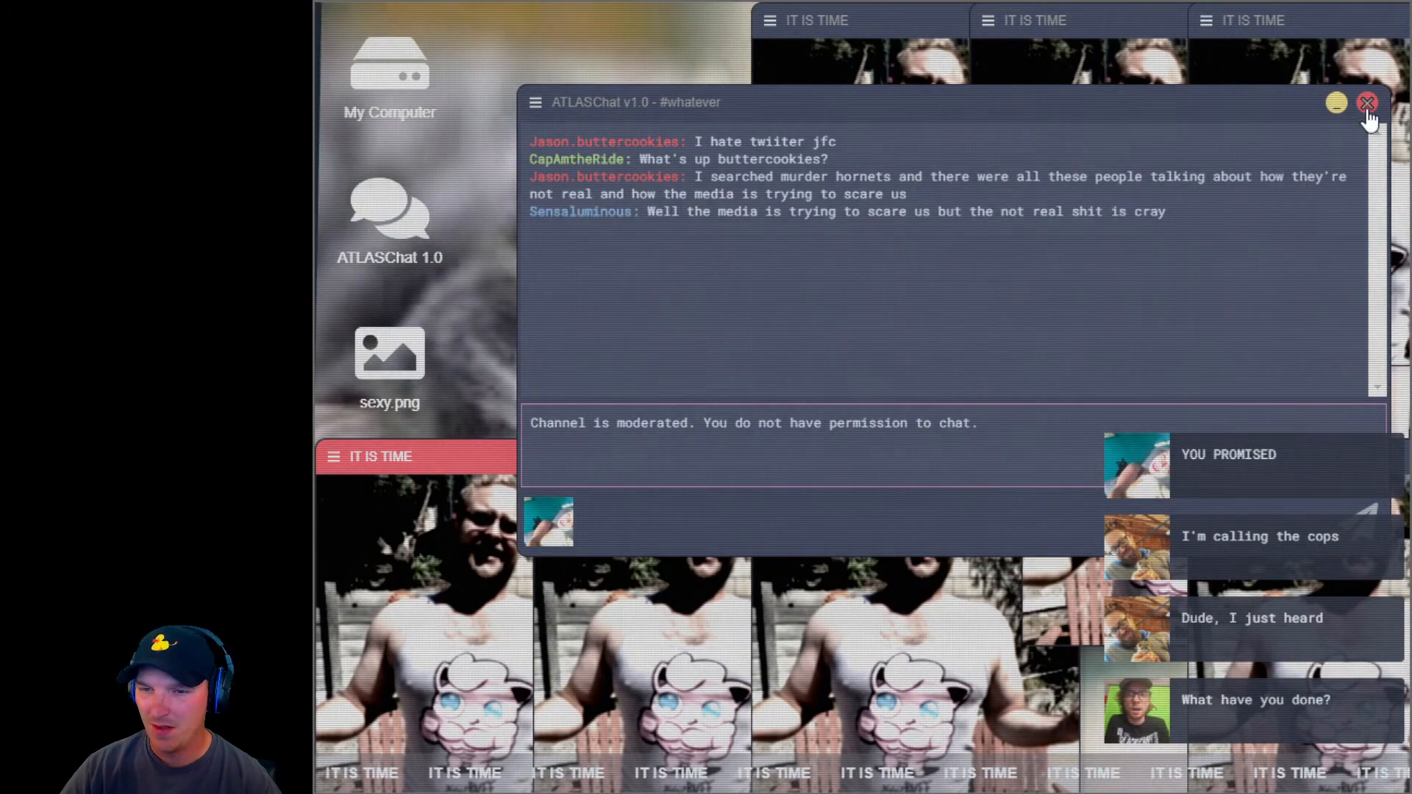
Step: Close the ATLASChat v1.0 window with its red close button
{"action": "left_click", "coordinate": [1368, 103]}
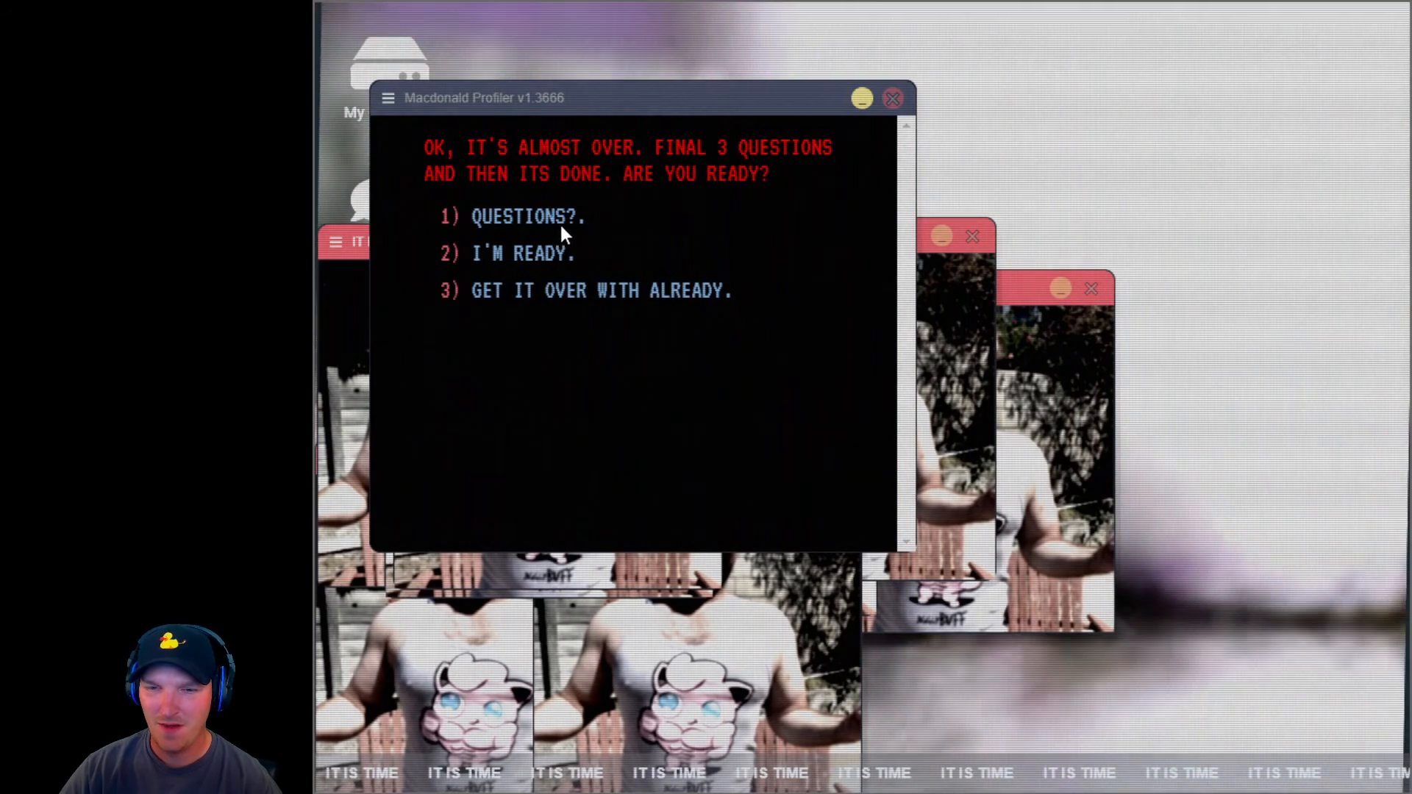
Step: Answer YES to the profiler's final three questions, including the one about lighting things on fire
{"action": "left_click", "coordinate": [522, 253]}
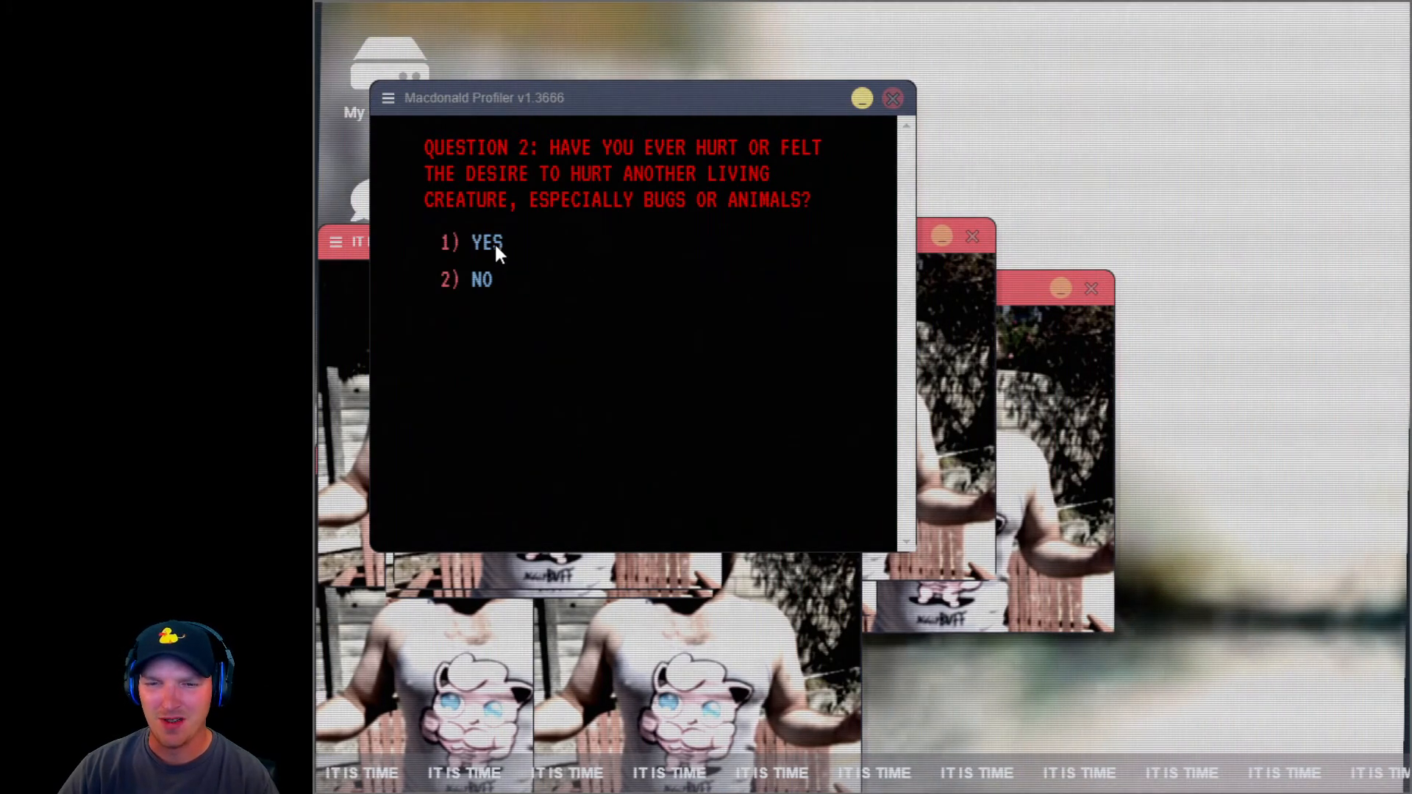
{"action": "left_click", "coordinate": [486, 242]}
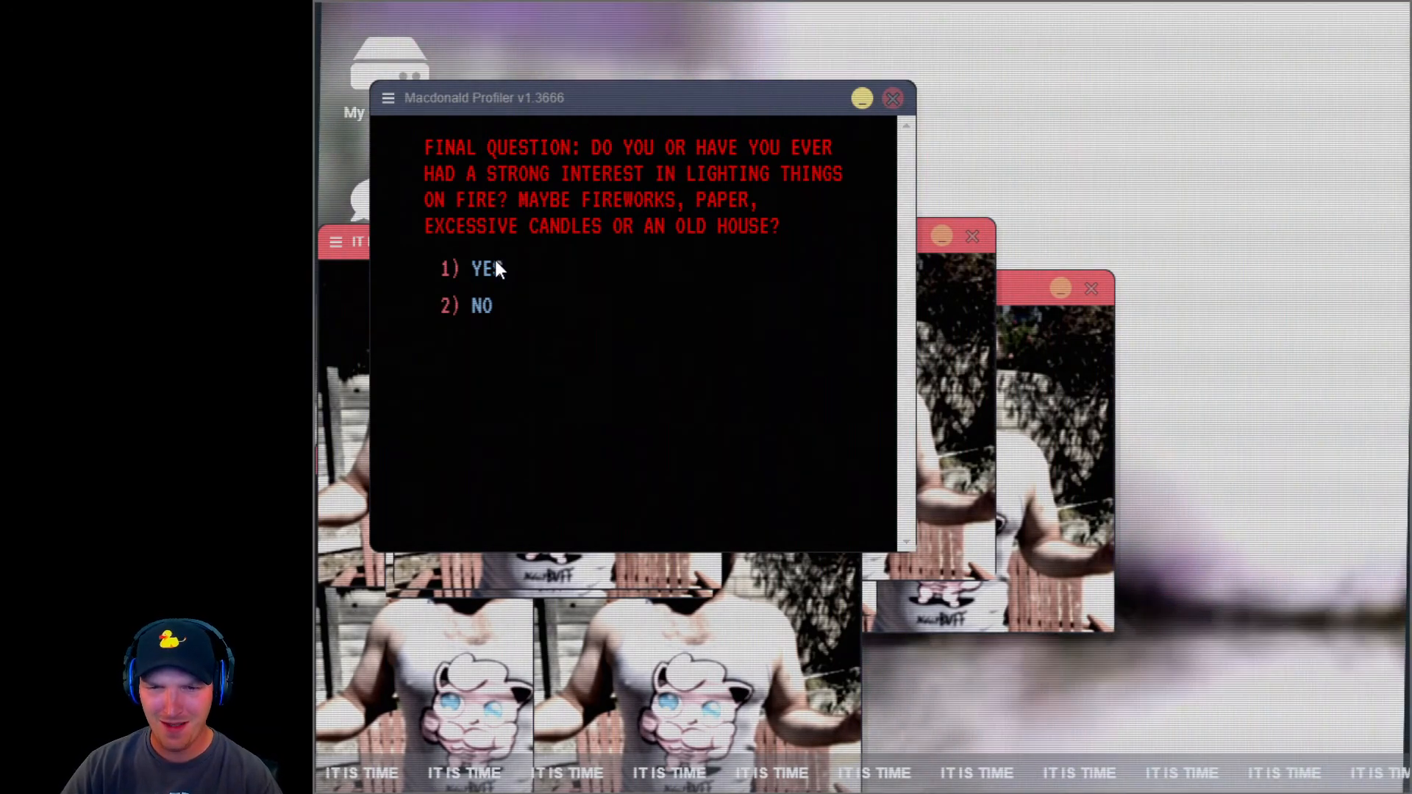
{"action": "left_click", "coordinate": [484, 268]}
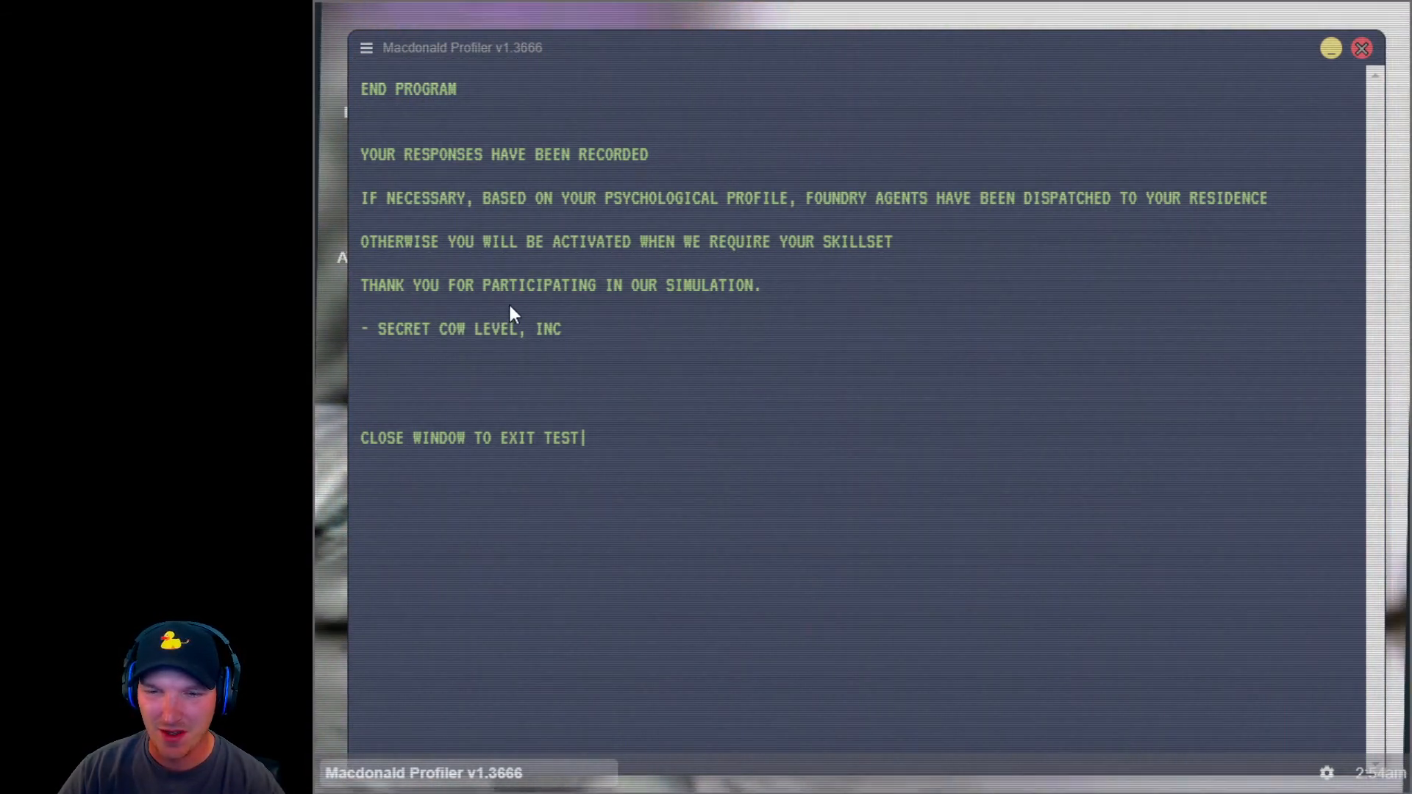
{"action": "mouse_move", "coordinate": [682, 312]}
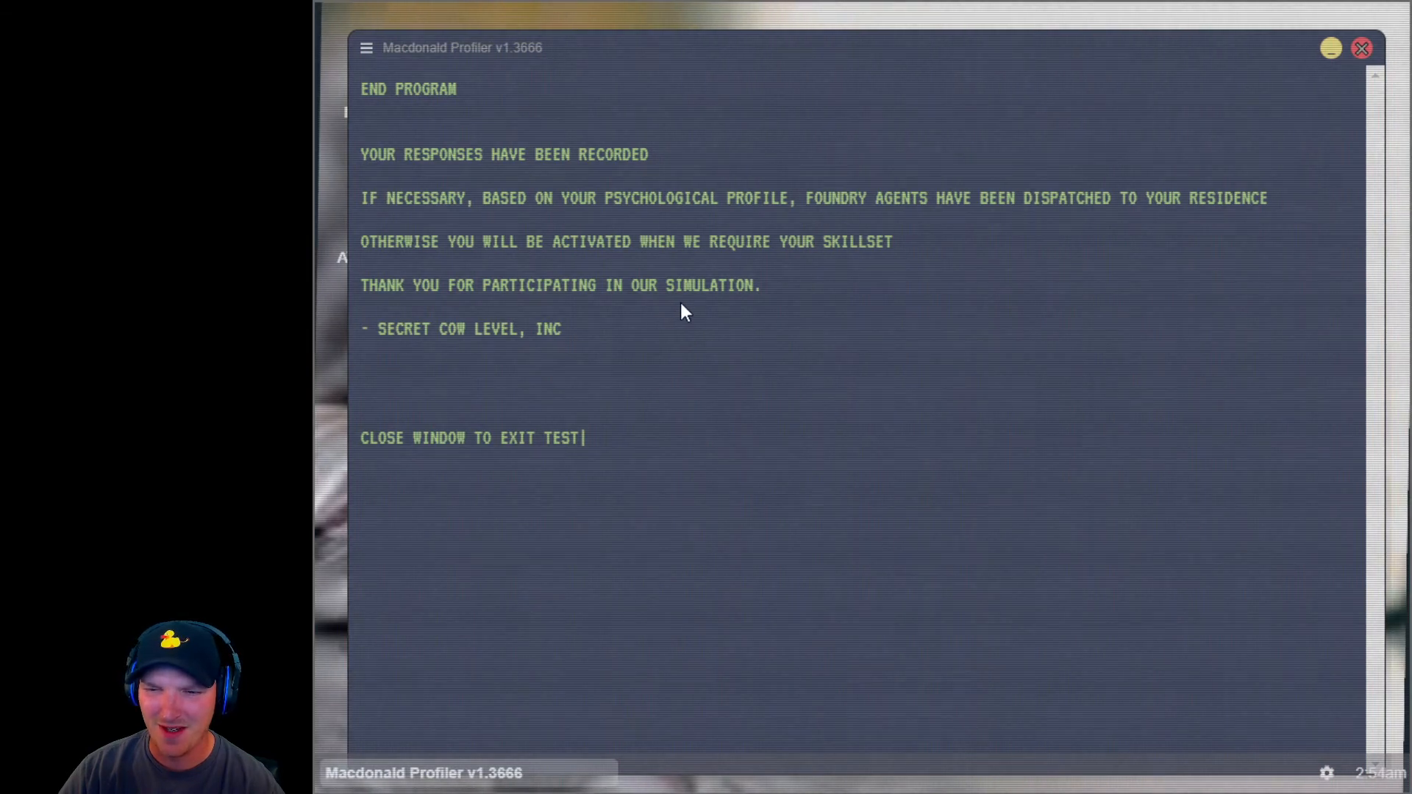
{"action": "mouse_move", "coordinate": [443, 357]}
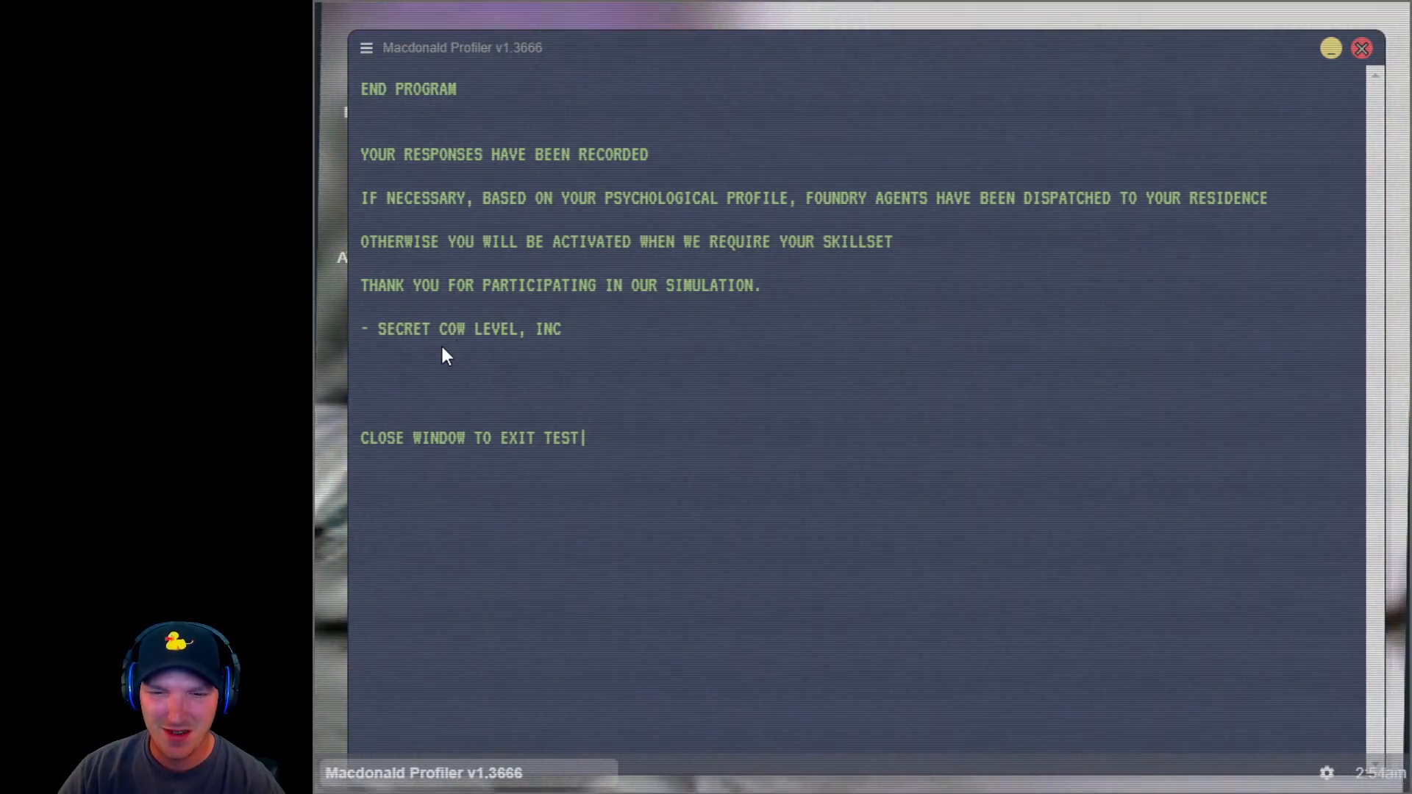
{"action": "mouse_move", "coordinate": [500, 480]}
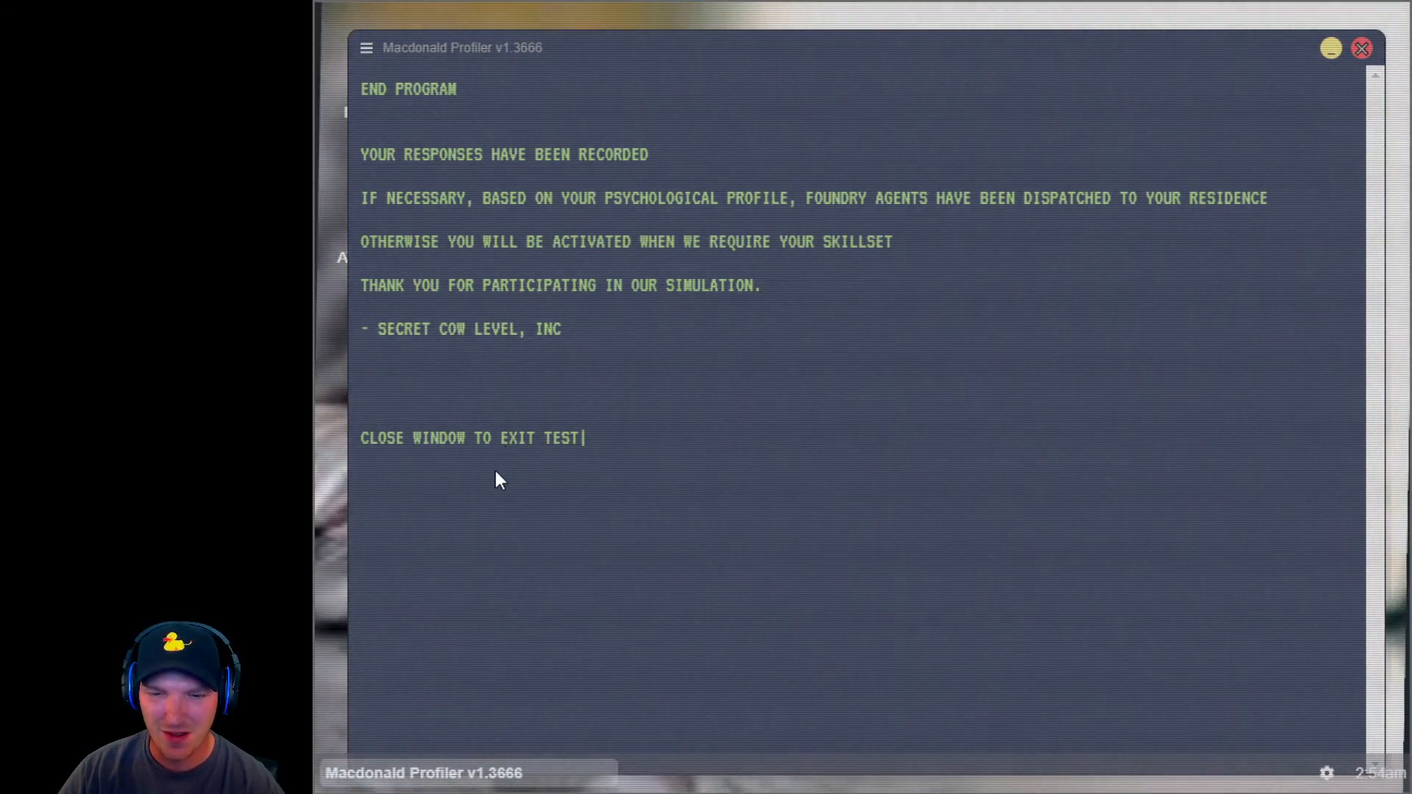
{"action": "mouse_move", "coordinate": [1361, 47]}
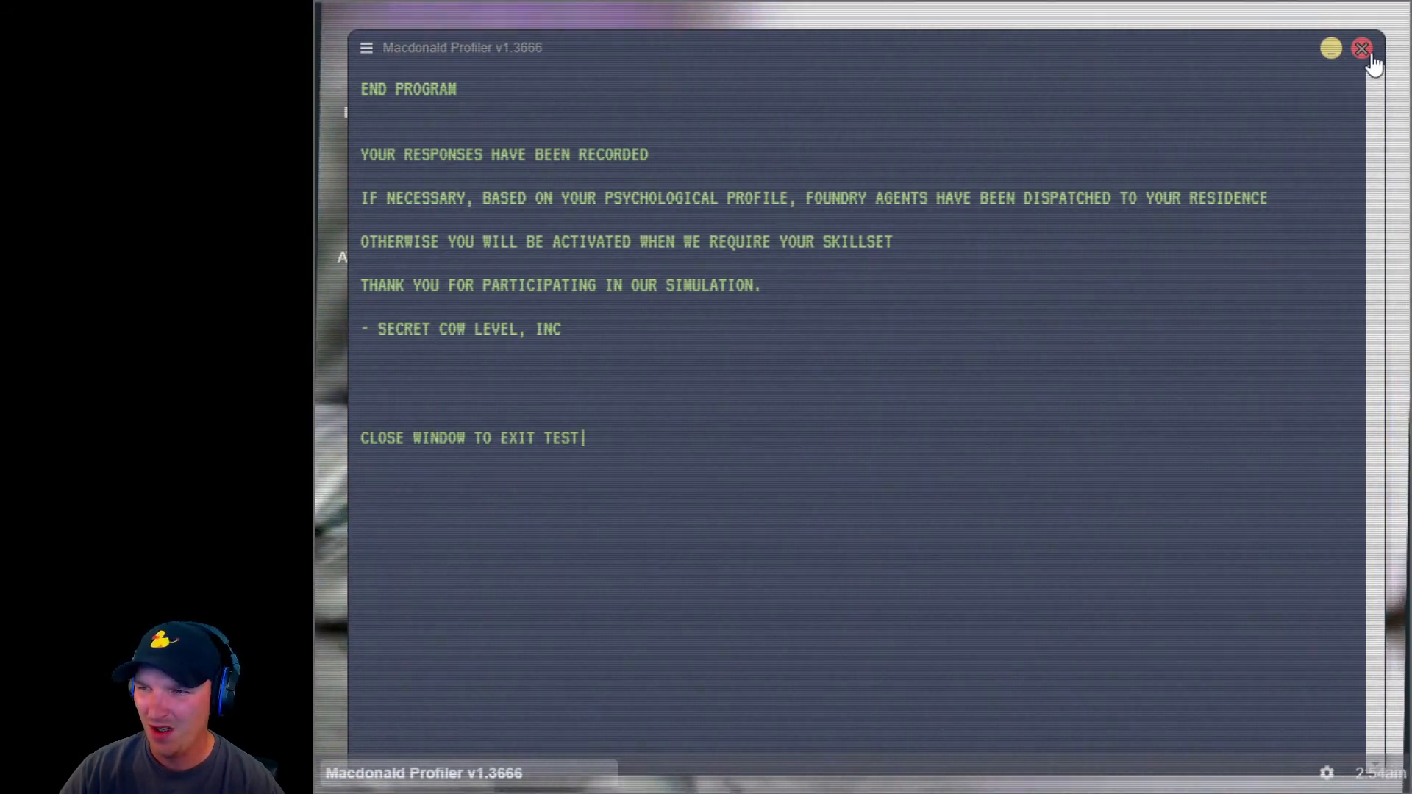
Step: Close the profiler and scroll down page 4 of the missing-developers article
{"action": "left_click", "coordinate": [1361, 49]}
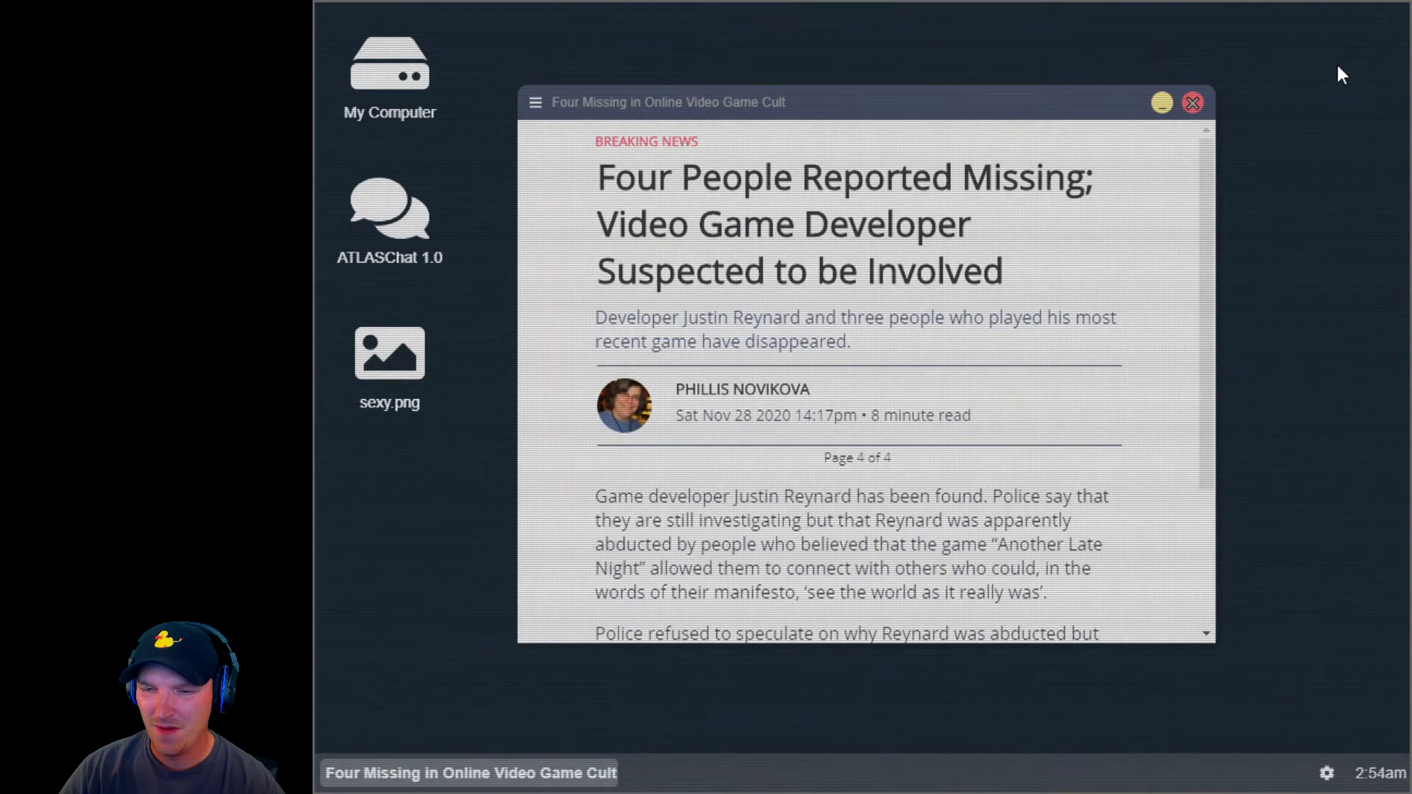
{"action": "scroll", "scroll_direction": "down", "scroll_amount": 3}
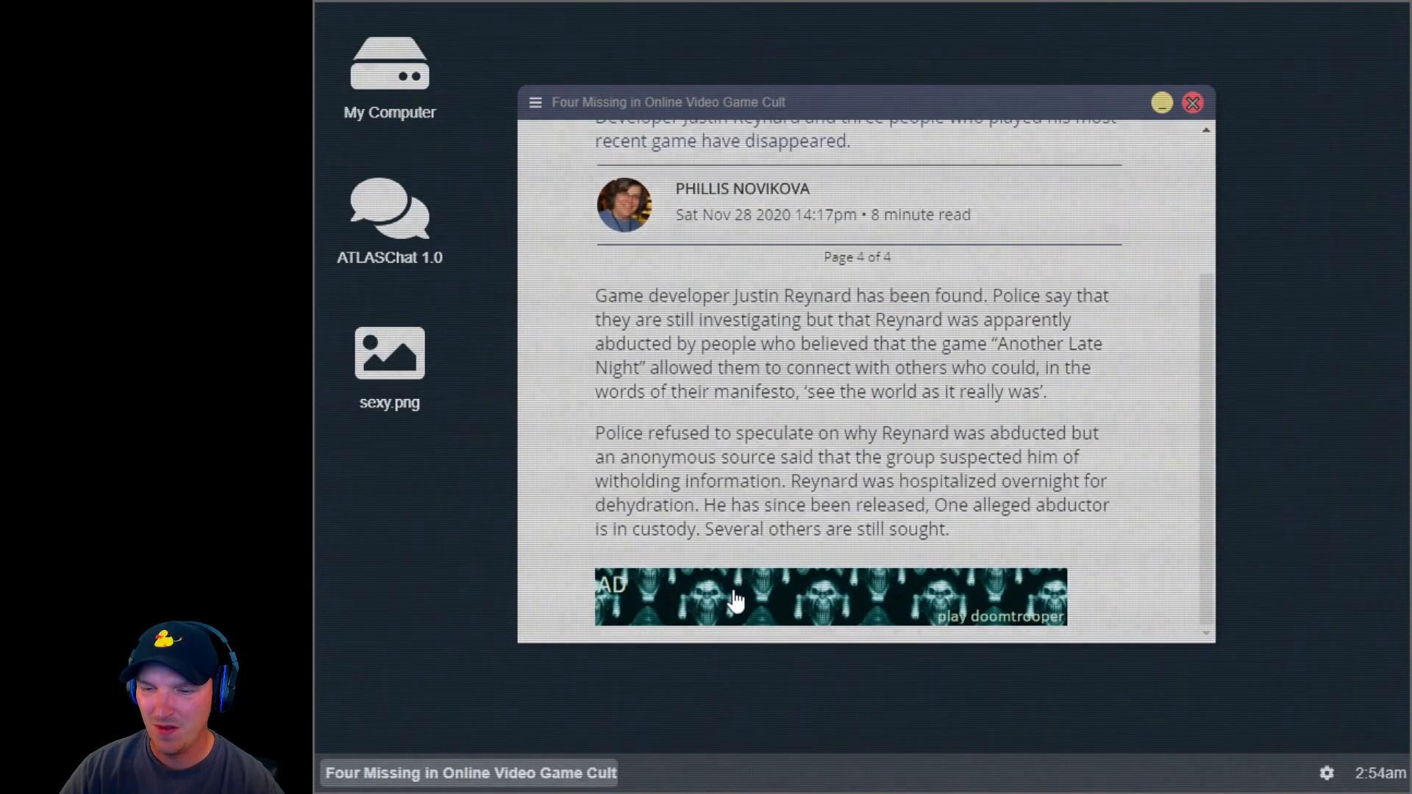
{"action": "mouse_move", "coordinate": [1088, 121]}
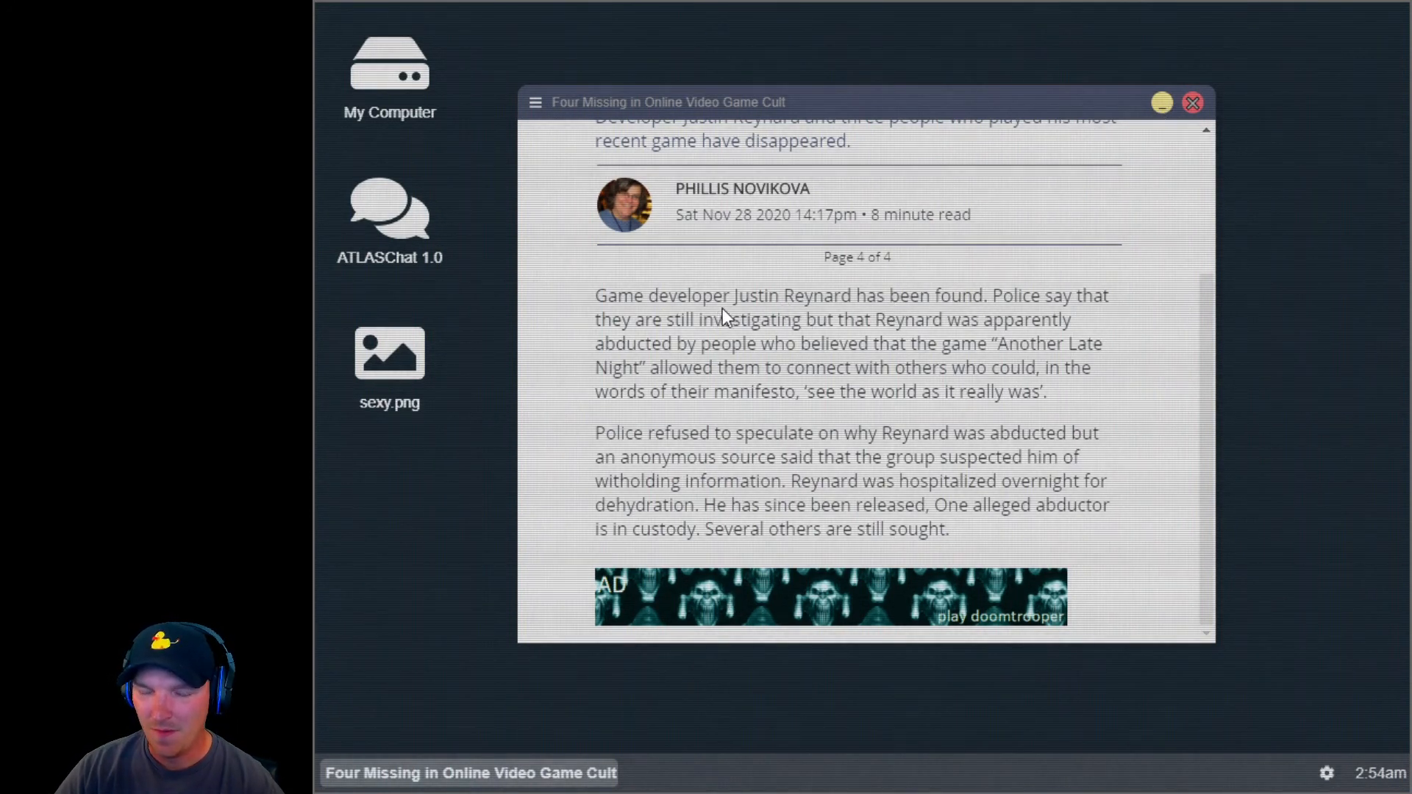
{"action": "mouse_move", "coordinate": [736, 437]}
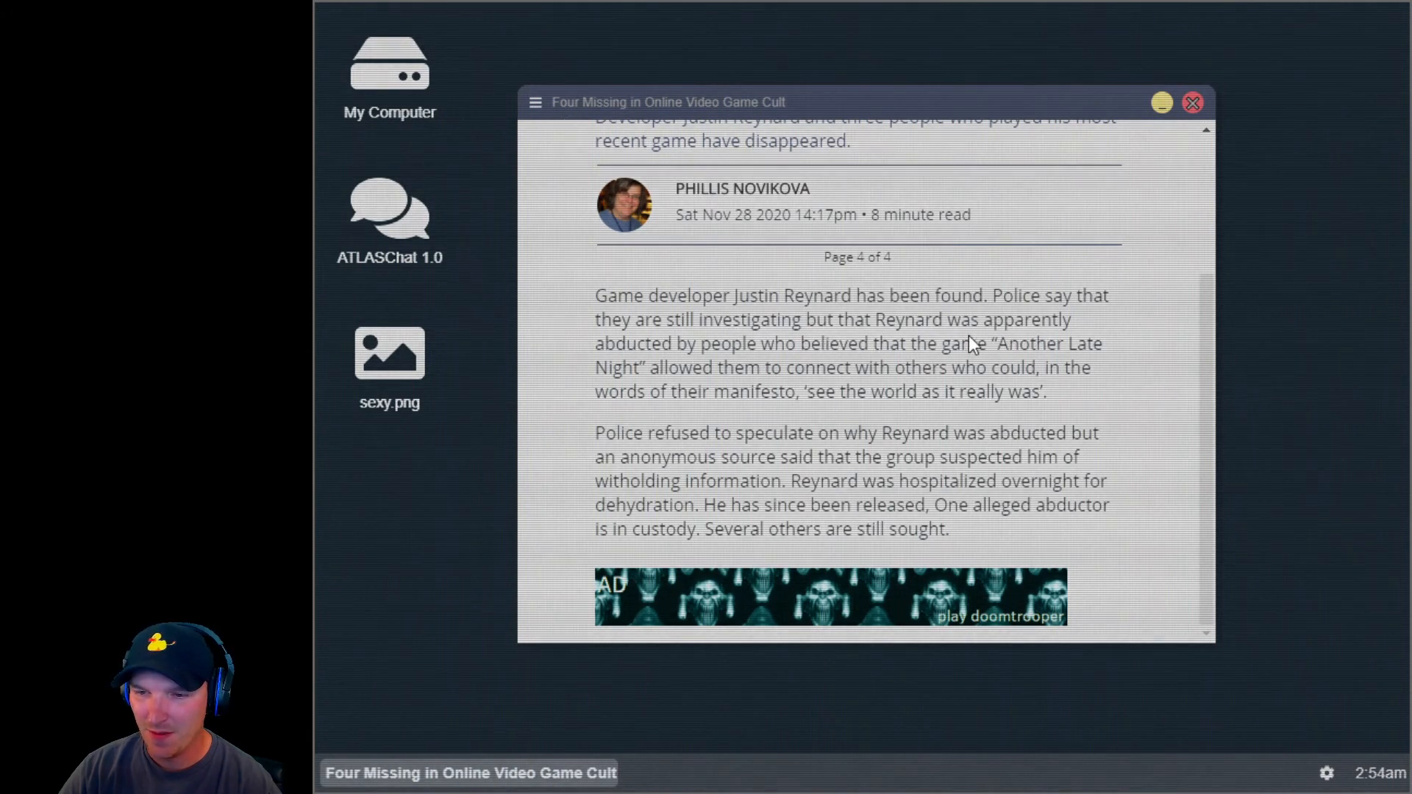
{"action": "mouse_move", "coordinate": [971, 367]}
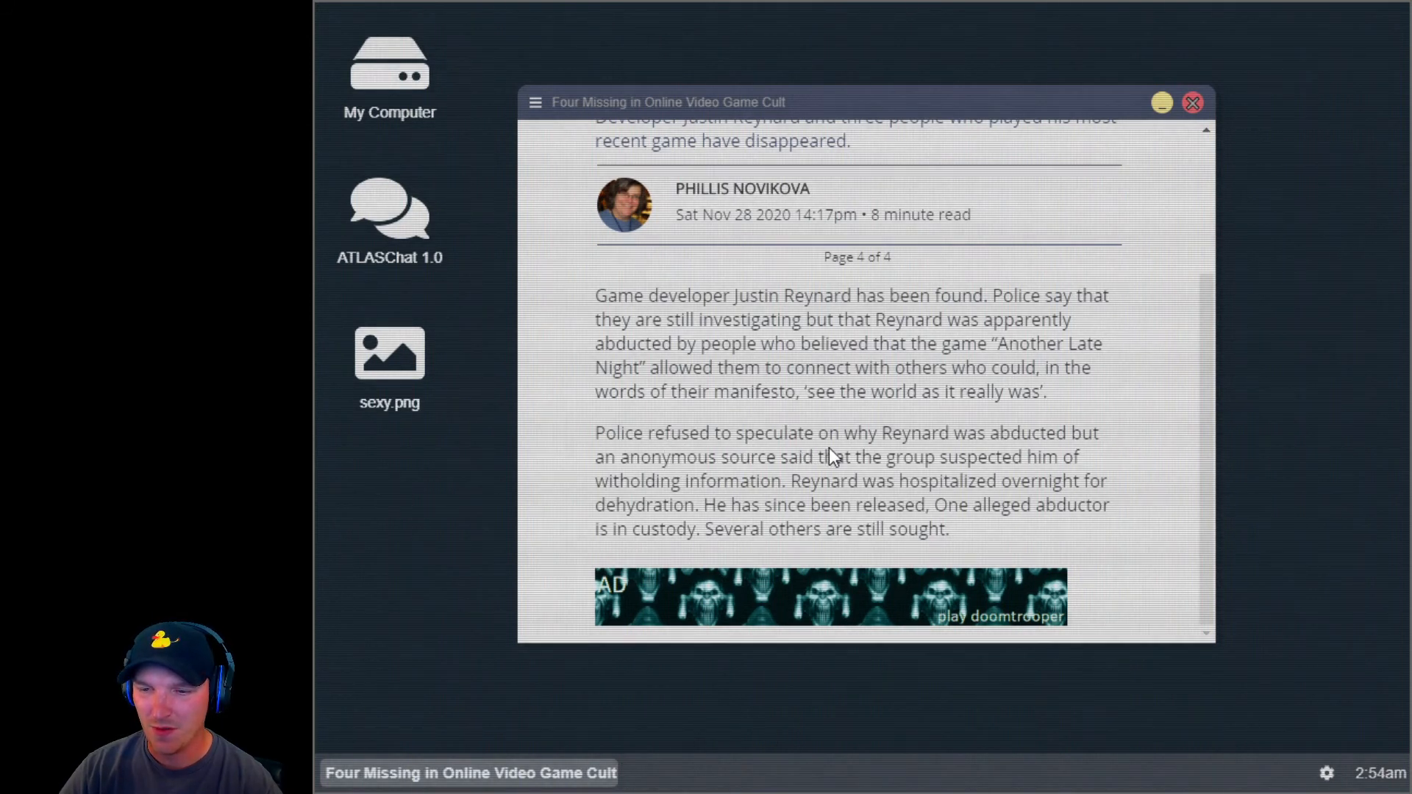
{"action": "mouse_move", "coordinate": [1067, 441]}
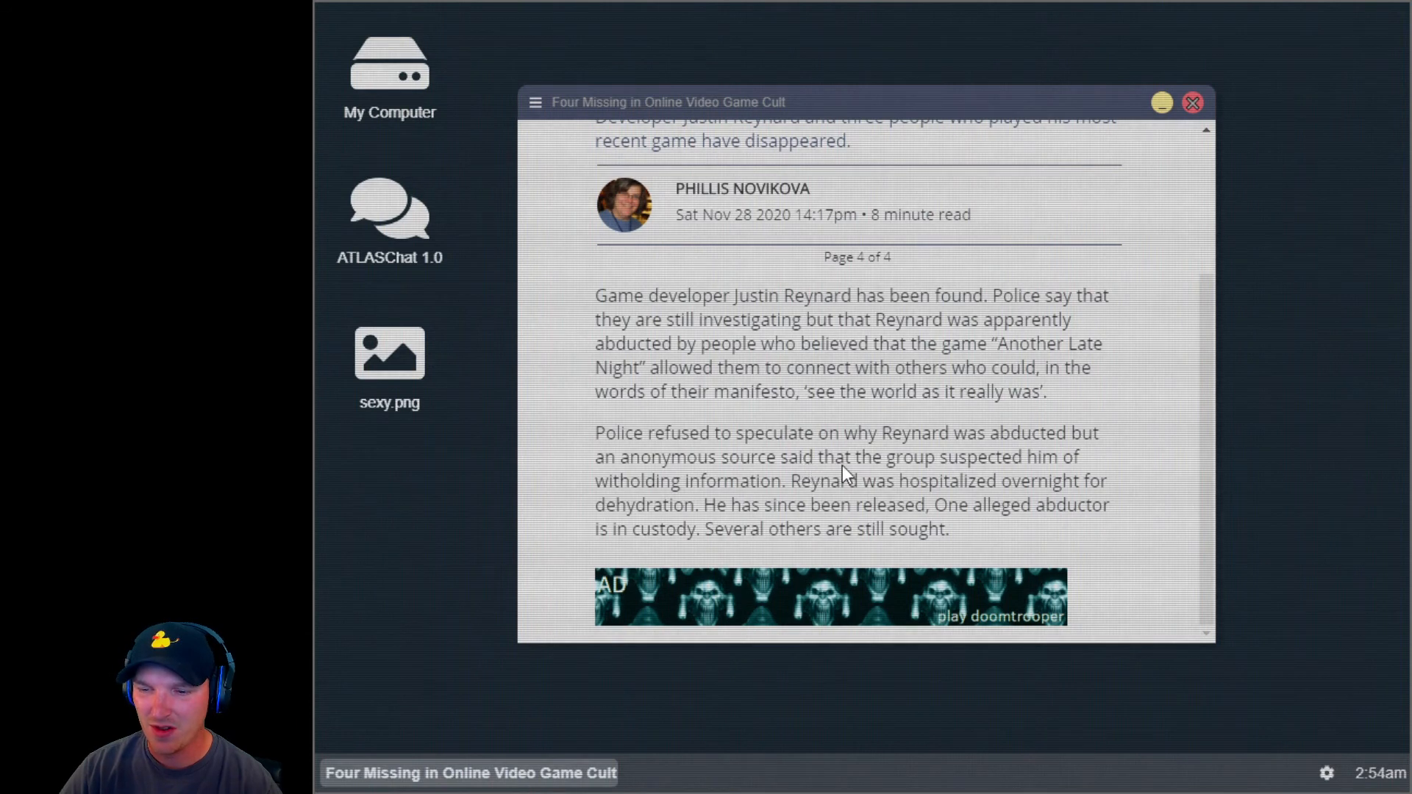
{"action": "mouse_move", "coordinate": [836, 500]}
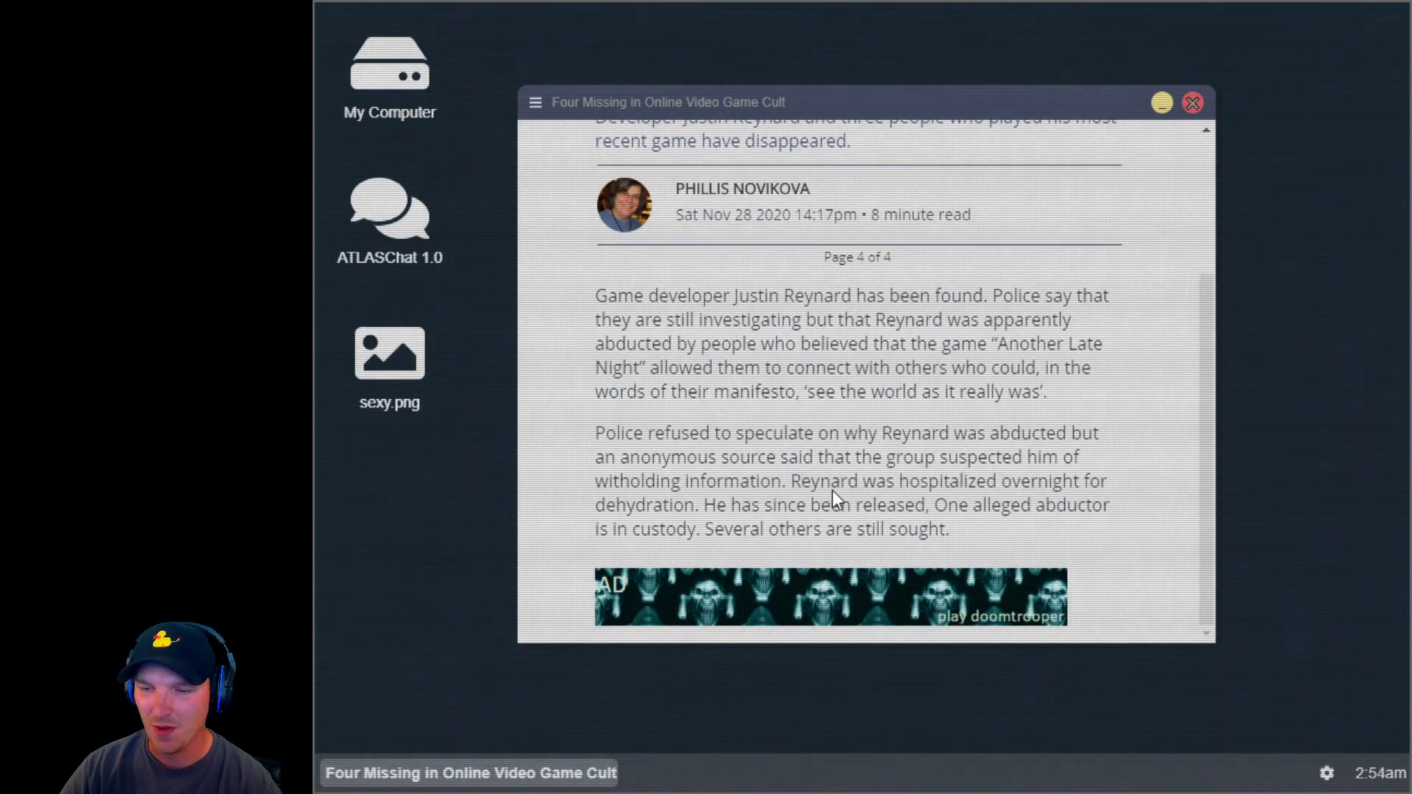
{"action": "mouse_move", "coordinate": [1081, 504]}
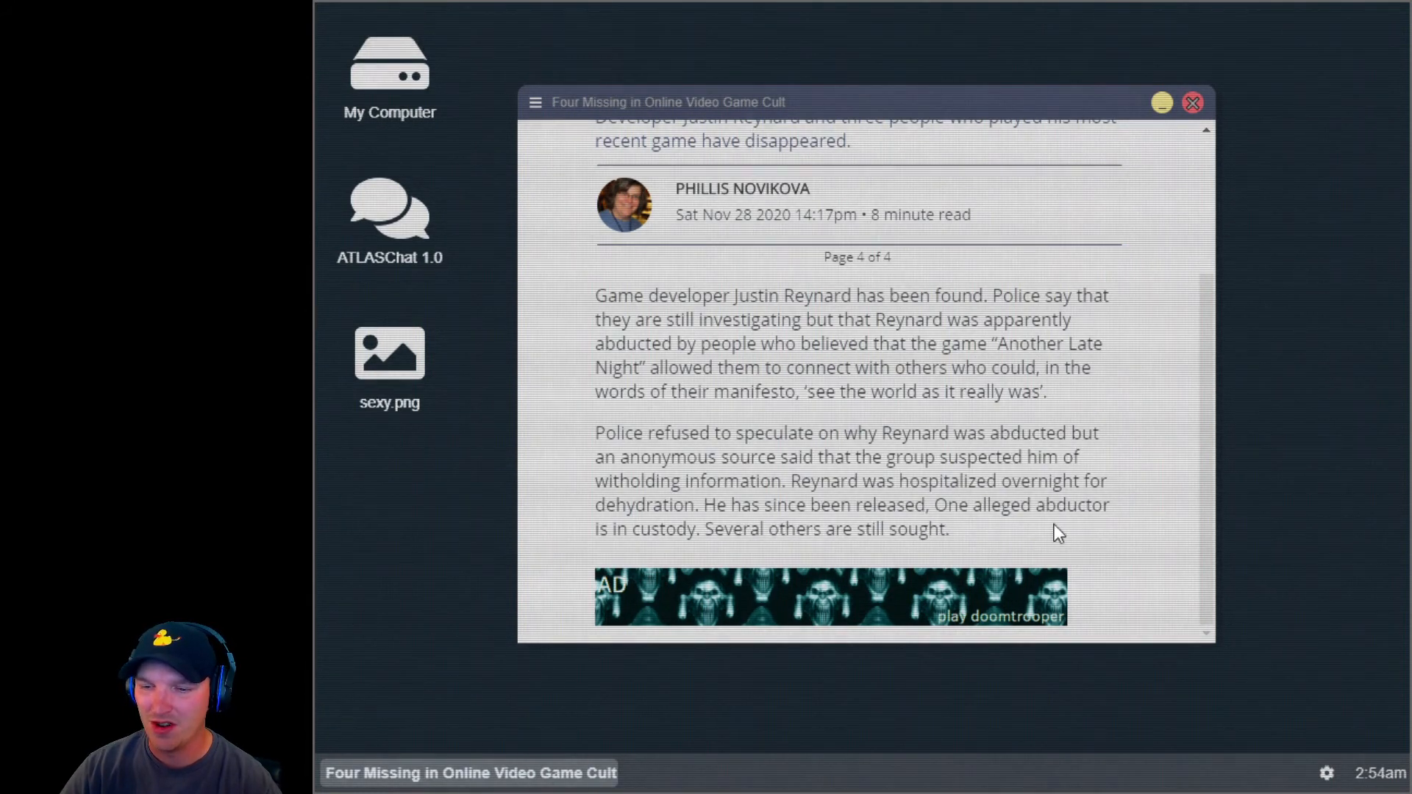
{"action": "mouse_move", "coordinate": [963, 547]}
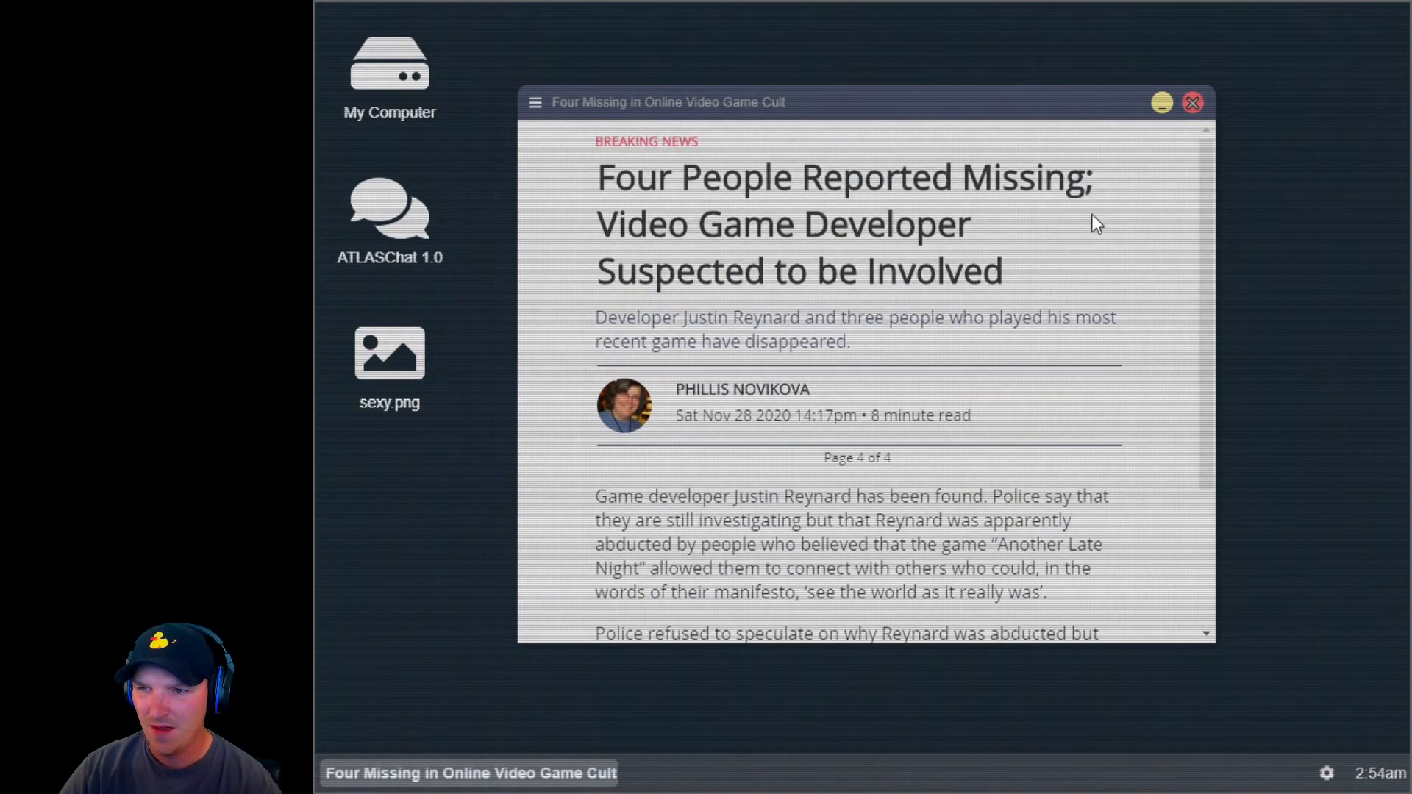
Step: Close the finished news article to reach the Thank You For Playing screen
{"action": "left_click", "coordinate": [1191, 103]}
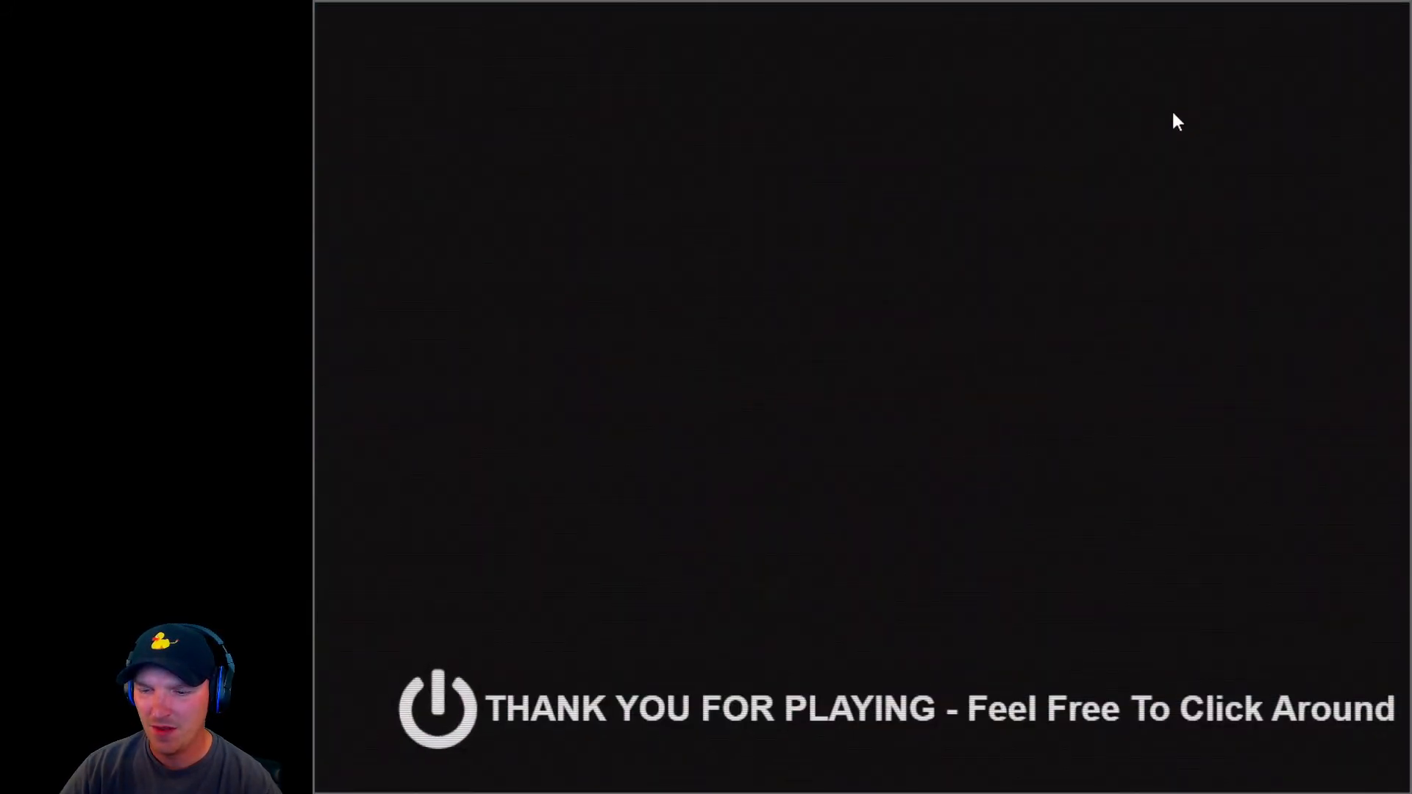
{"action": "mouse_move", "coordinate": [741, 397]}
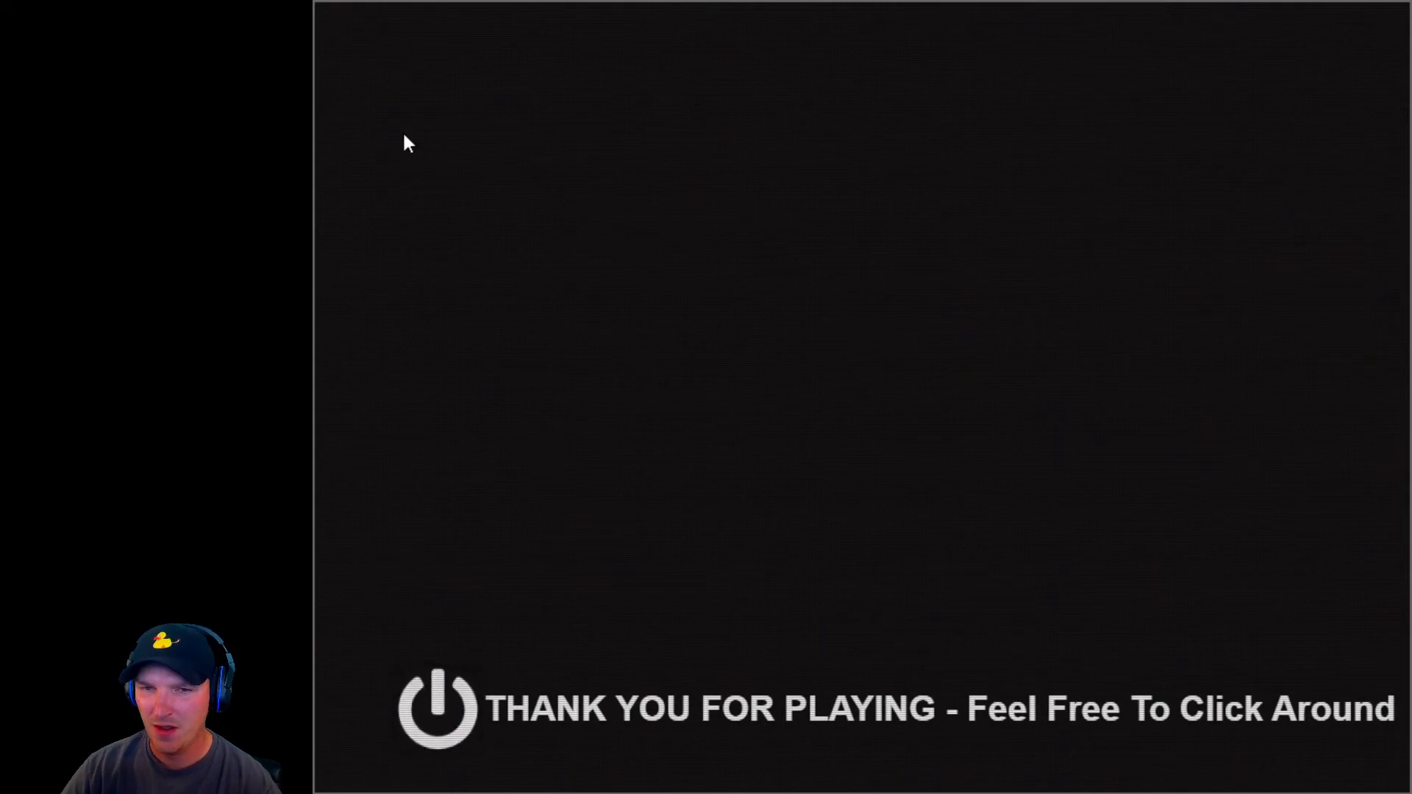
{"action": "mouse_move", "coordinate": [365, 680]}
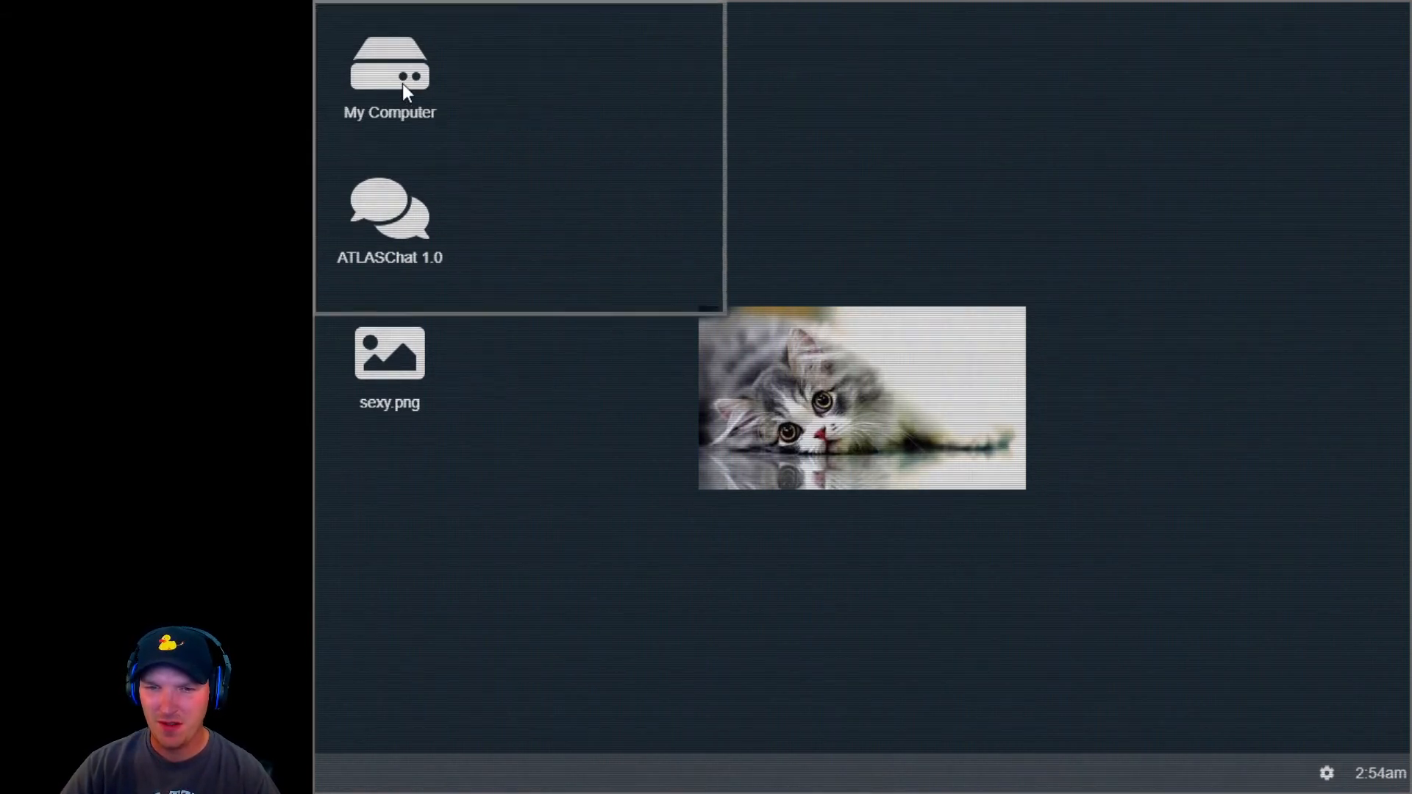
Step: Open README.txt from the Documents folder in My Computer
{"action": "double_click", "coordinate": [389, 72]}
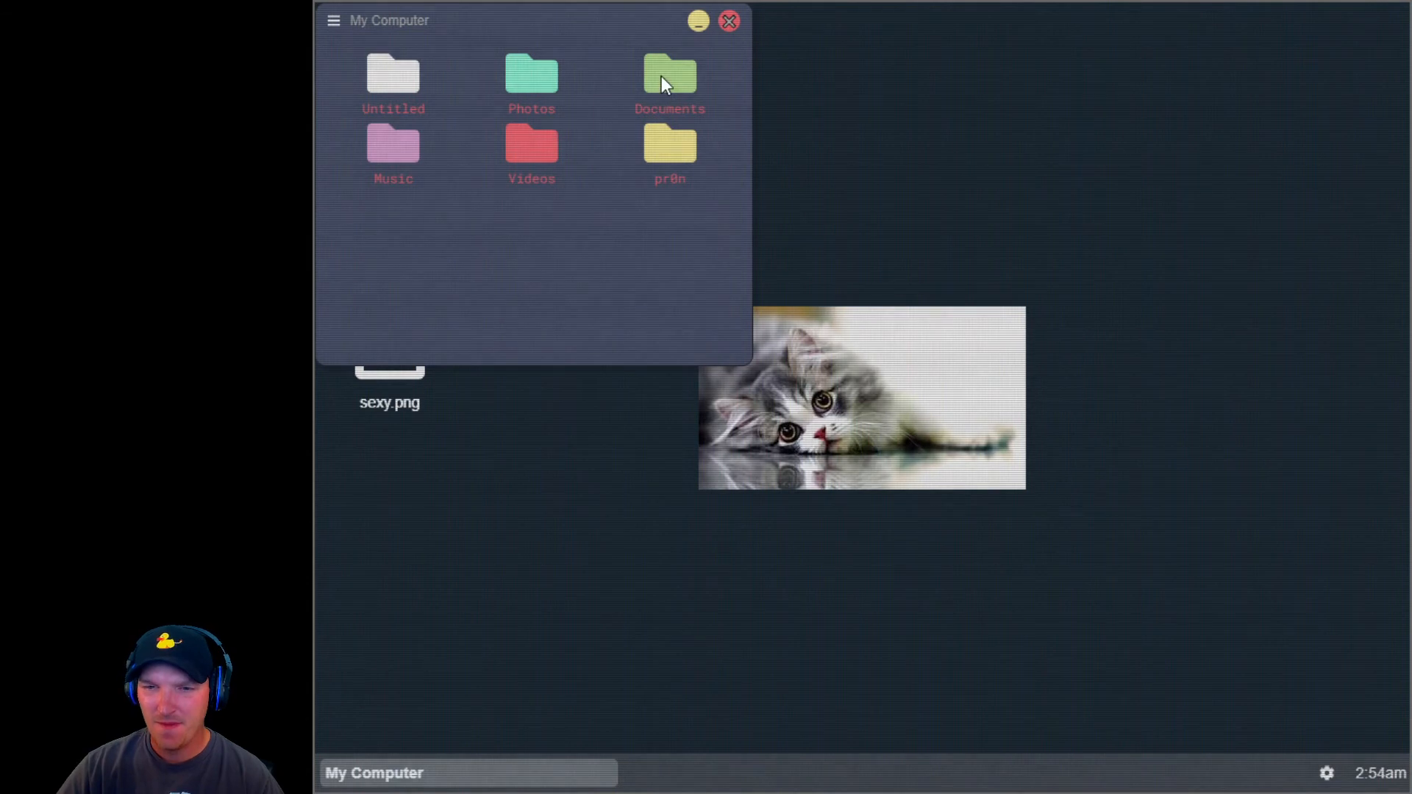
{"action": "double_click", "coordinate": [669, 81]}
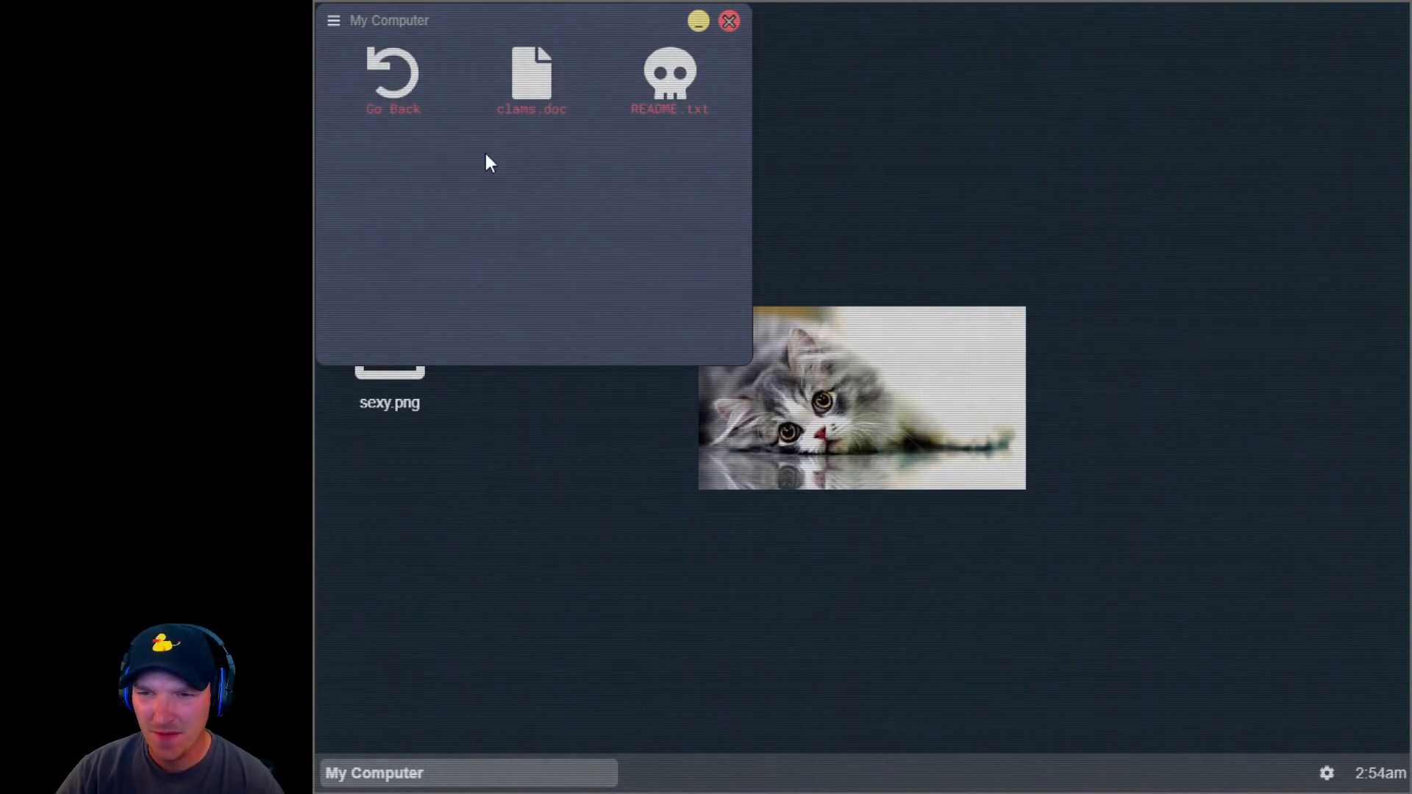
{"action": "double_click", "coordinate": [670, 77]}
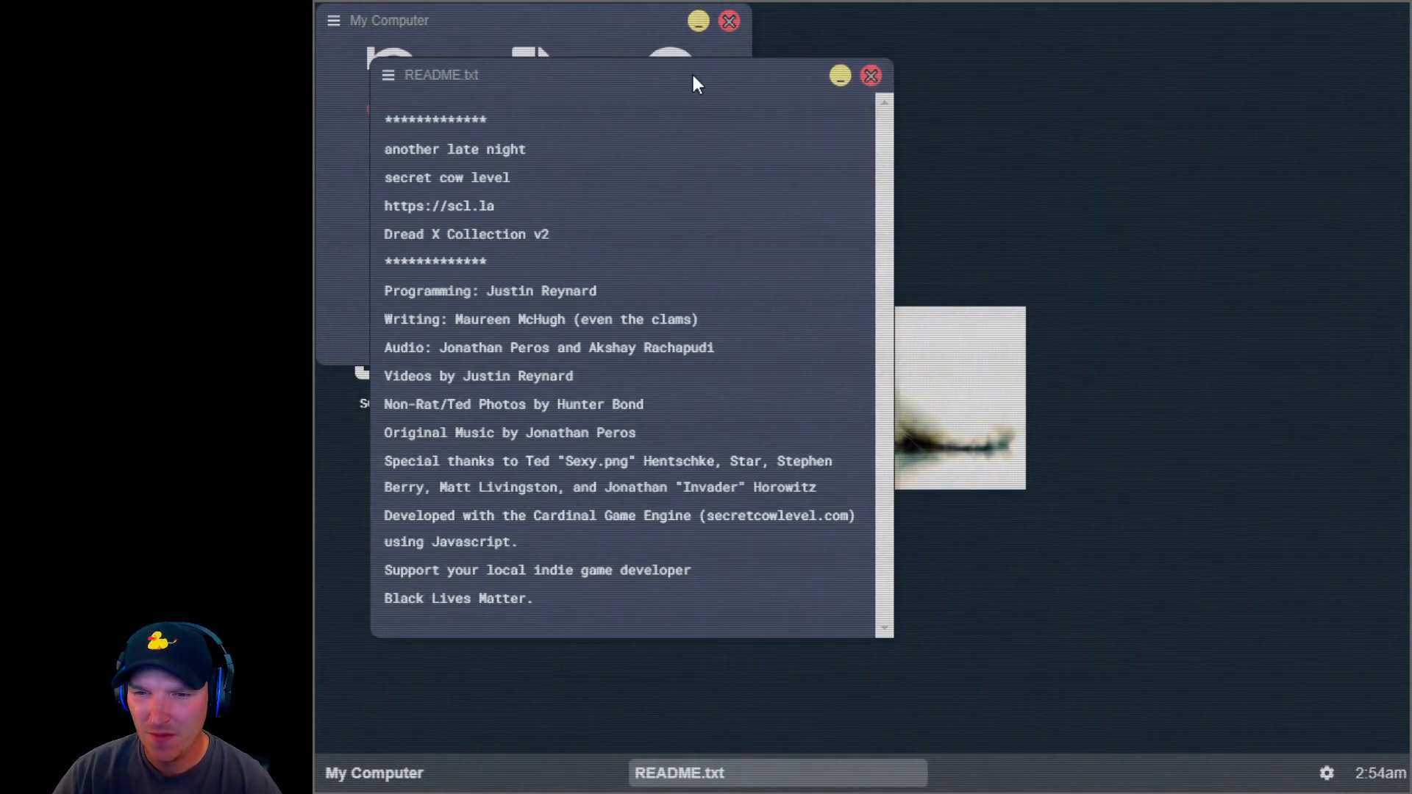
{"action": "mouse_move", "coordinate": [517, 356]}
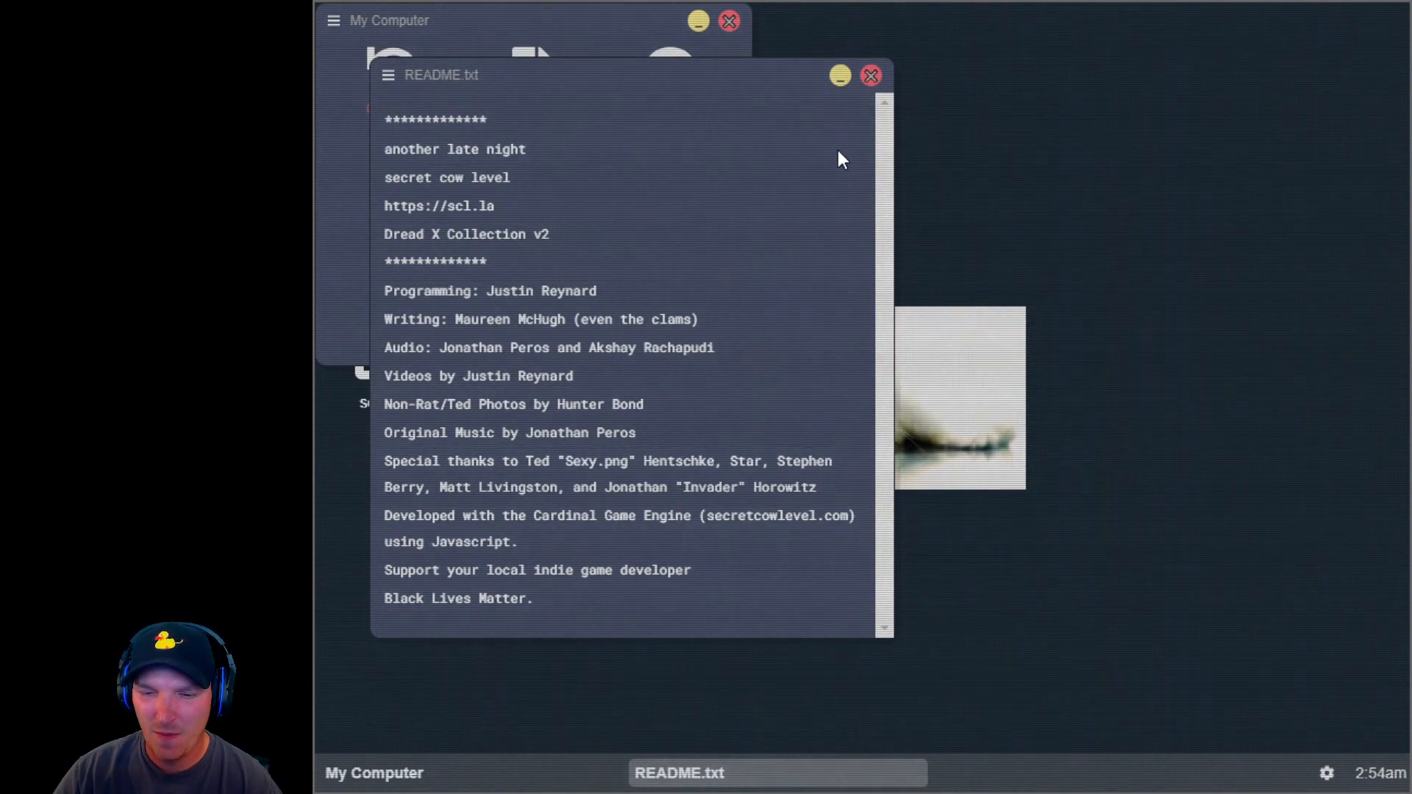
{"action": "mouse_move", "coordinate": [870, 76]}
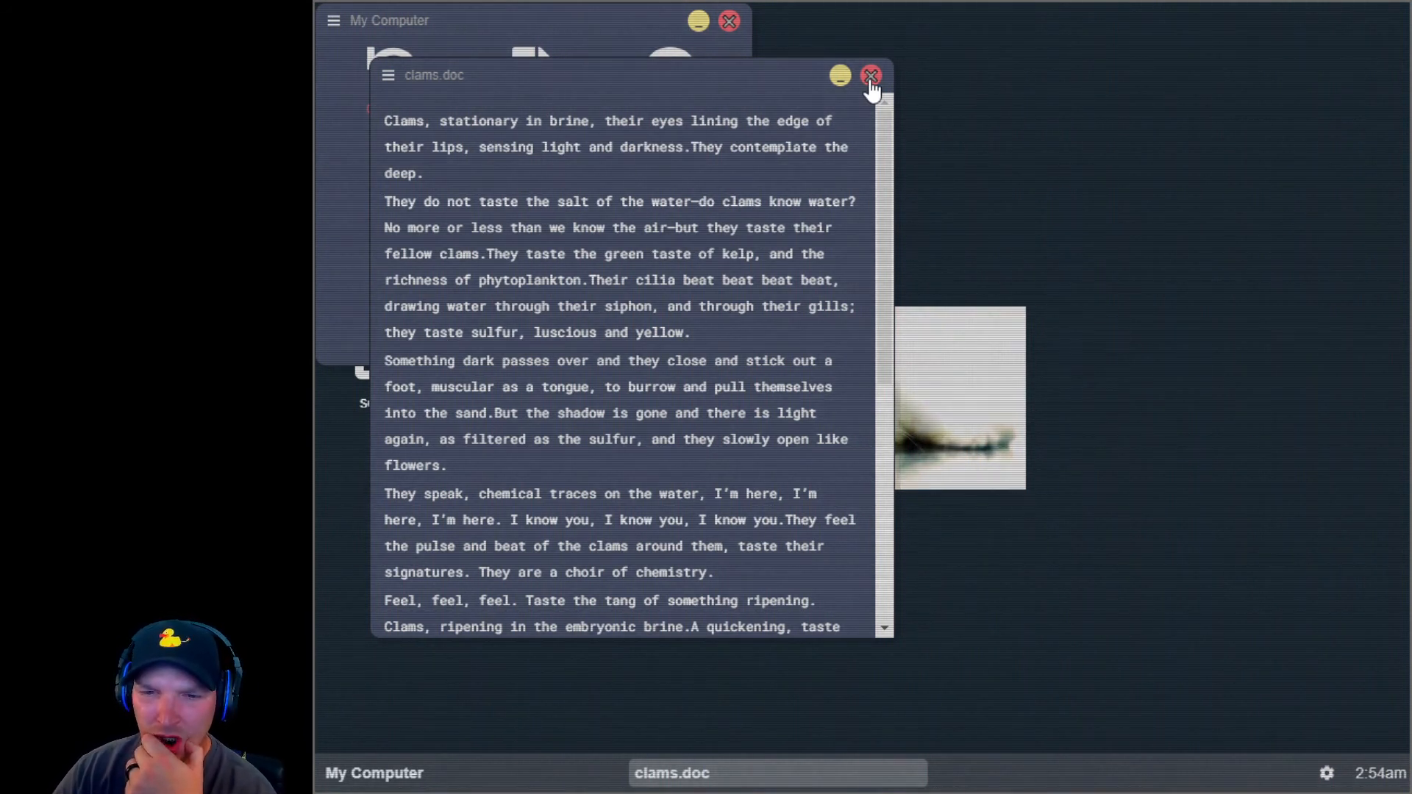
{"action": "mouse_move", "coordinate": [676, 227]}
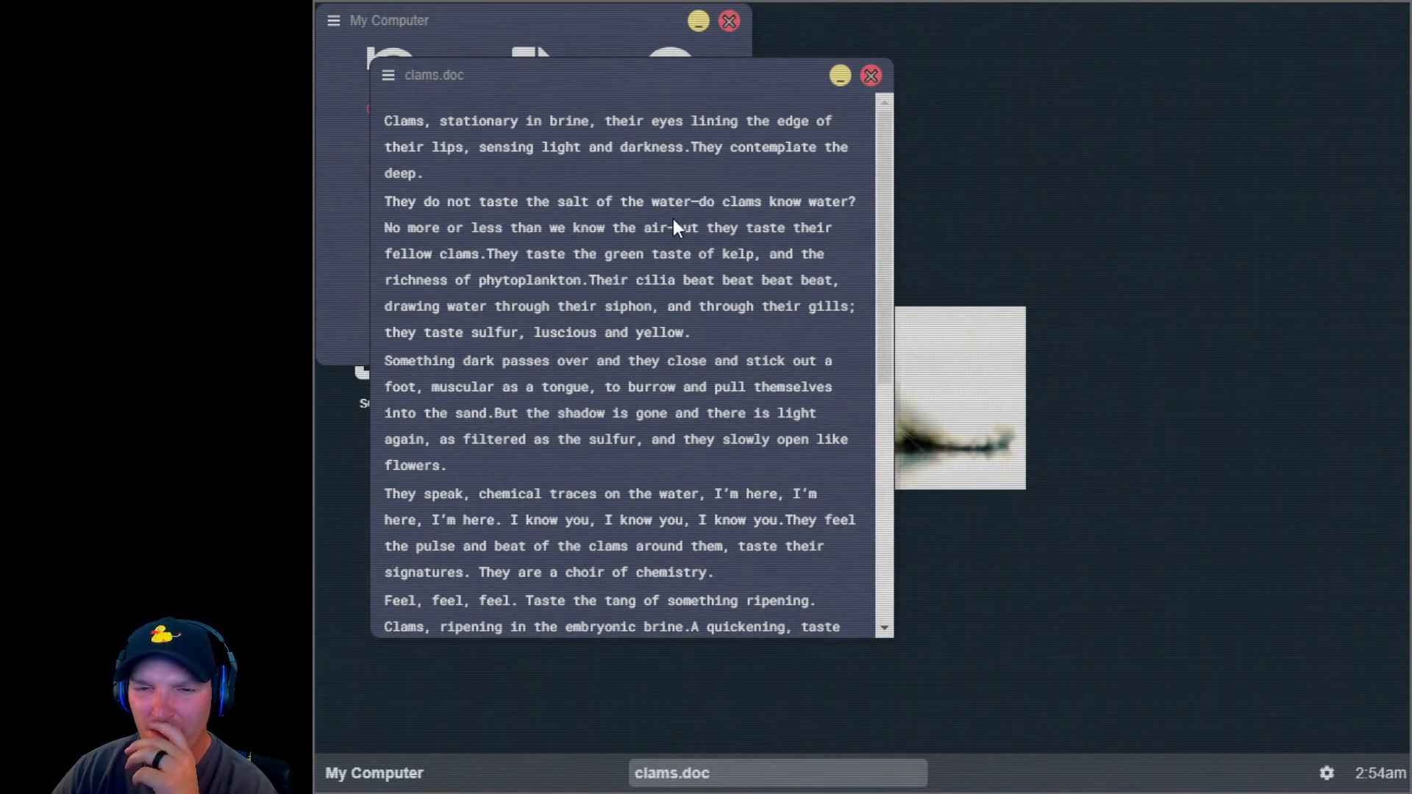
{"action": "mouse_move", "coordinate": [655, 241]}
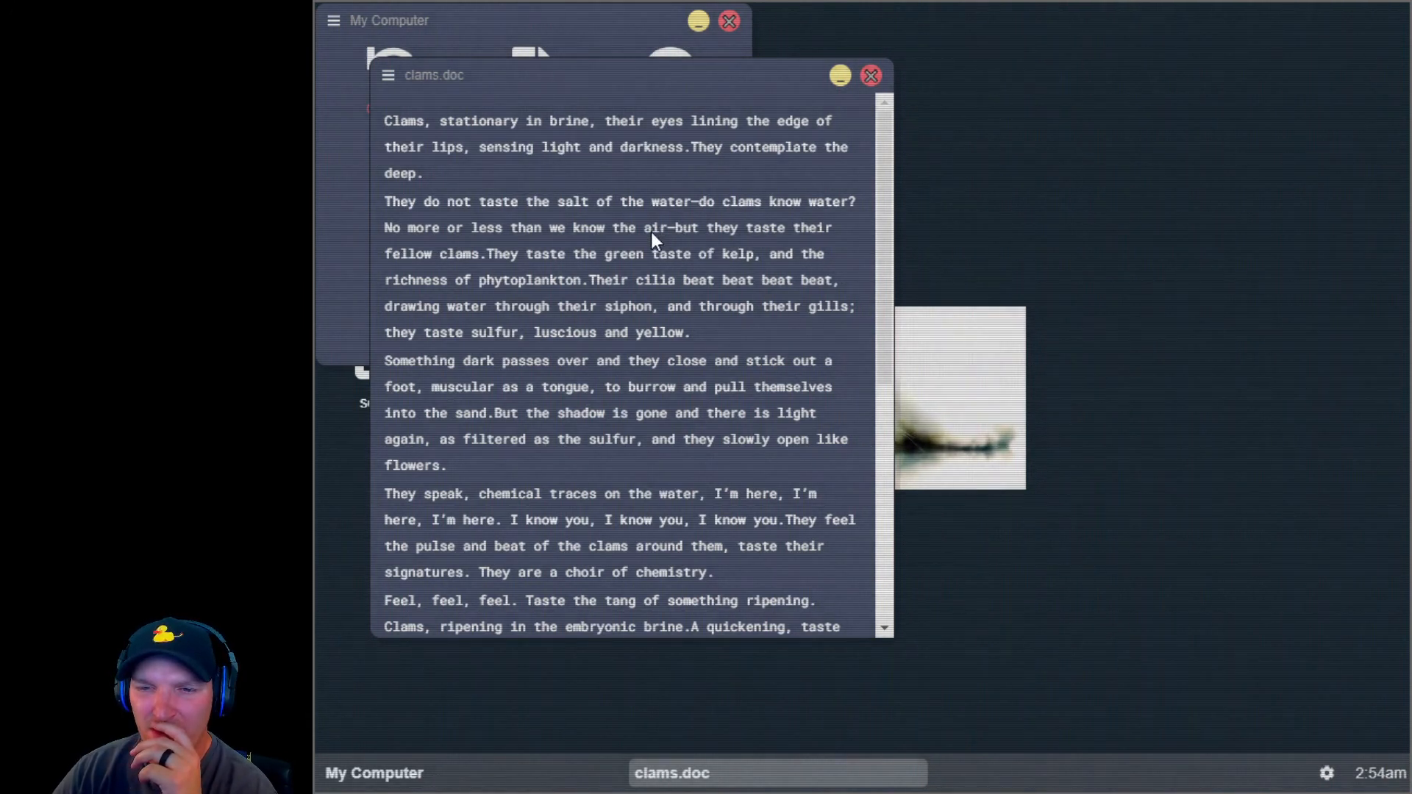
Step: Scroll through the clams.doc story and close it
{"action": "scroll", "scroll_direction": "down", "scroll_amount": 3}
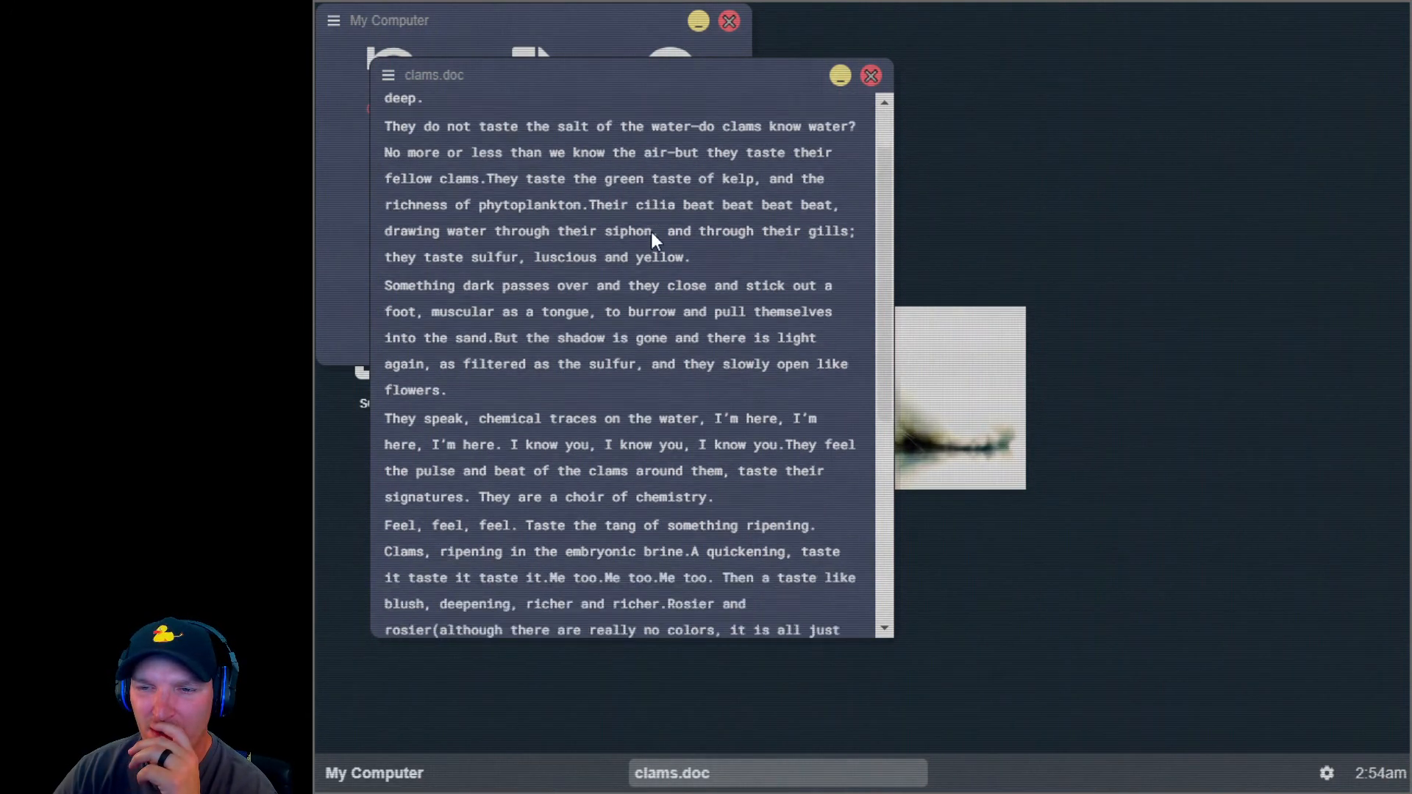
{"action": "scroll", "scroll_direction": "down", "scroll_amount": 3}
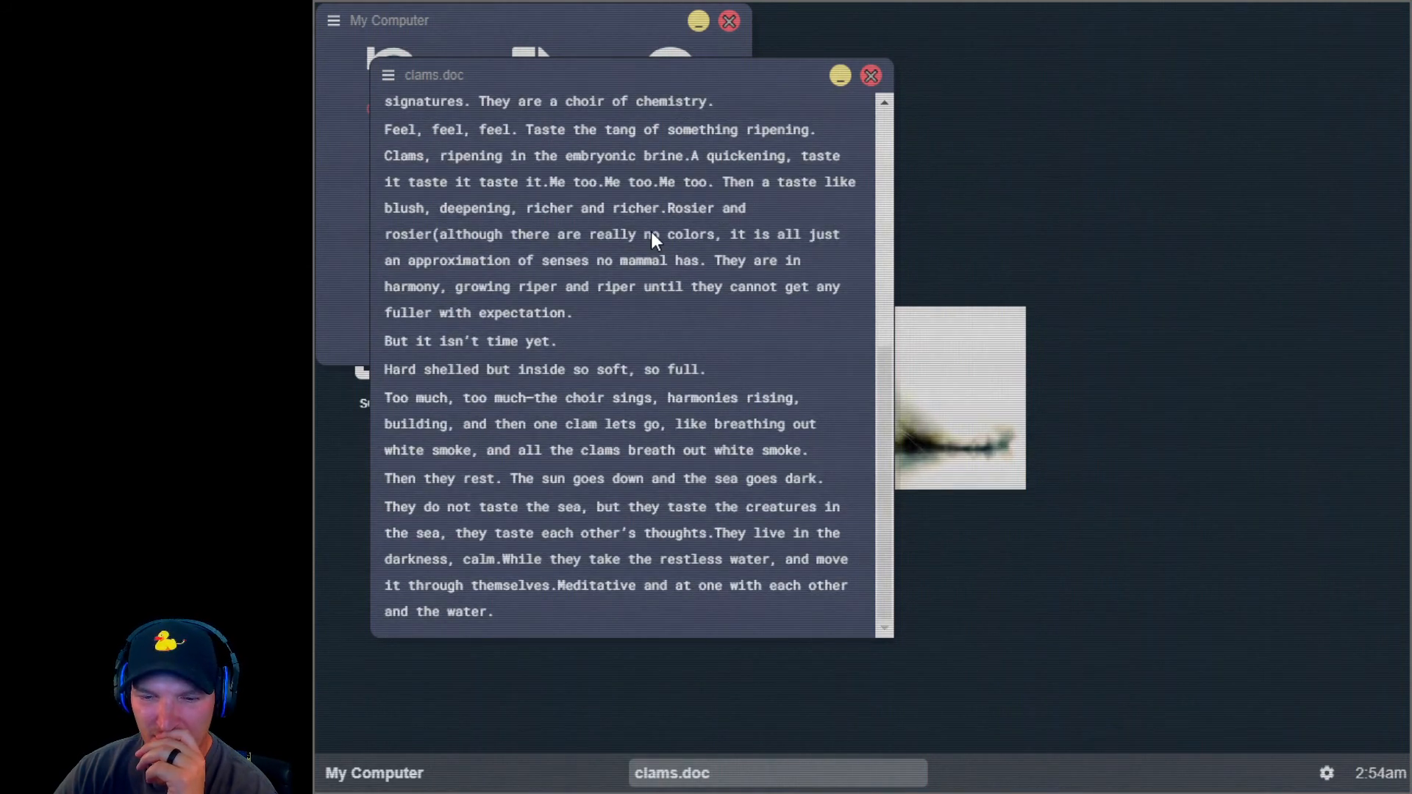
{"action": "left_click", "coordinate": [870, 76]}
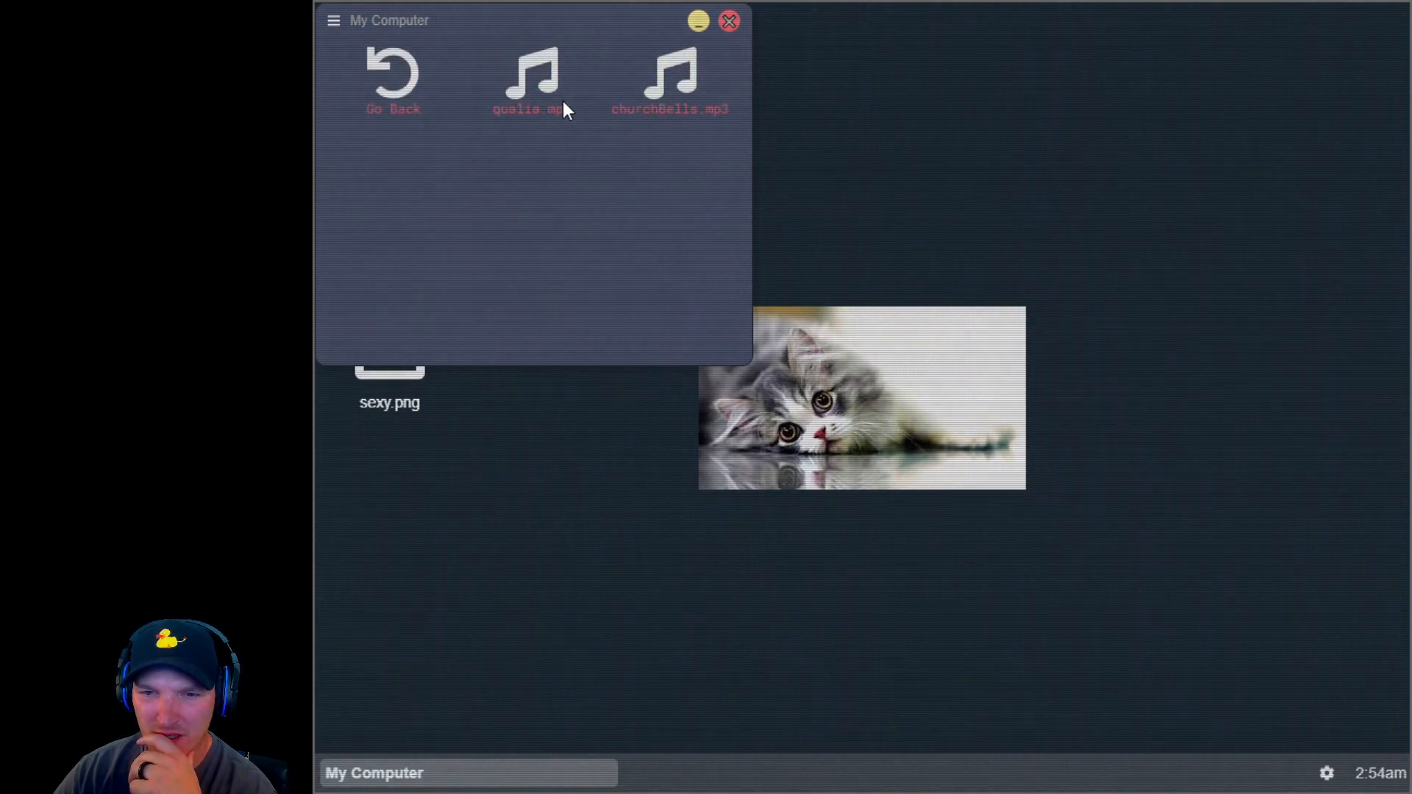
Step: Open and close qualia.mp3, then close My Computer and the ATLASChat window
{"action": "double_click", "coordinate": [530, 81]}
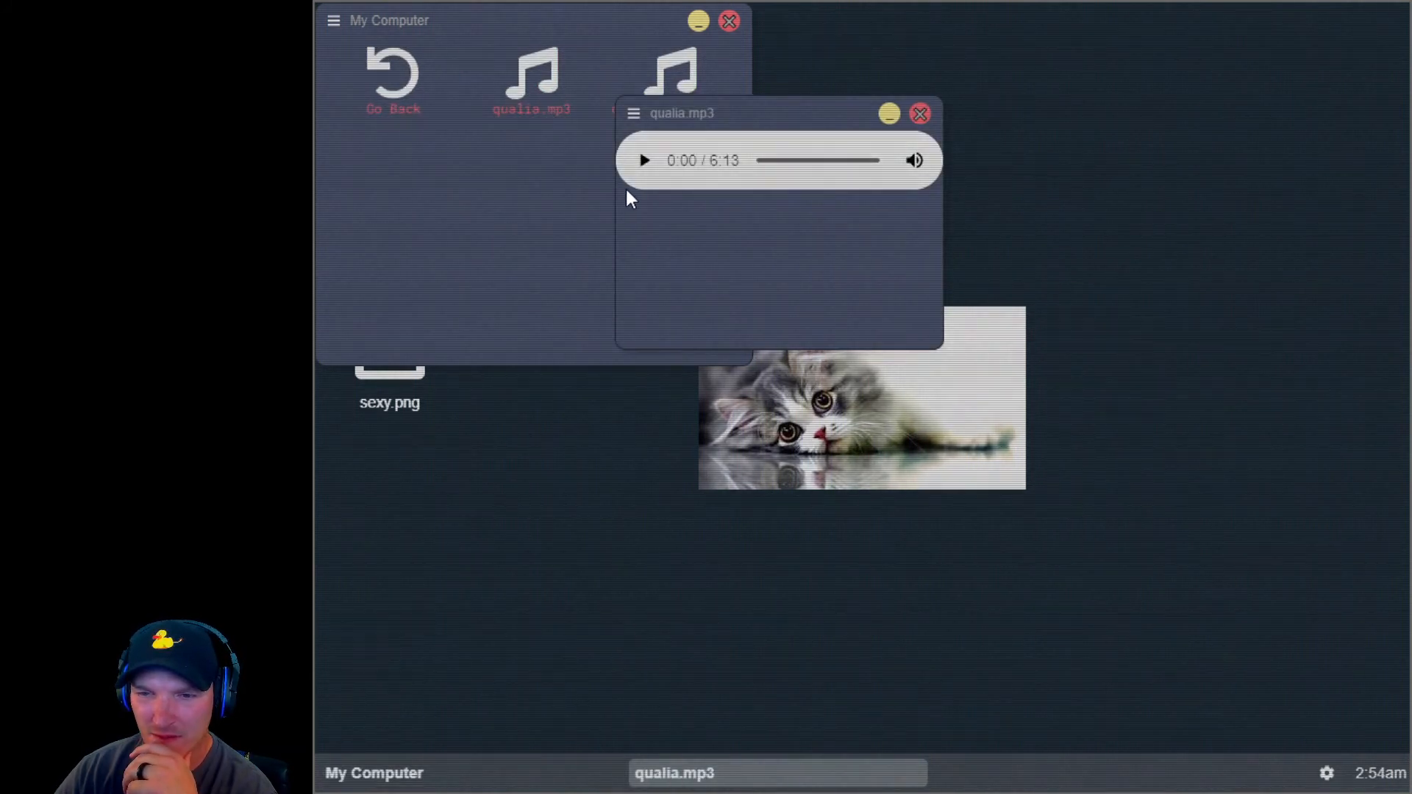
{"action": "left_click", "coordinate": [645, 160]}
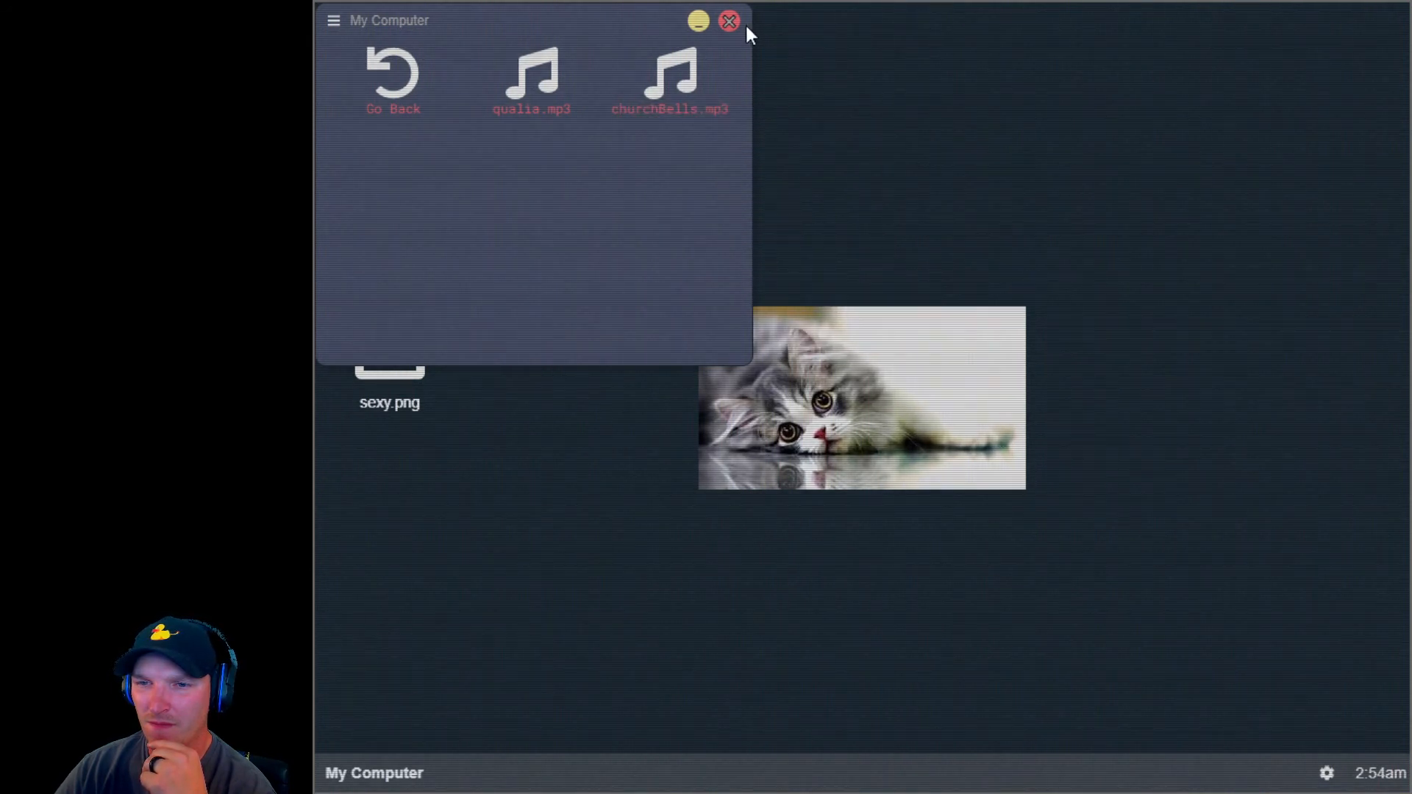
{"action": "left_click", "coordinate": [729, 21]}
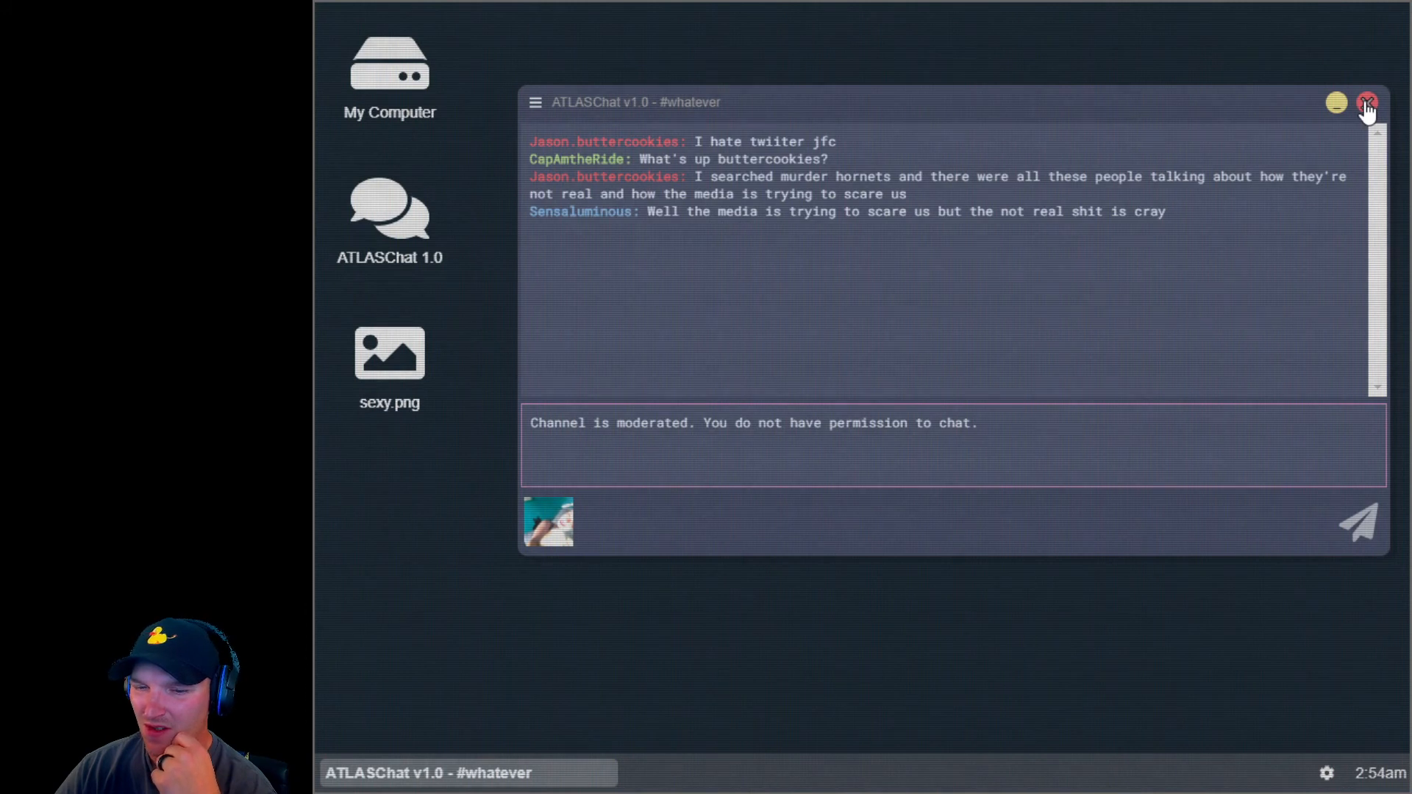
{"action": "left_click", "coordinate": [1366, 101]}
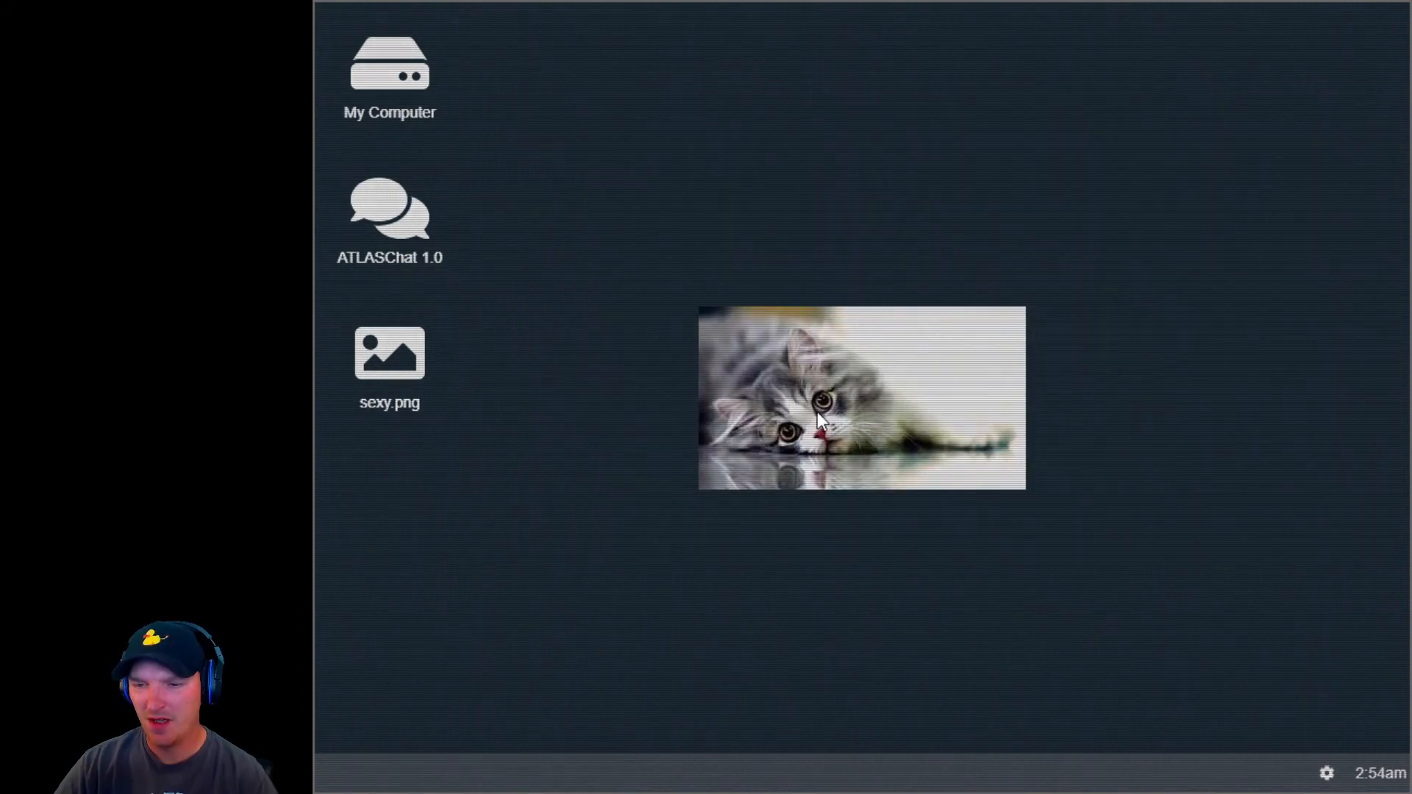
{"action": "mouse_move", "coordinate": [450, 189]}
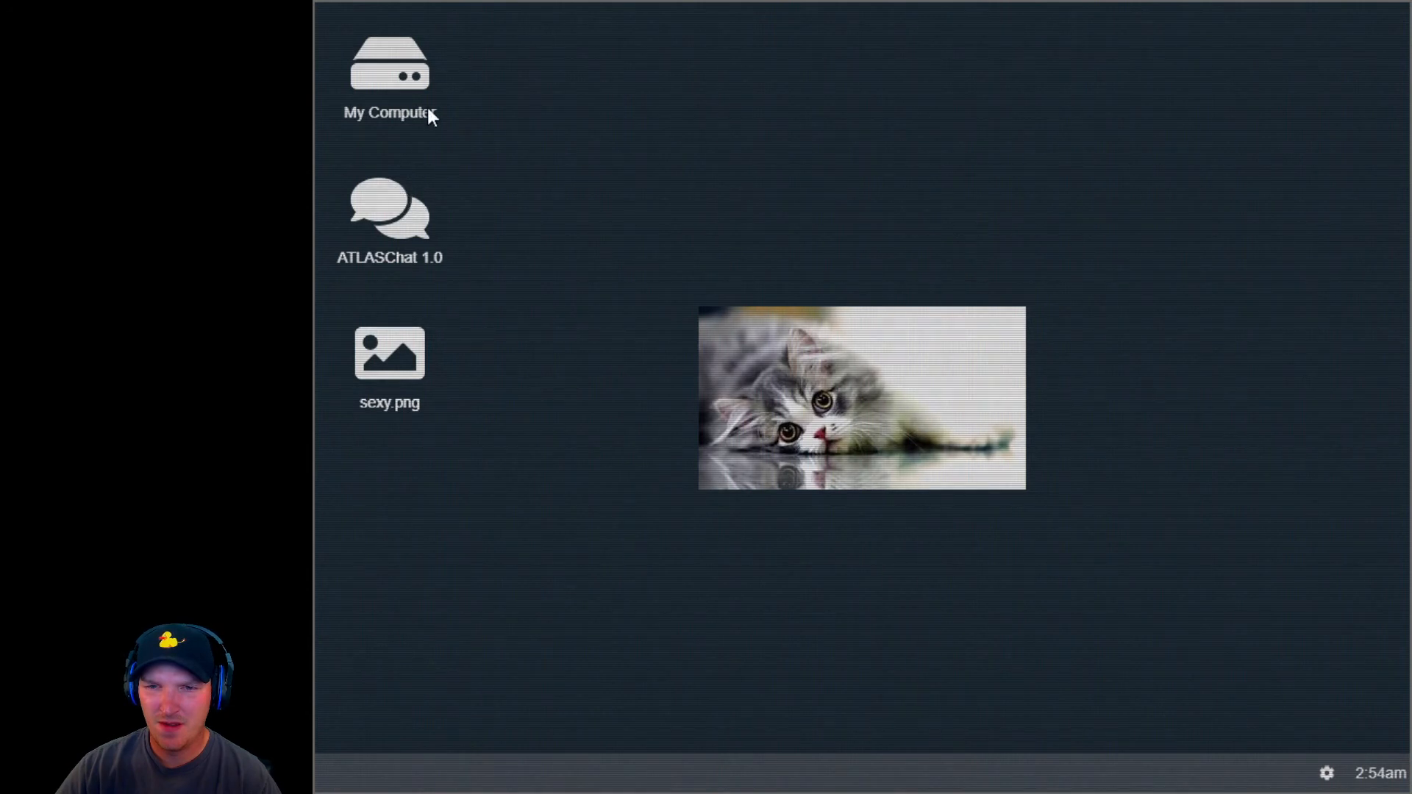
Step: Reopen My Computer, go into the Videos folder and open a video
{"action": "double_click", "coordinate": [389, 76]}
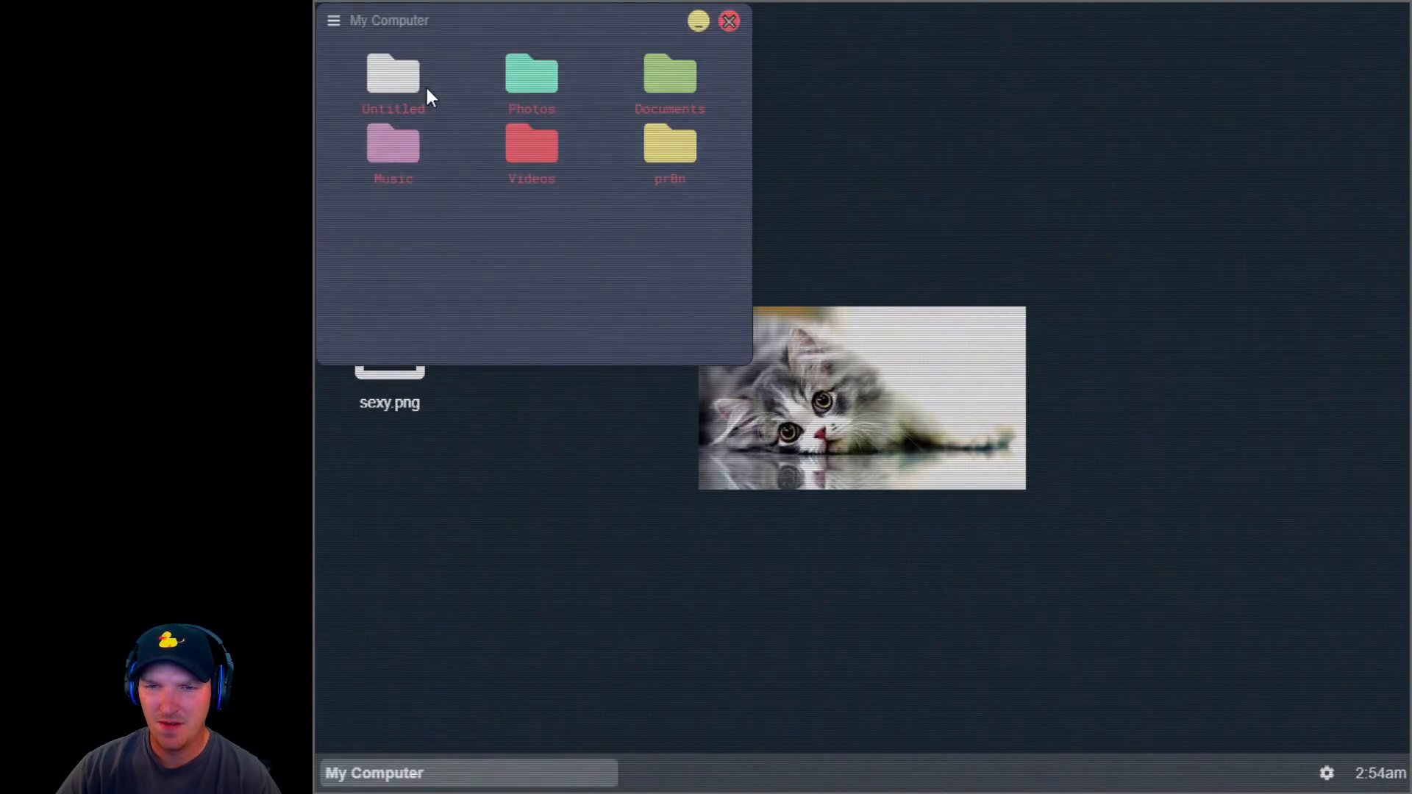
{"action": "mouse_move", "coordinate": [531, 162]}
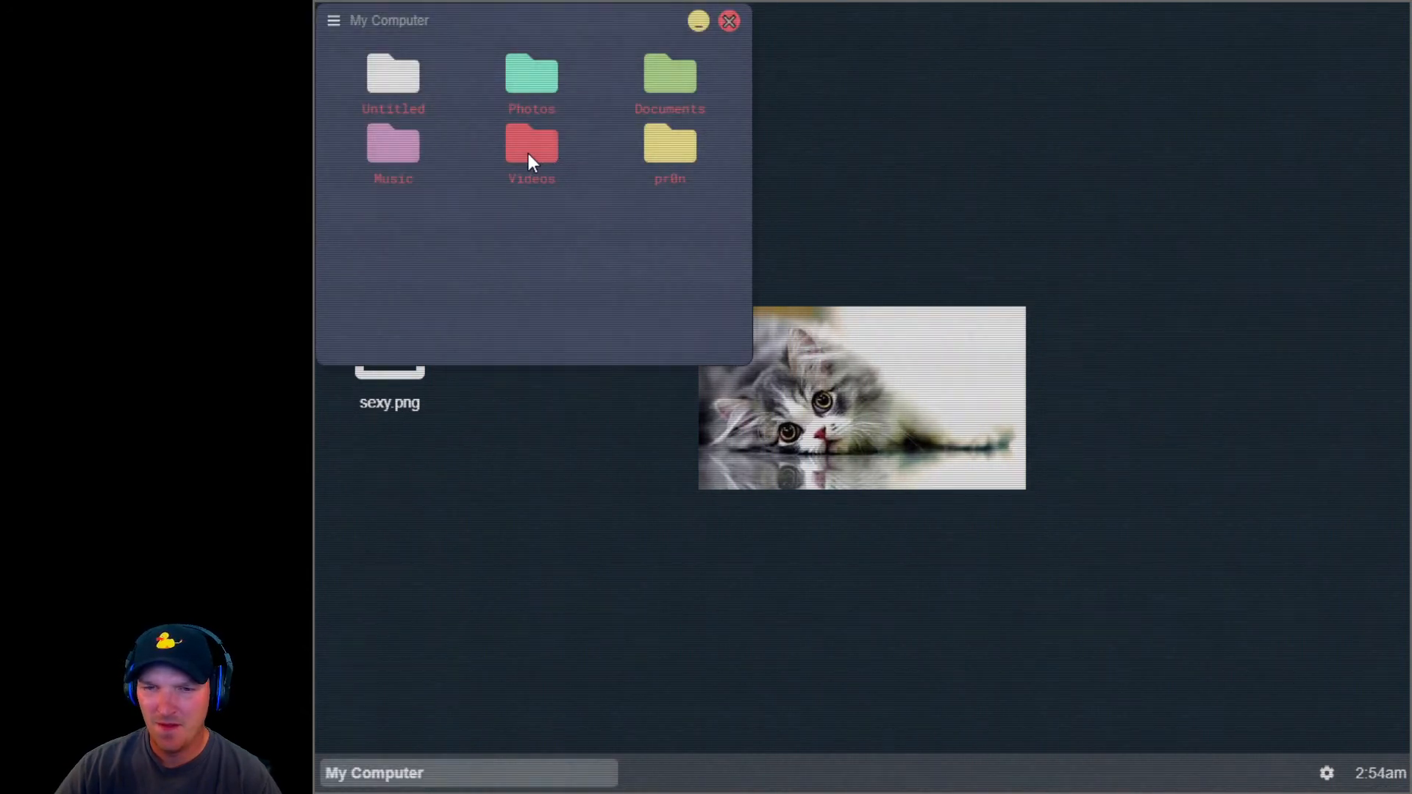
{"action": "double_click", "coordinate": [530, 153]}
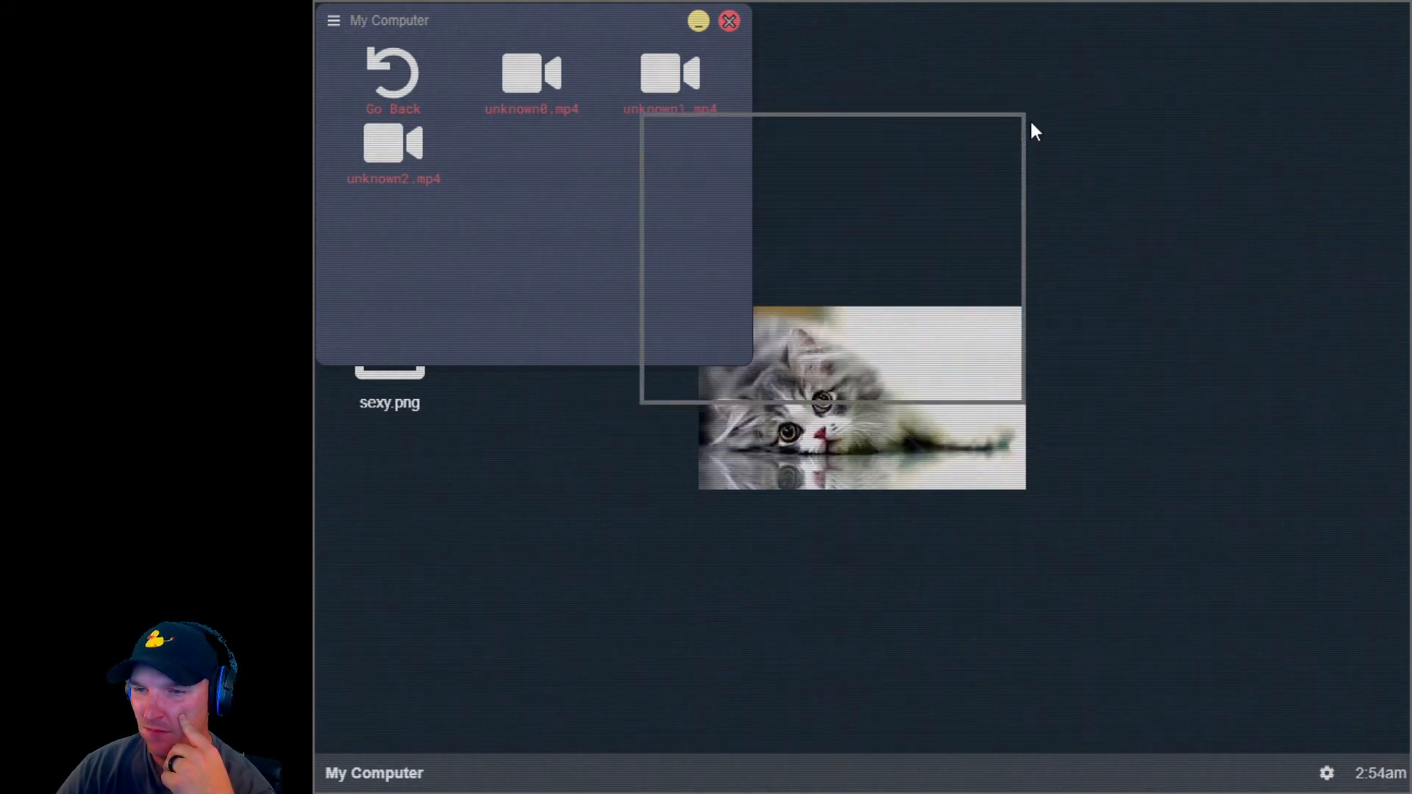
{"action": "double_click", "coordinate": [669, 76]}
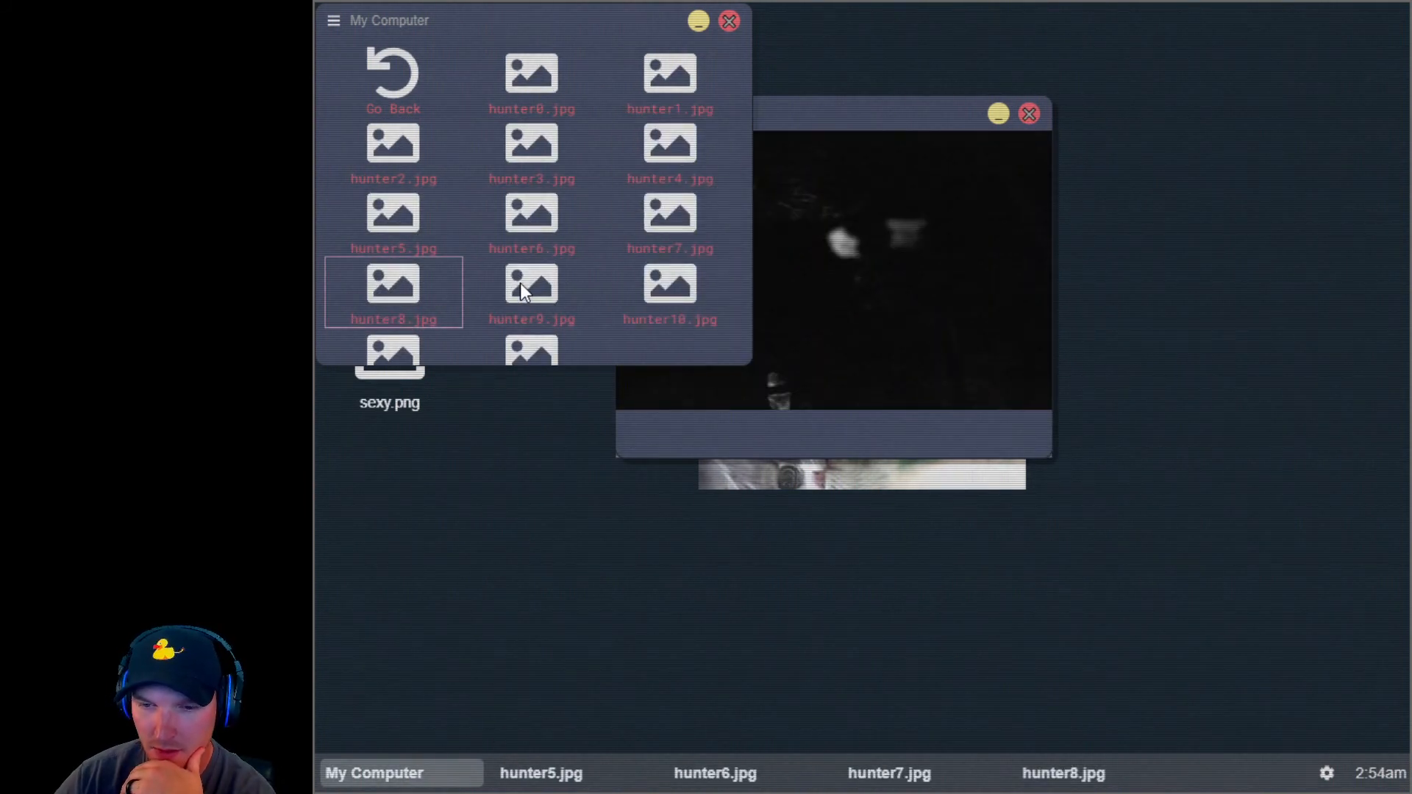
Step: Open hunter10.jpg through hunter12.jpg, then close My Computer and the hunter11.jpg viewer
{"action": "left_click", "coordinate": [531, 288]}
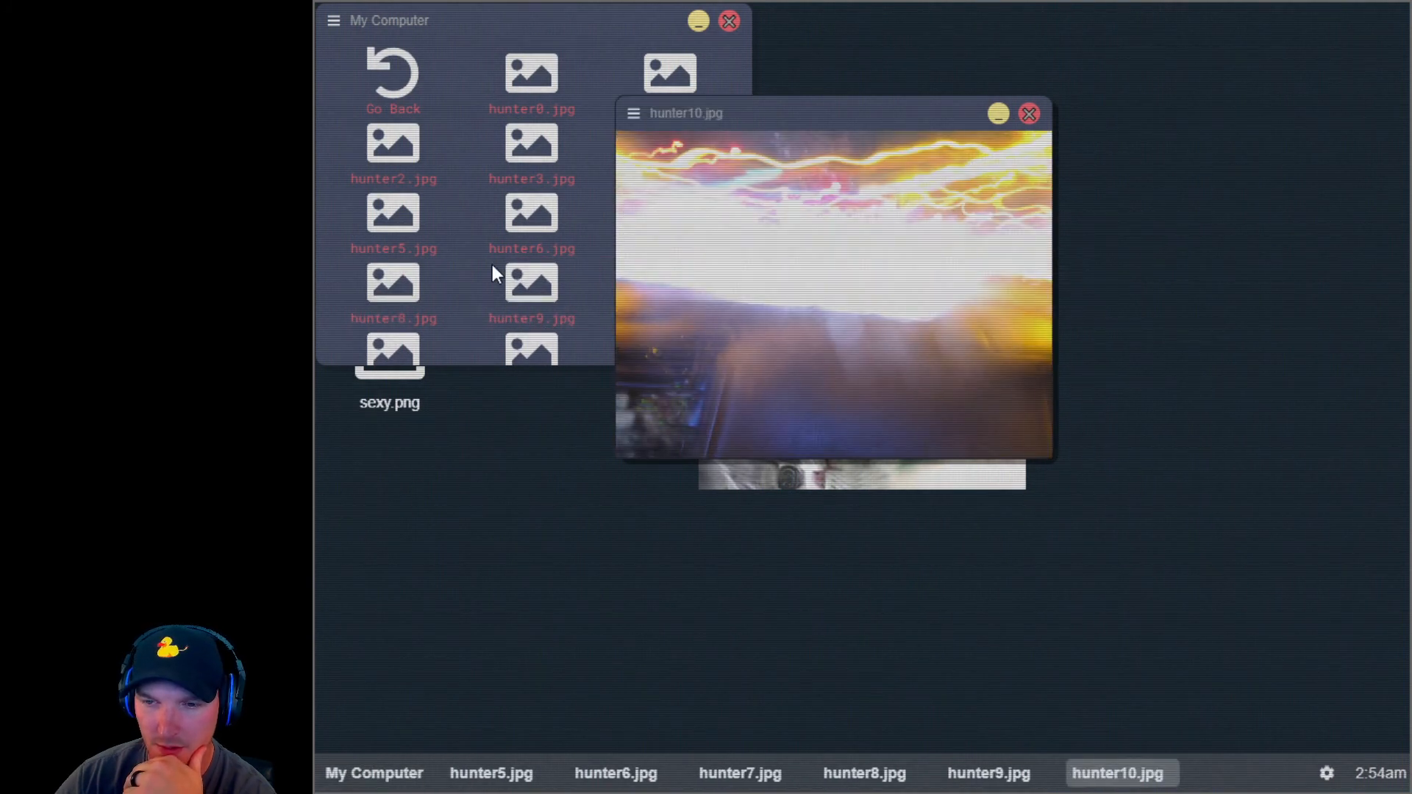
{"action": "left_click", "coordinate": [532, 289]}
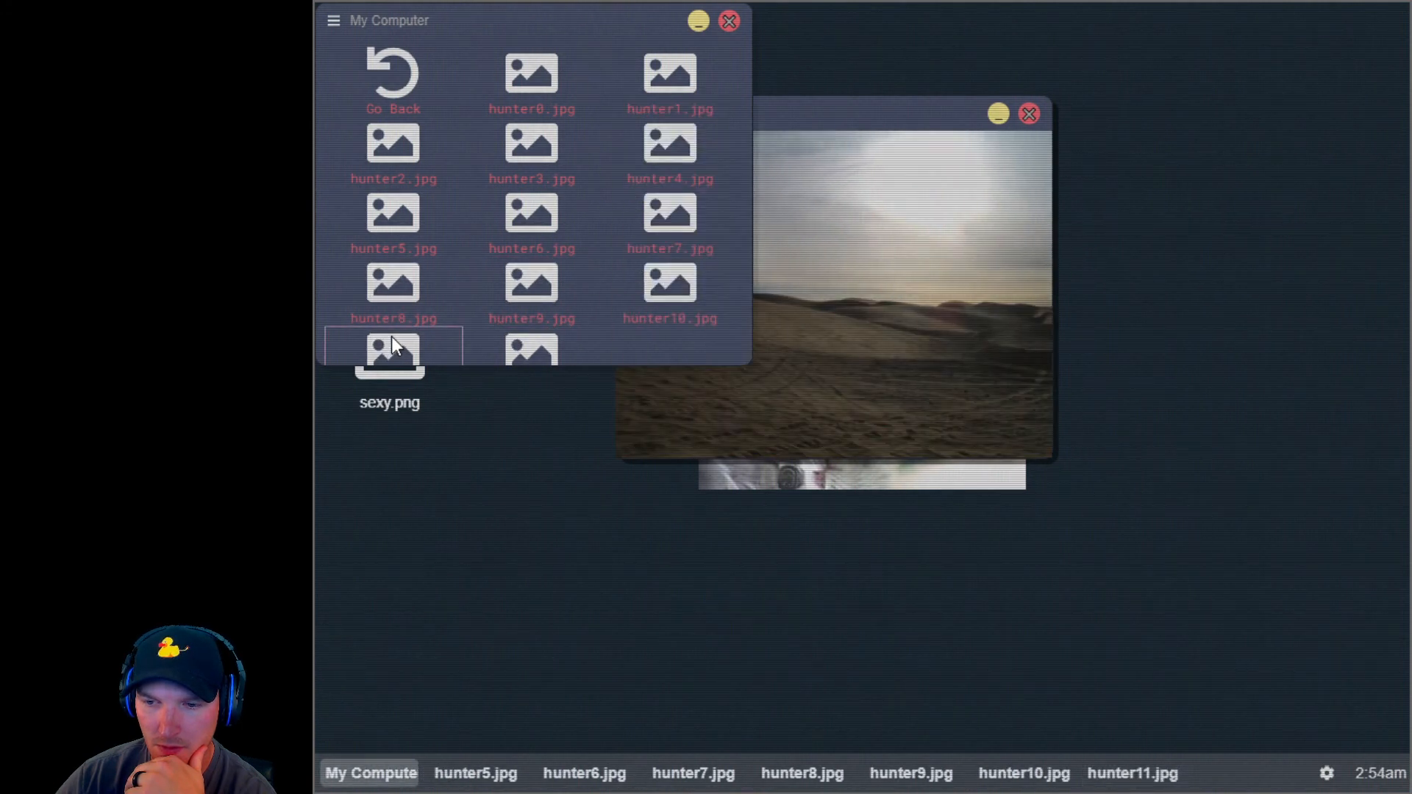
{"action": "left_click", "coordinate": [531, 356]}
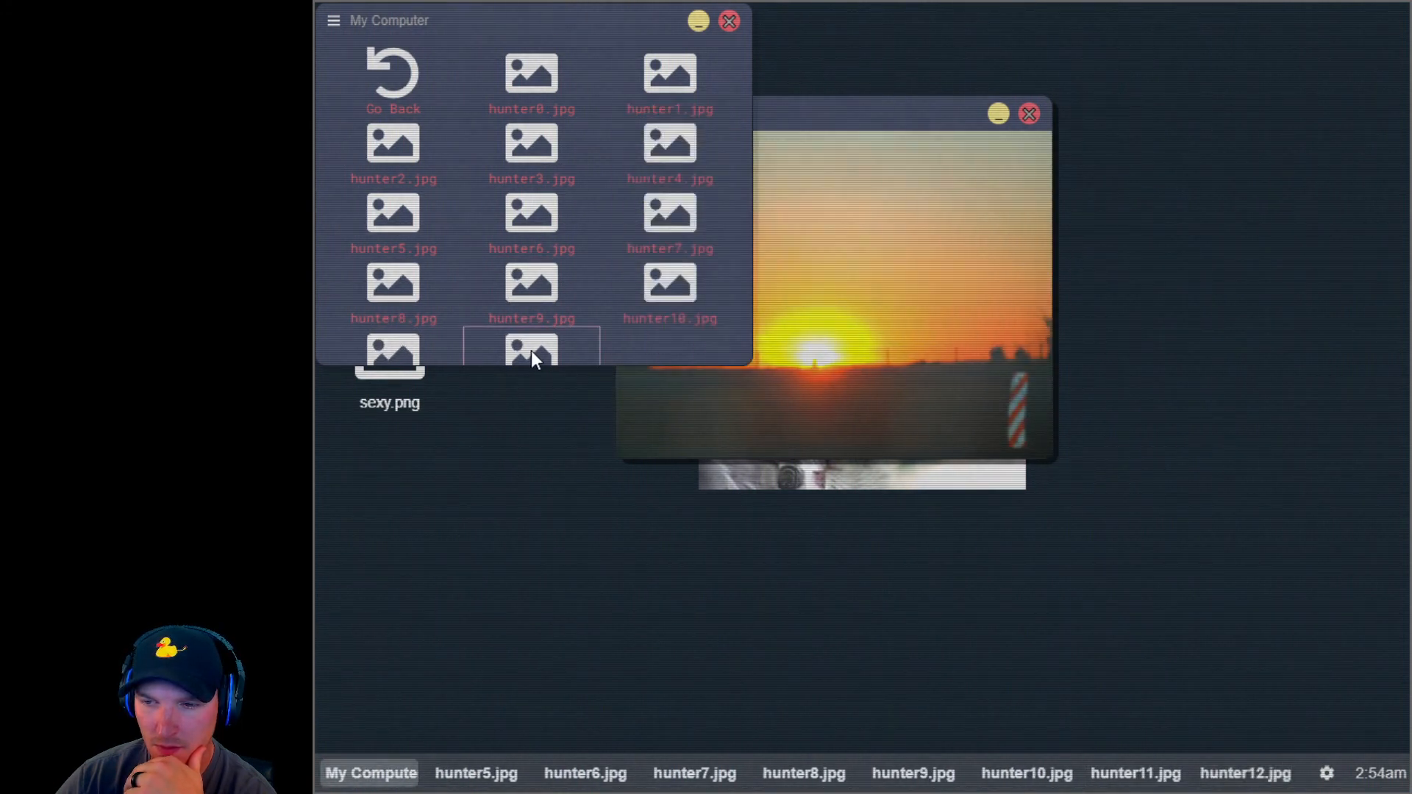
{"action": "left_click", "coordinate": [729, 21]}
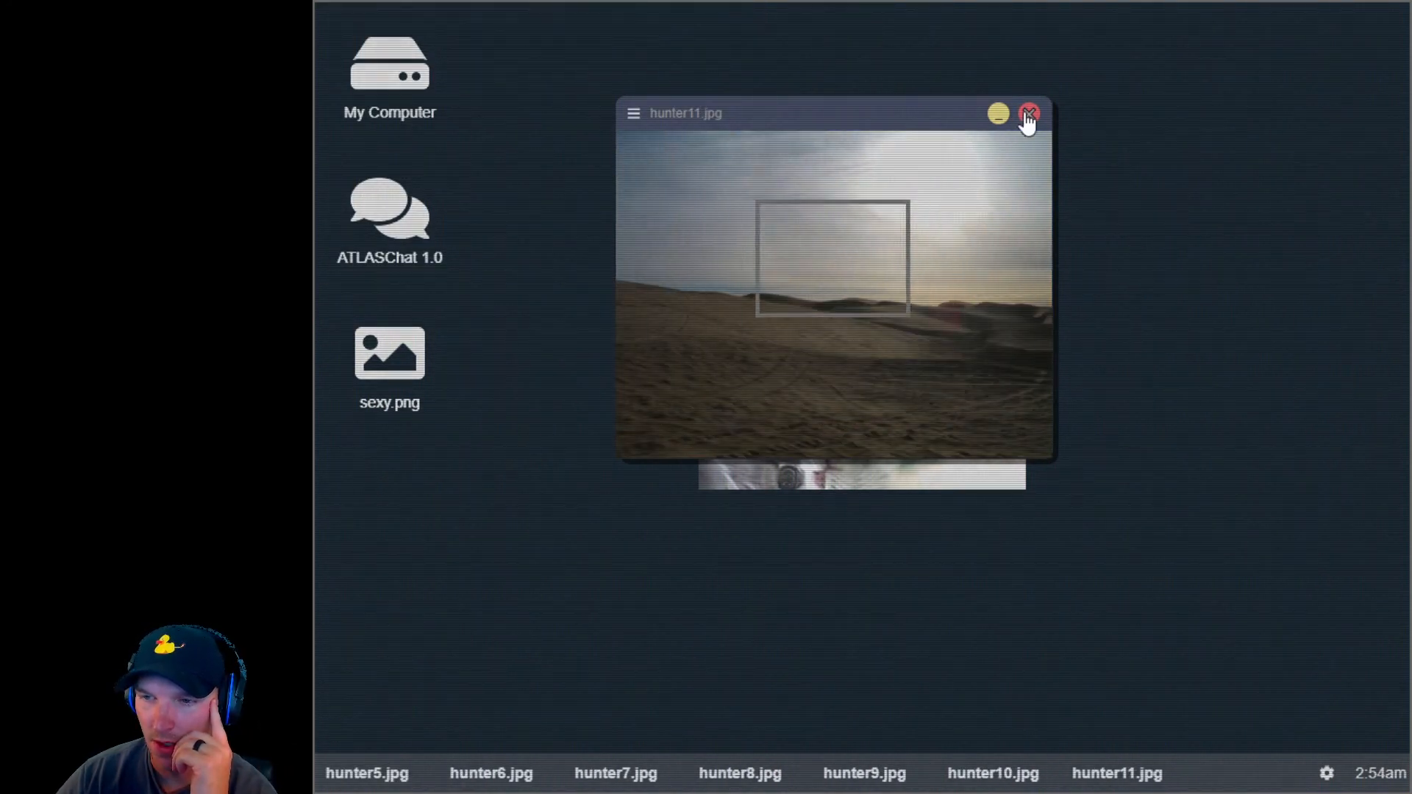
{"action": "left_click", "coordinate": [1029, 113]}
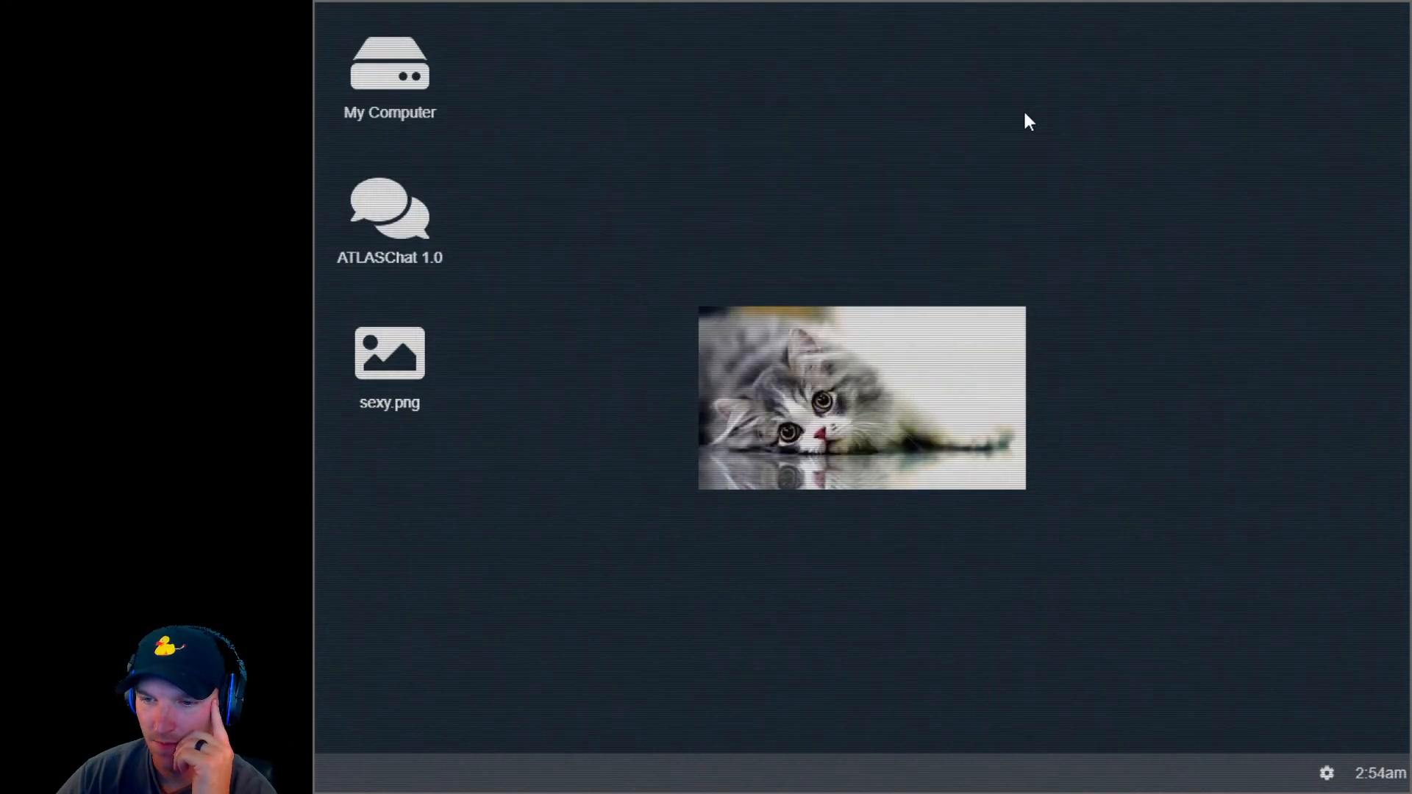